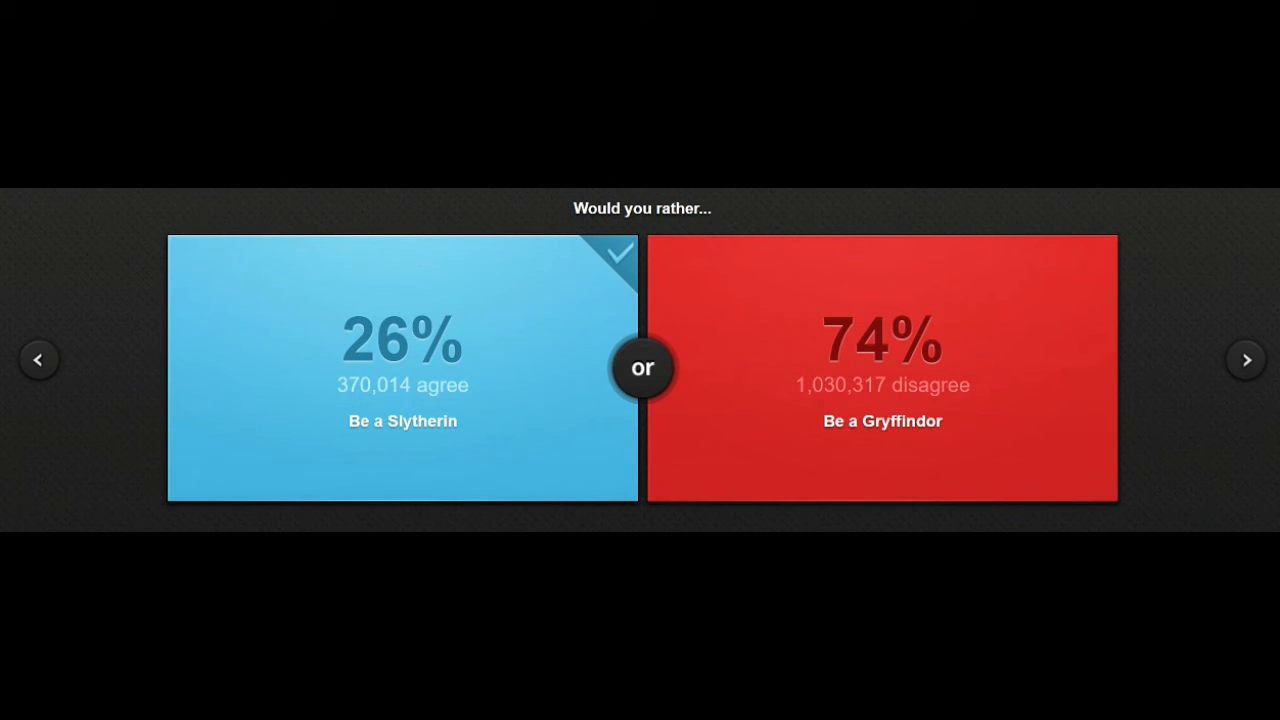
mouse_move(897, 455)
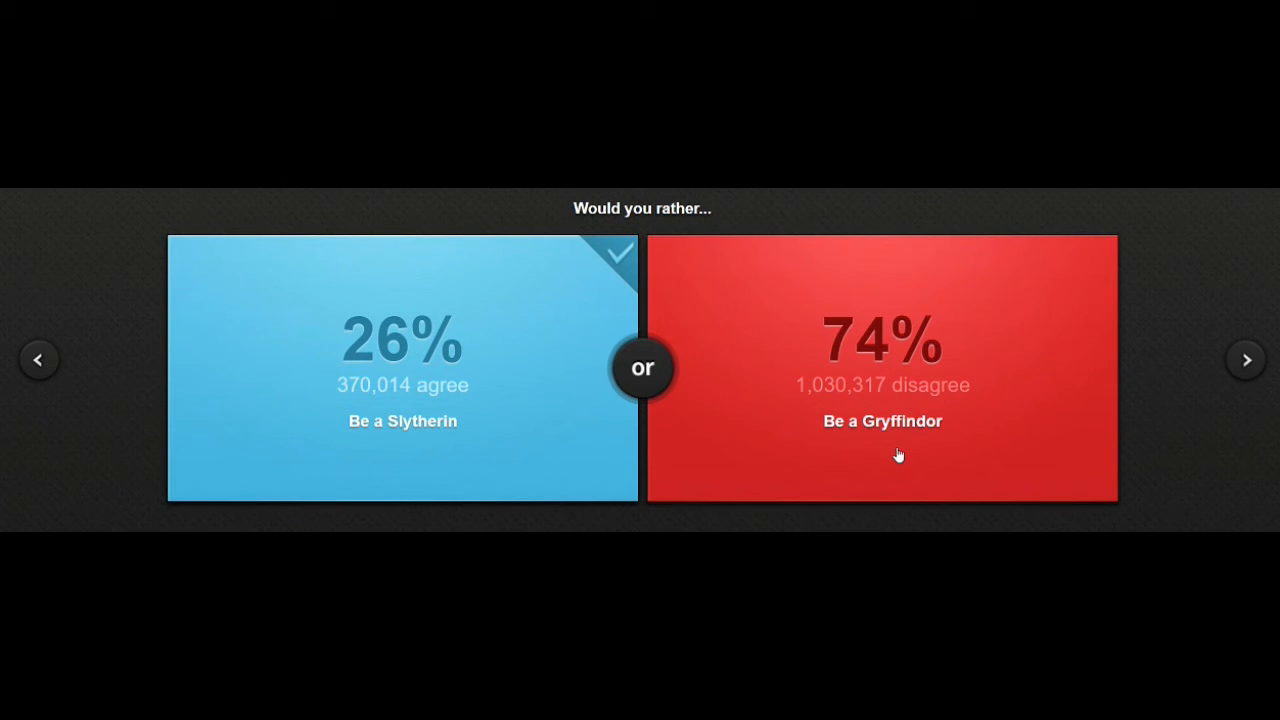
mouse_move(838, 357)
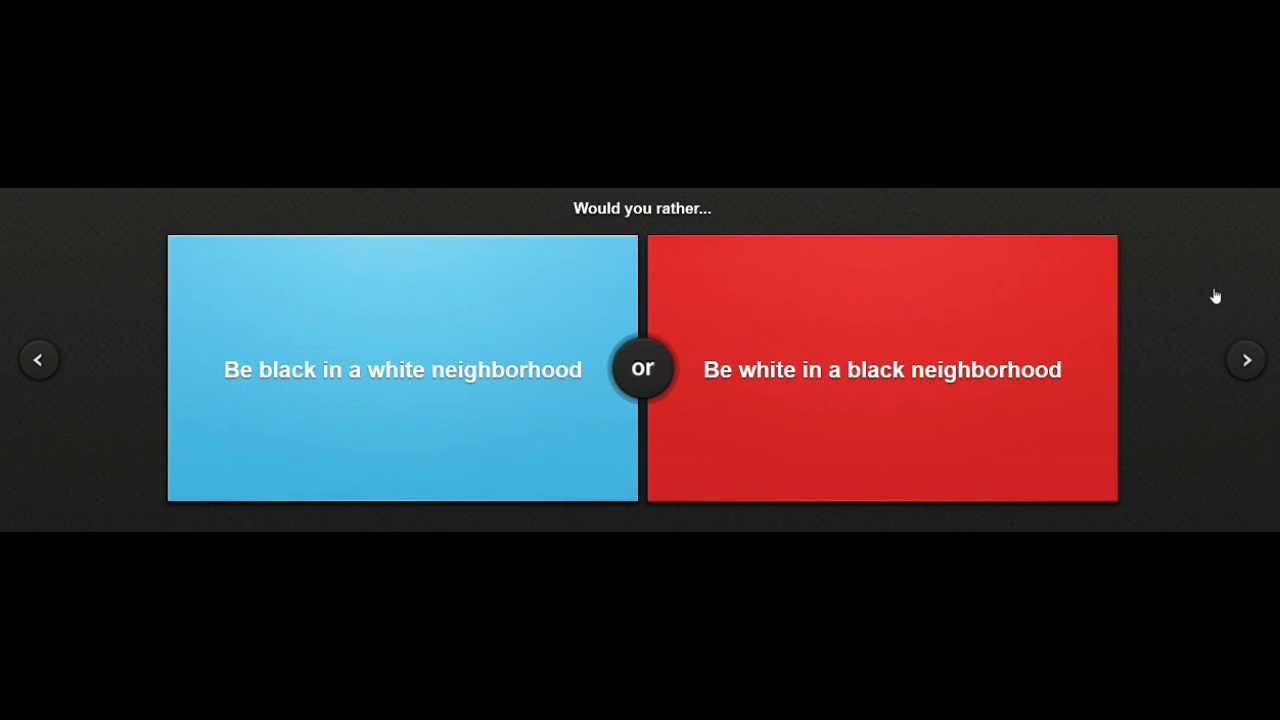
mouse_move(708, 201)
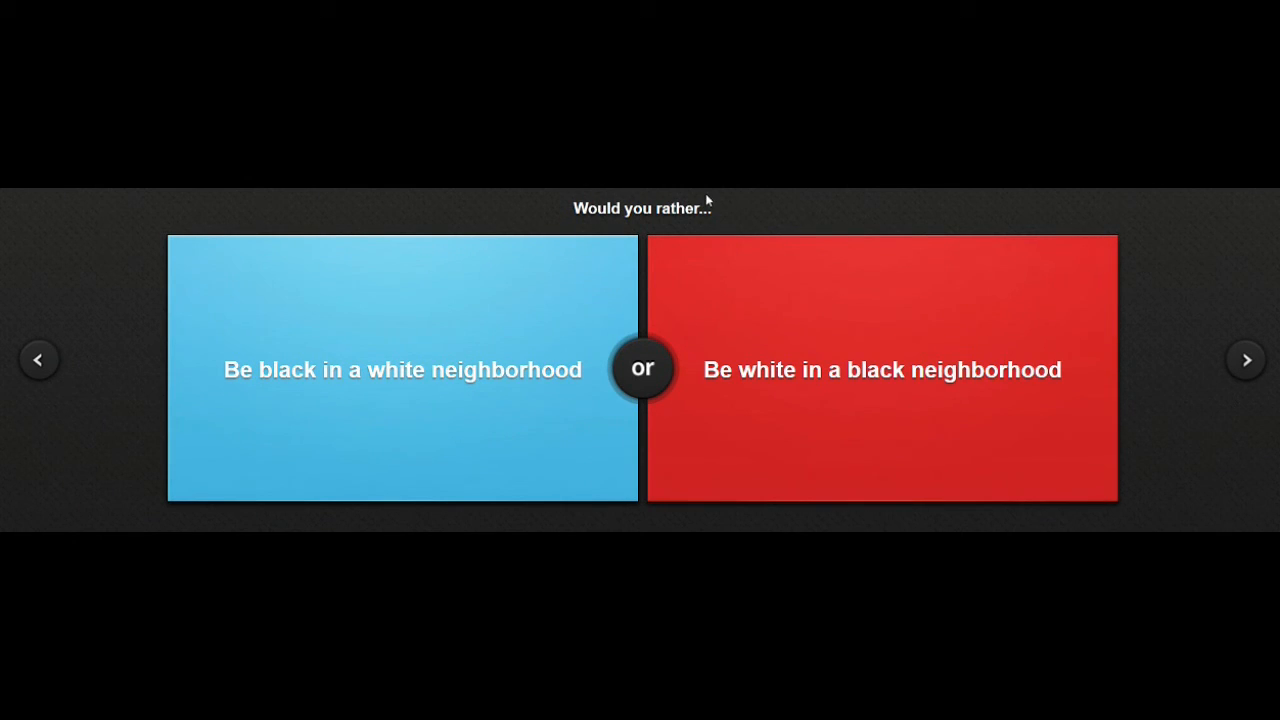
mouse_move(457, 217)
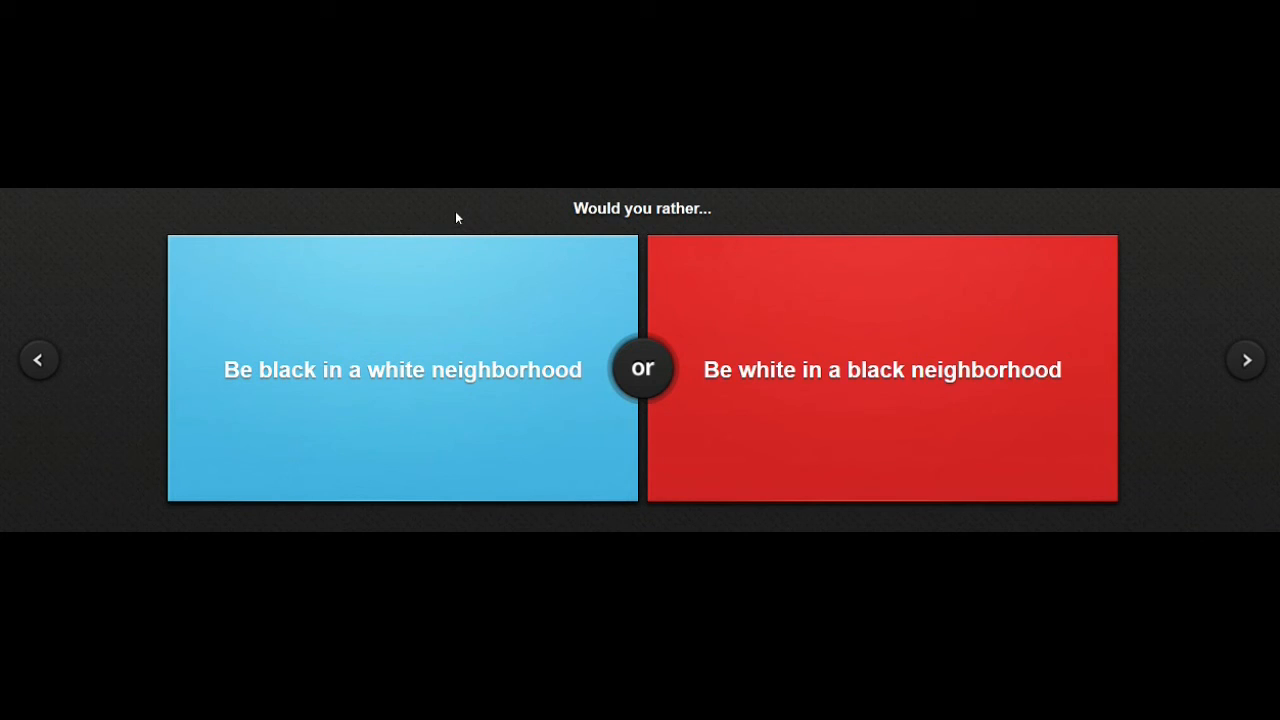
mouse_move(465, 221)
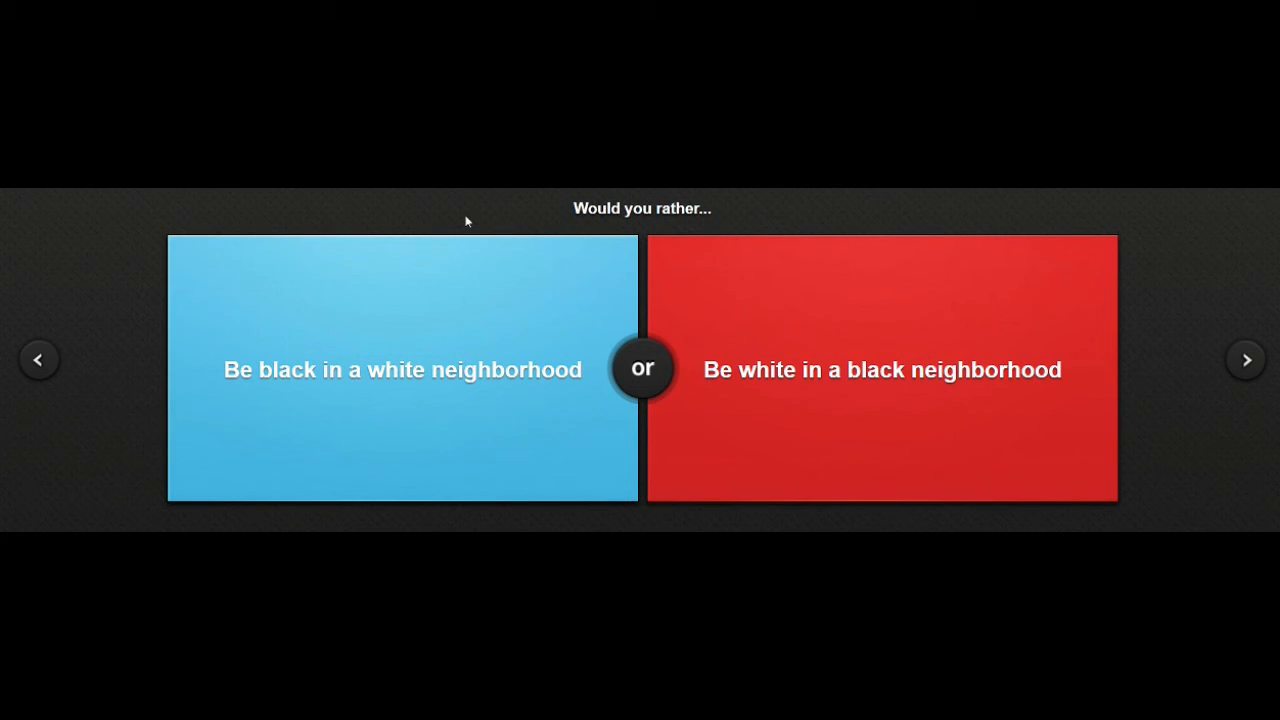
mouse_move(462, 447)
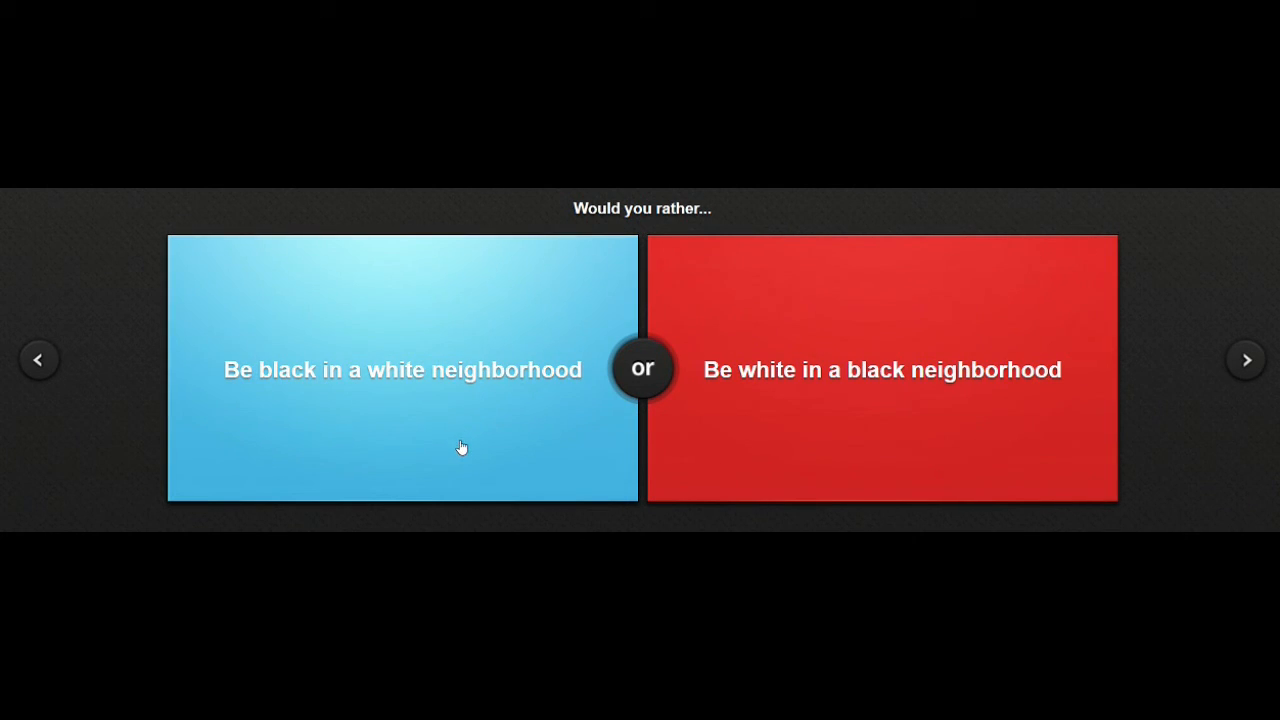
mouse_move(860, 204)
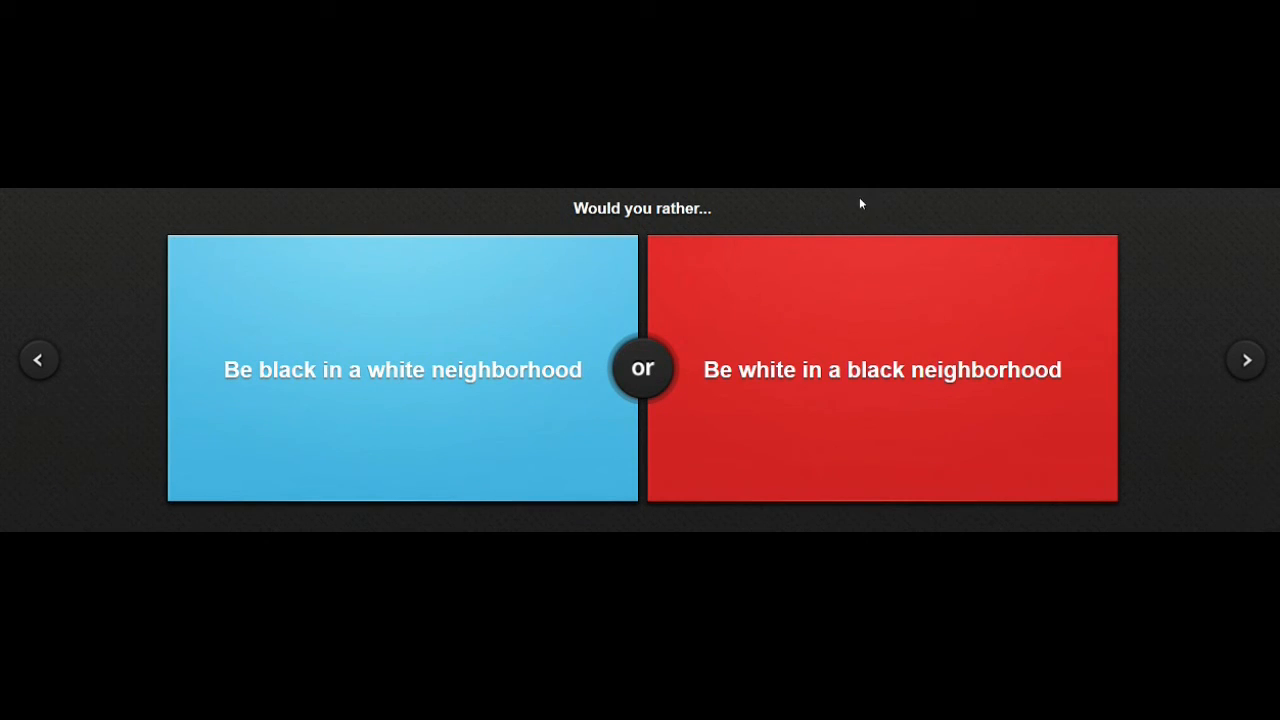
mouse_move(883, 453)
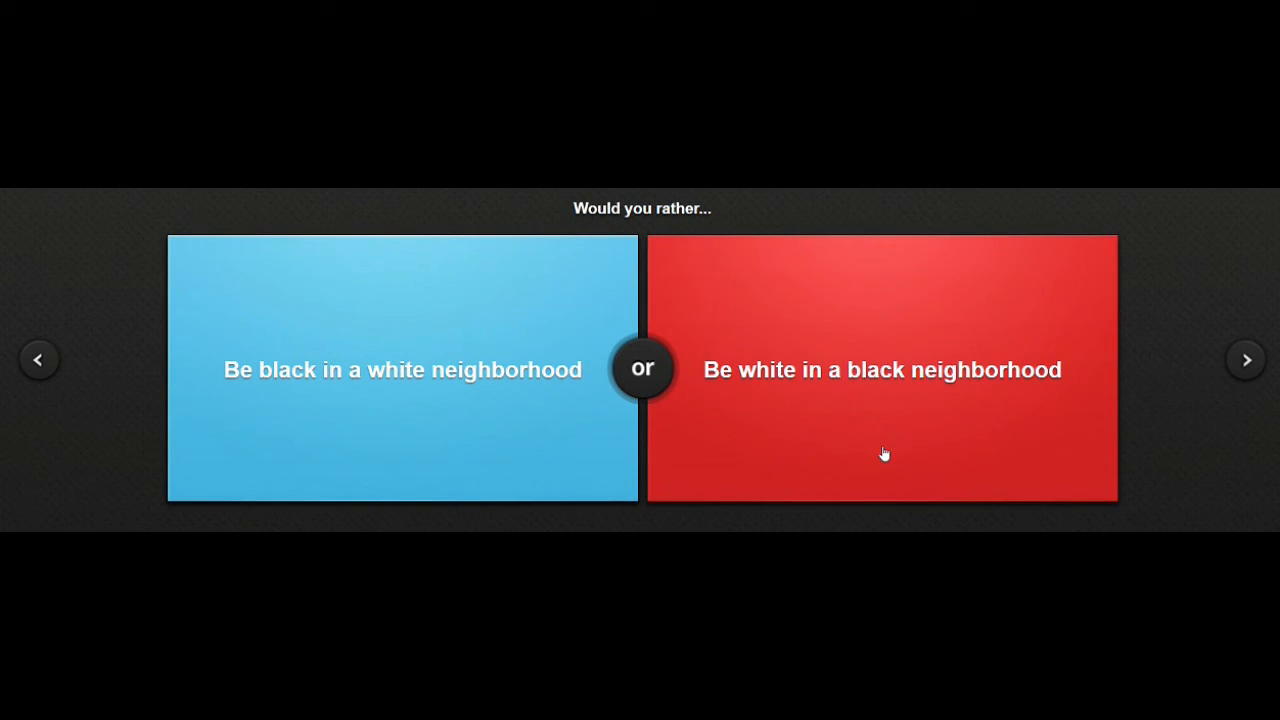
mouse_move(866, 431)
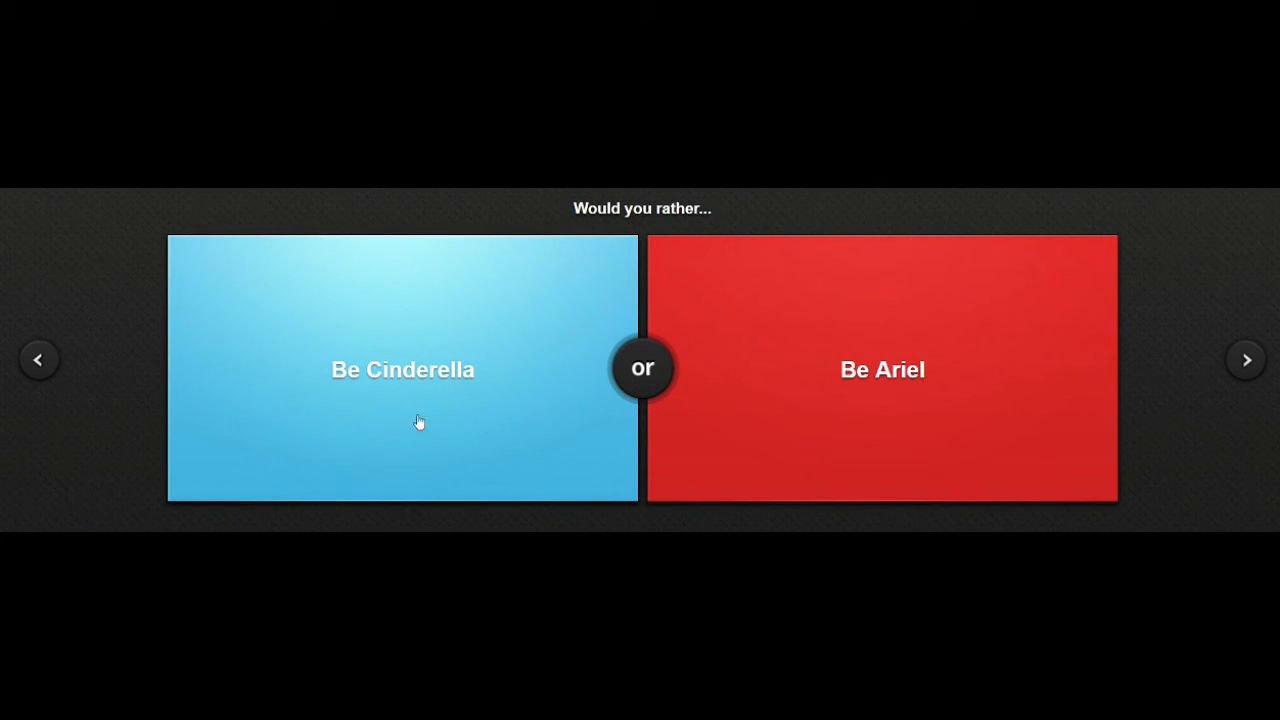
mouse_move(859, 417)
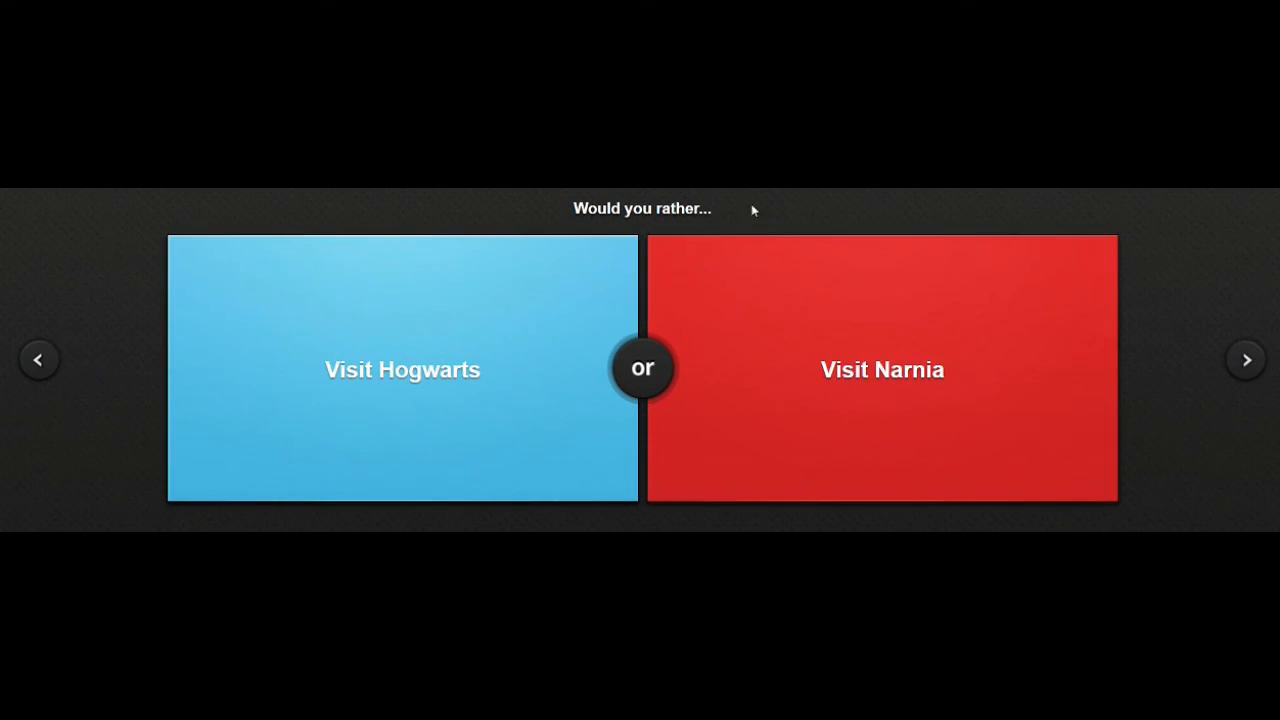
mouse_move(485, 313)
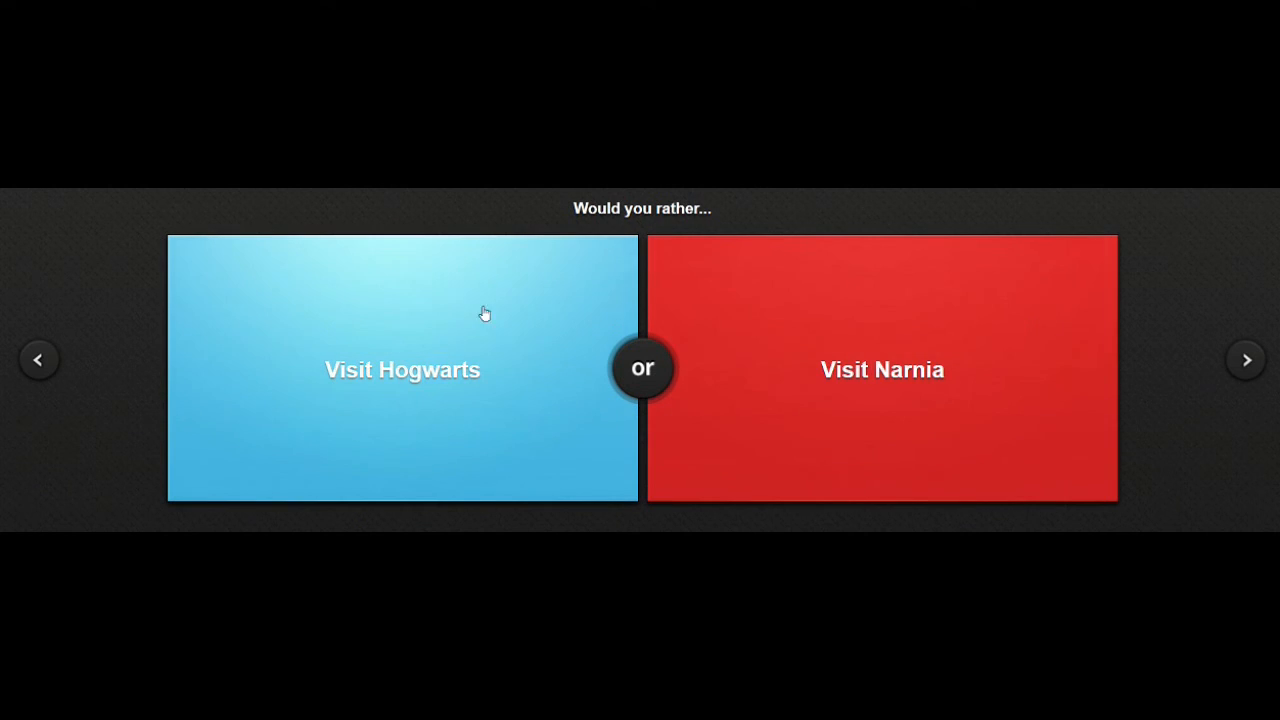
mouse_move(666, 523)
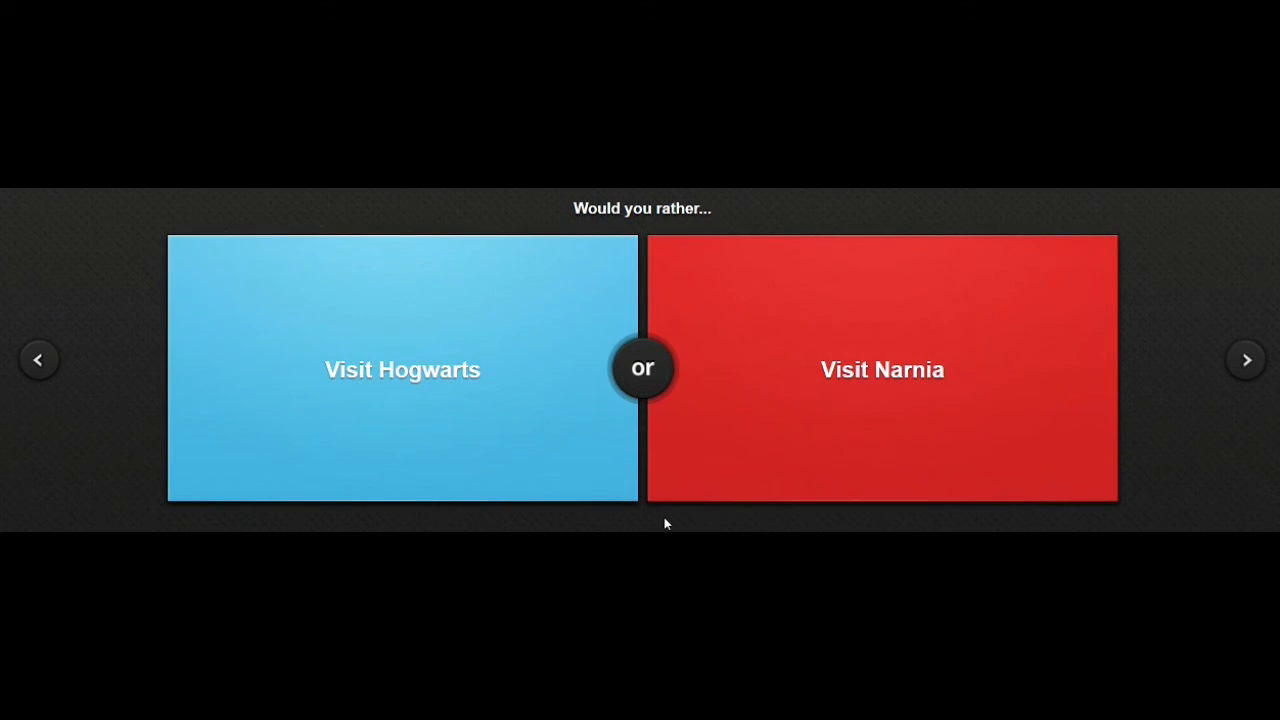
mouse_move(854, 419)
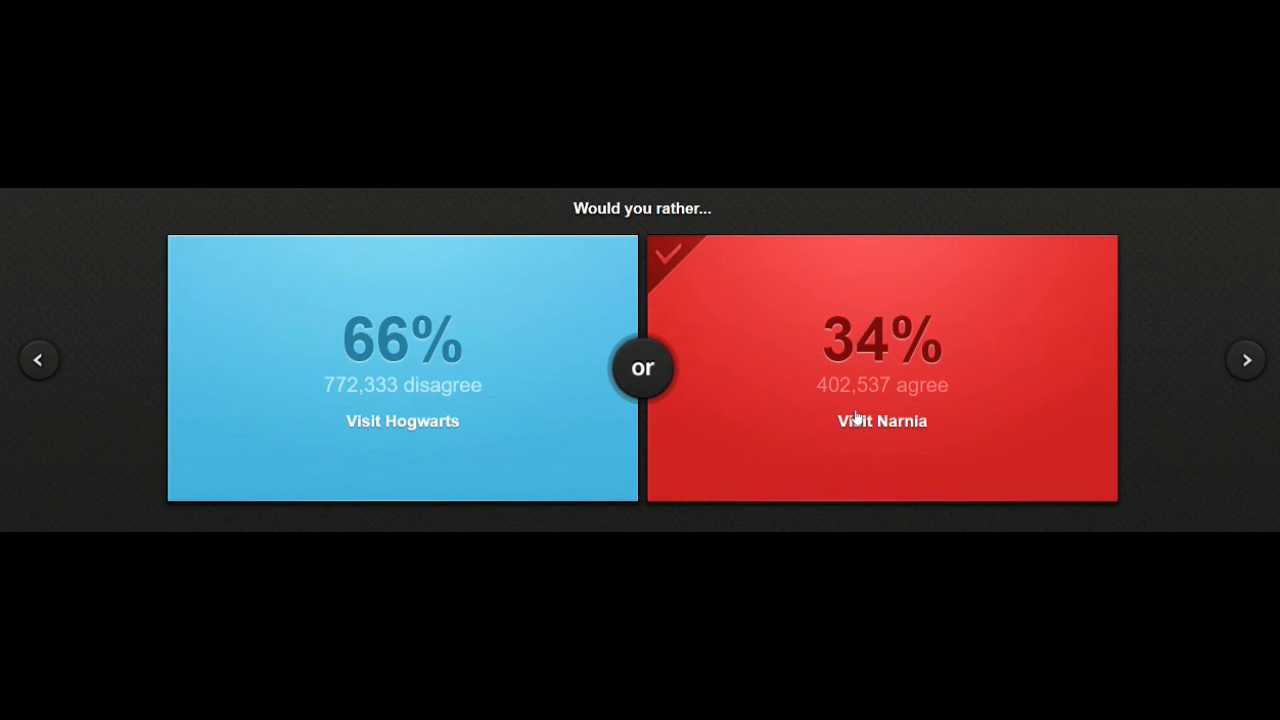
Advance from the answered Narnia dilemma (34% agree) to the machines-or-electricity question.
click(1246, 359)
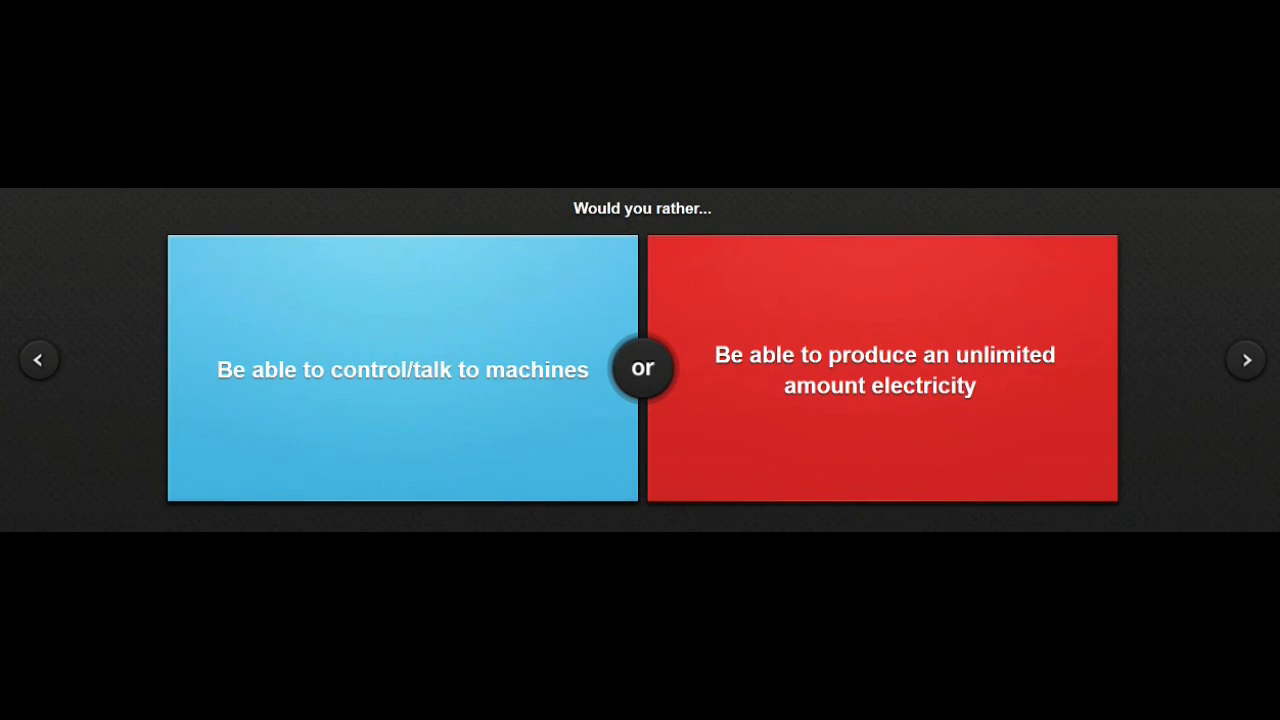
mouse_move(666, 527)
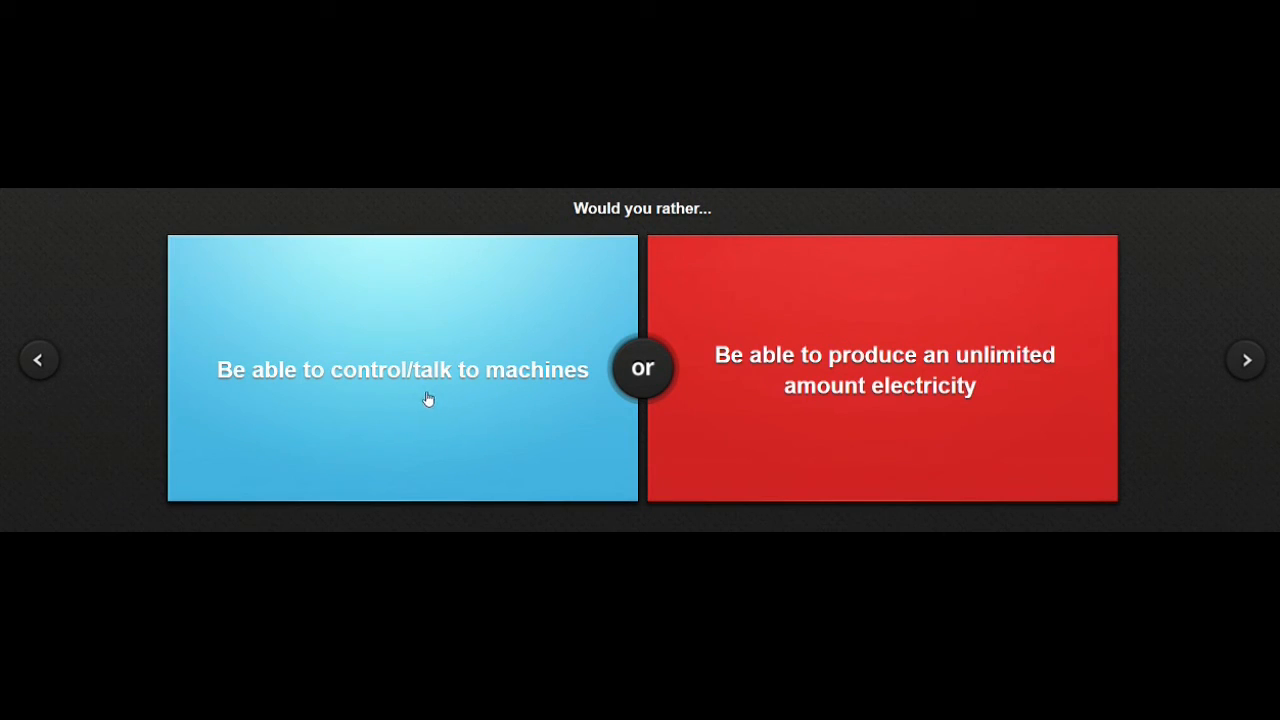
mouse_move(470, 405)
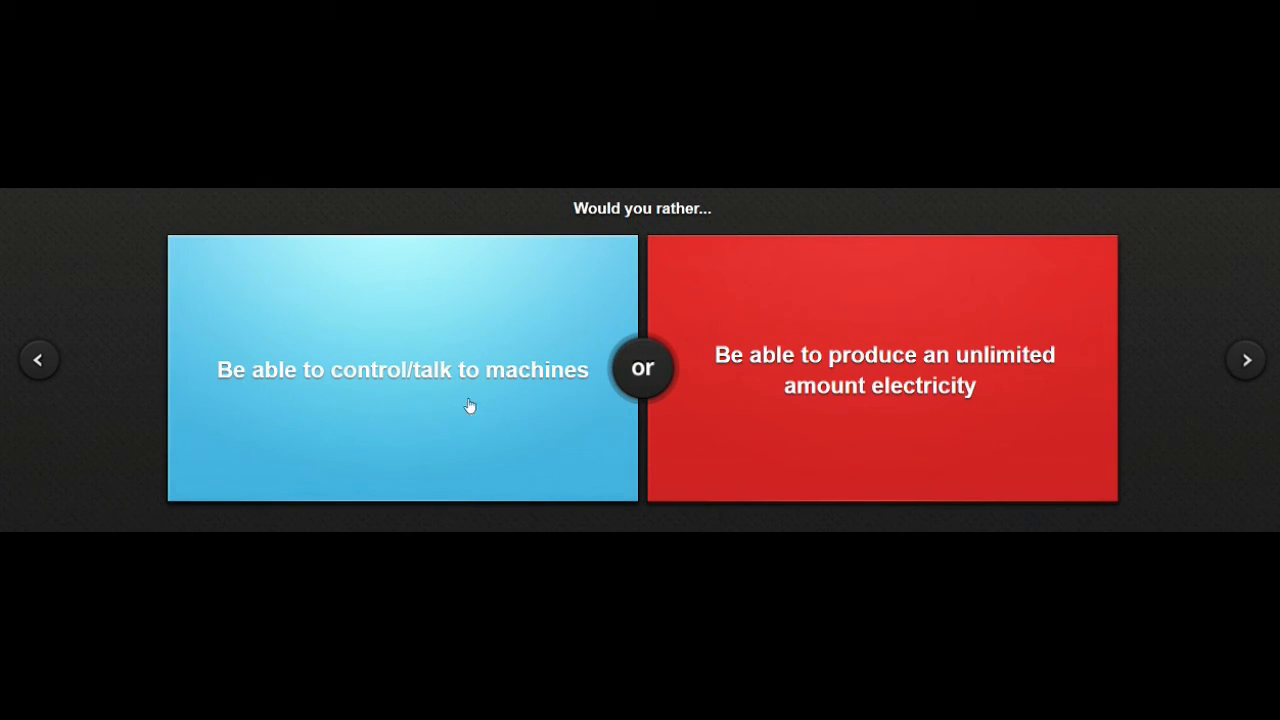
mouse_move(494, 404)
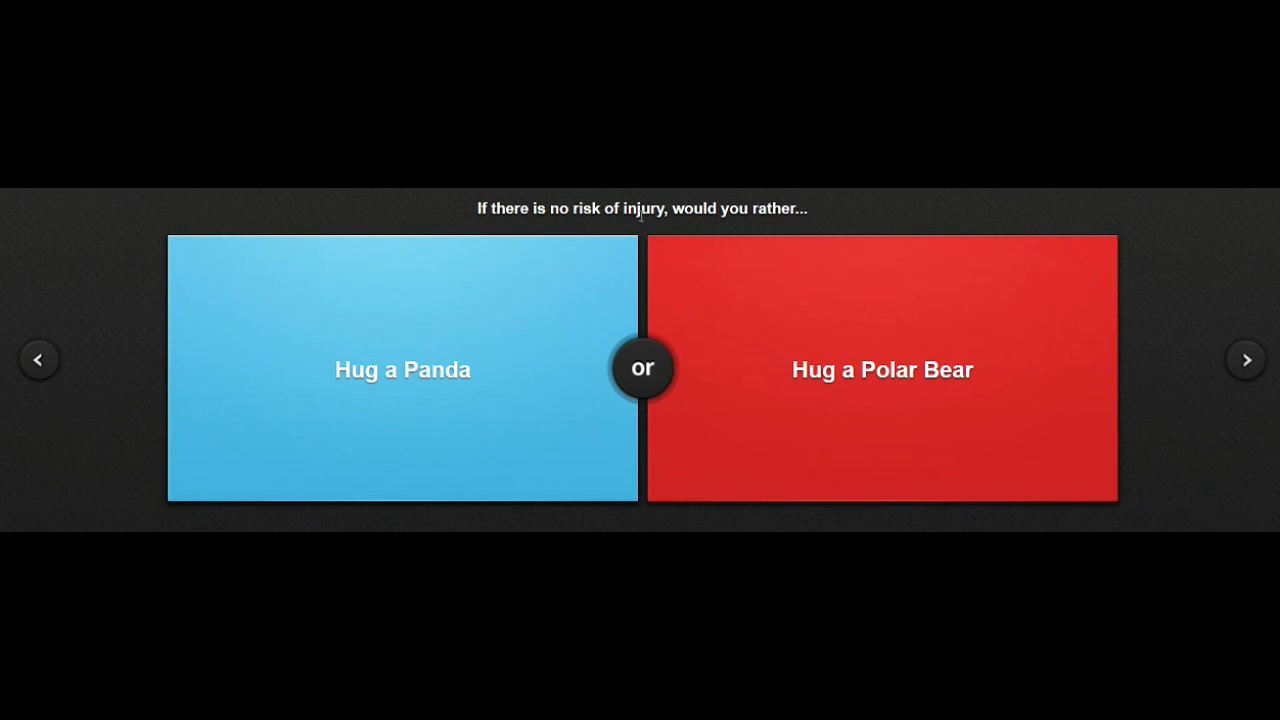
mouse_move(670, 223)
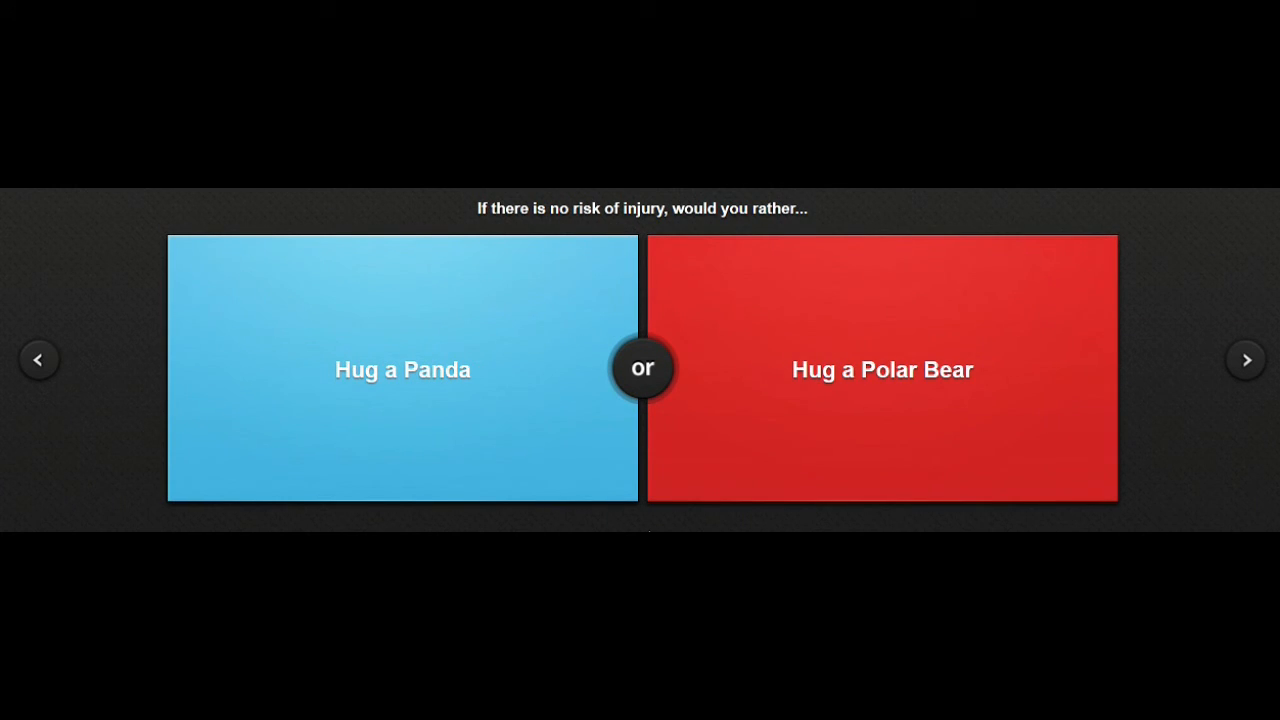
Vote Hug a Polar Bear, revealing 29% agree versus 71% for Hug a Panda.
click(882, 369)
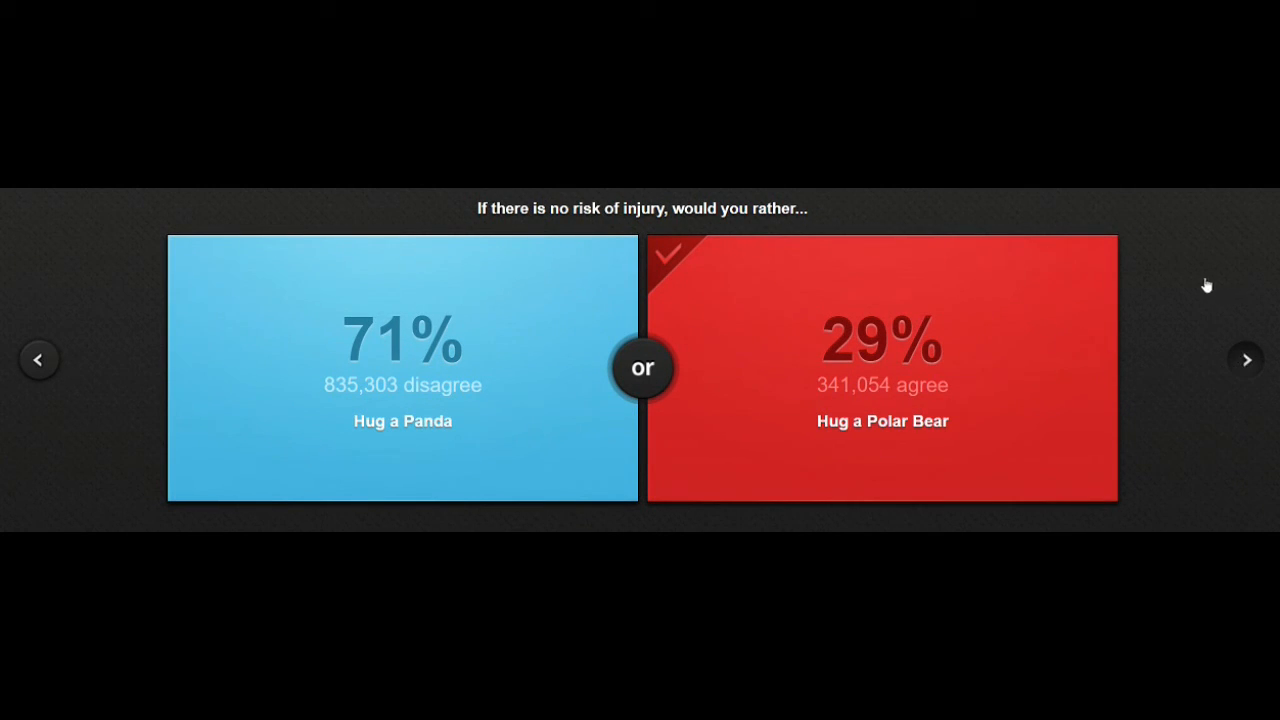
Answer dilemmas choosing 90's America, the private or community hospital (76%), and the Lakers (48%).
click(1246, 359)
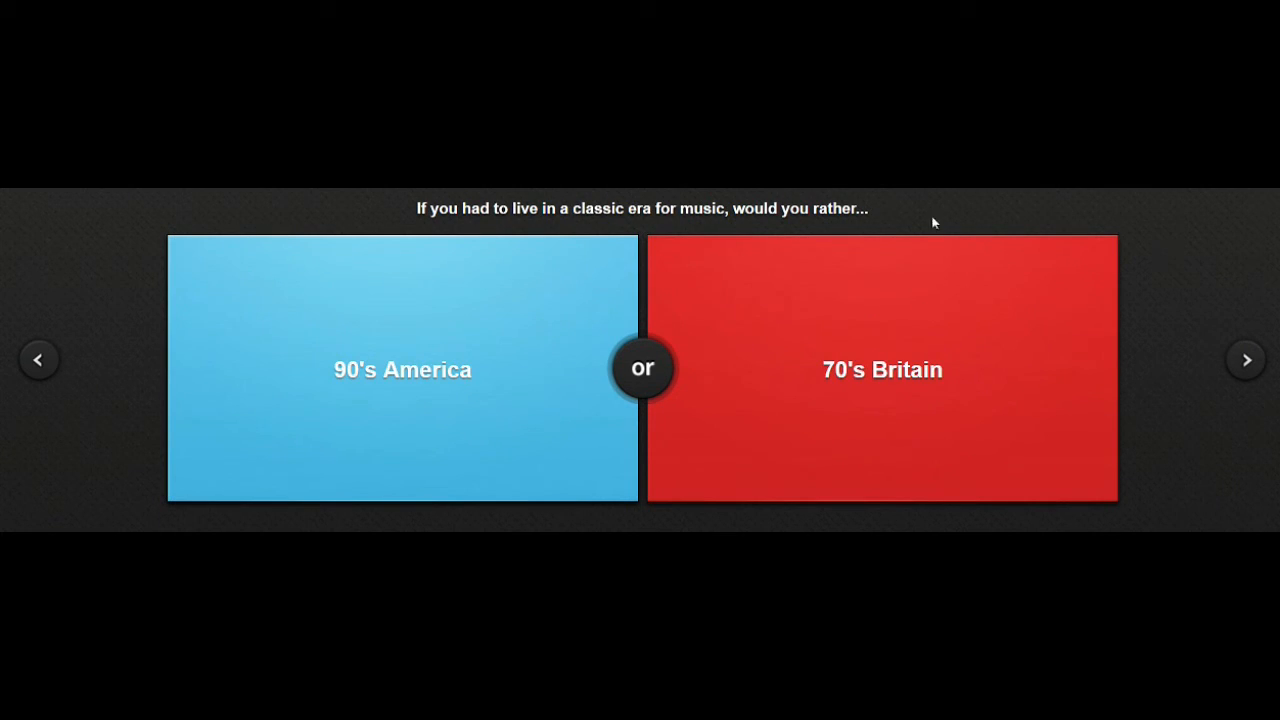
mouse_move(514, 225)
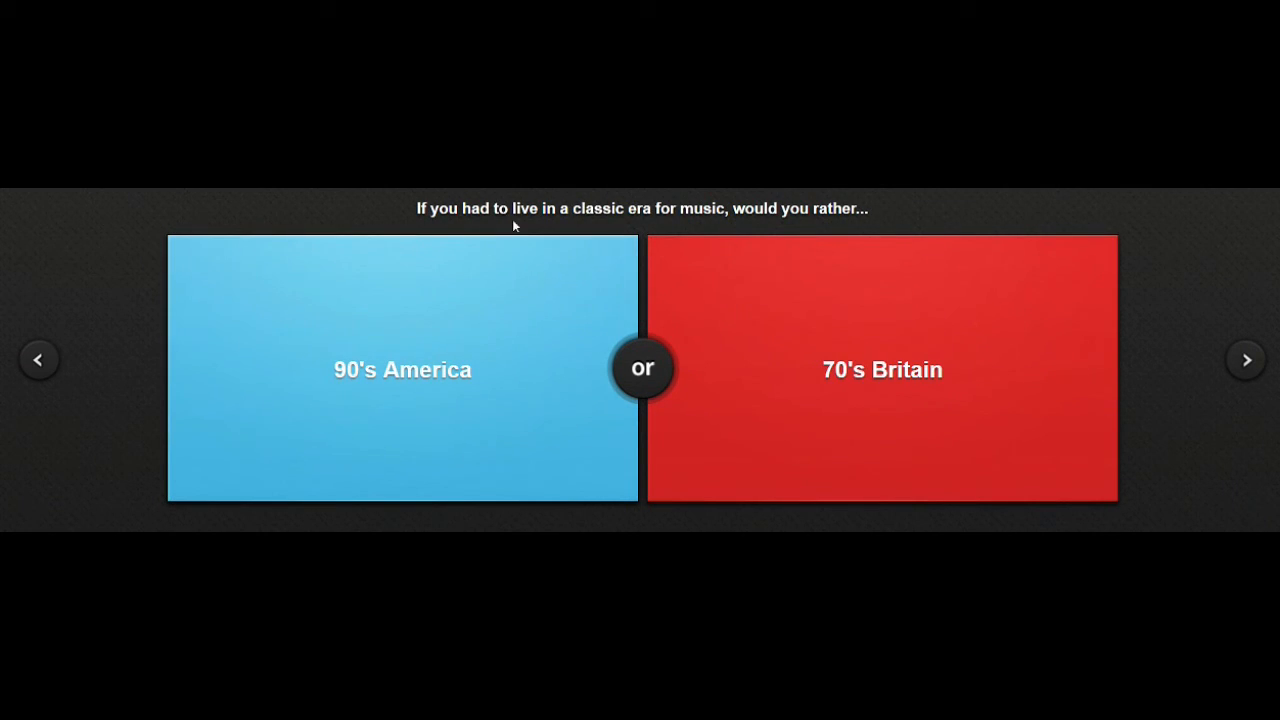
mouse_move(715, 222)
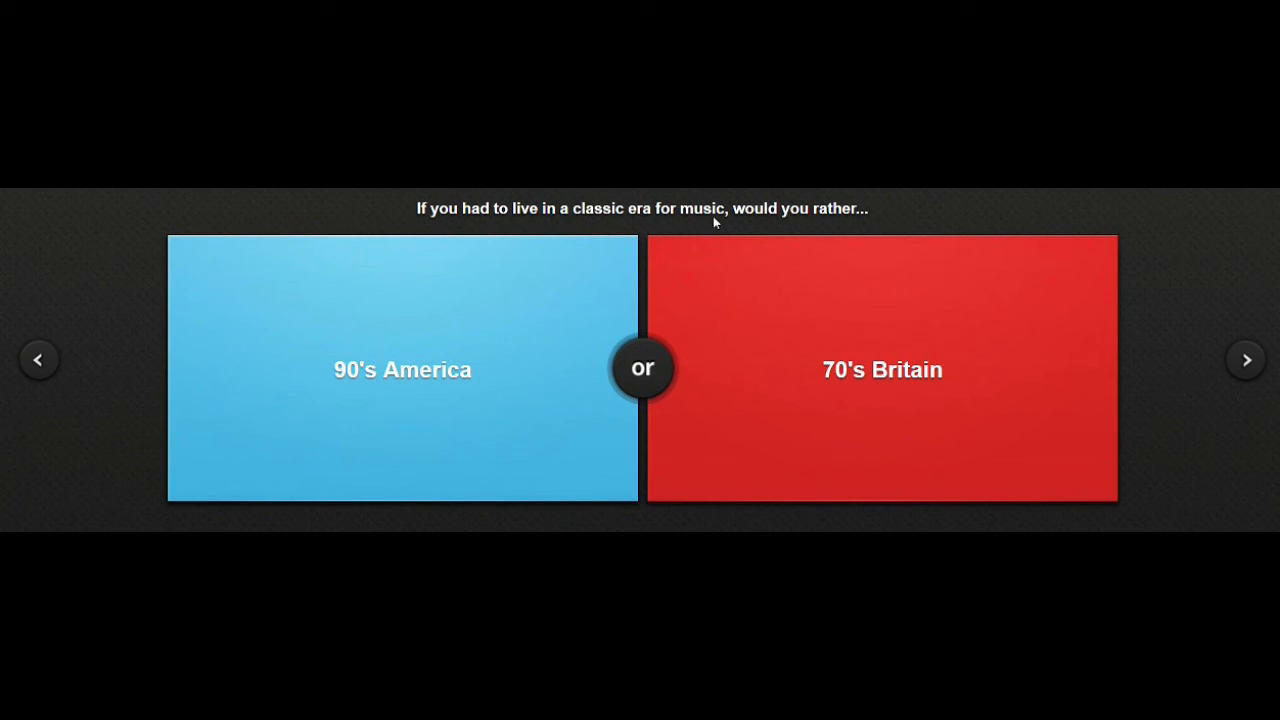
mouse_move(883, 372)
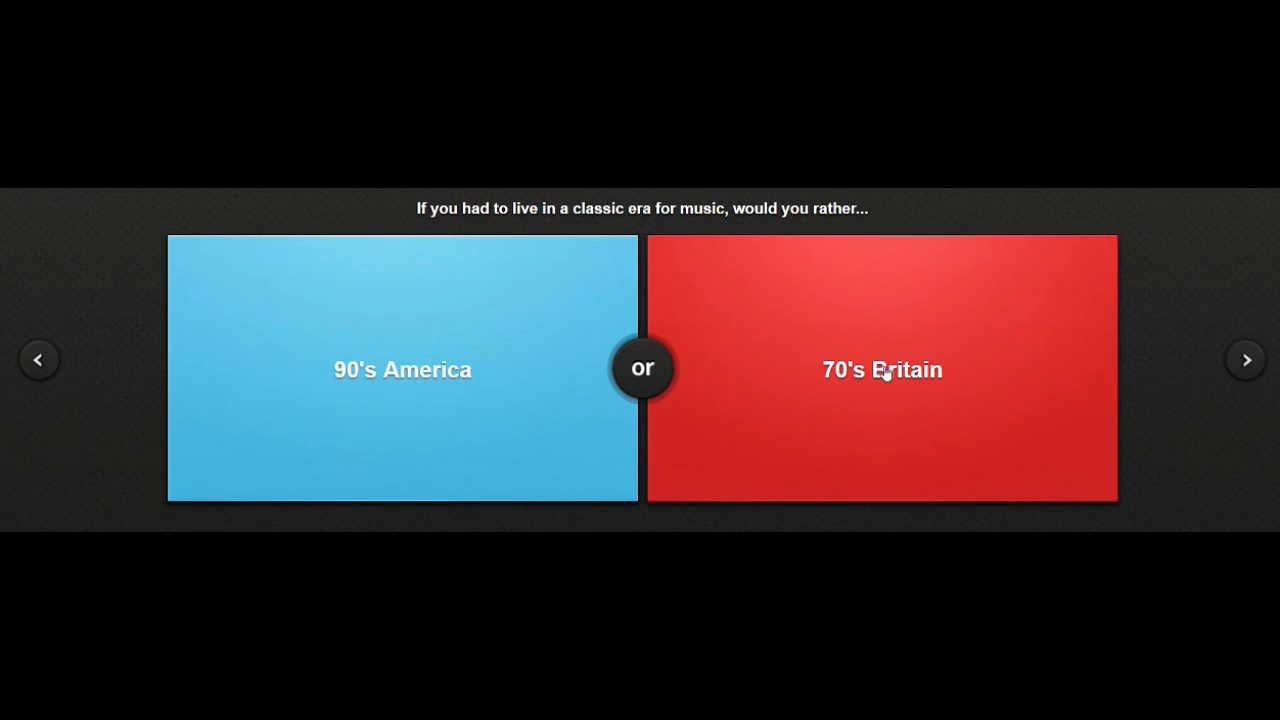
mouse_move(401, 390)
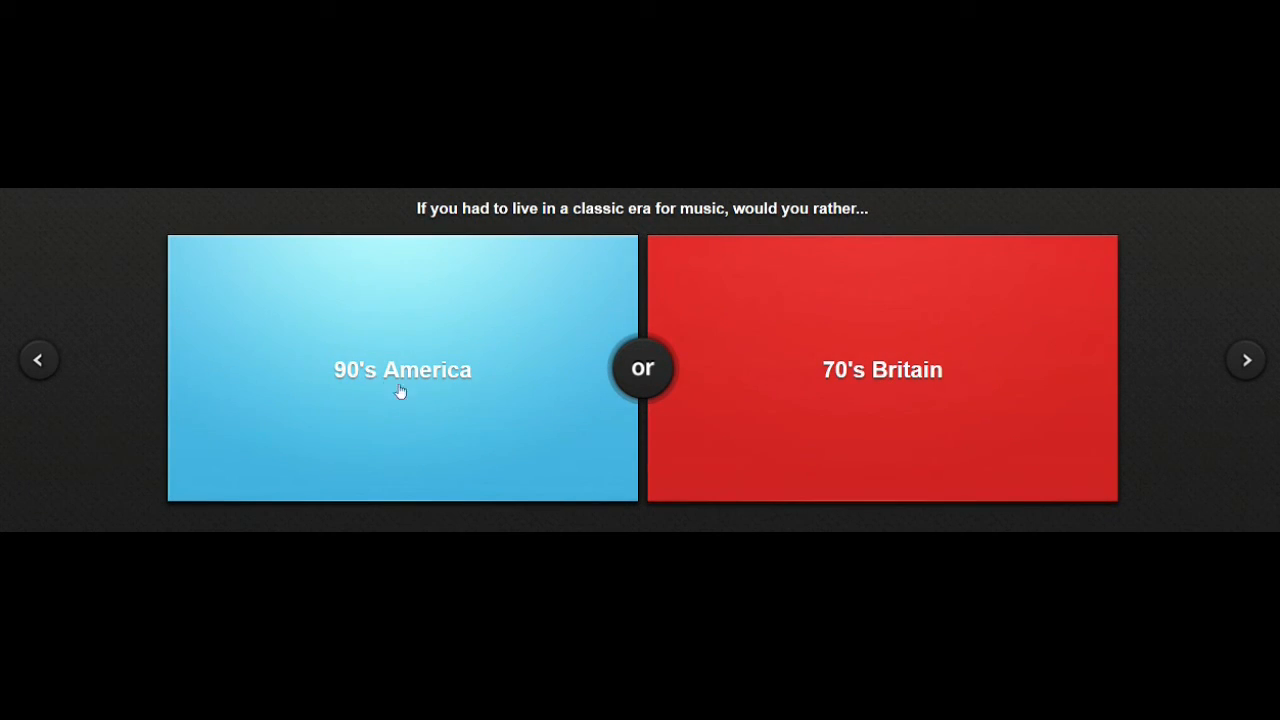
click(401, 369)
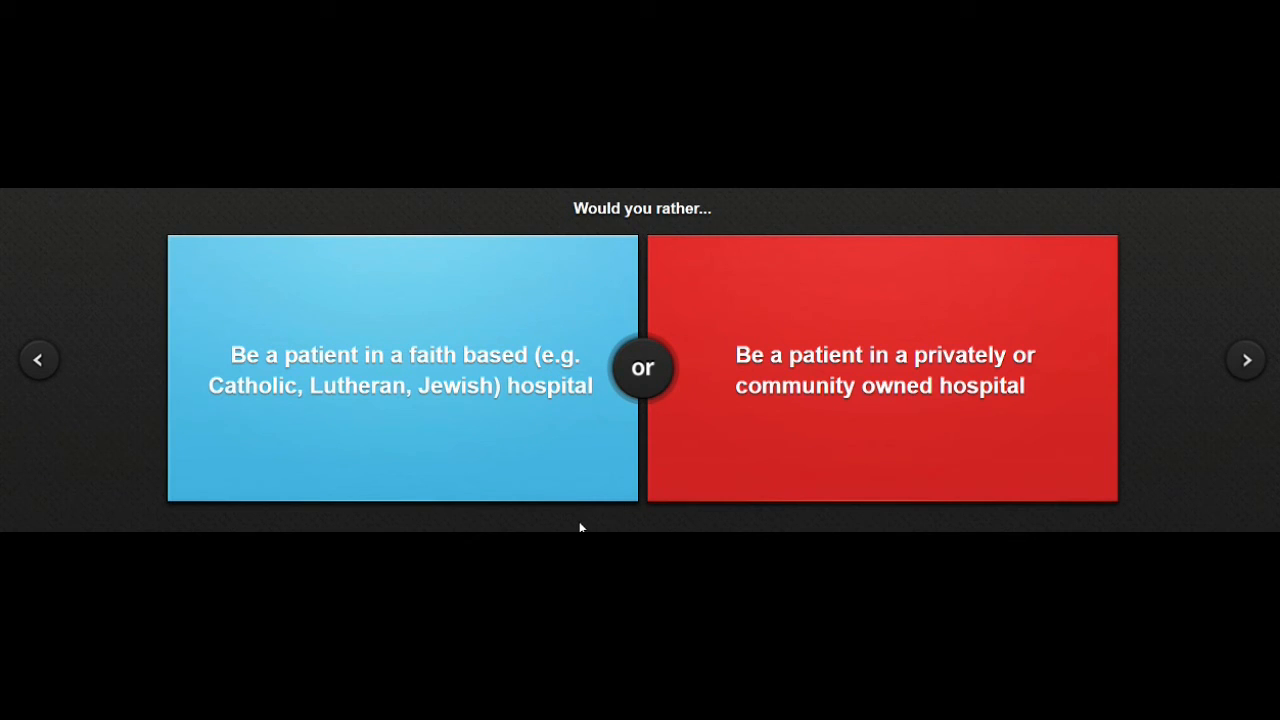
click(881, 367)
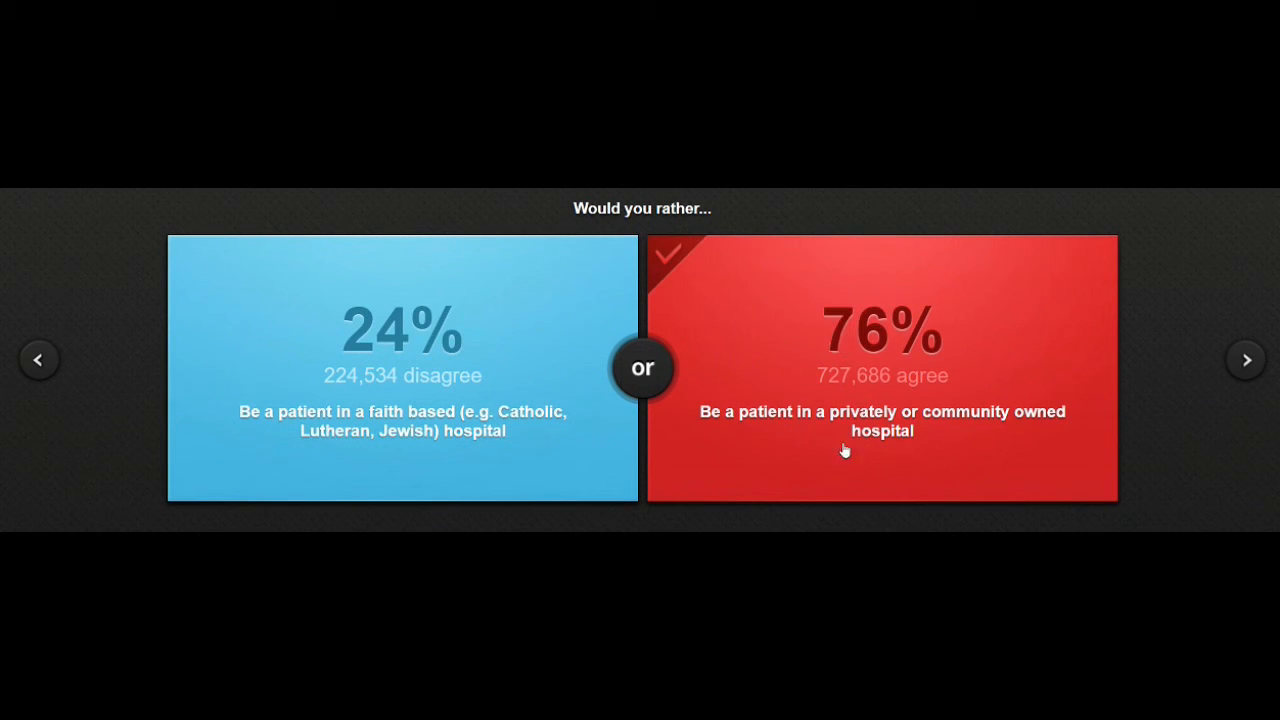
mouse_move(850, 318)
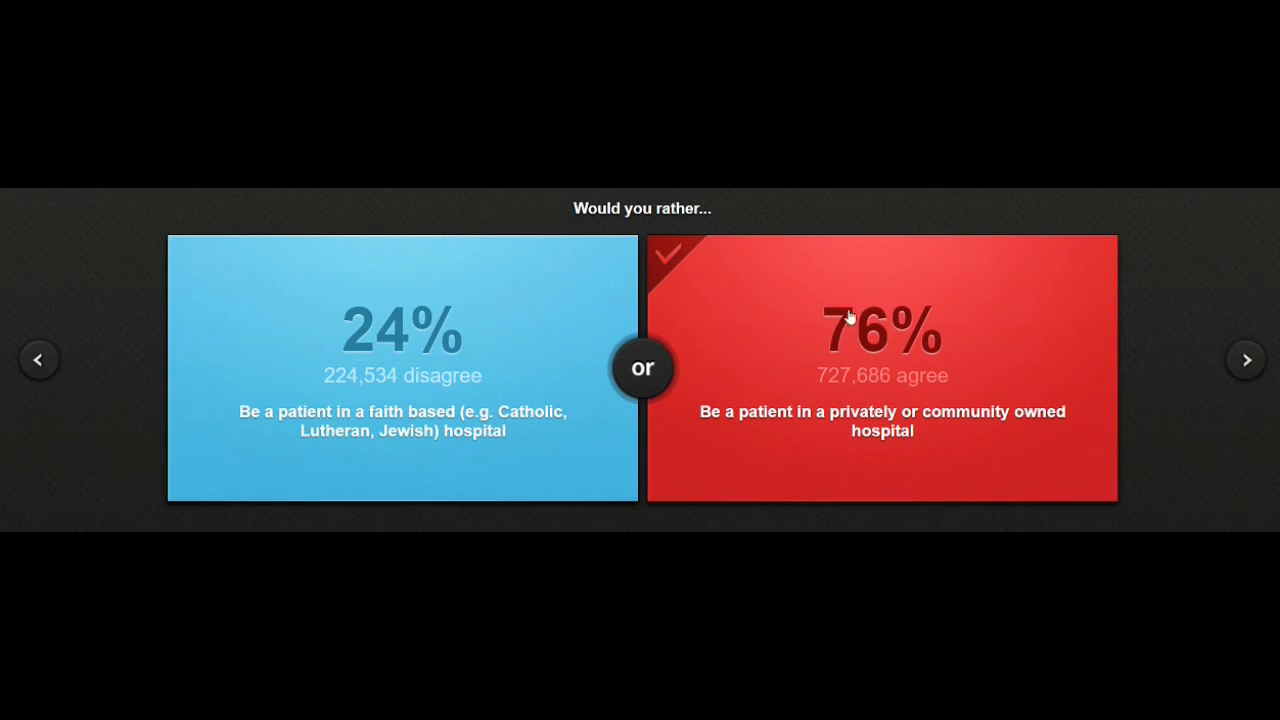
mouse_move(1177, 358)
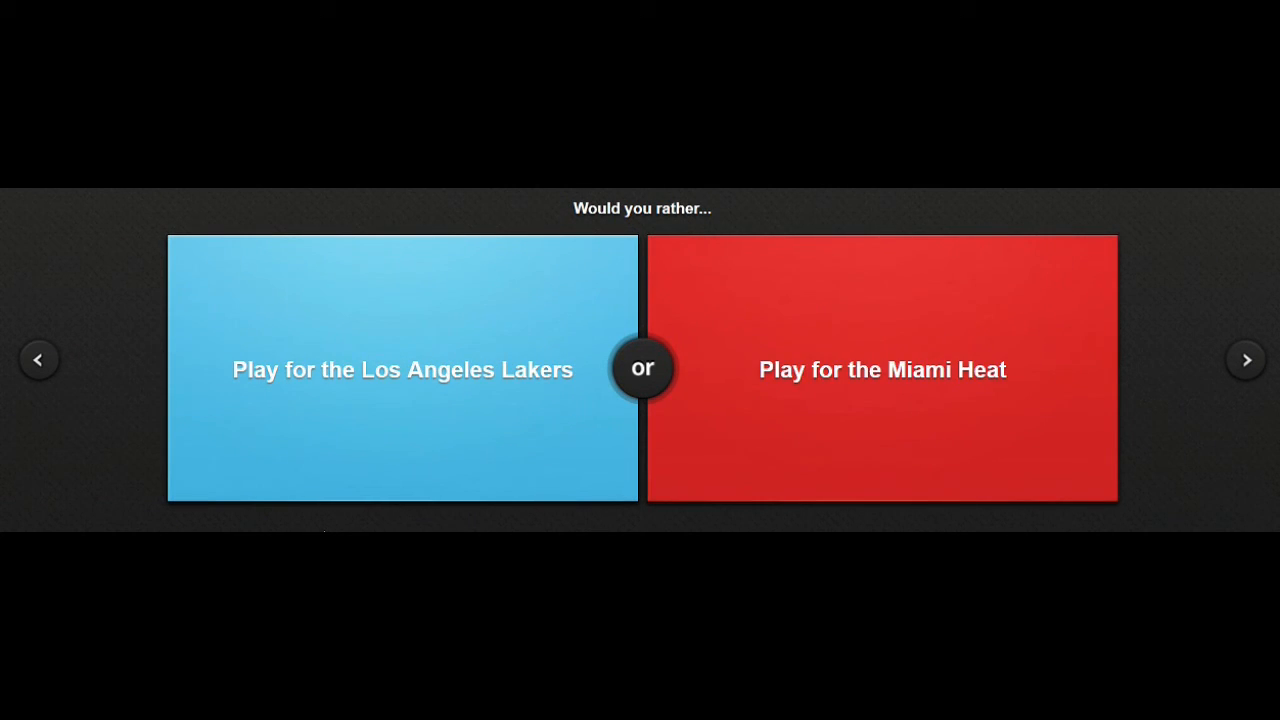
mouse_move(420, 406)
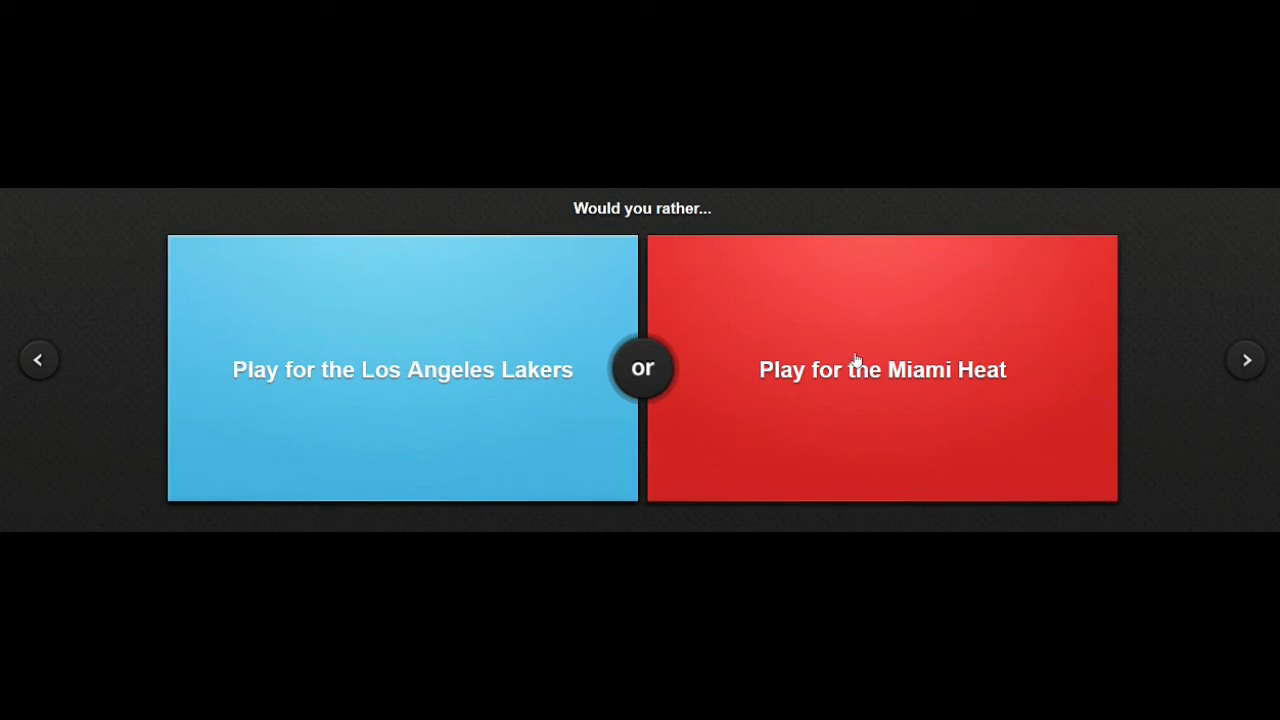
mouse_move(650, 530)
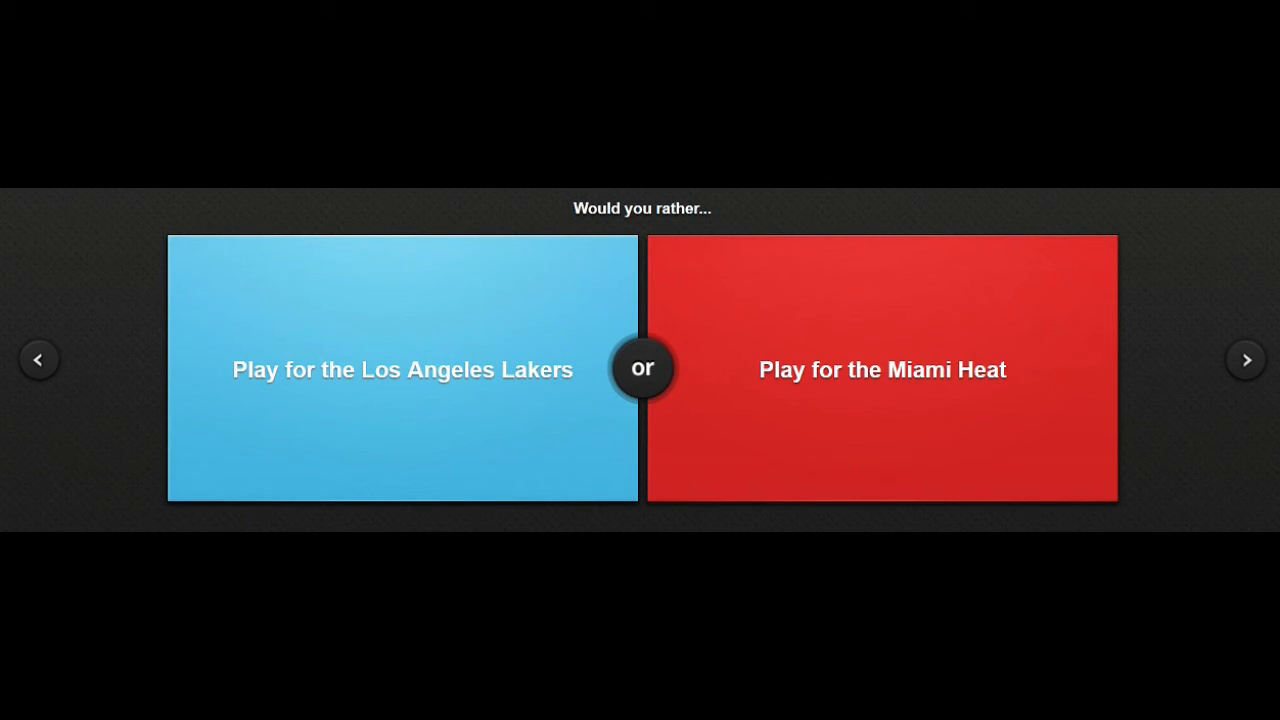
click(402, 369)
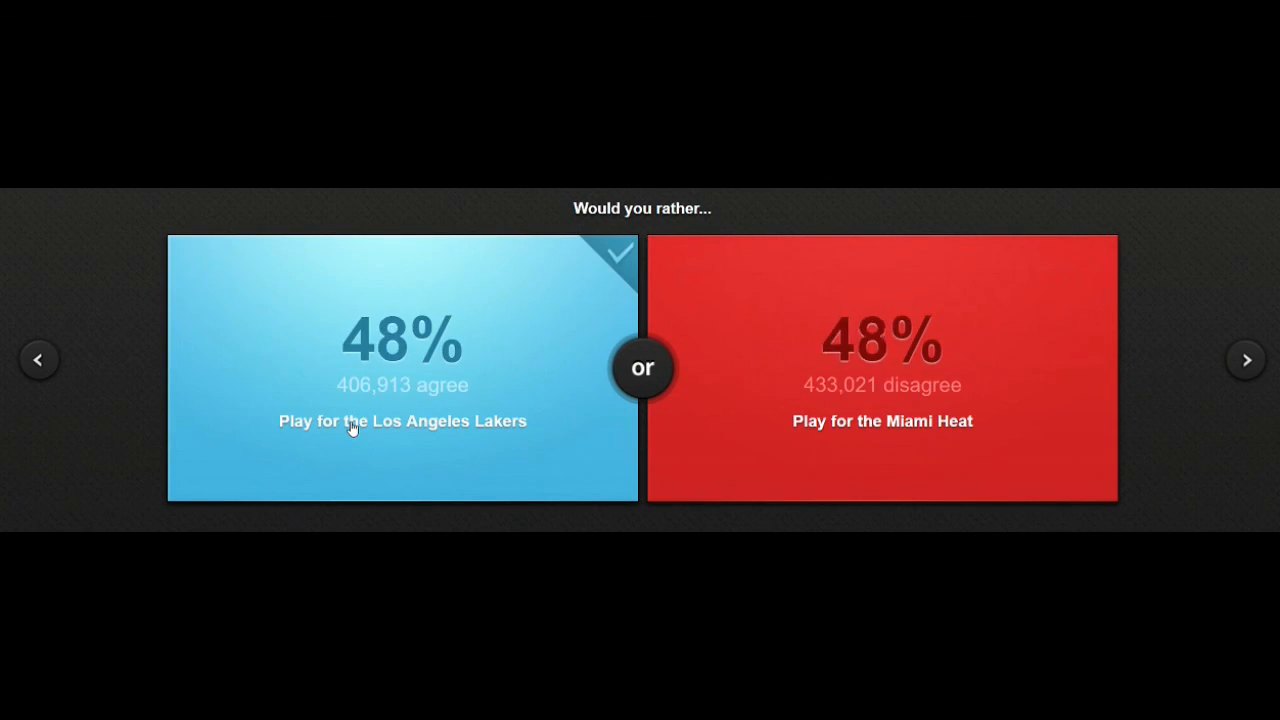
Move through the next dilemmas, choosing once-a-month handwashing (33%), then reach the cat-or-dog question.
click(1246, 359)
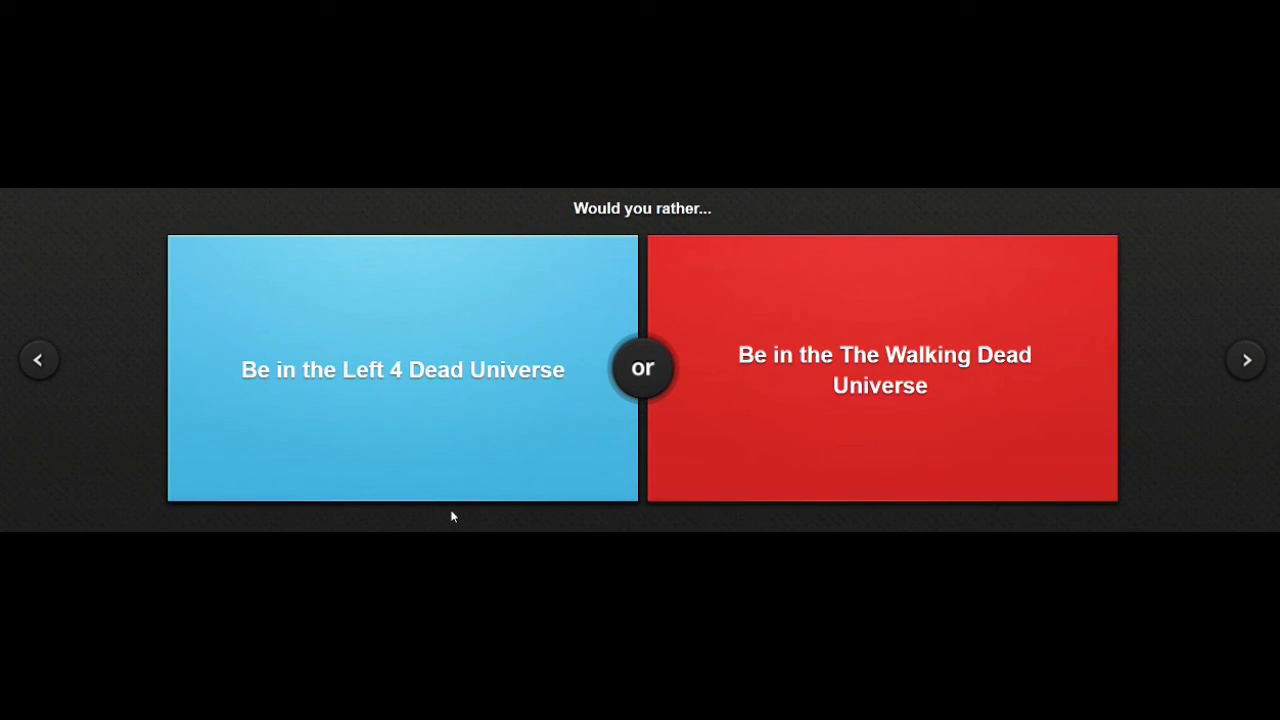
mouse_move(423, 398)
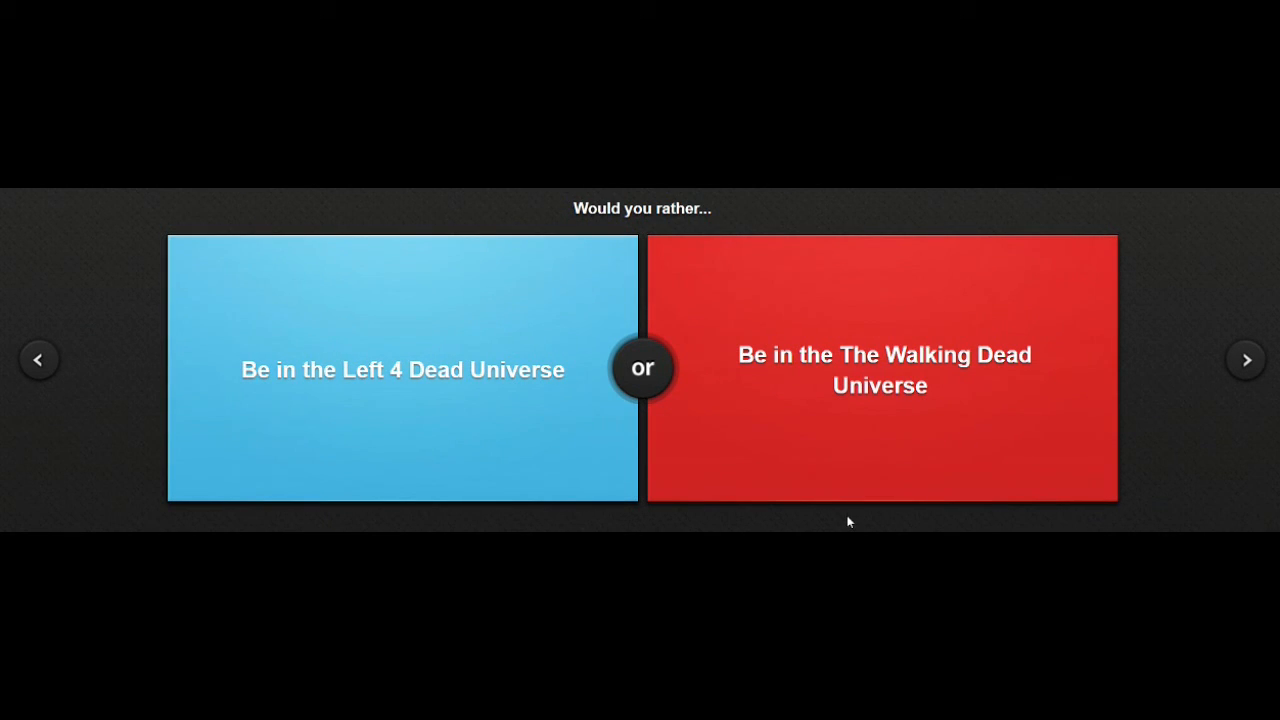
mouse_move(790, 399)
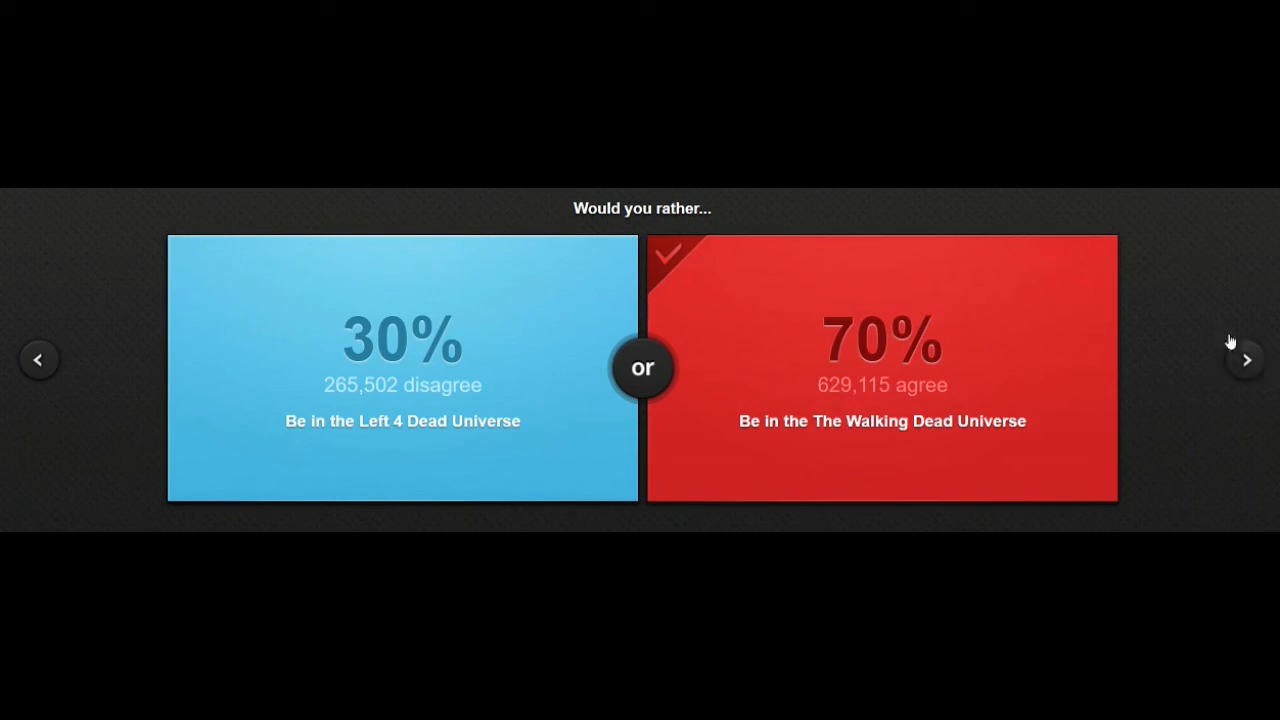
click(1245, 359)
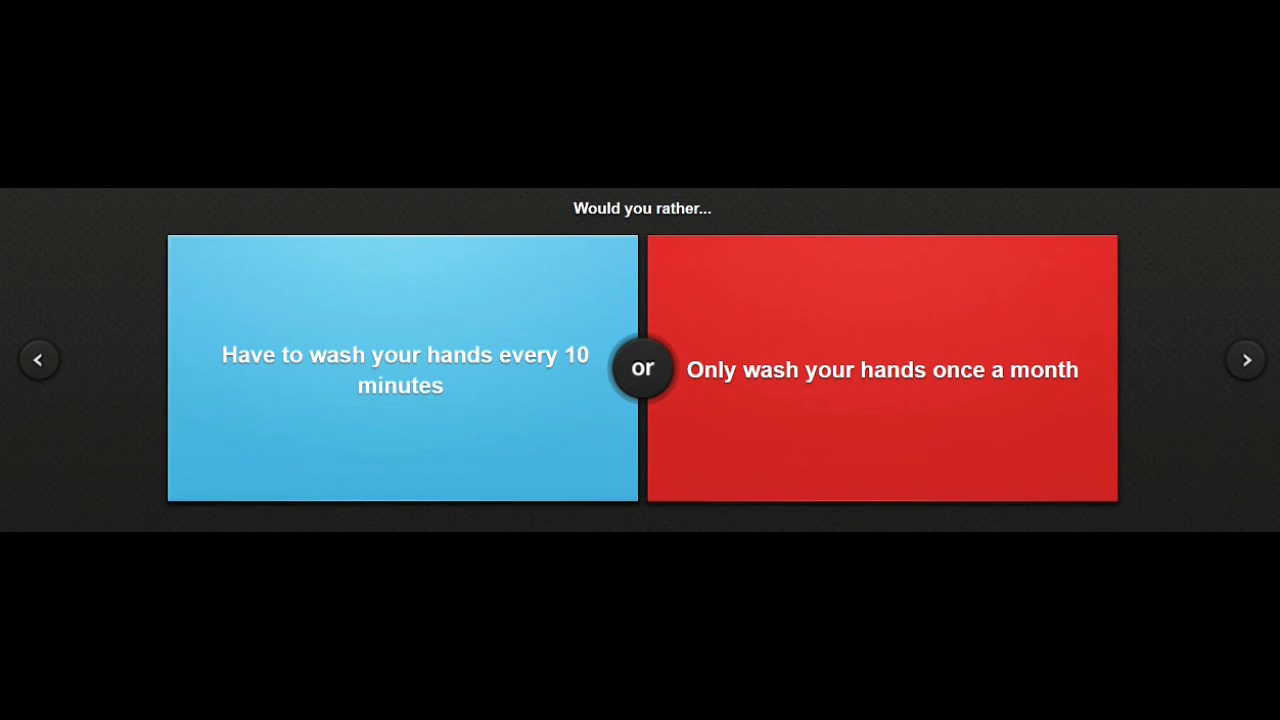
mouse_move(867, 437)
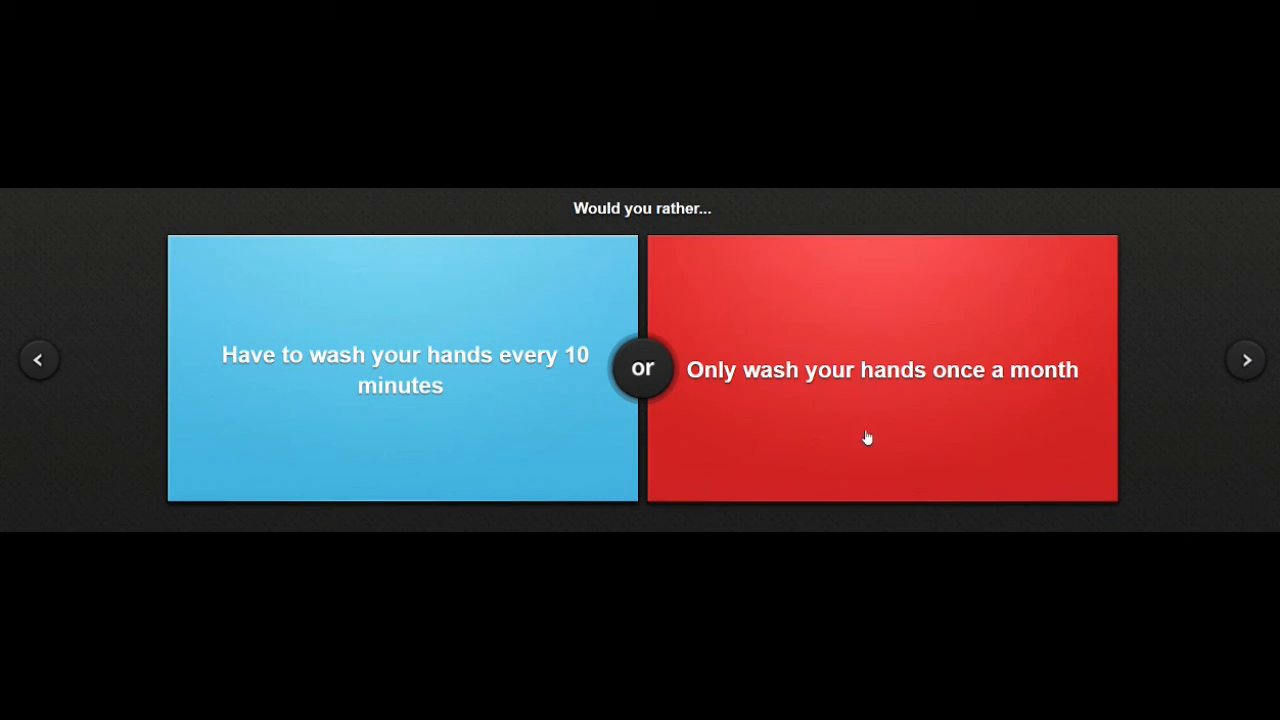
mouse_move(877, 428)
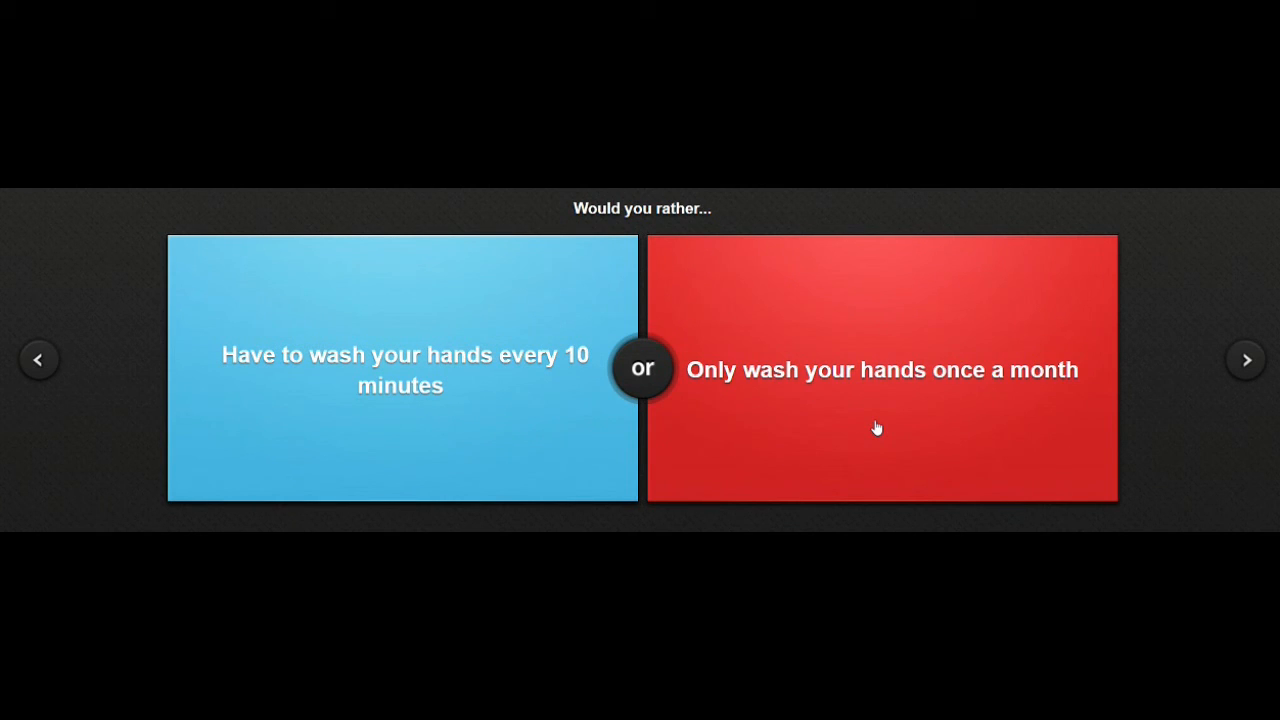
click(881, 420)
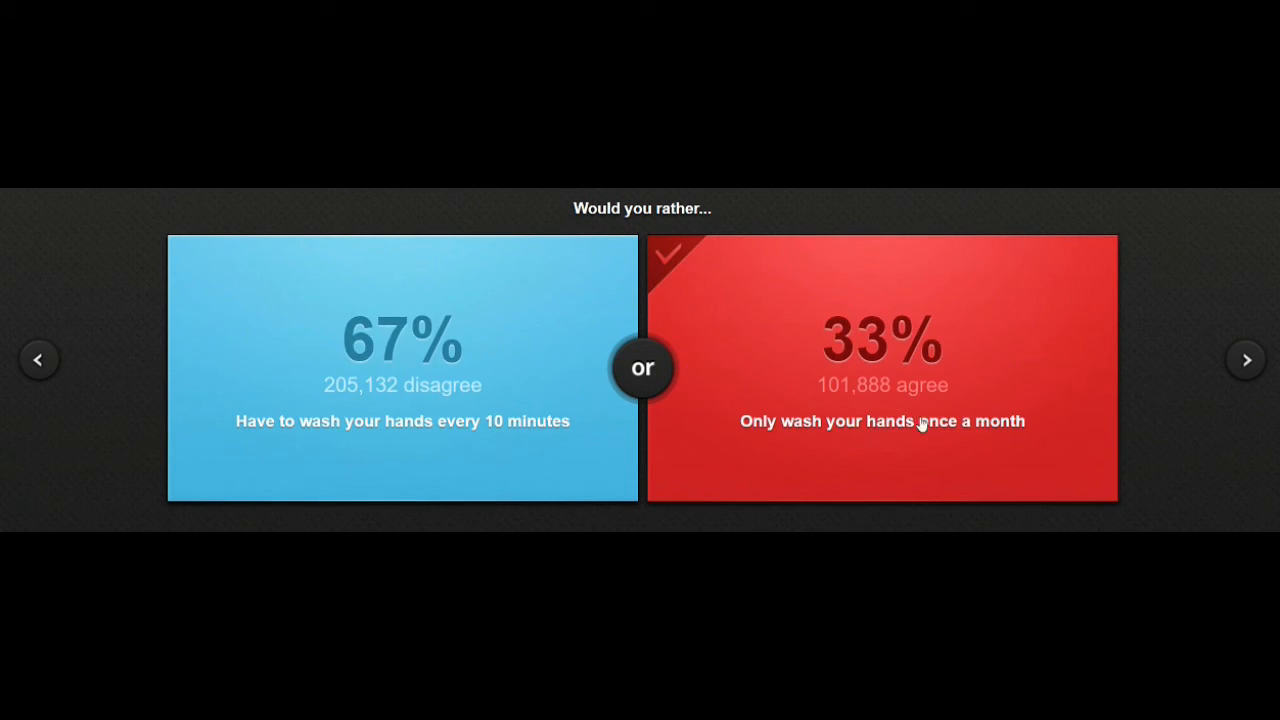
click(1246, 359)
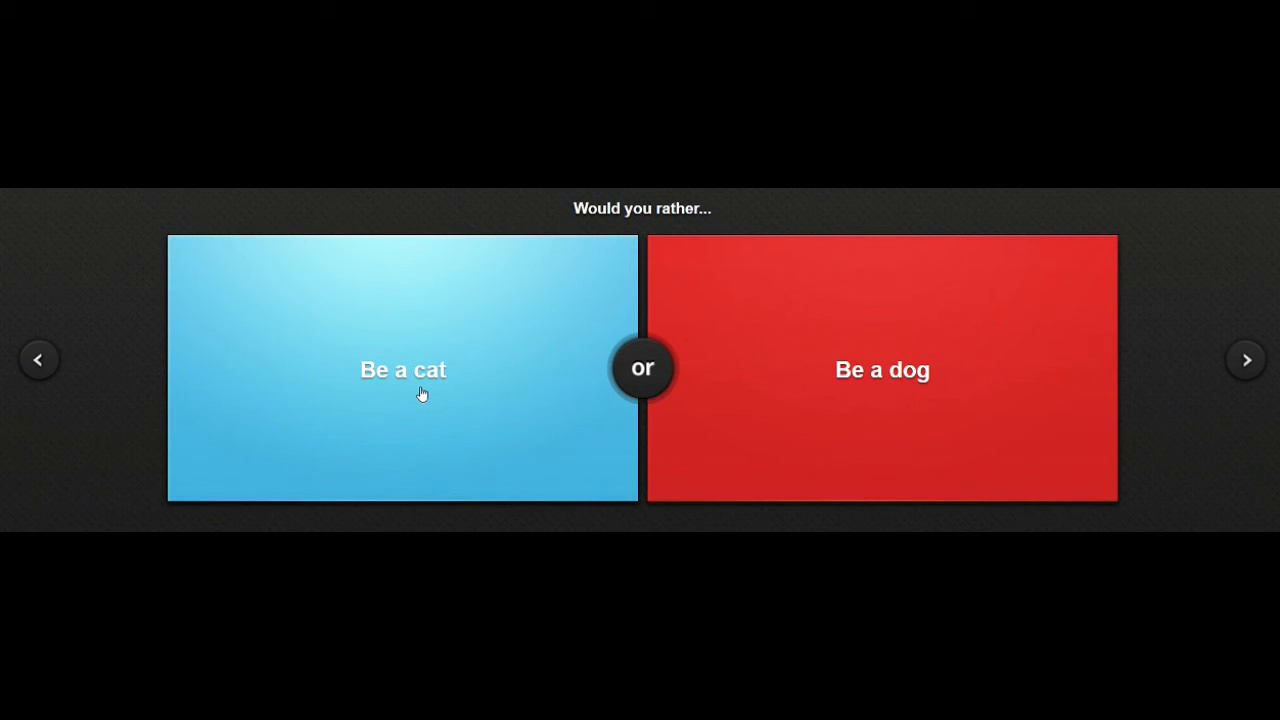
mouse_move(772, 422)
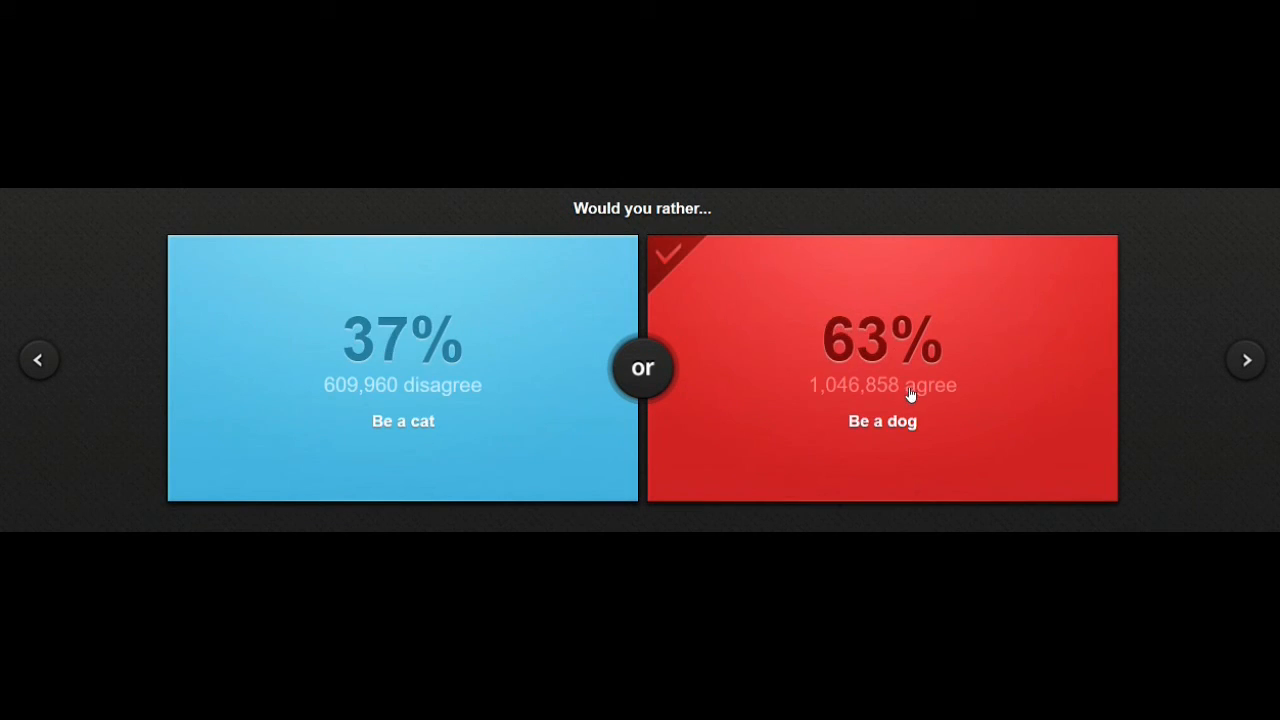
mouse_move(1190, 320)
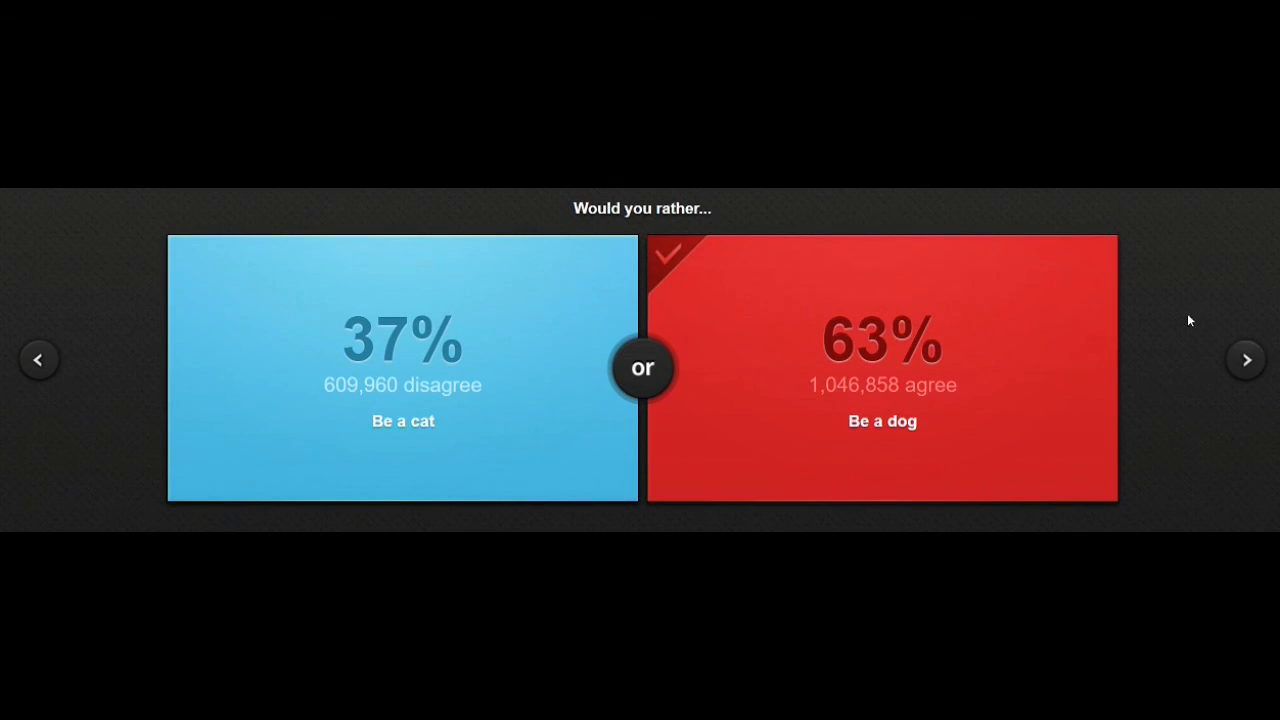
Advance from the Be a dog result (63%) to the telekinetic-or-telepathic question.
click(1246, 359)
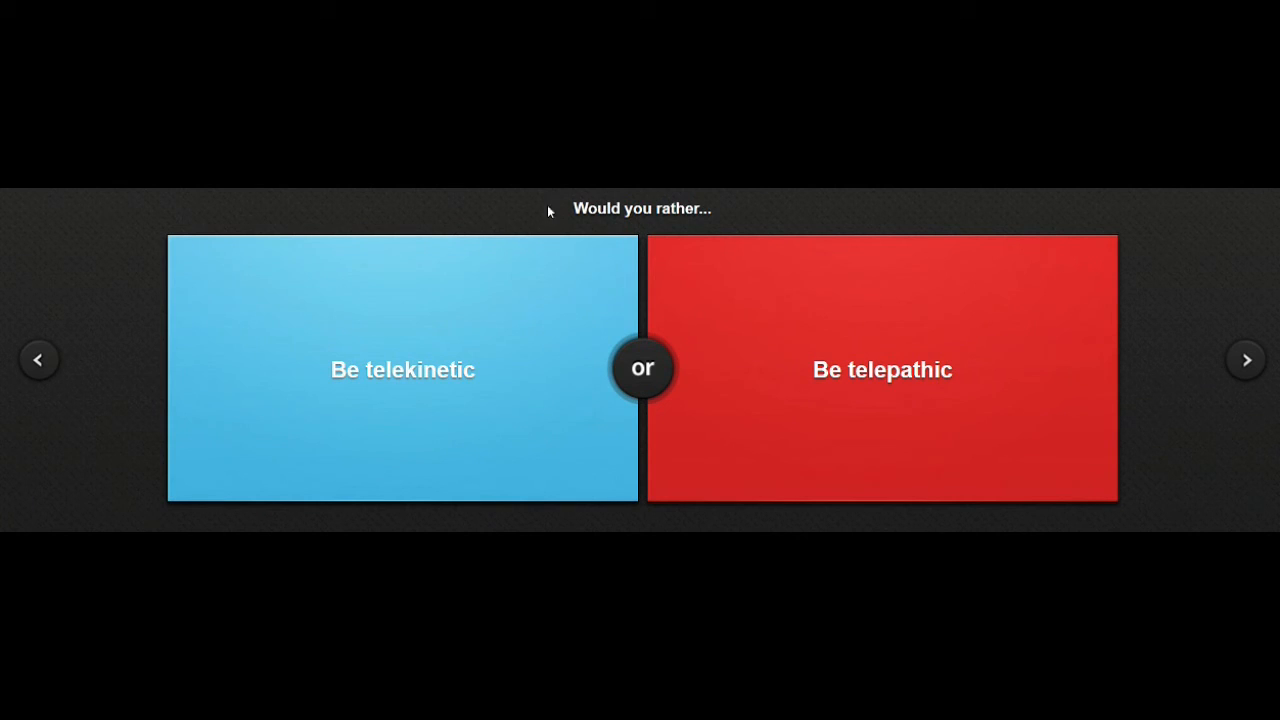
mouse_move(770, 327)
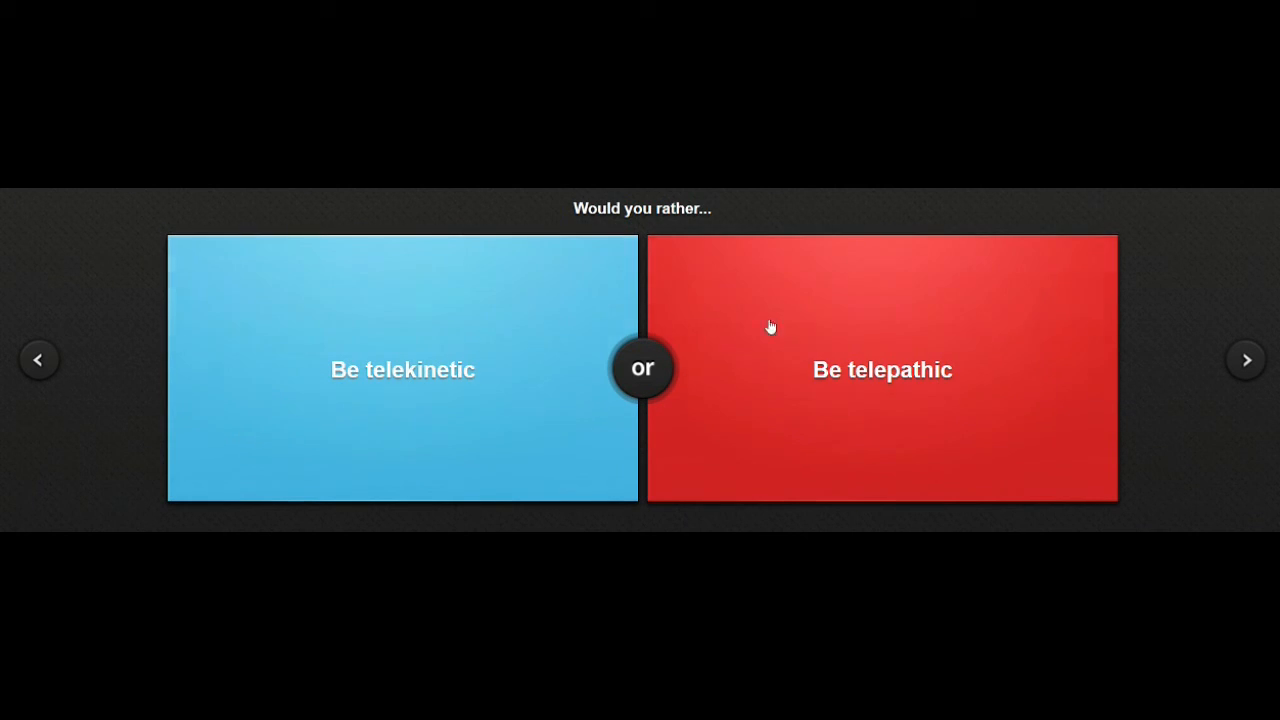
mouse_move(438, 393)
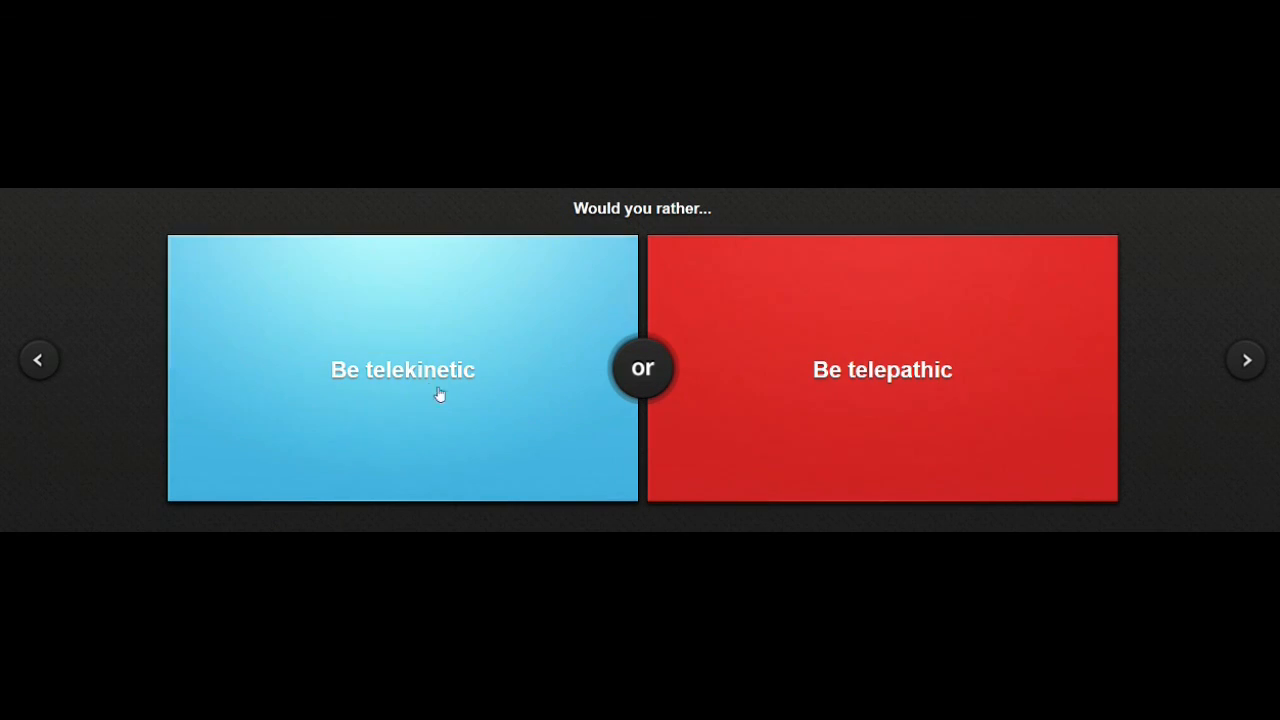
mouse_move(340, 347)
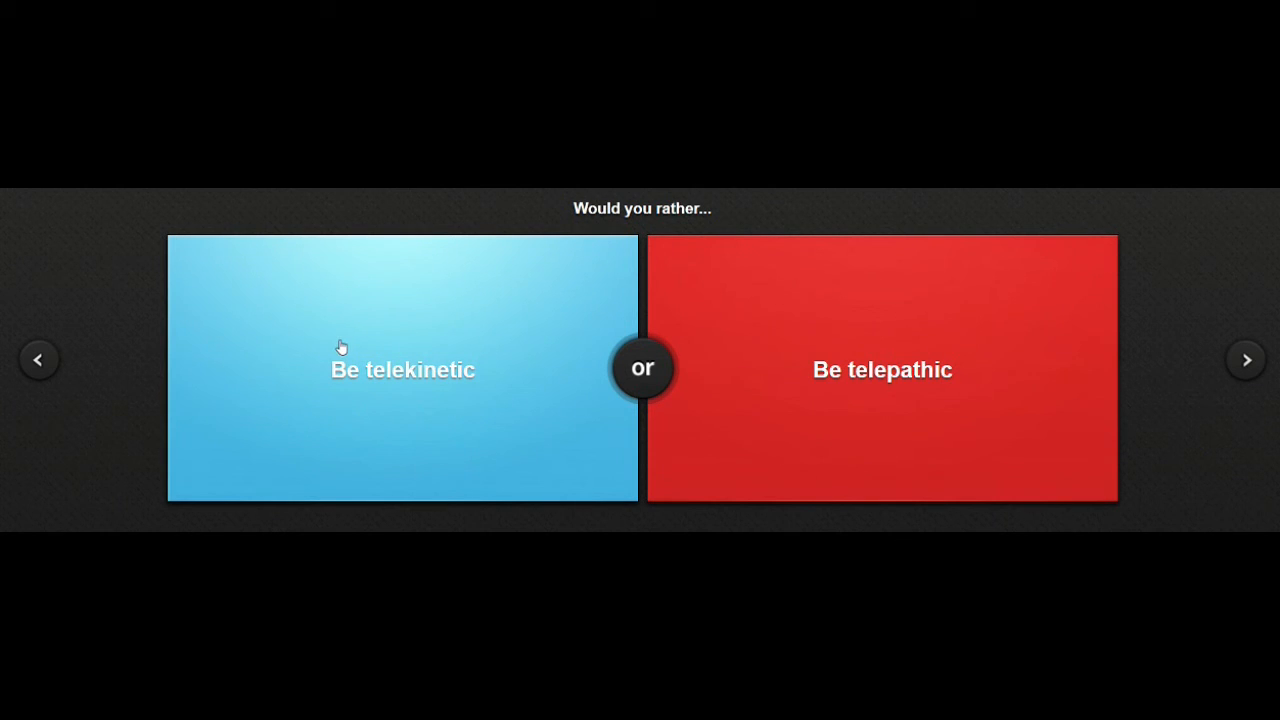
mouse_move(864, 309)
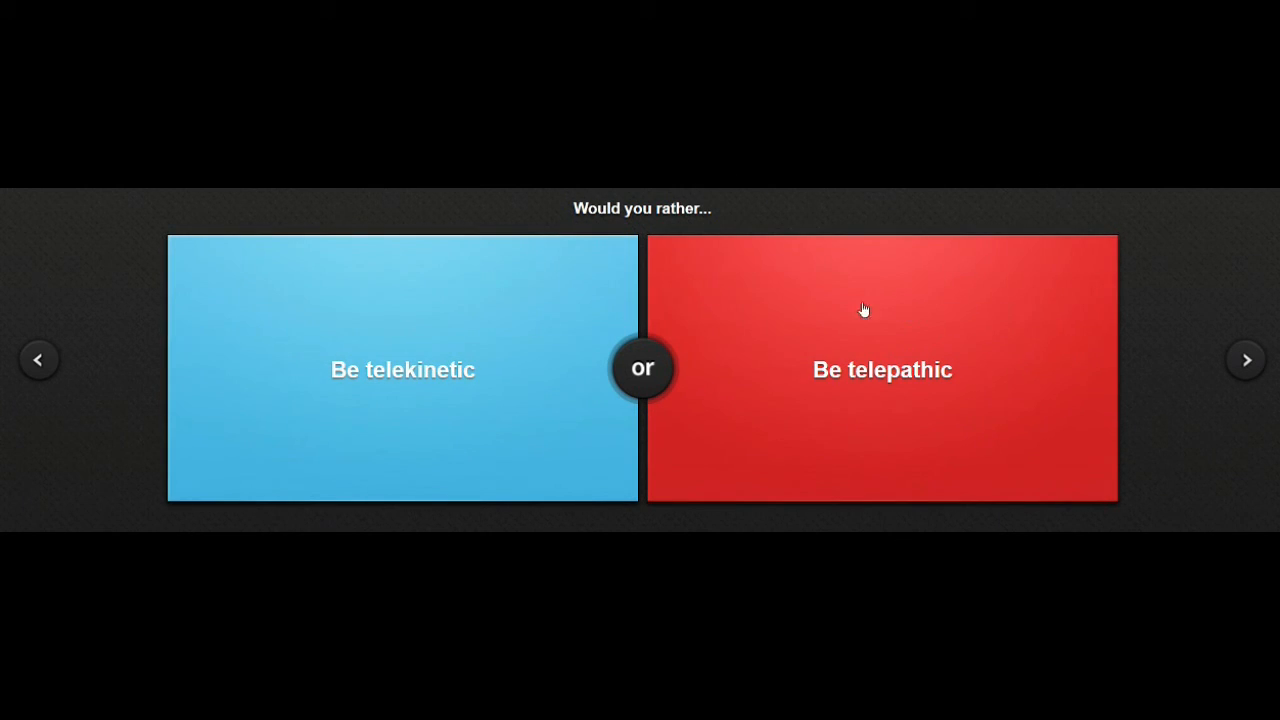
mouse_move(976, 451)
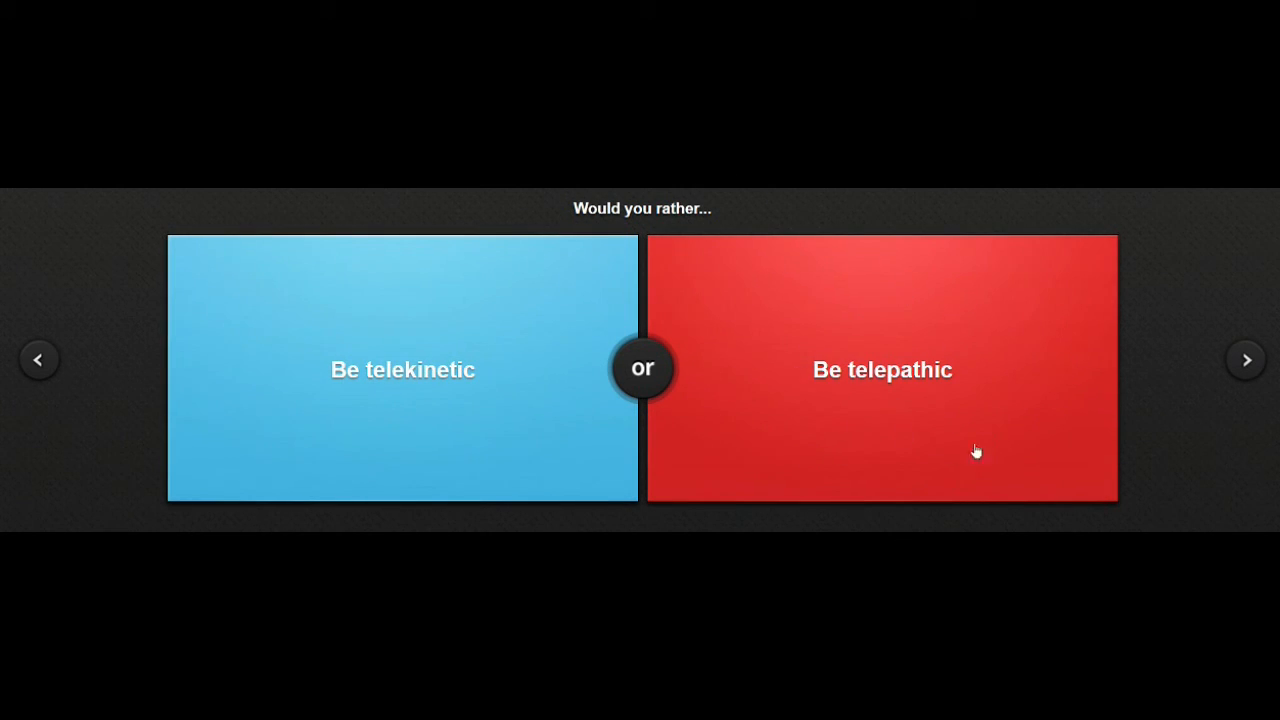
mouse_move(452, 395)
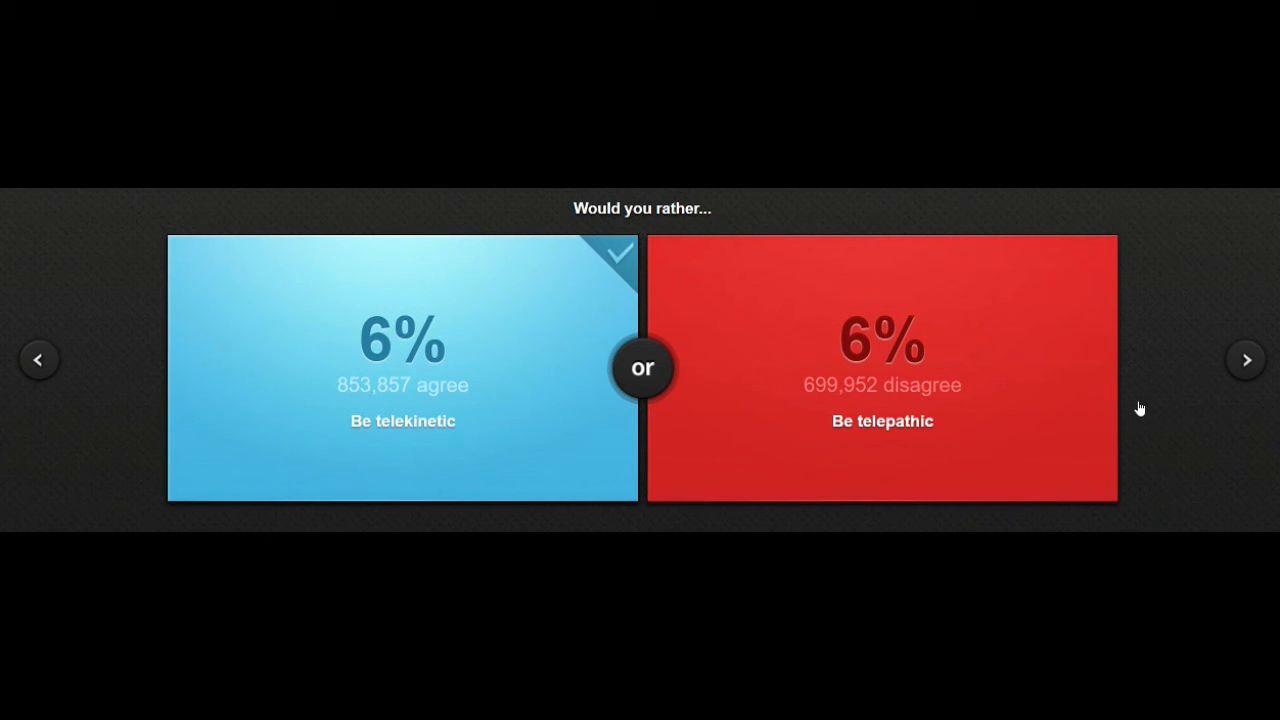
mouse_move(1128, 394)
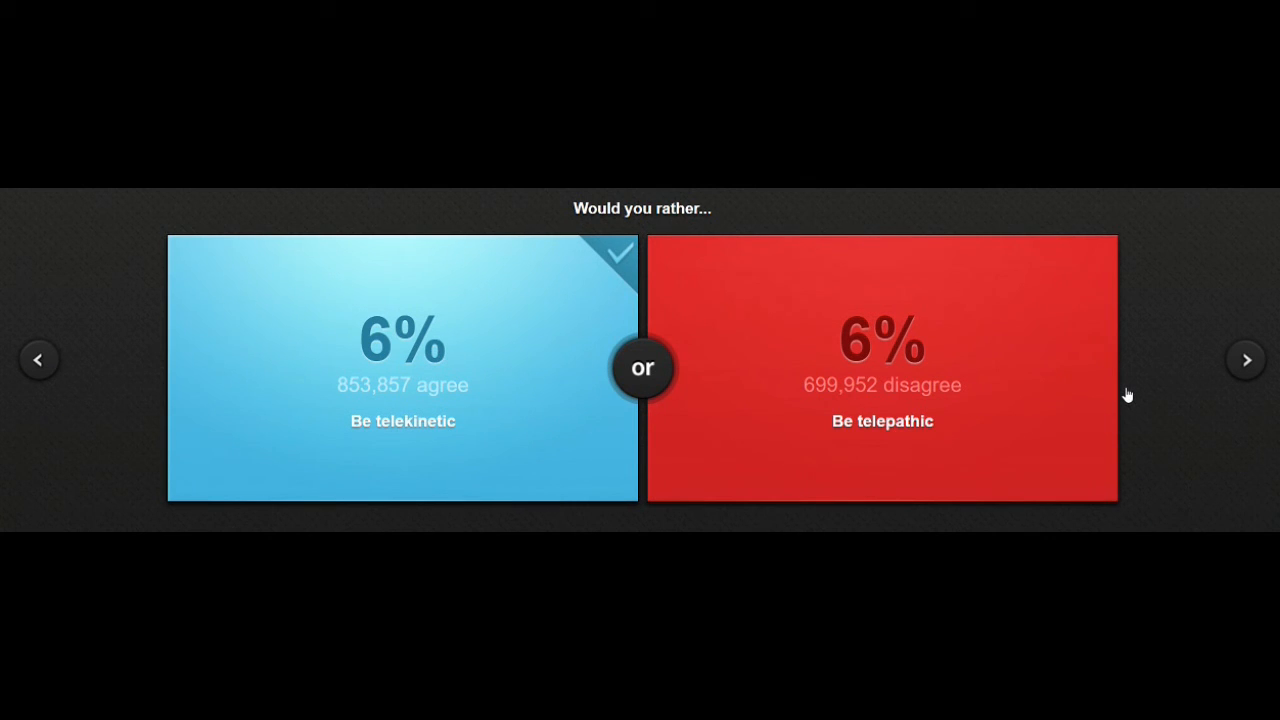
mouse_move(1107, 418)
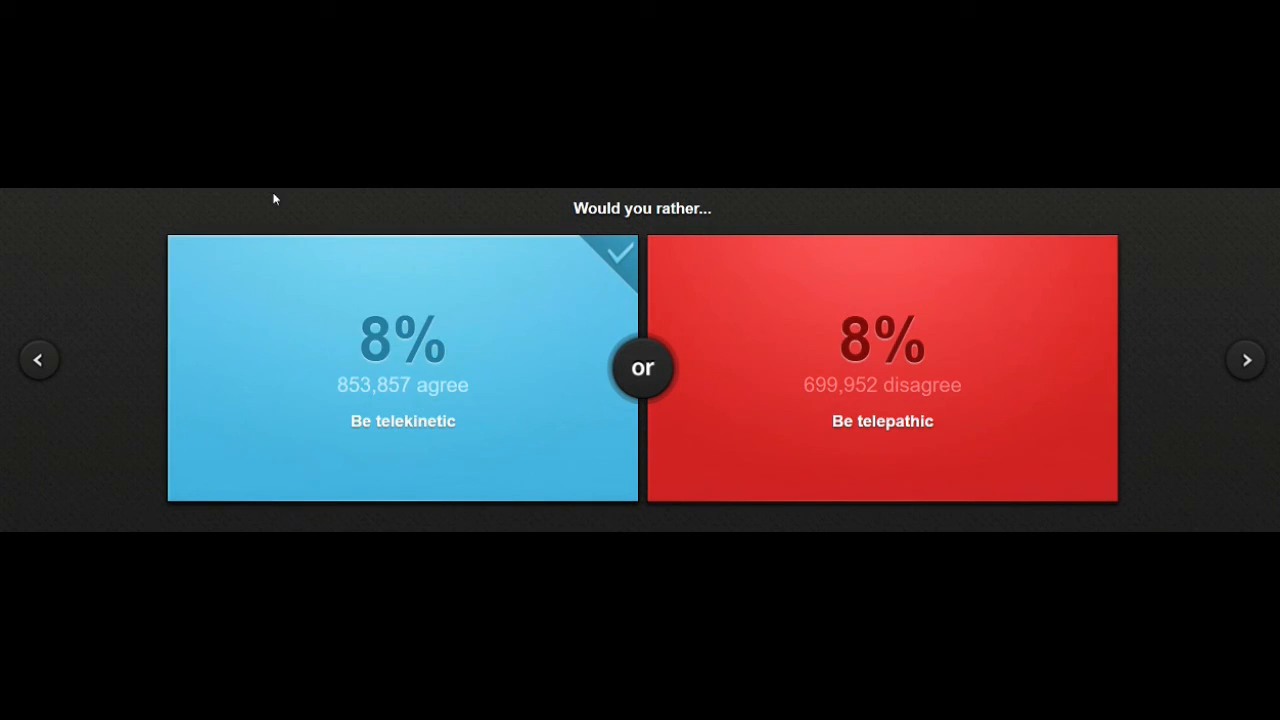
Advance to the blonde-jokes dilemma and vote Not be able to understand sarcasm (34% agree).
click(1246, 359)
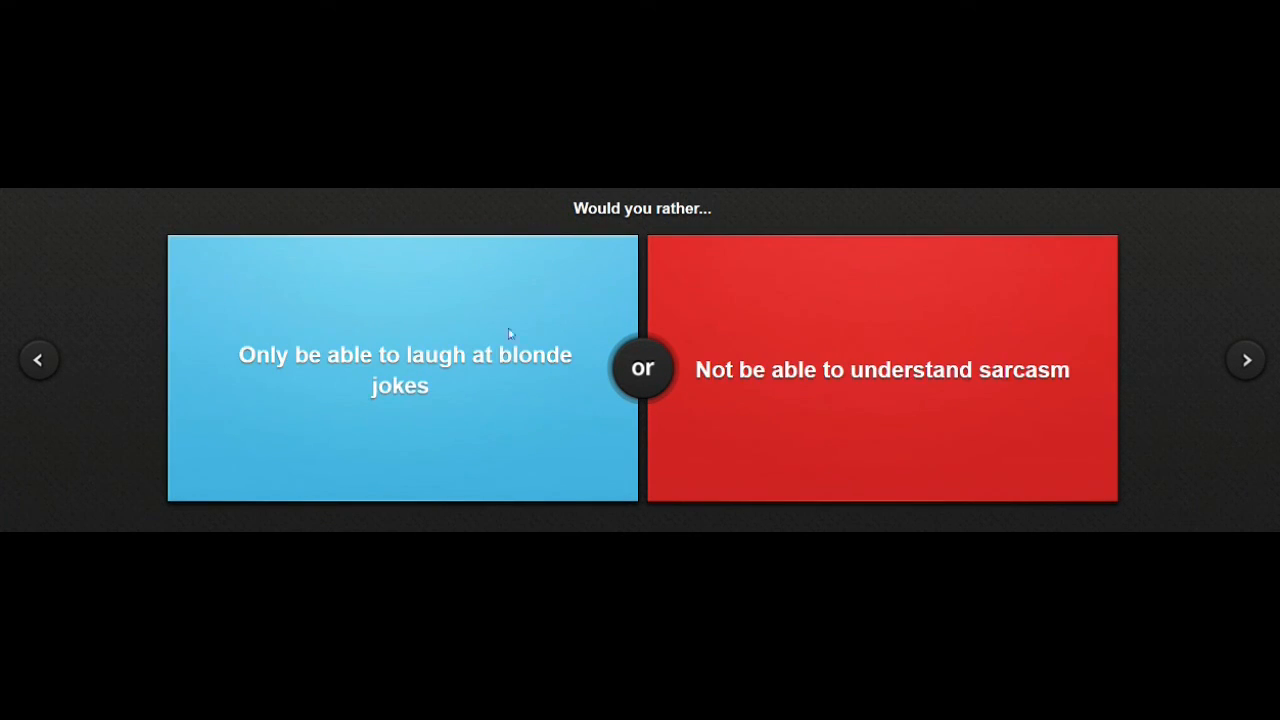
mouse_move(627, 527)
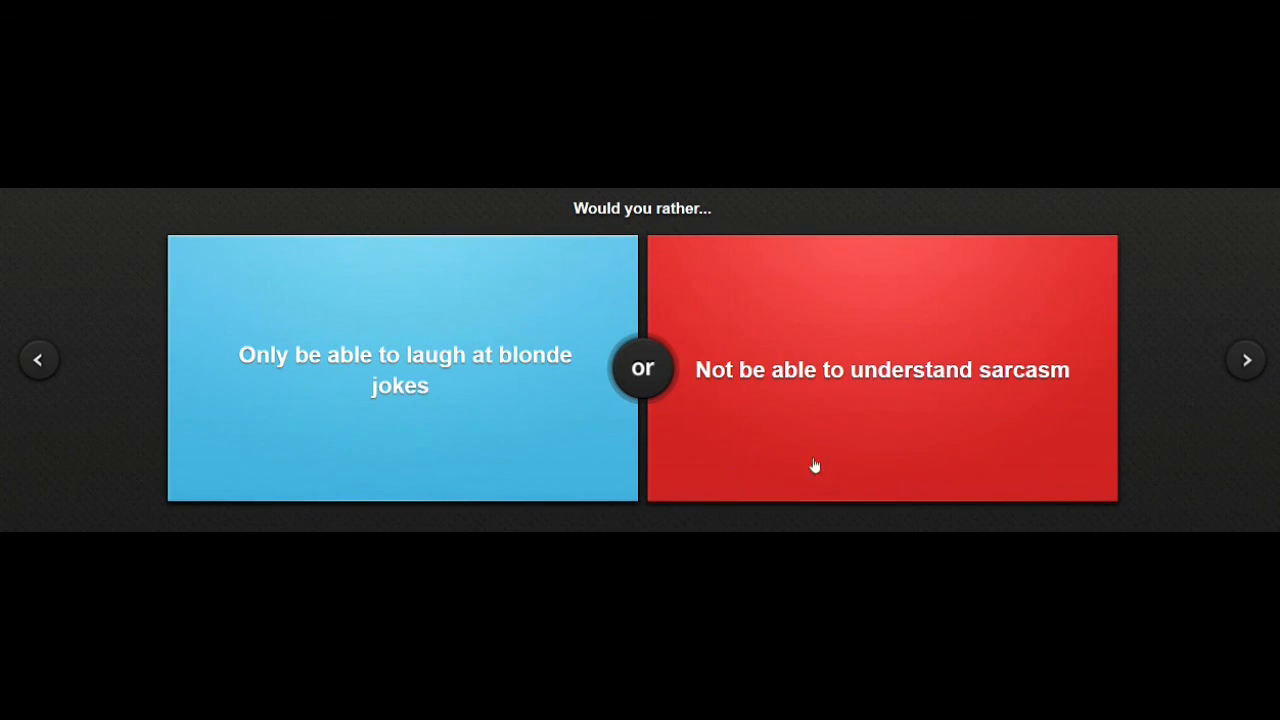
mouse_move(893, 427)
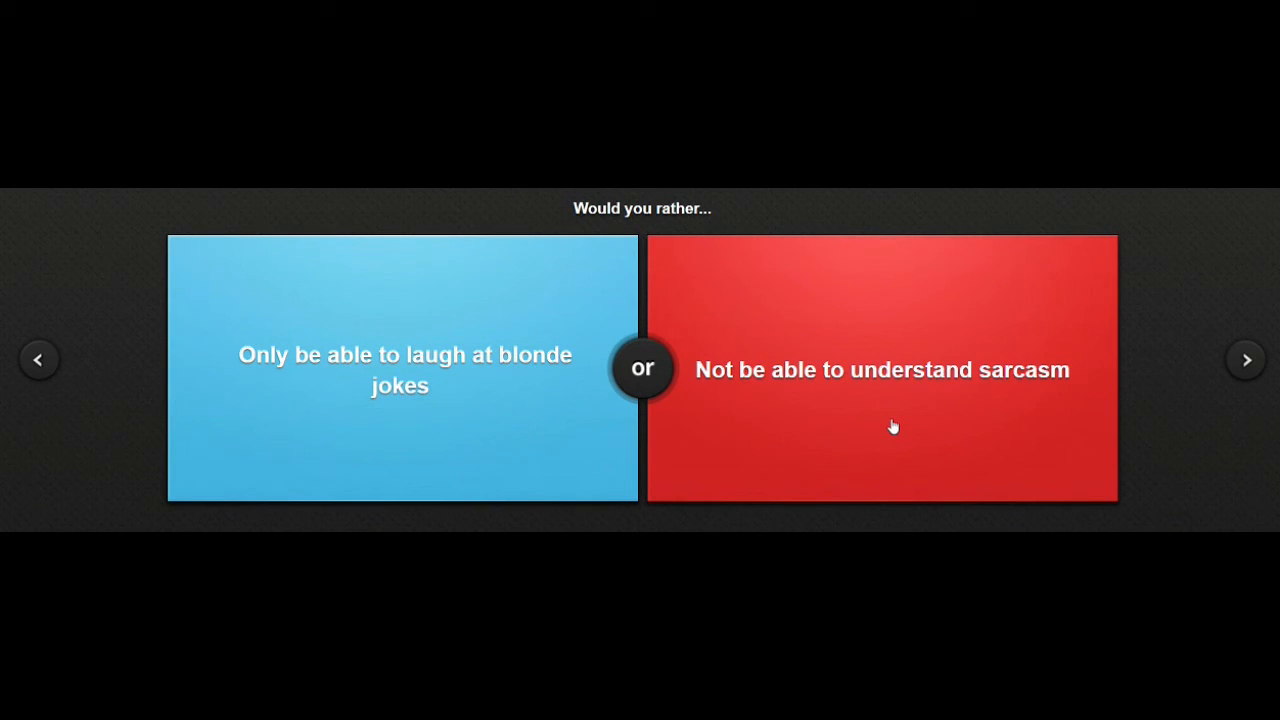
mouse_move(886, 421)
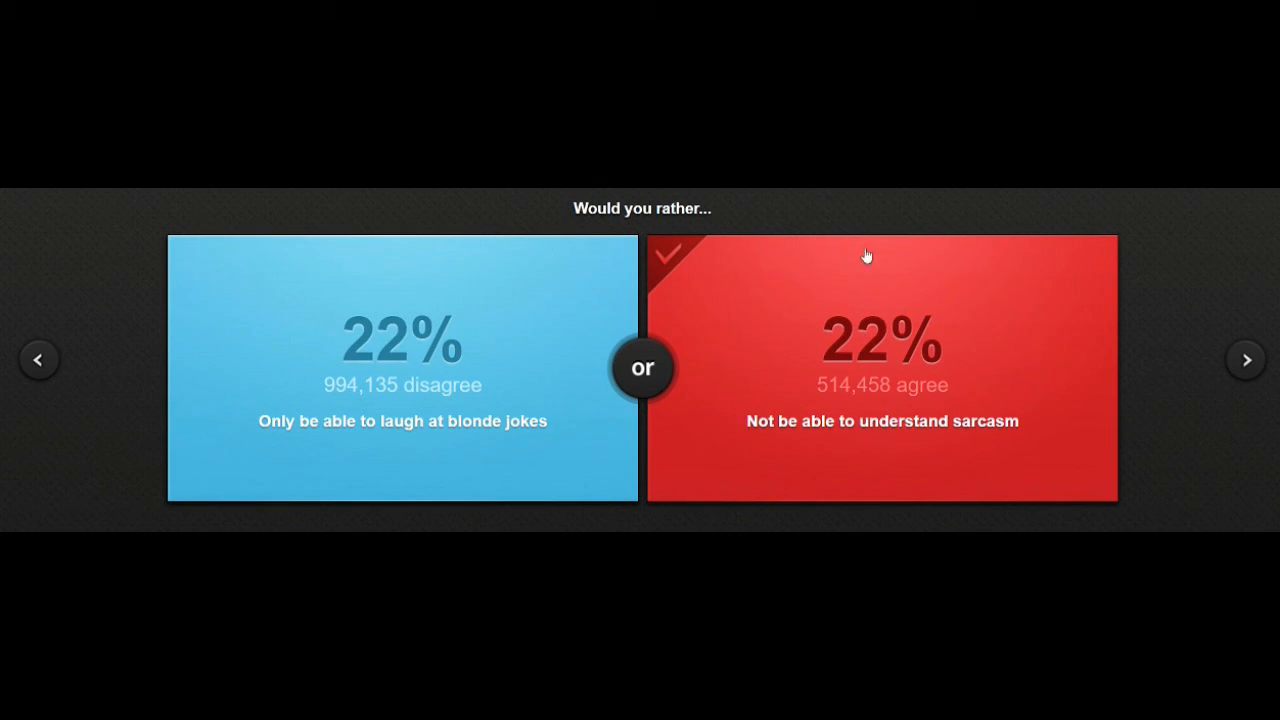
click(882, 368)
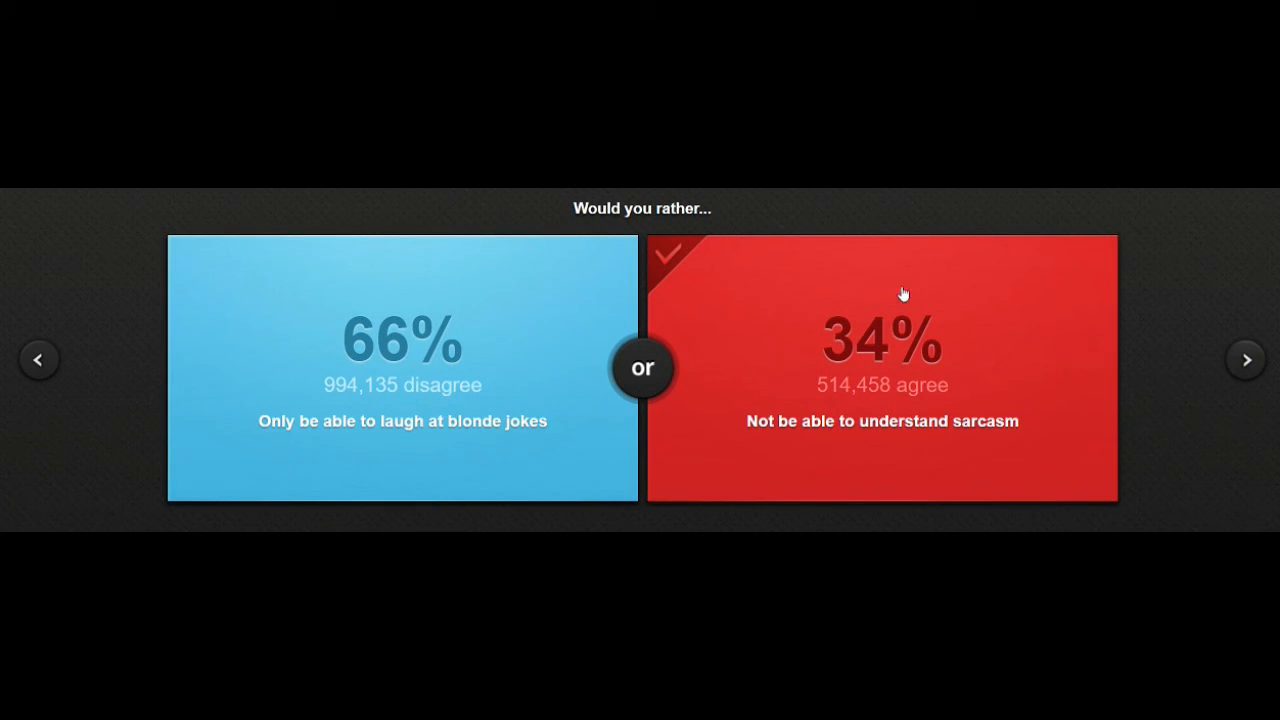
mouse_move(1248, 378)
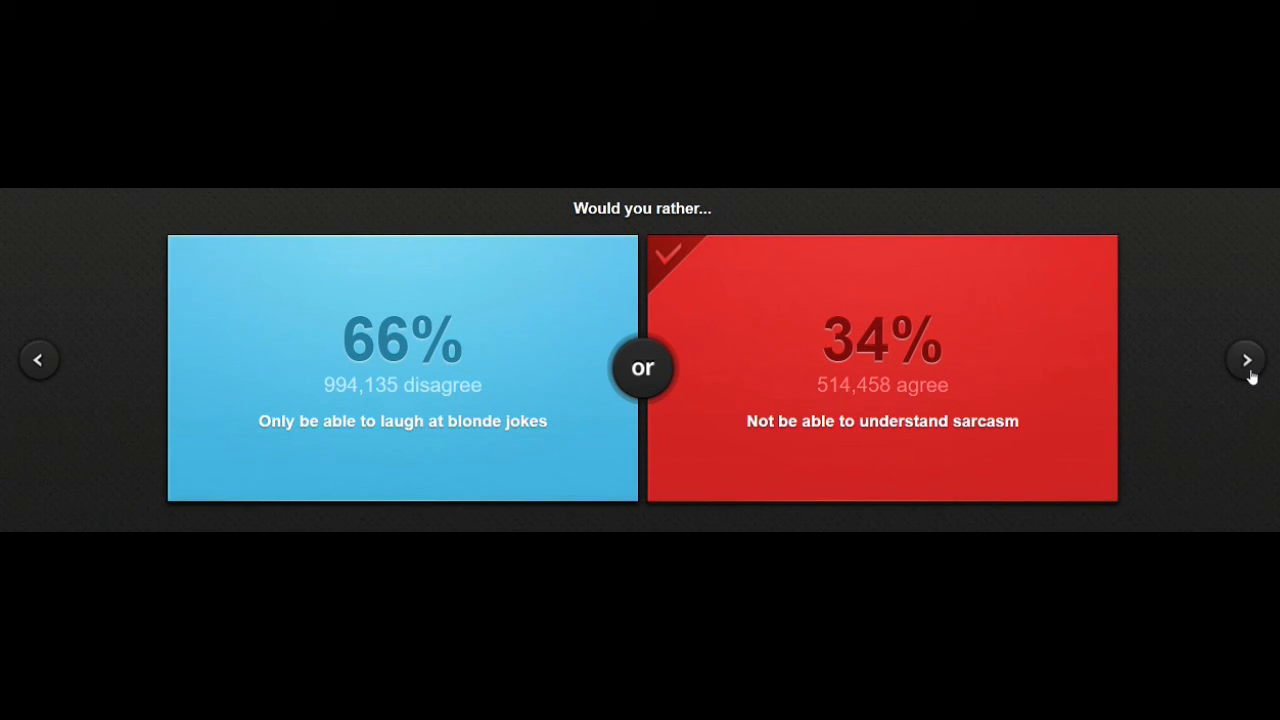
mouse_move(1167, 468)
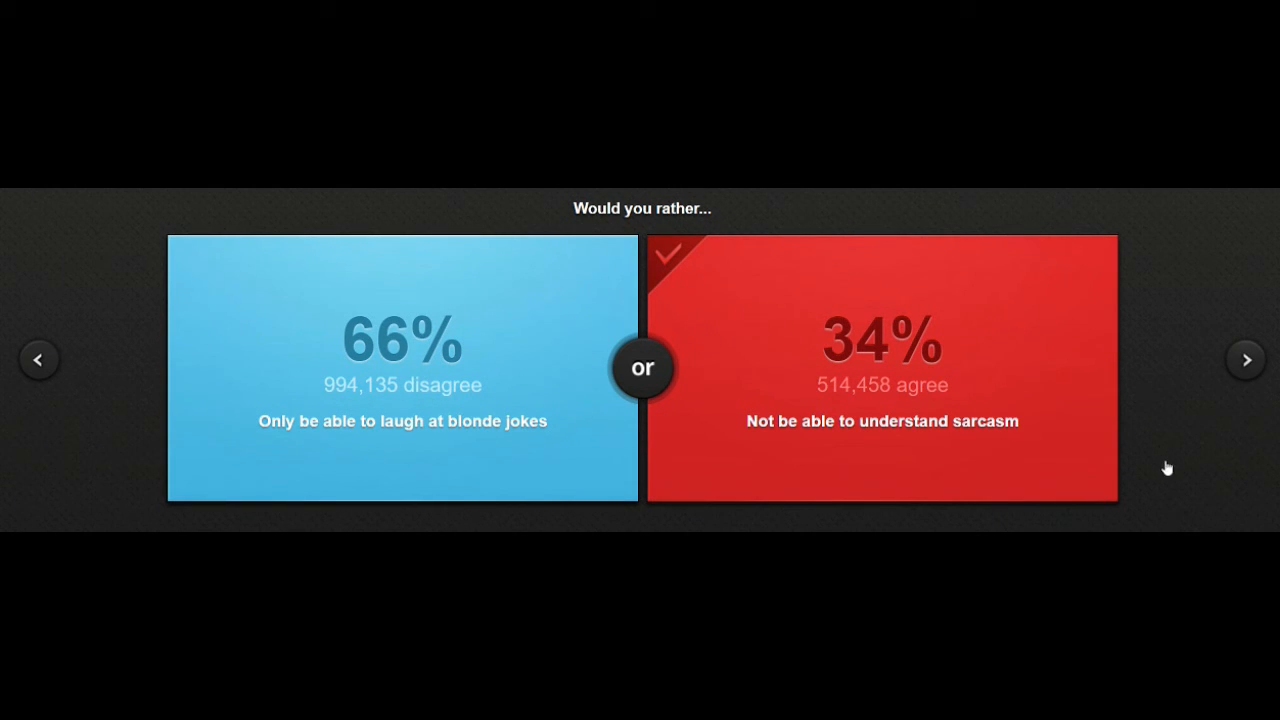
mouse_move(1235, 365)
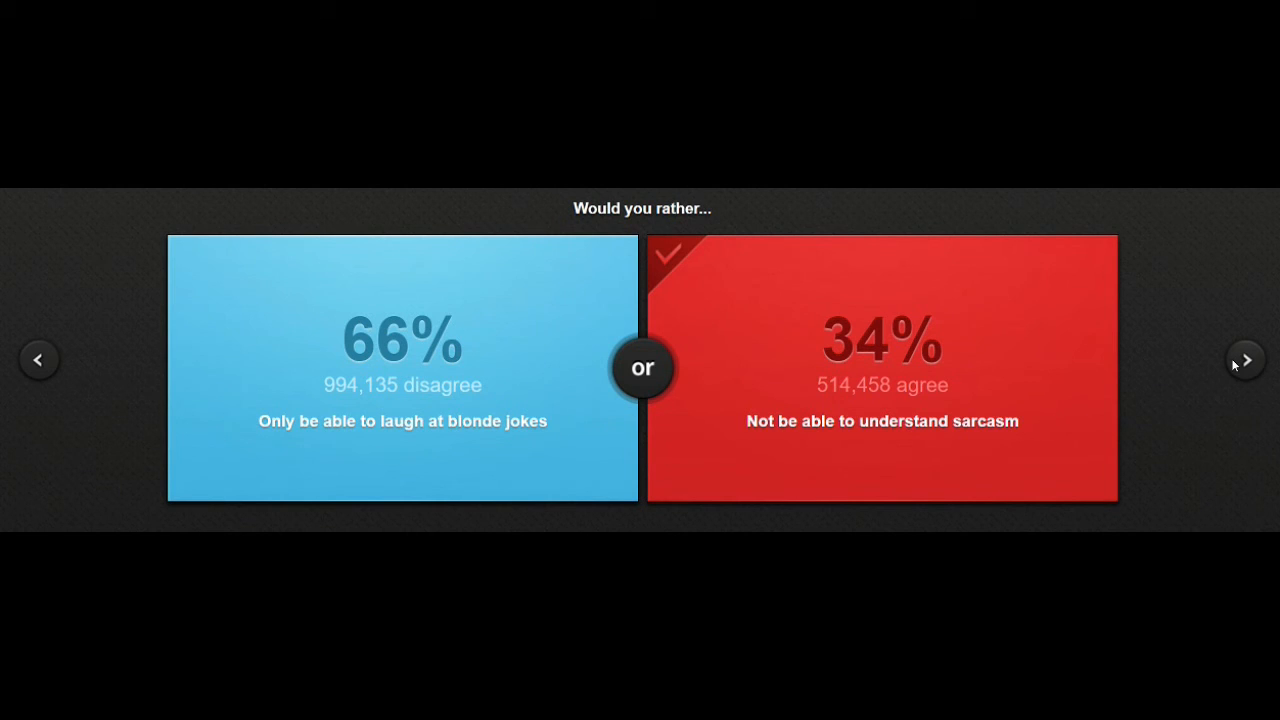
Advance to the dilemma on never again playing computer versus console games.
click(1246, 359)
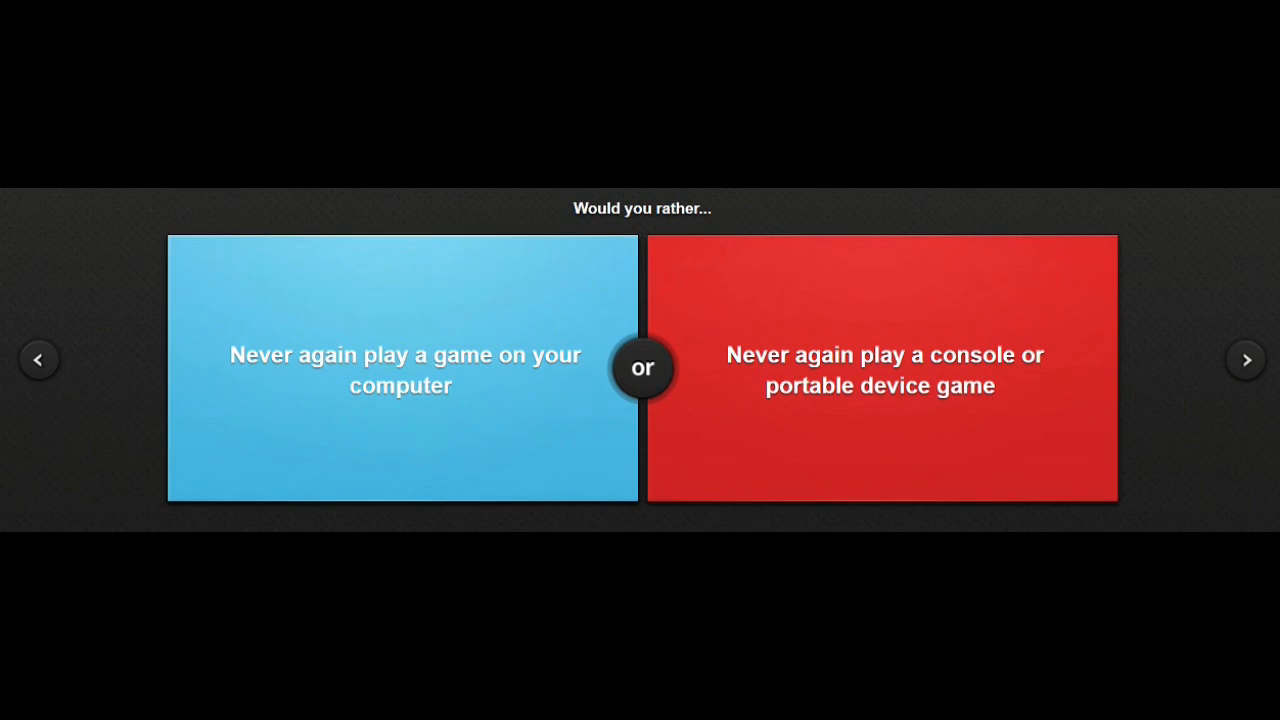
mouse_move(657, 530)
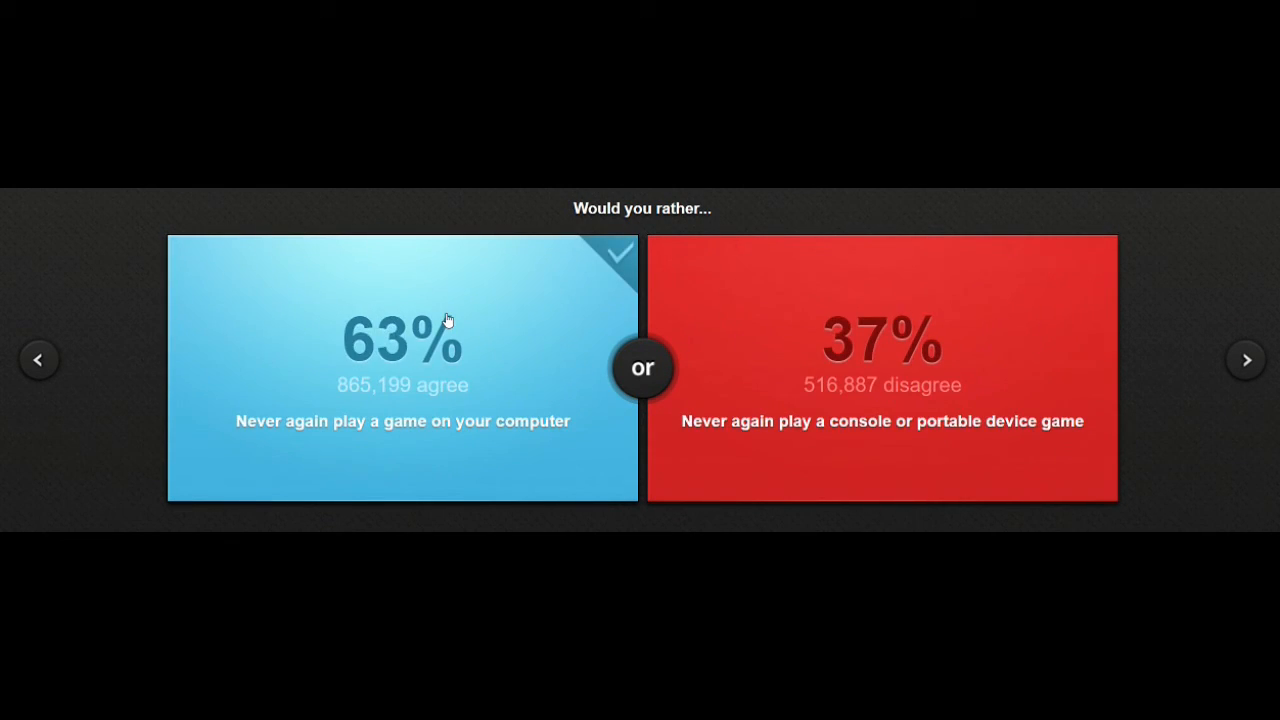
mouse_move(928, 432)
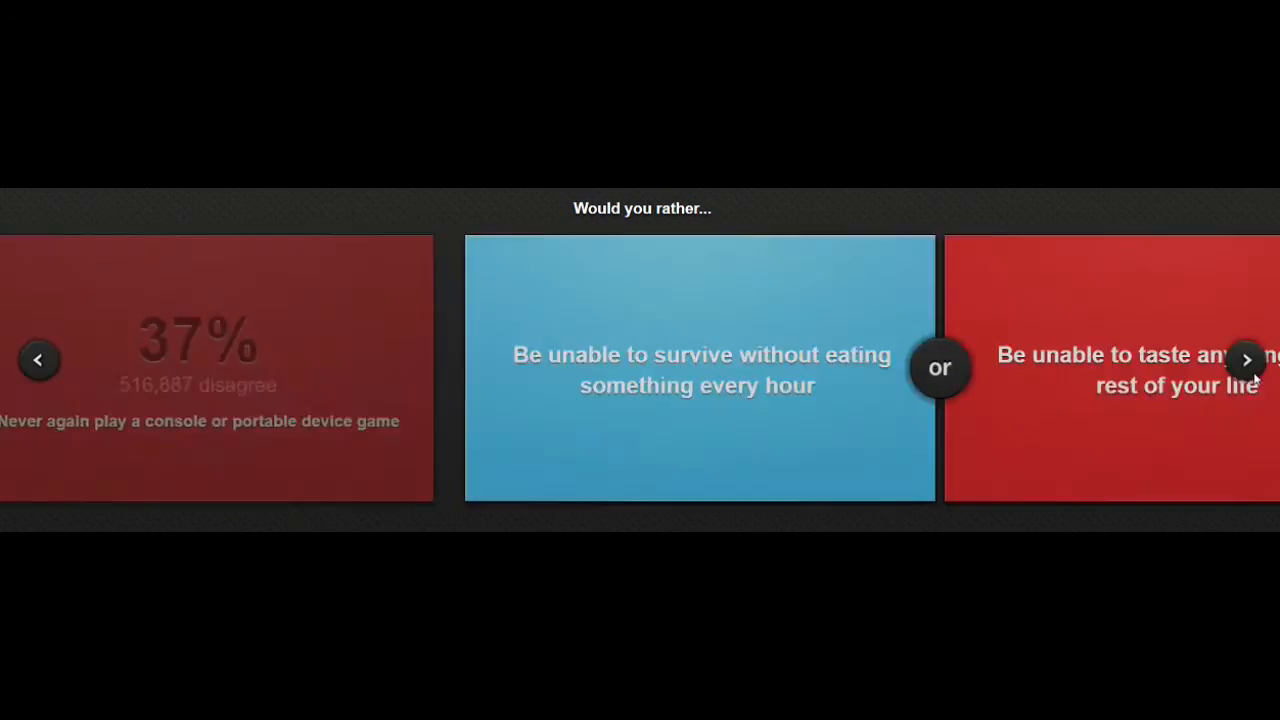
Advance past the never-play-computer-games result (63%) to the hourly-eating versus no-taste dilemma.
click(1246, 360)
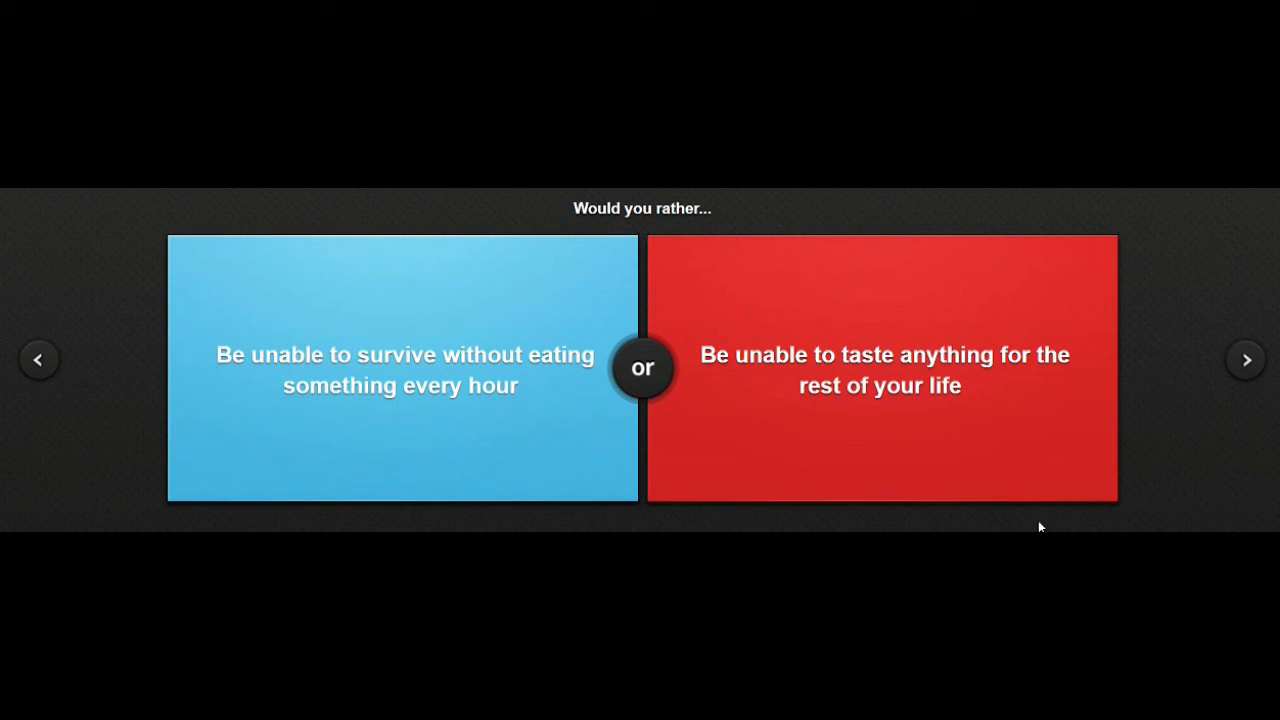
mouse_move(595, 530)
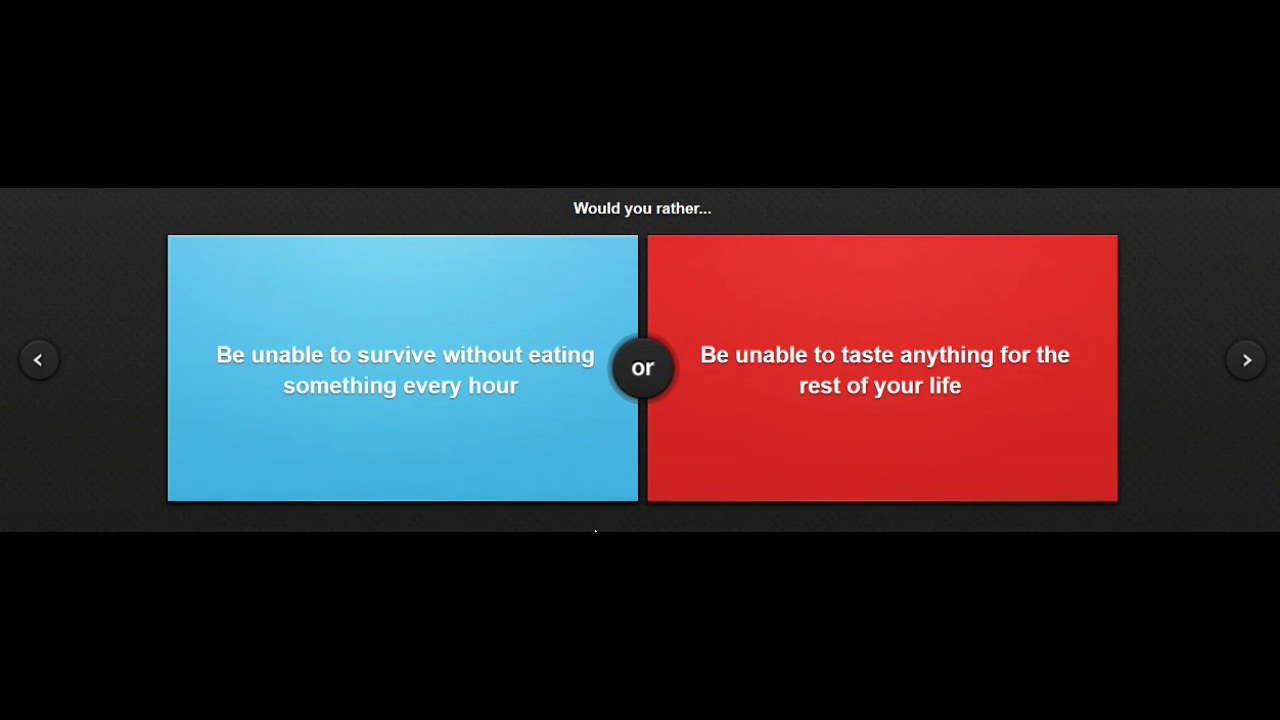
mouse_move(603, 523)
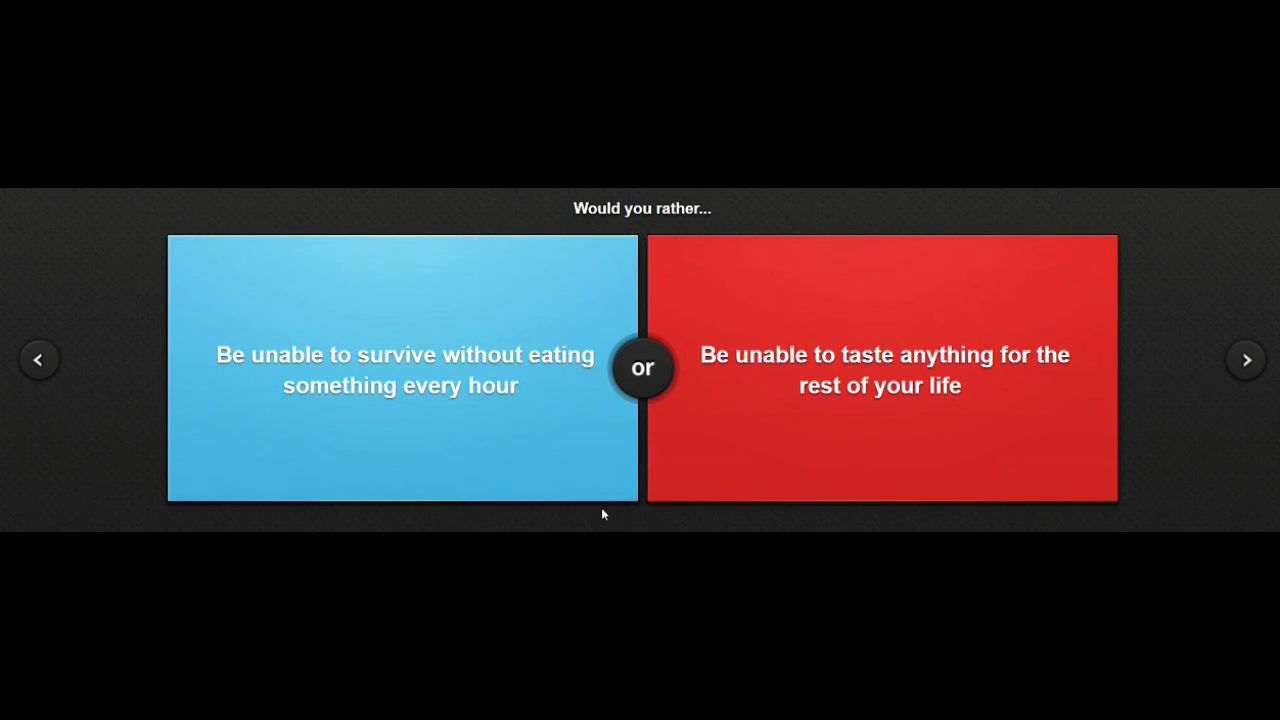
mouse_move(637, 528)
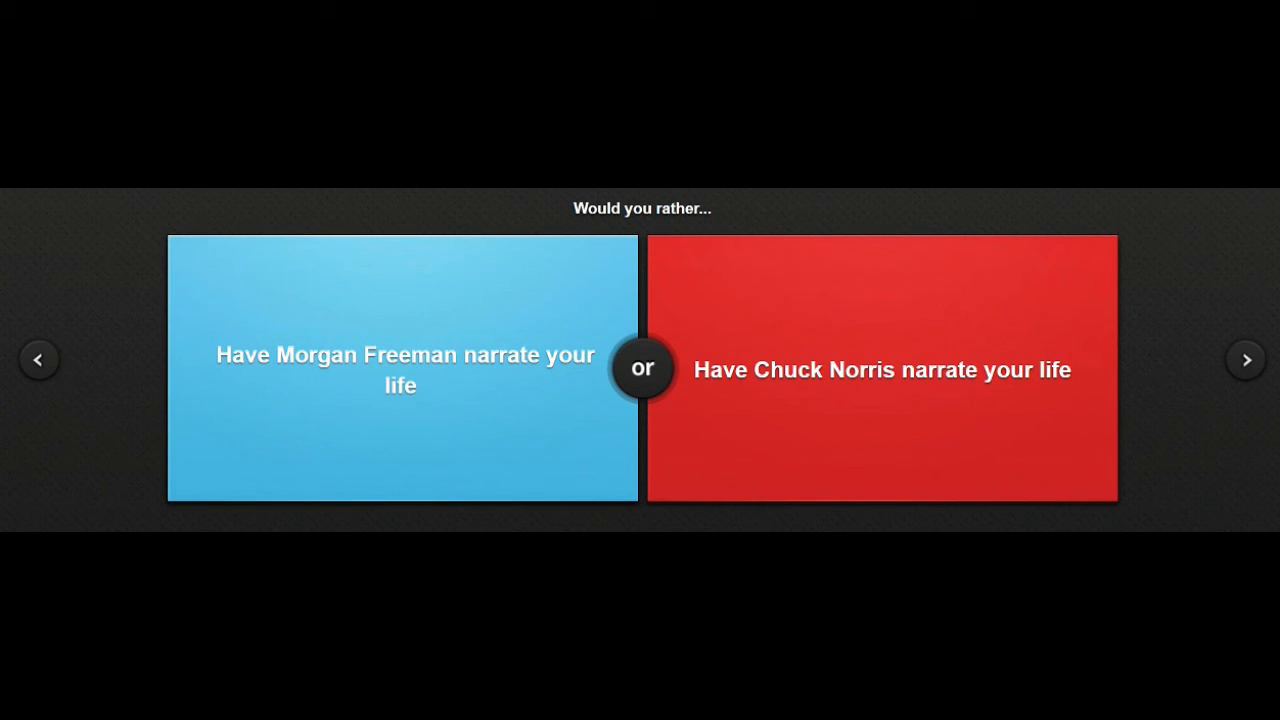
mouse_move(613, 517)
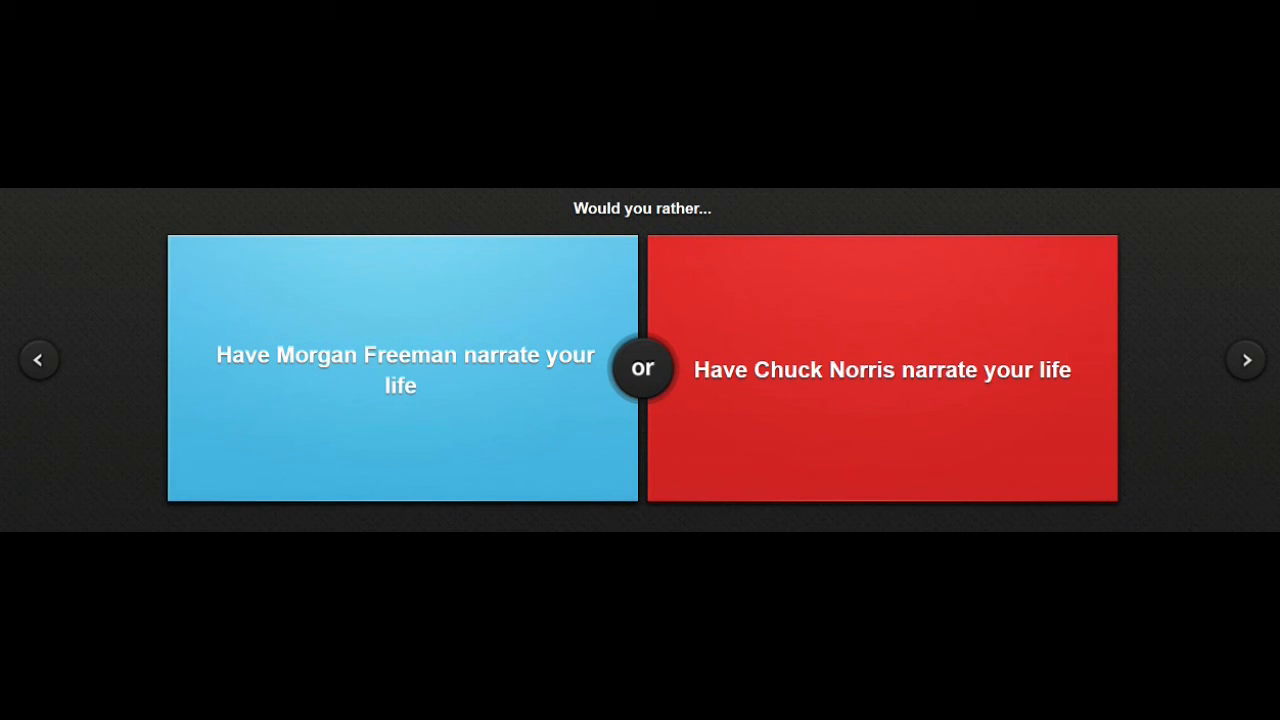
Vote for Chuck Norris narrating your life (19% agree) and advance to the chewed-up-food dilemma.
click(882, 369)
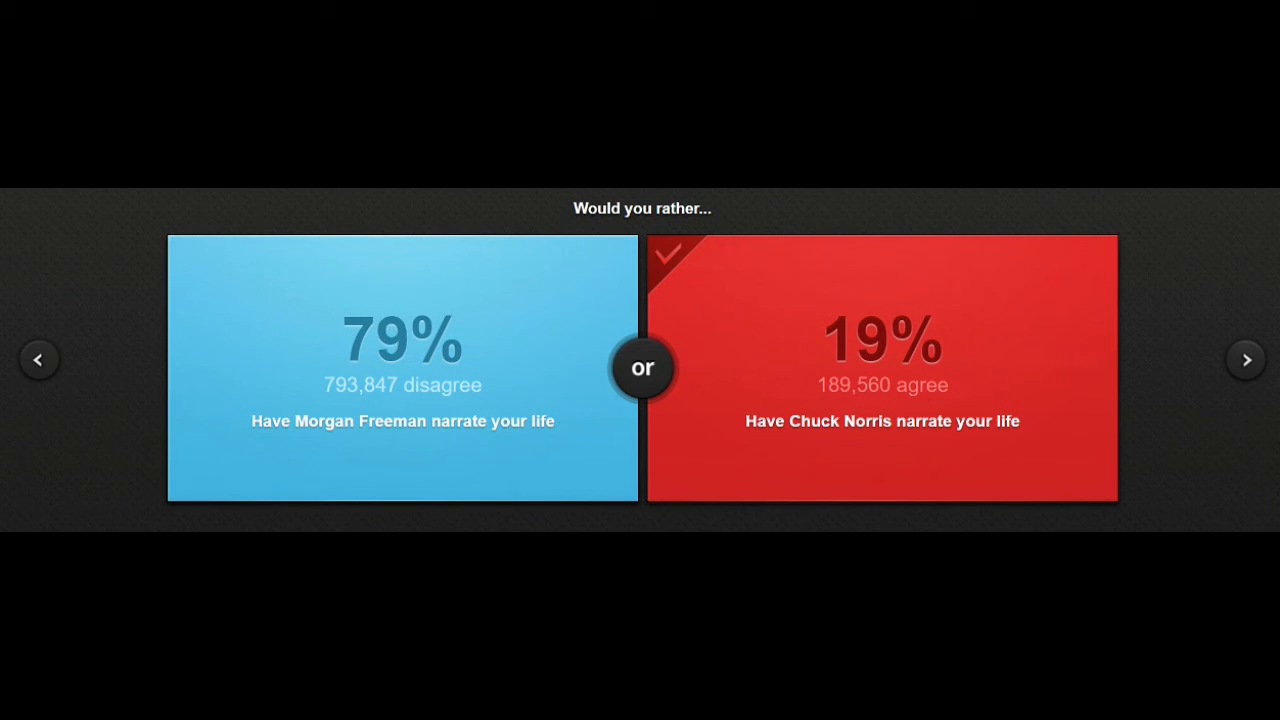
click(1246, 359)
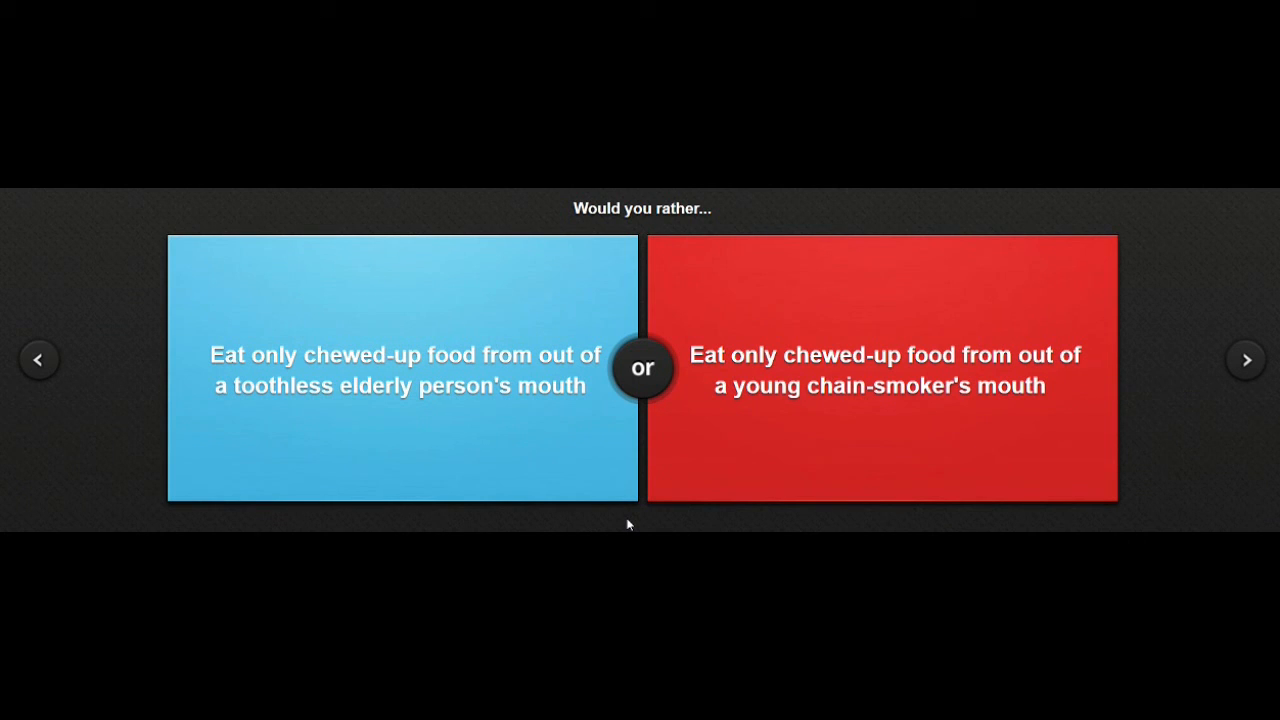
mouse_move(648, 487)
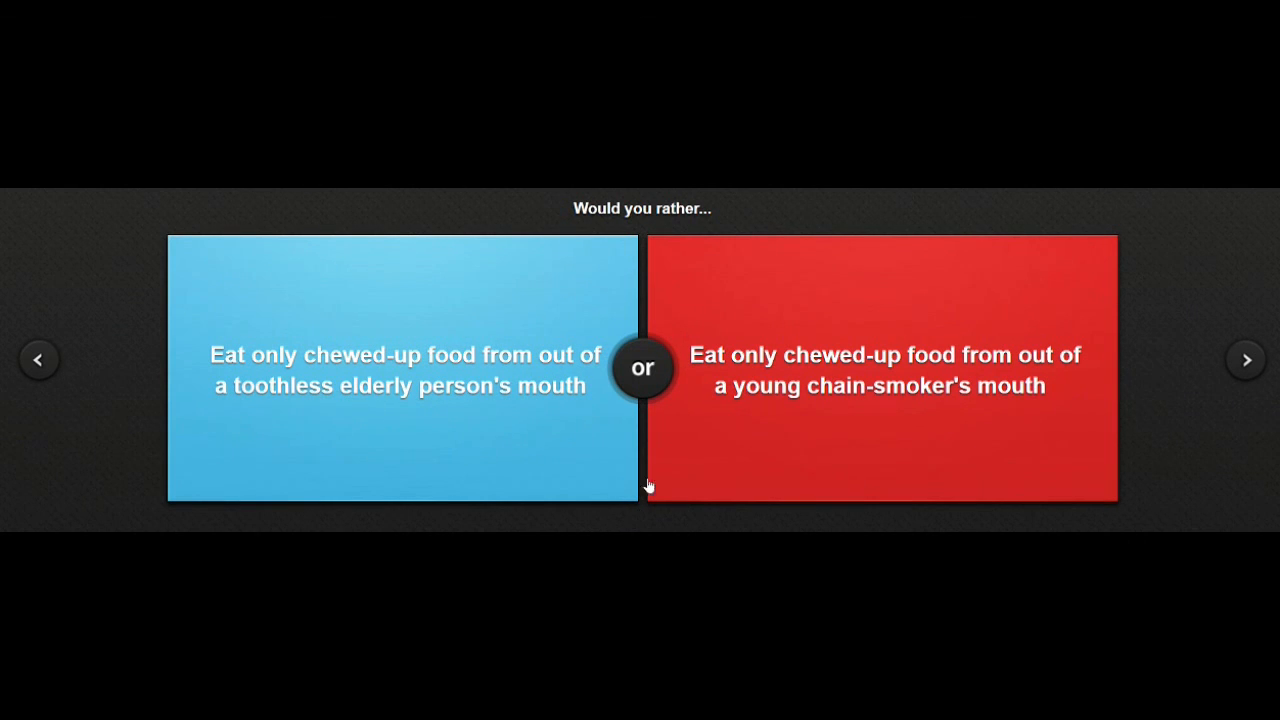
Choose the toothless-elderly food option (55%) and Support Captain America (39%), advancing after each.
click(402, 370)
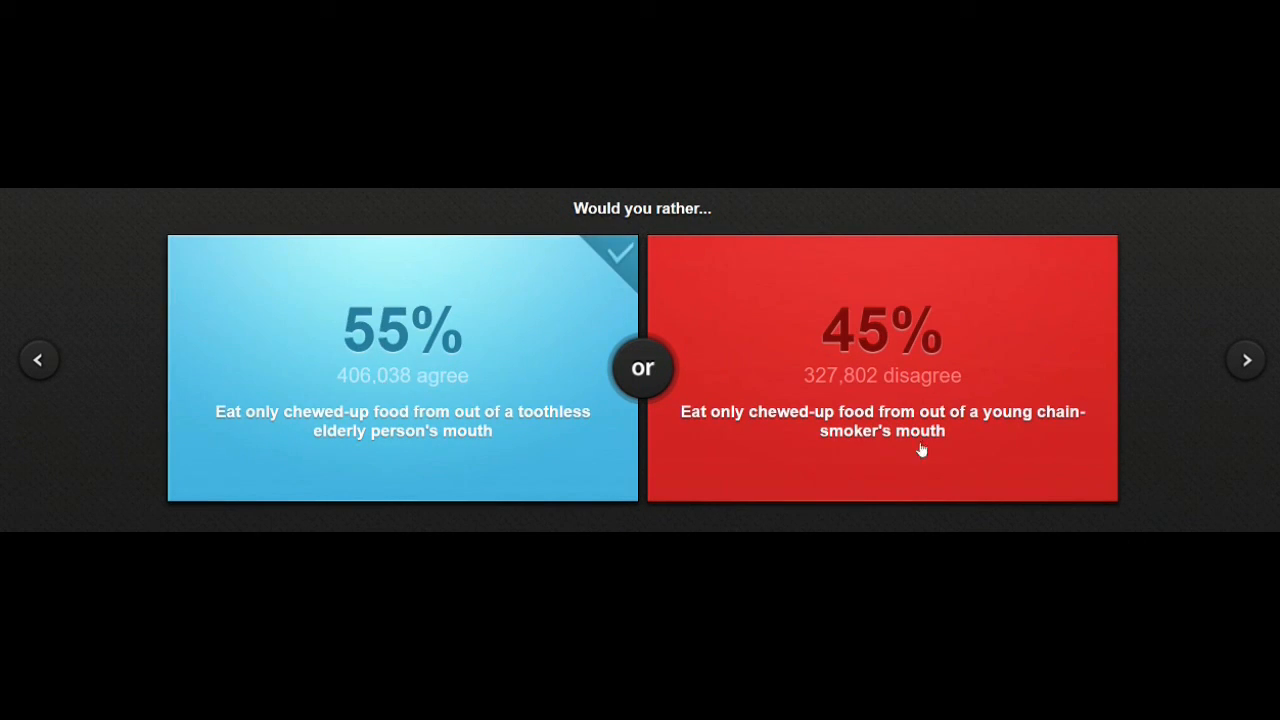
click(1246, 359)
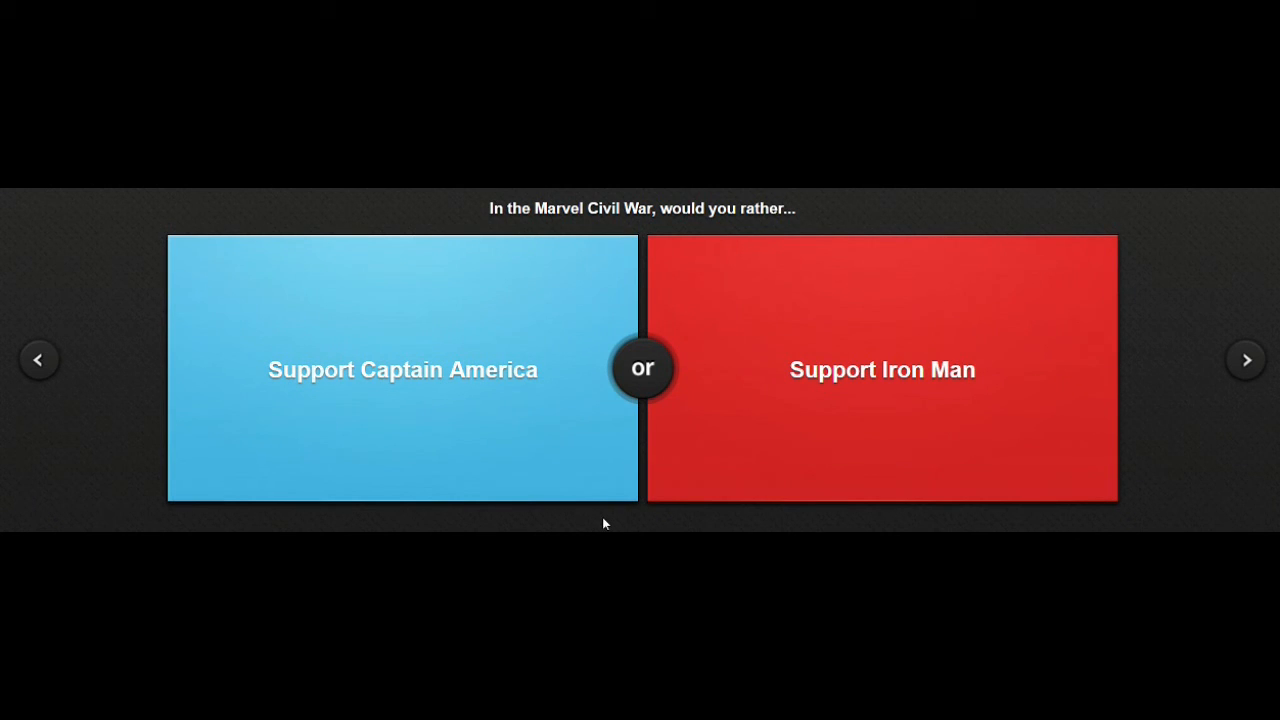
click(402, 369)
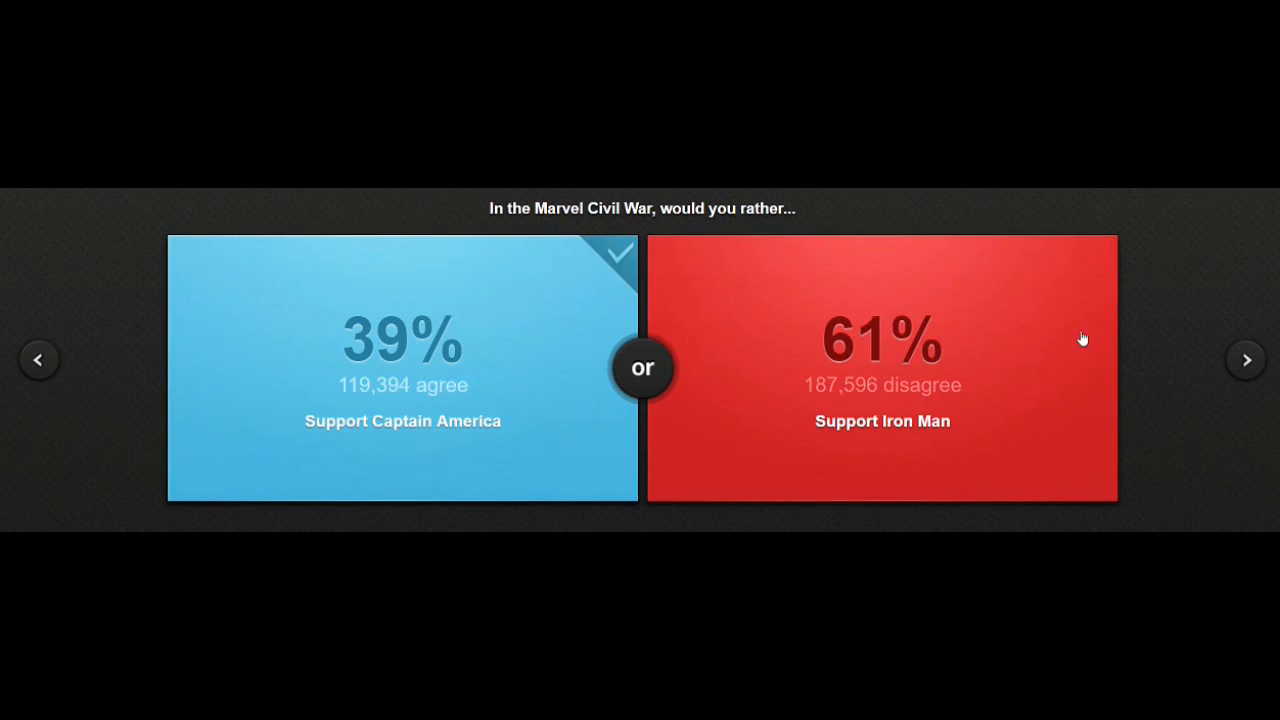
click(1246, 359)
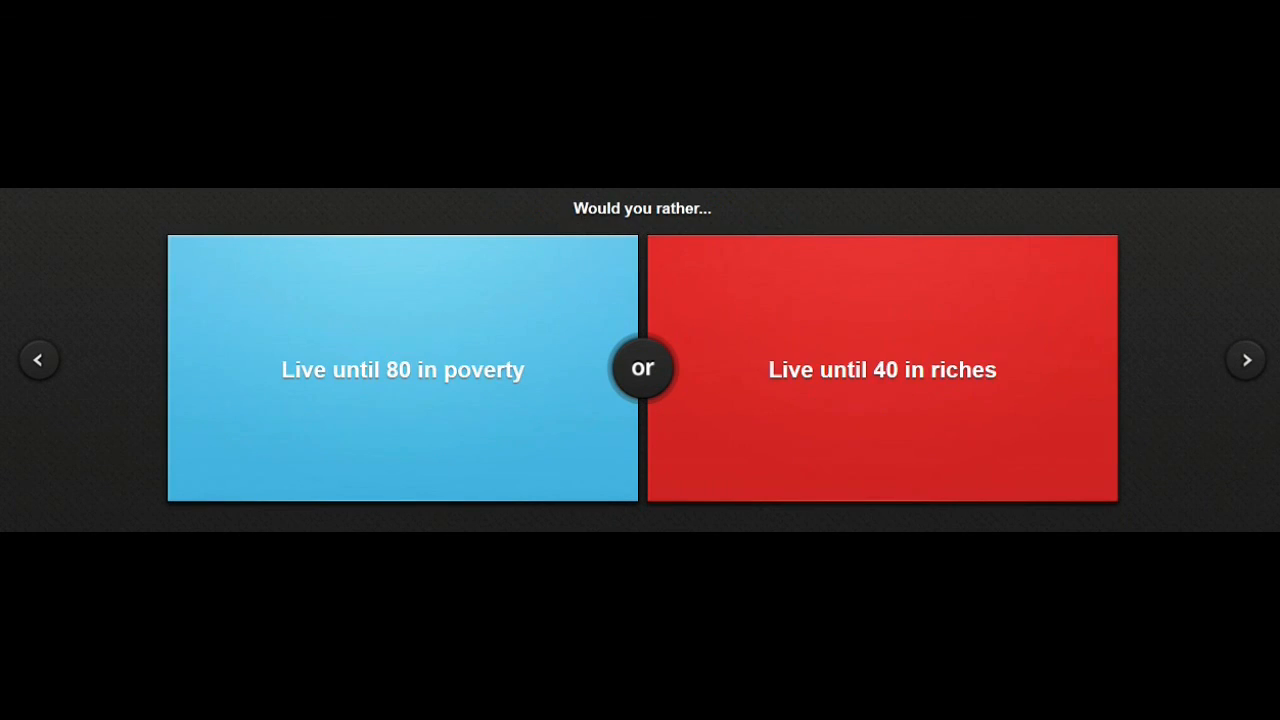
mouse_move(578, 525)
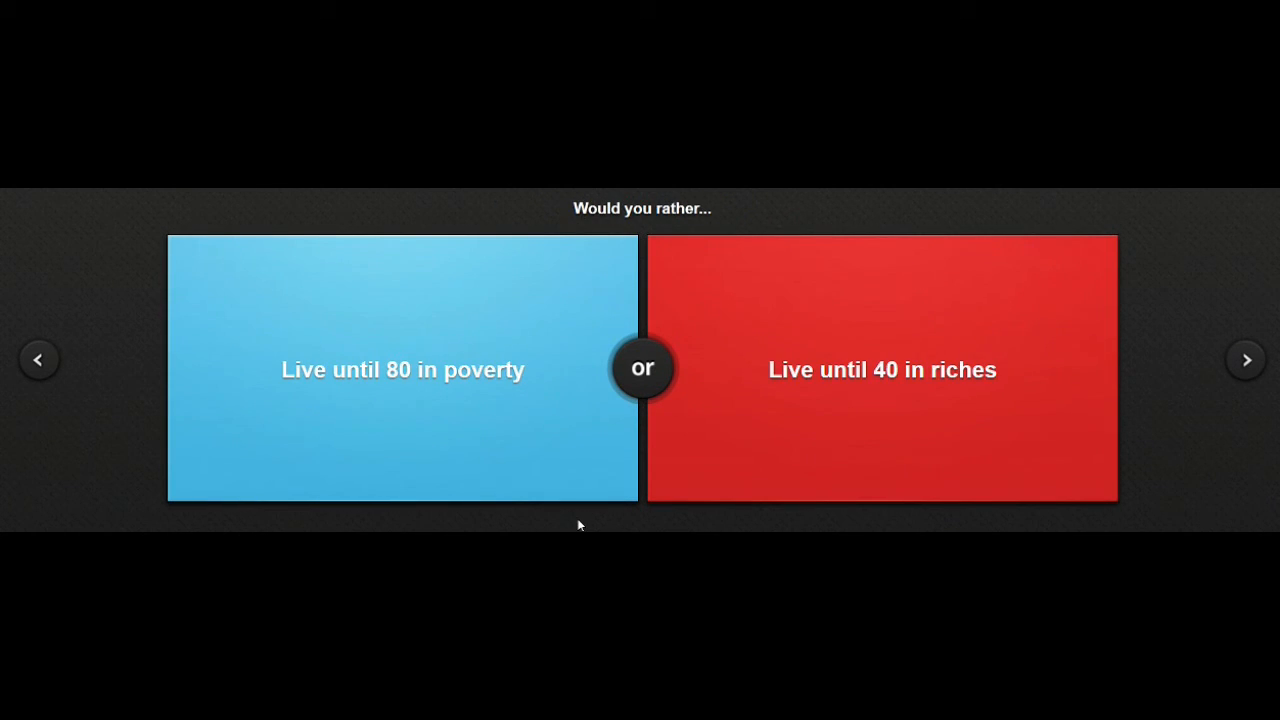
mouse_move(593, 212)
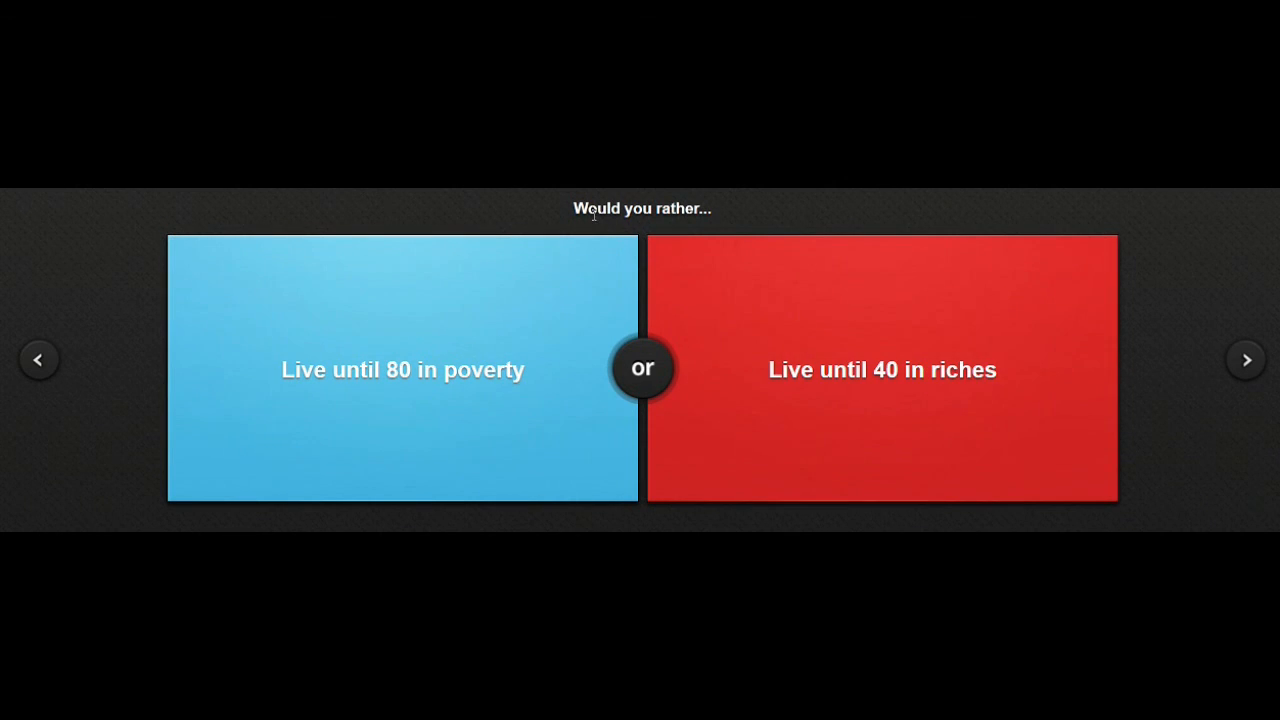
mouse_move(730, 191)
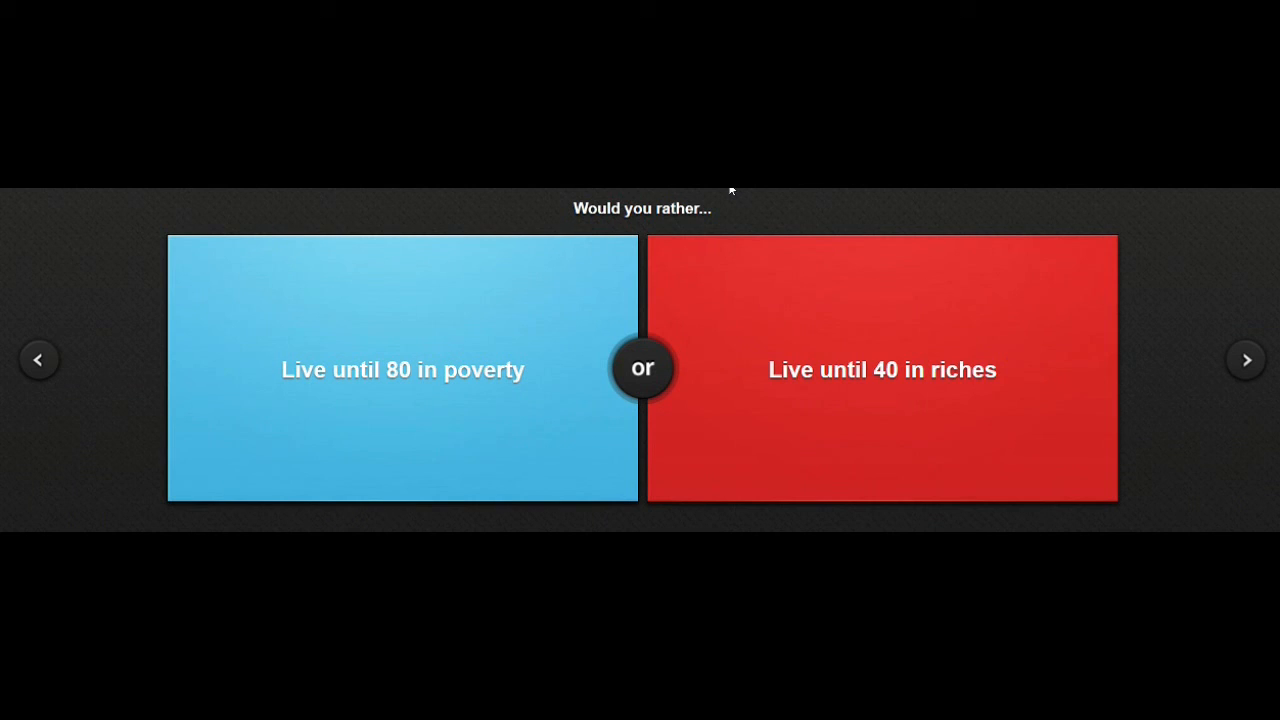
mouse_move(727, 188)
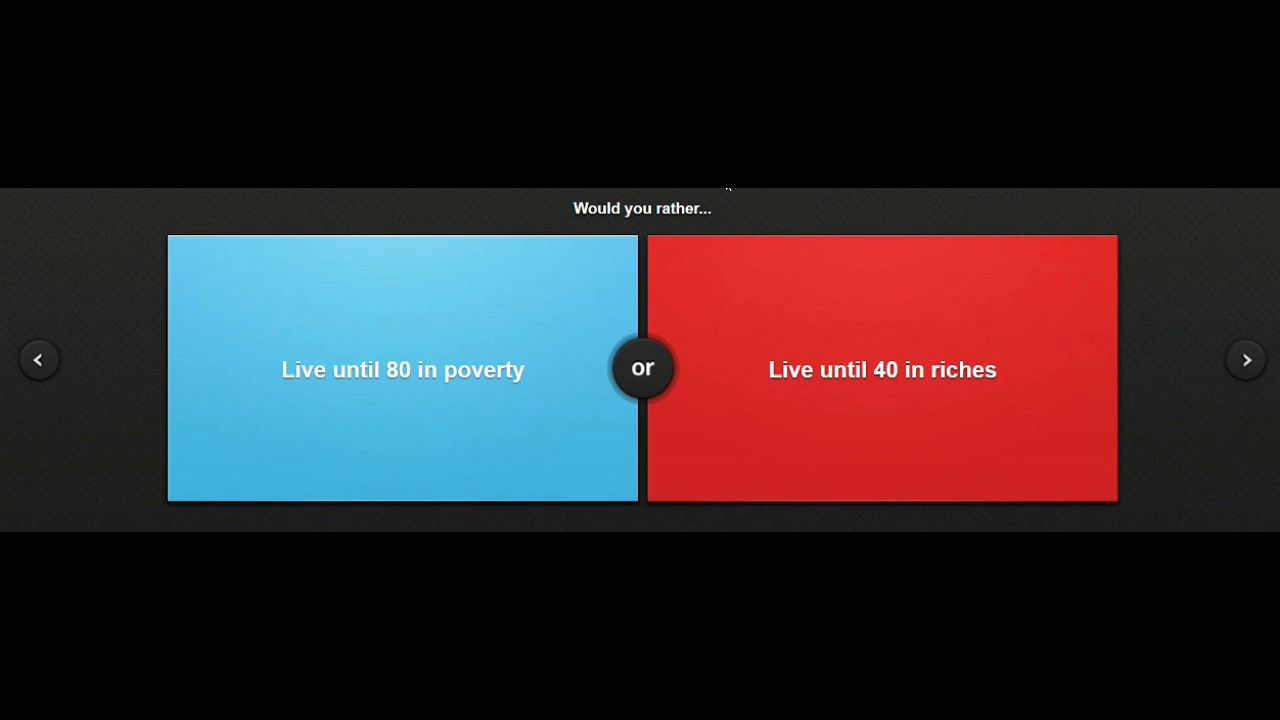
Vote 'Live until 80 in poverty' on the lifespan dilemma, revealing 34% agree.
click(402, 369)
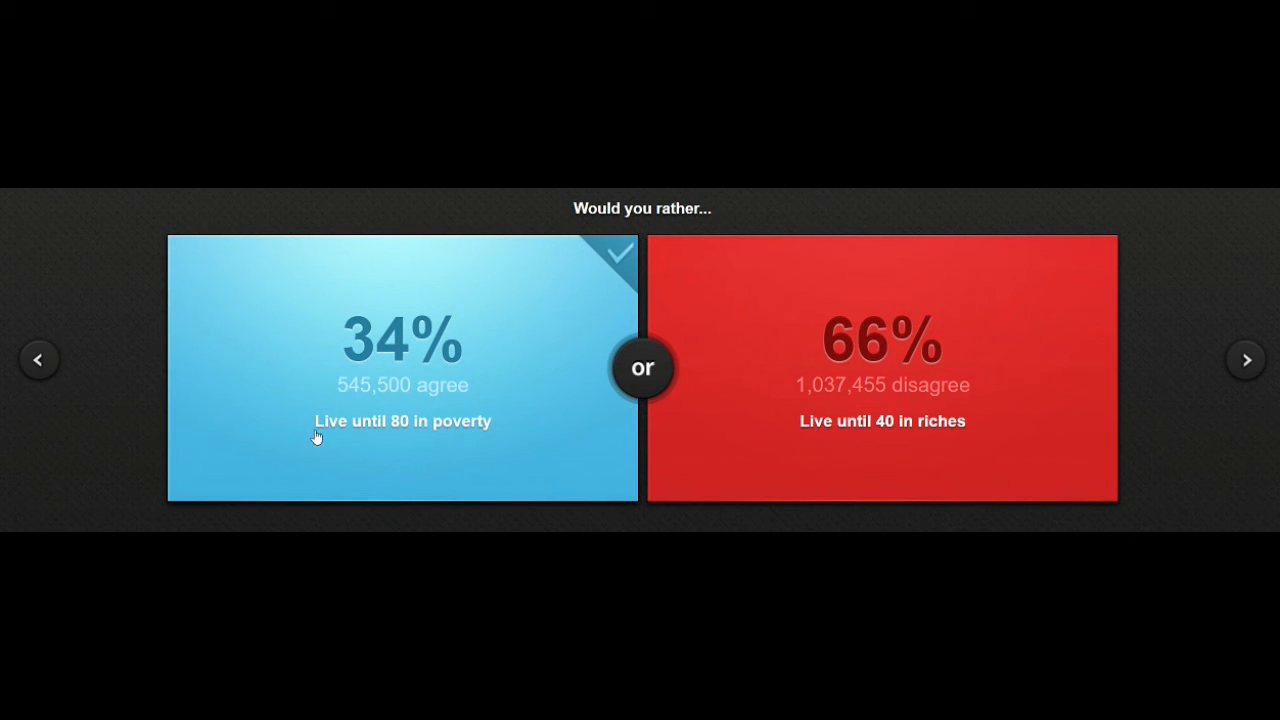
mouse_move(423, 456)
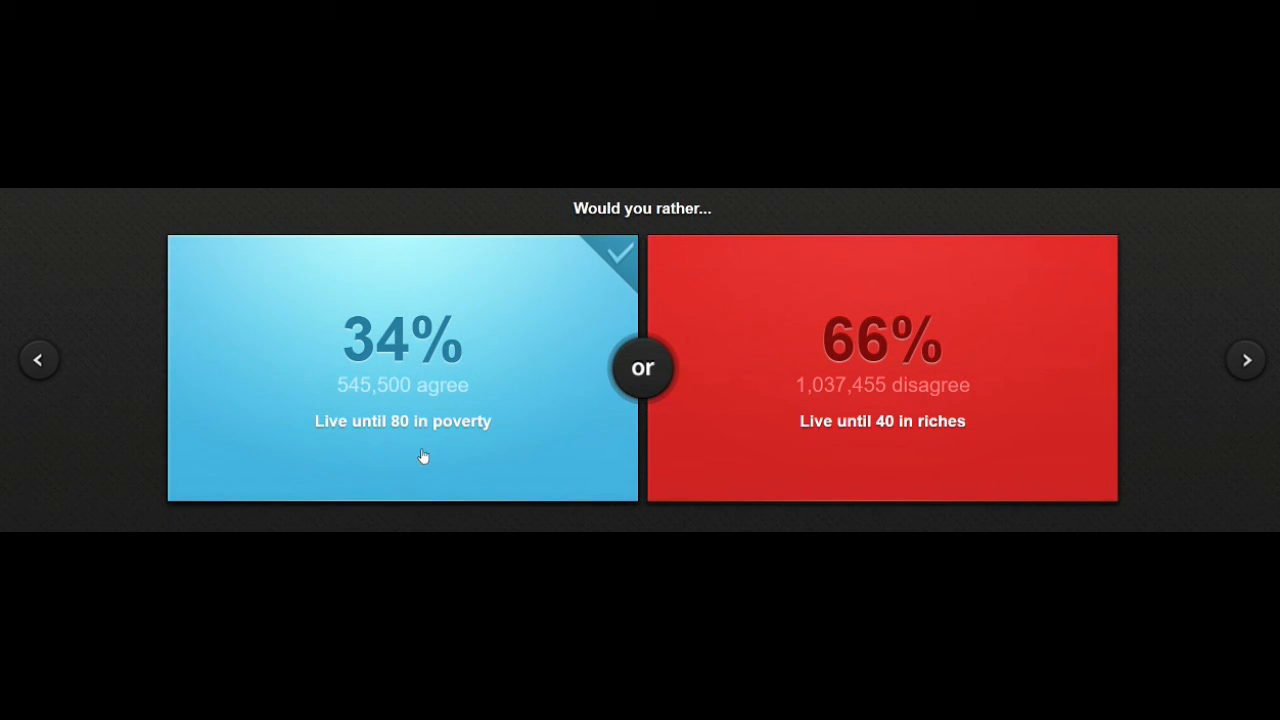
mouse_move(1247, 370)
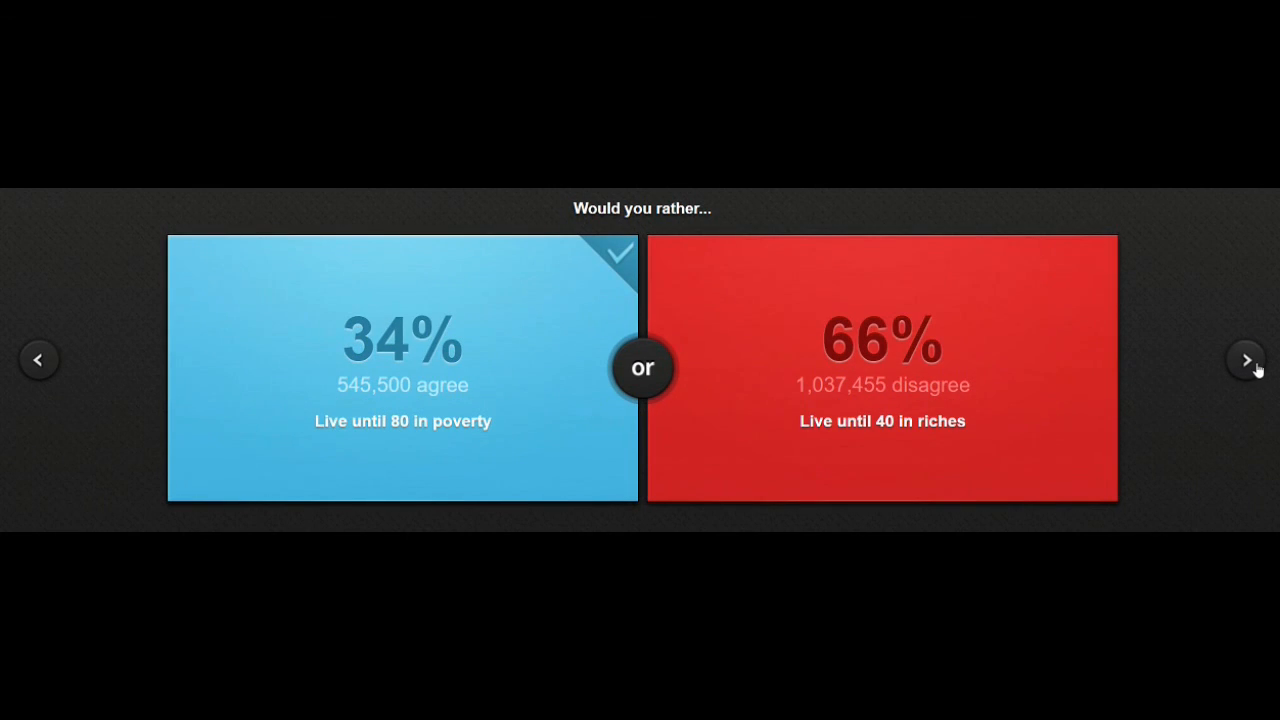
mouse_move(546, 377)
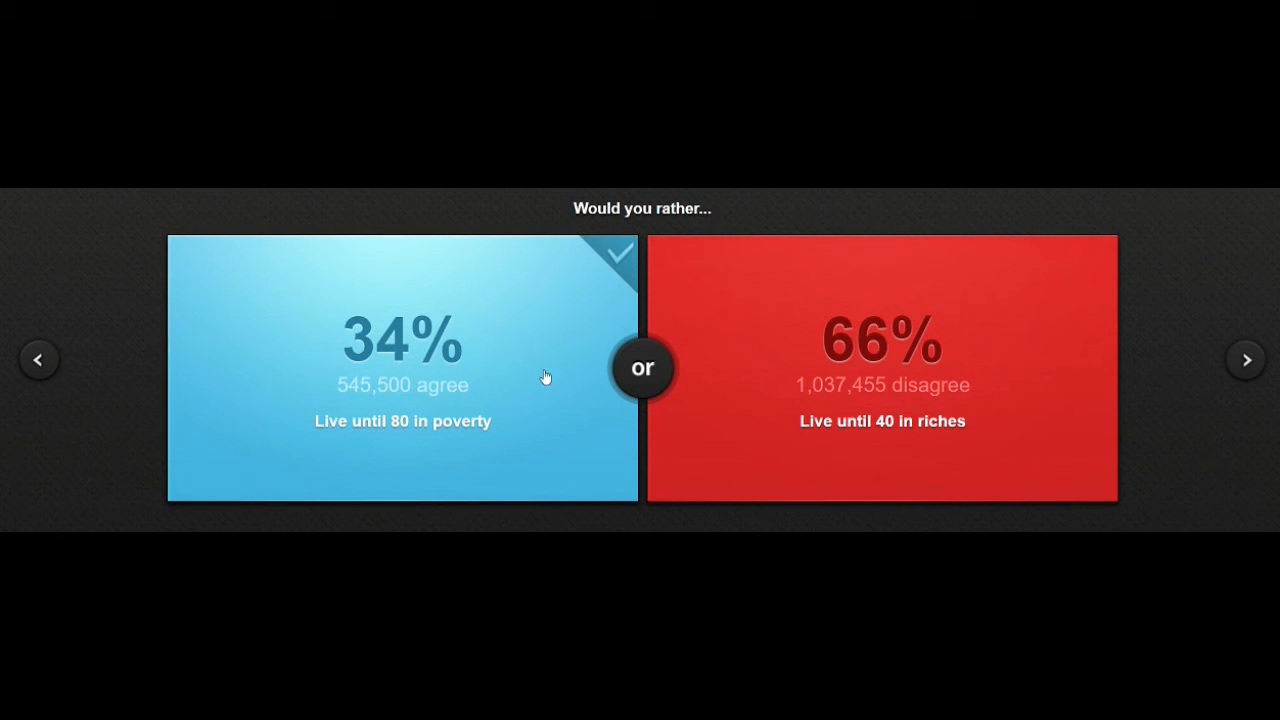
mouse_move(335, 350)
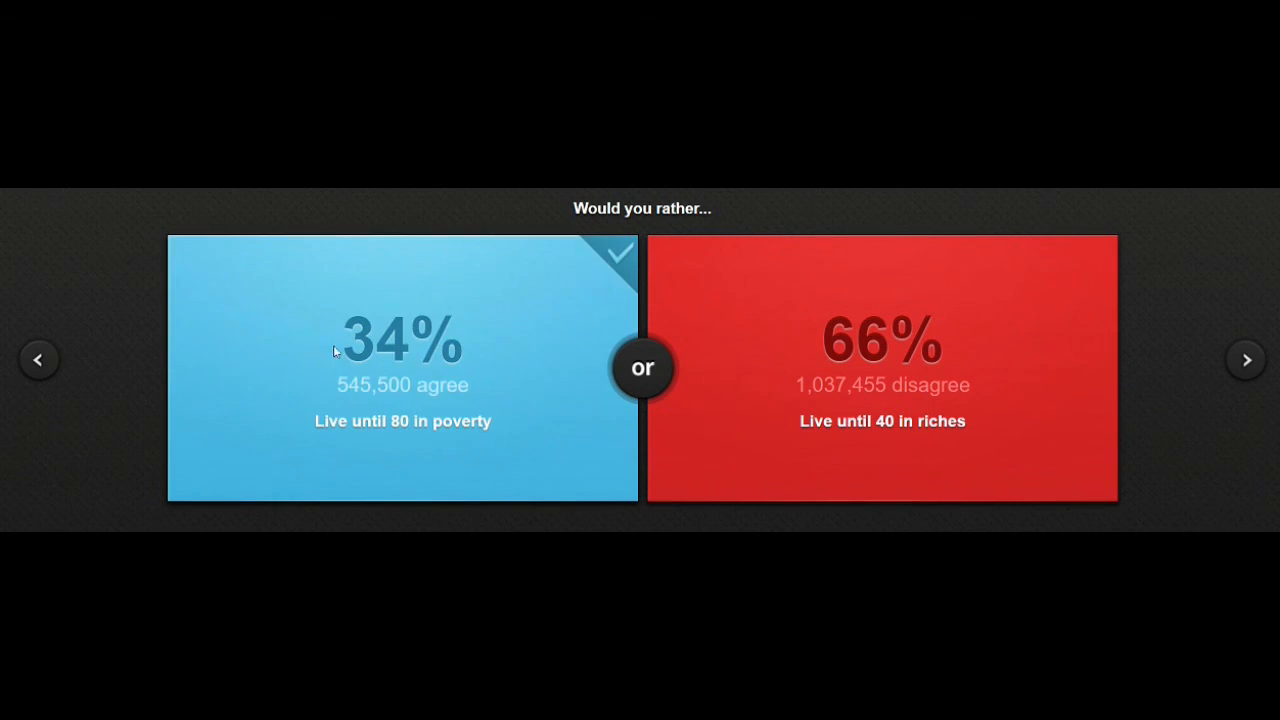
mouse_move(963, 252)
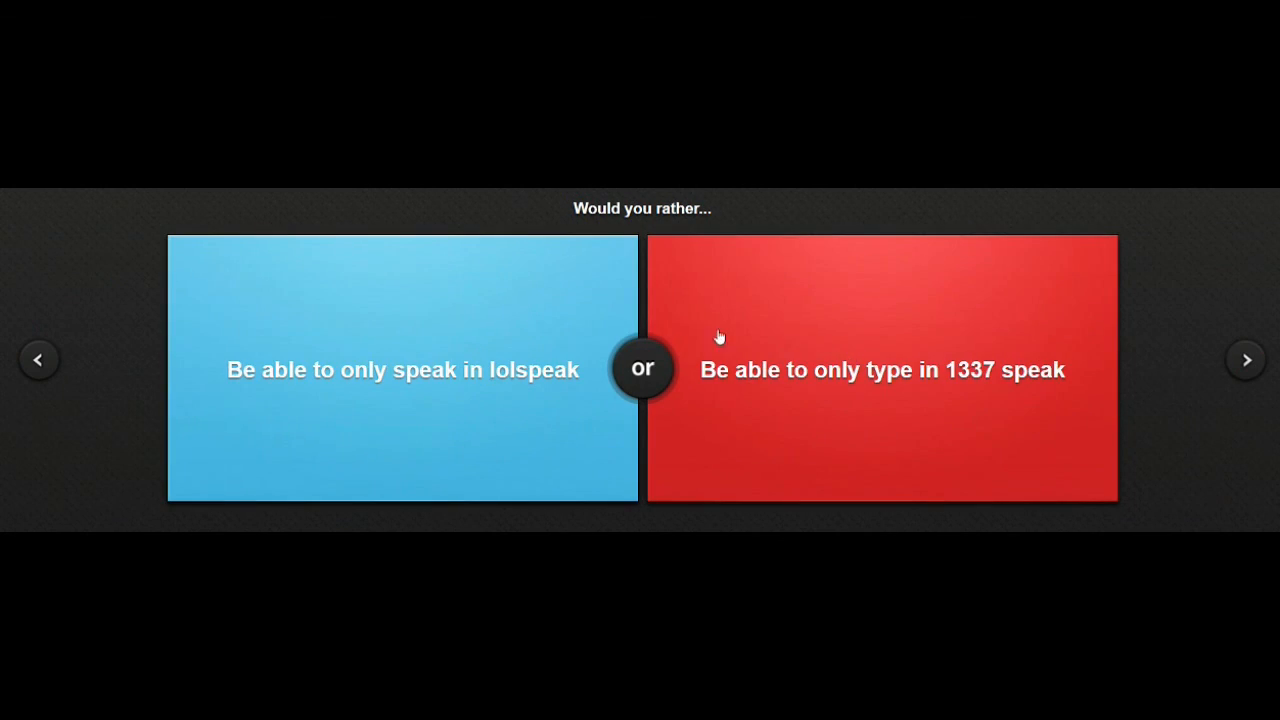
mouse_move(278, 388)
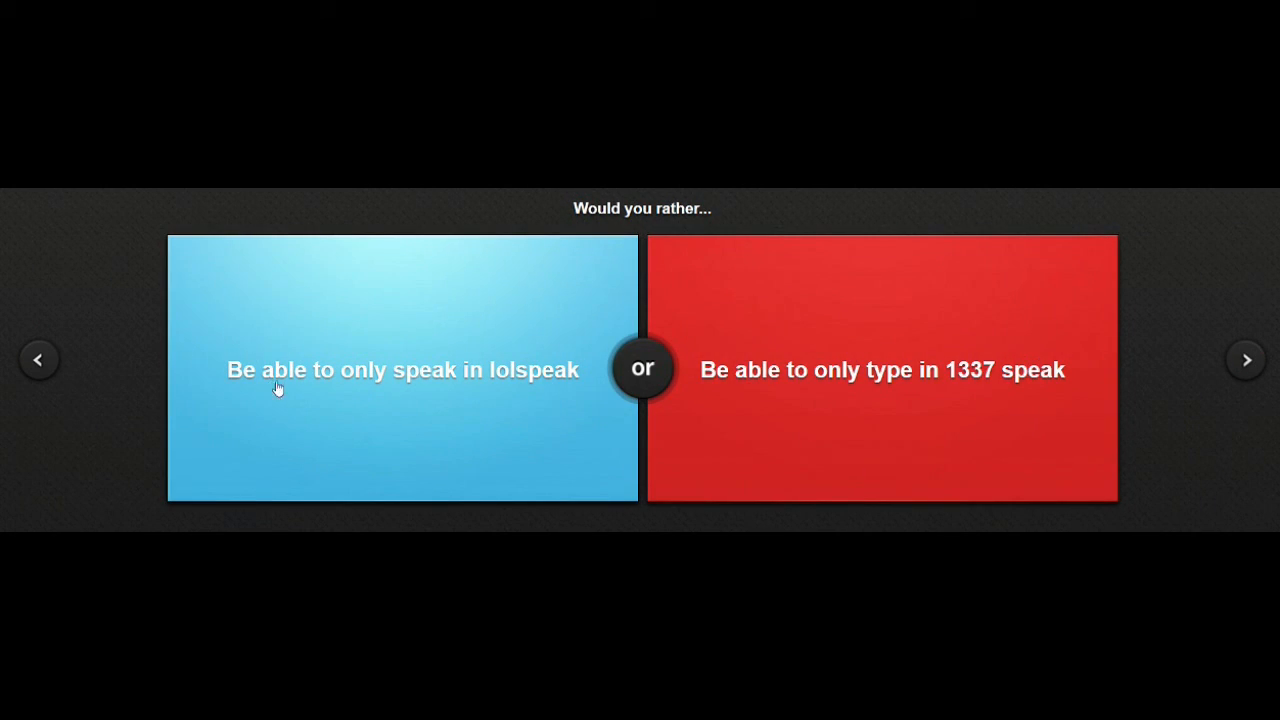
mouse_move(574, 387)
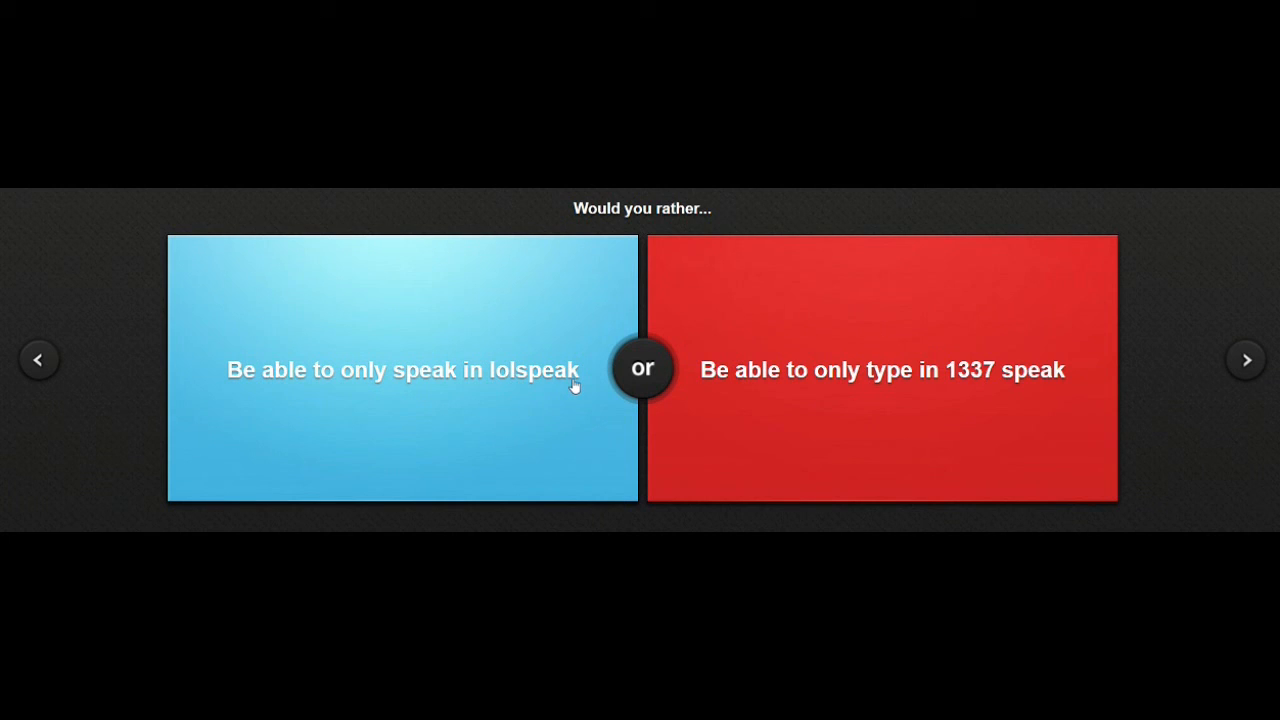
mouse_move(811, 407)
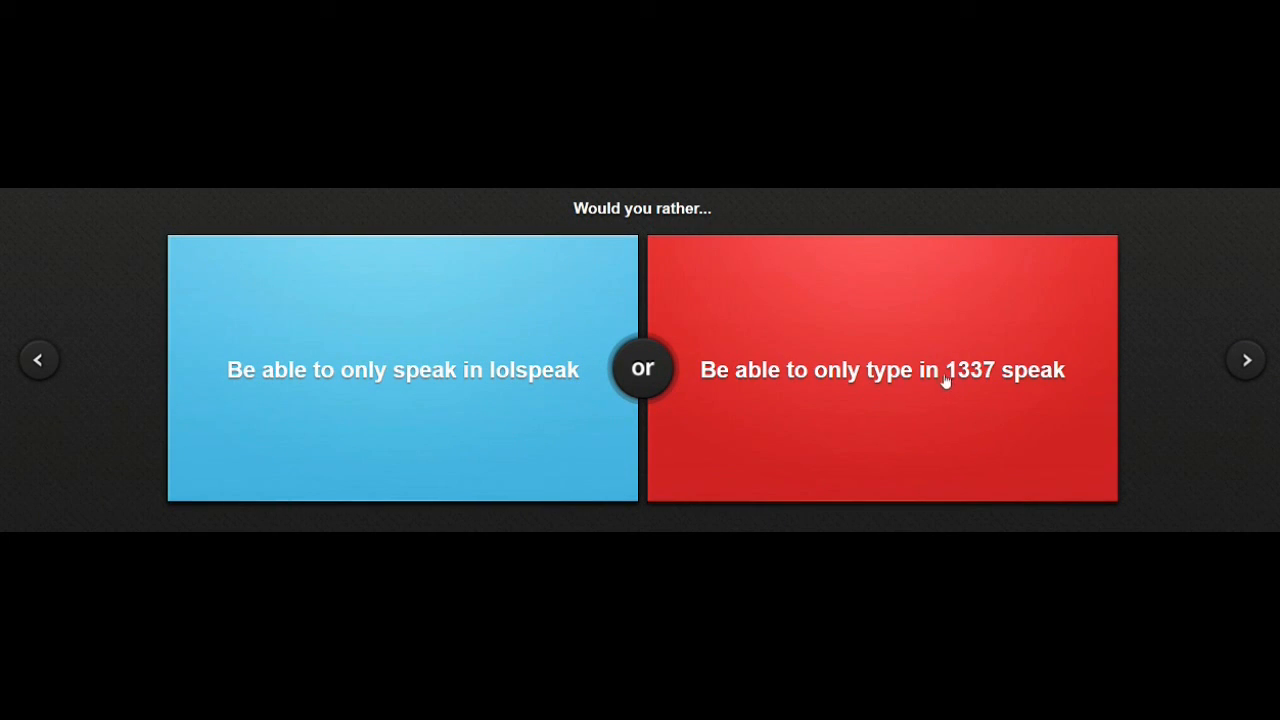
mouse_move(1013, 393)
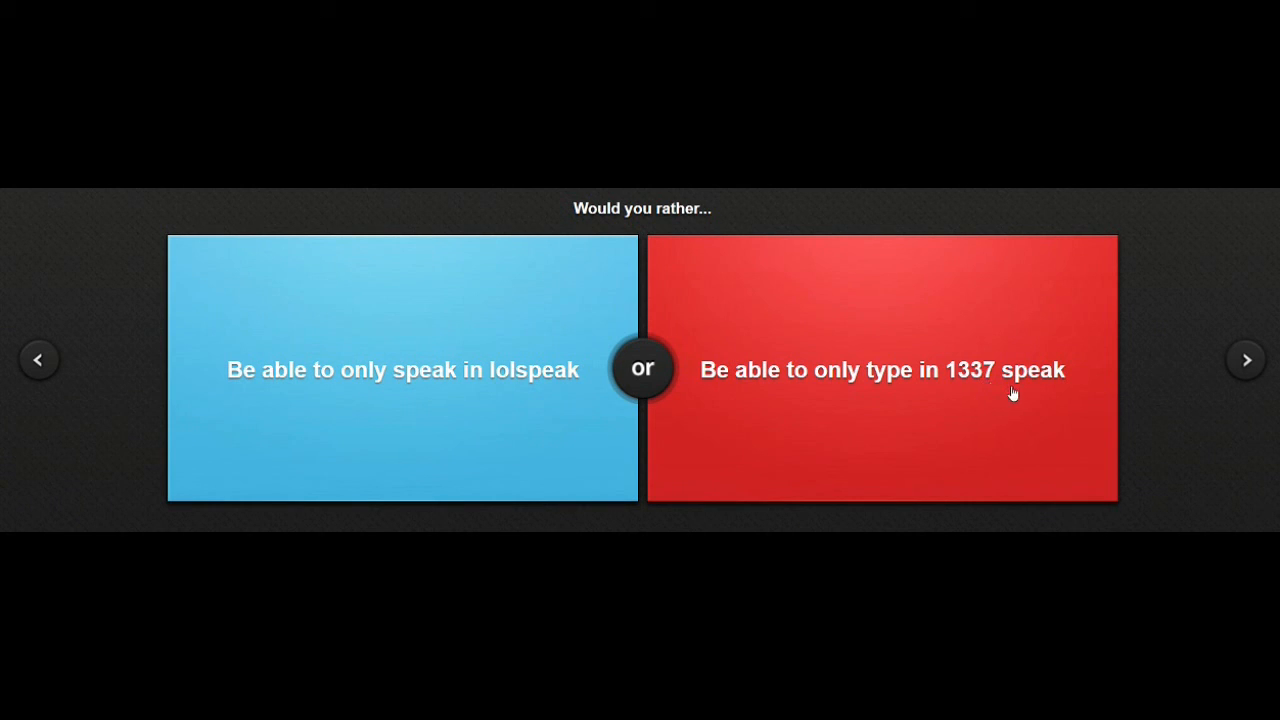
mouse_move(498, 442)
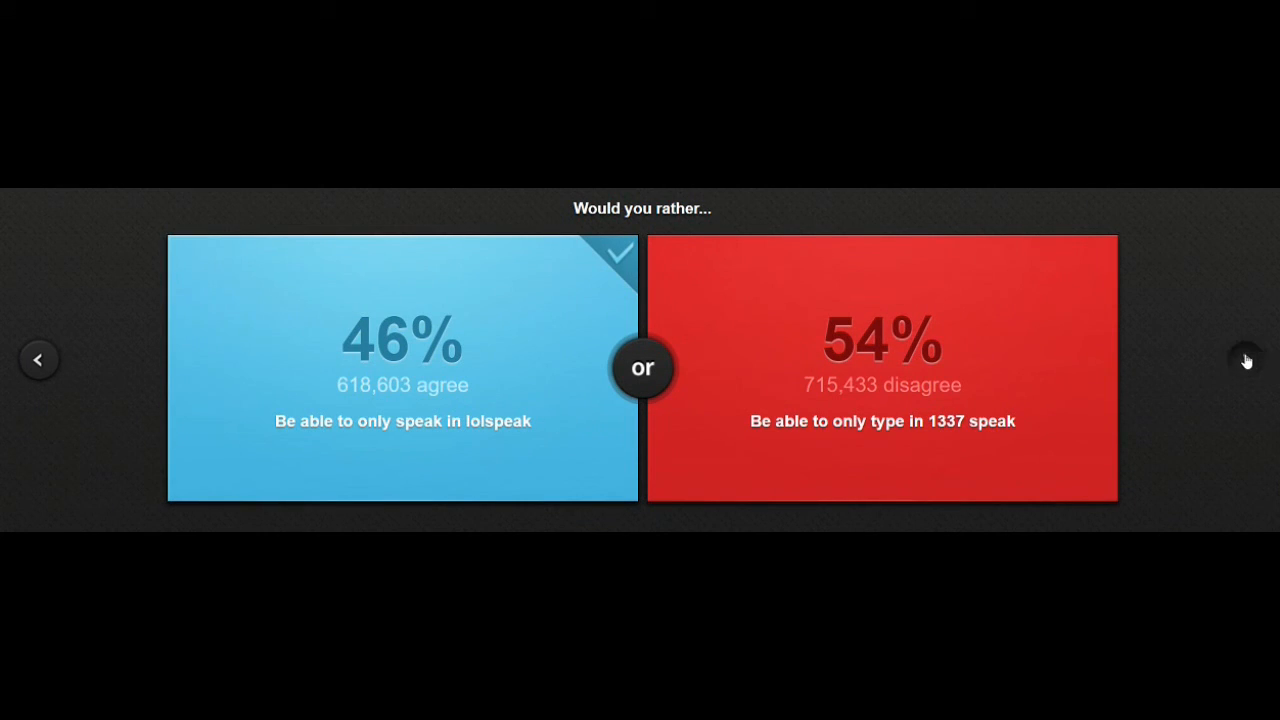
Advance from the lolspeak result to the home maker versus bread winner dilemma.
click(1246, 360)
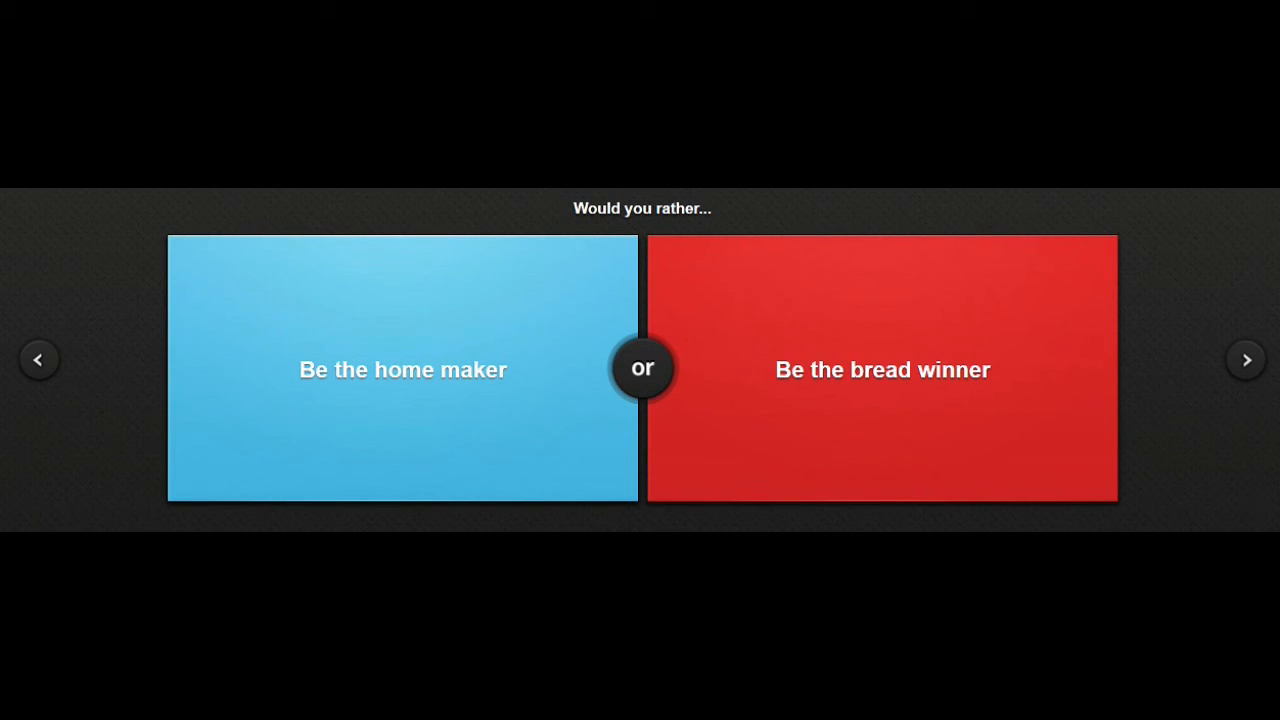
Vote 'Be the home maker', revealing 45% agree against 55% for bread winner.
click(402, 369)
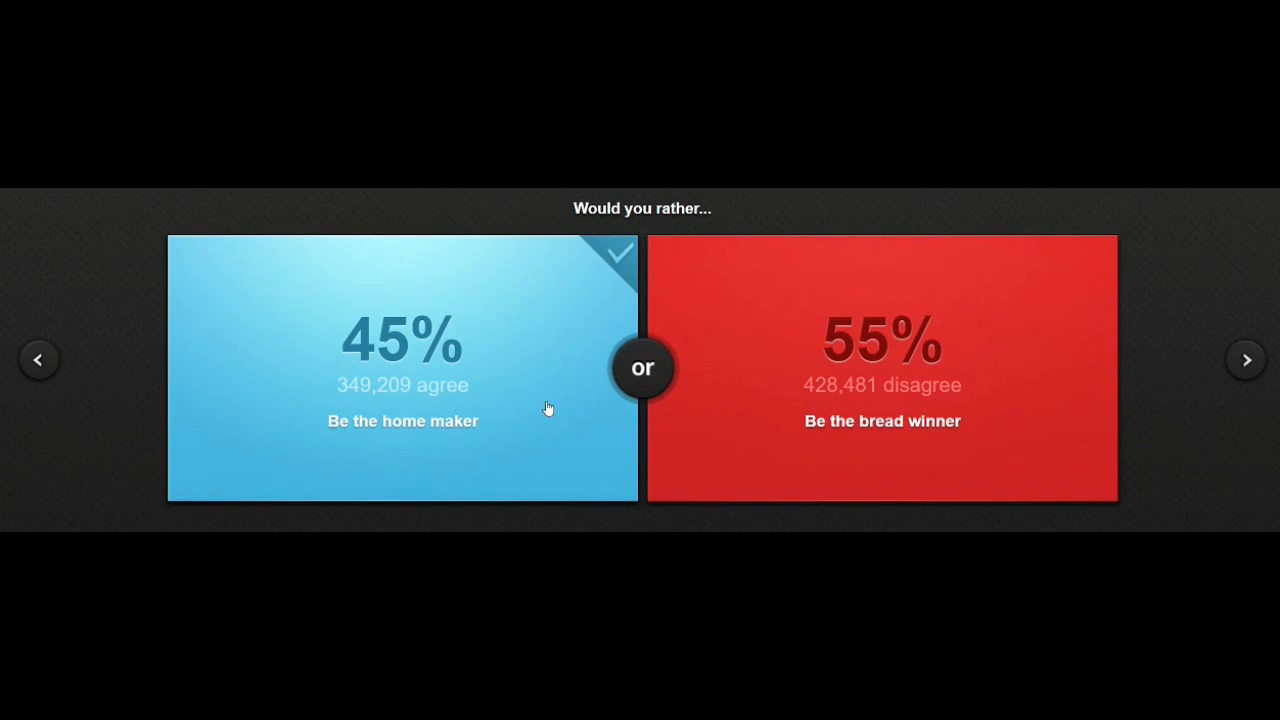
mouse_move(1246, 360)
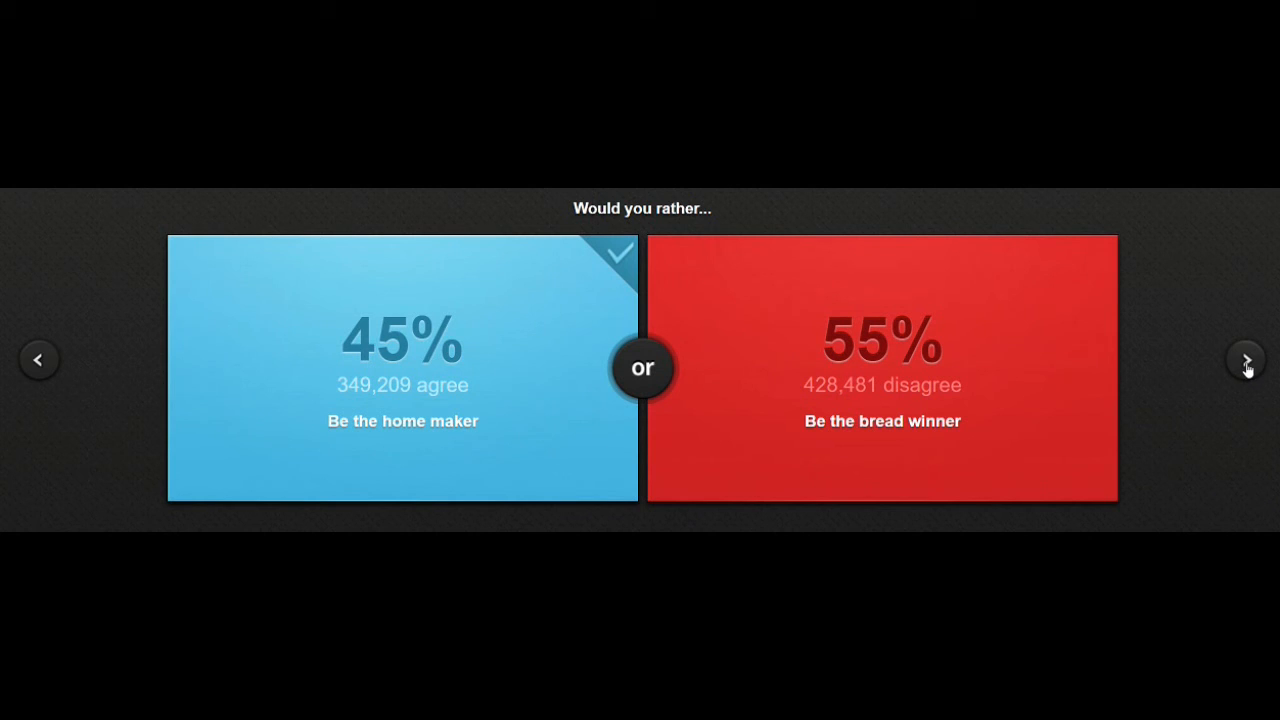
mouse_move(1248, 360)
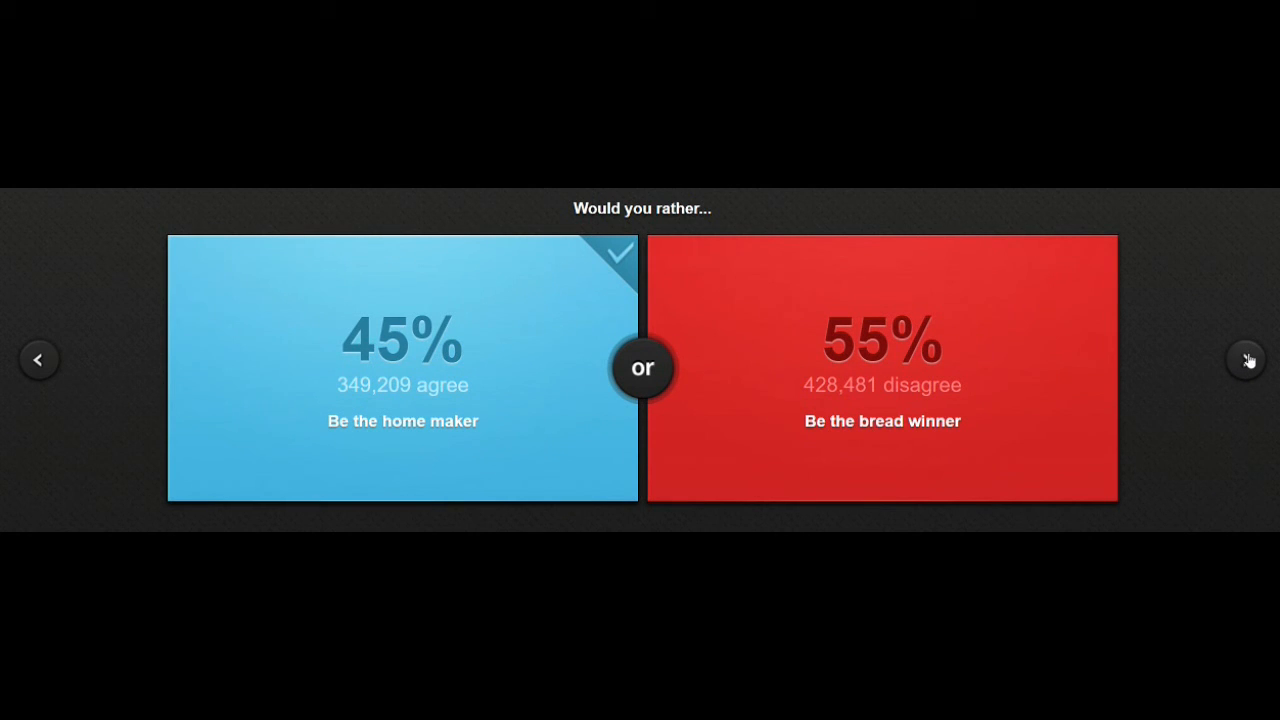
mouse_move(1244, 340)
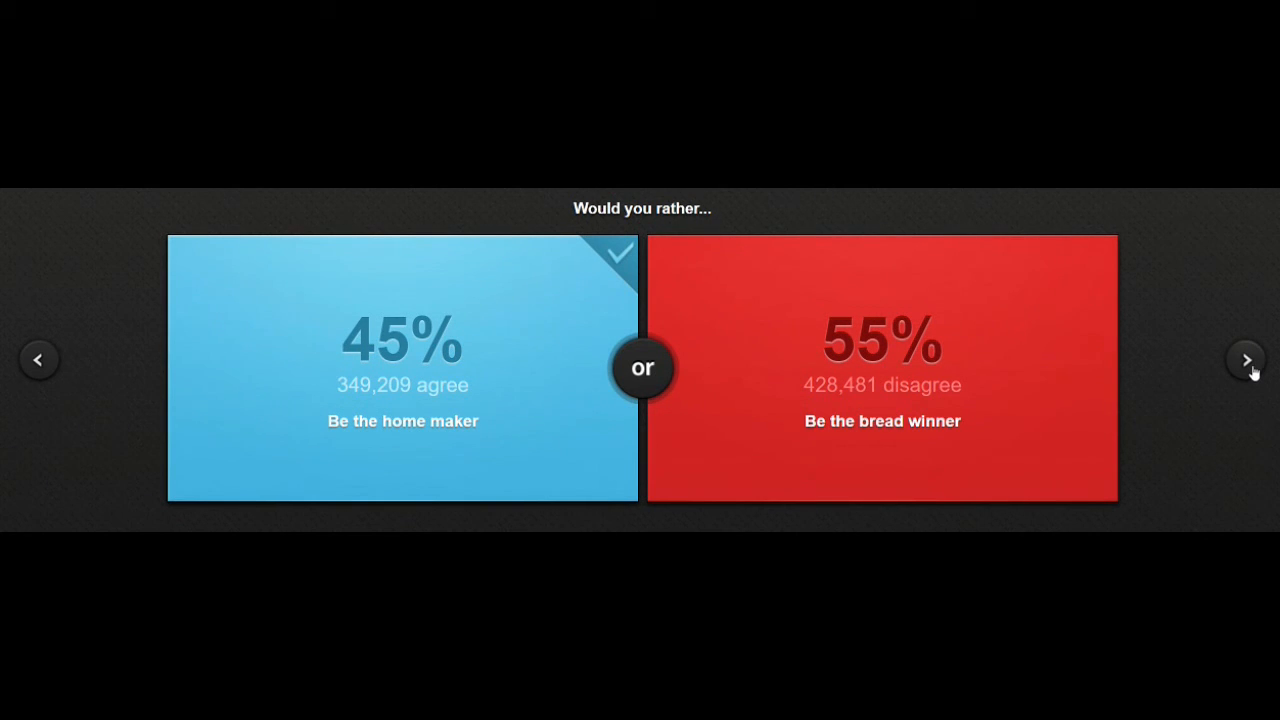
Skip past the sports star dilemma's celebrated academic result to the Middle East dilemma.
click(1247, 359)
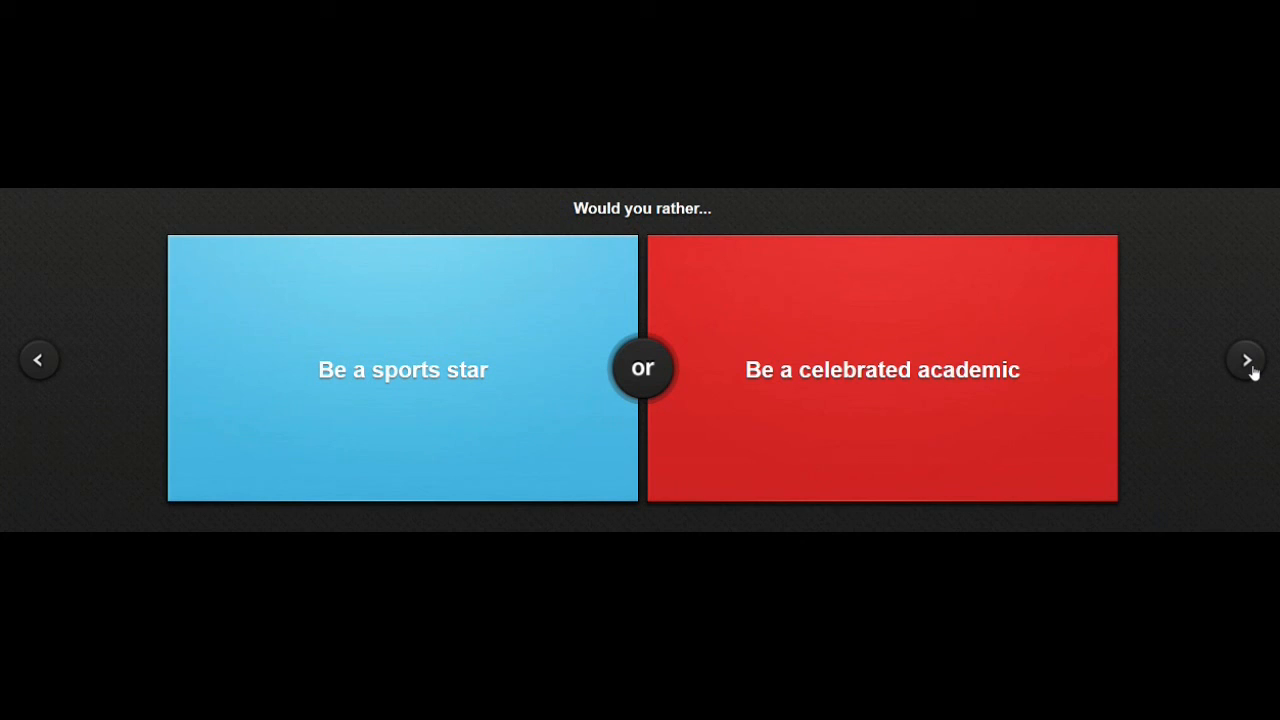
mouse_move(881, 427)
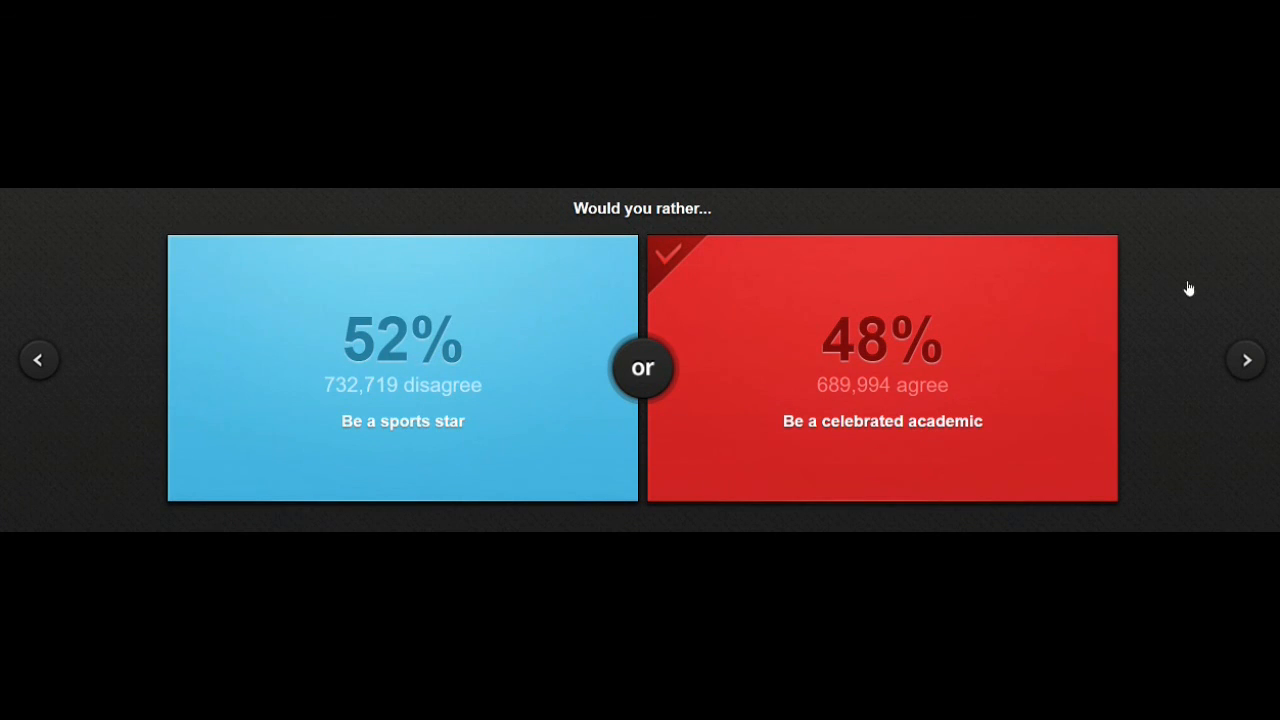
click(1246, 359)
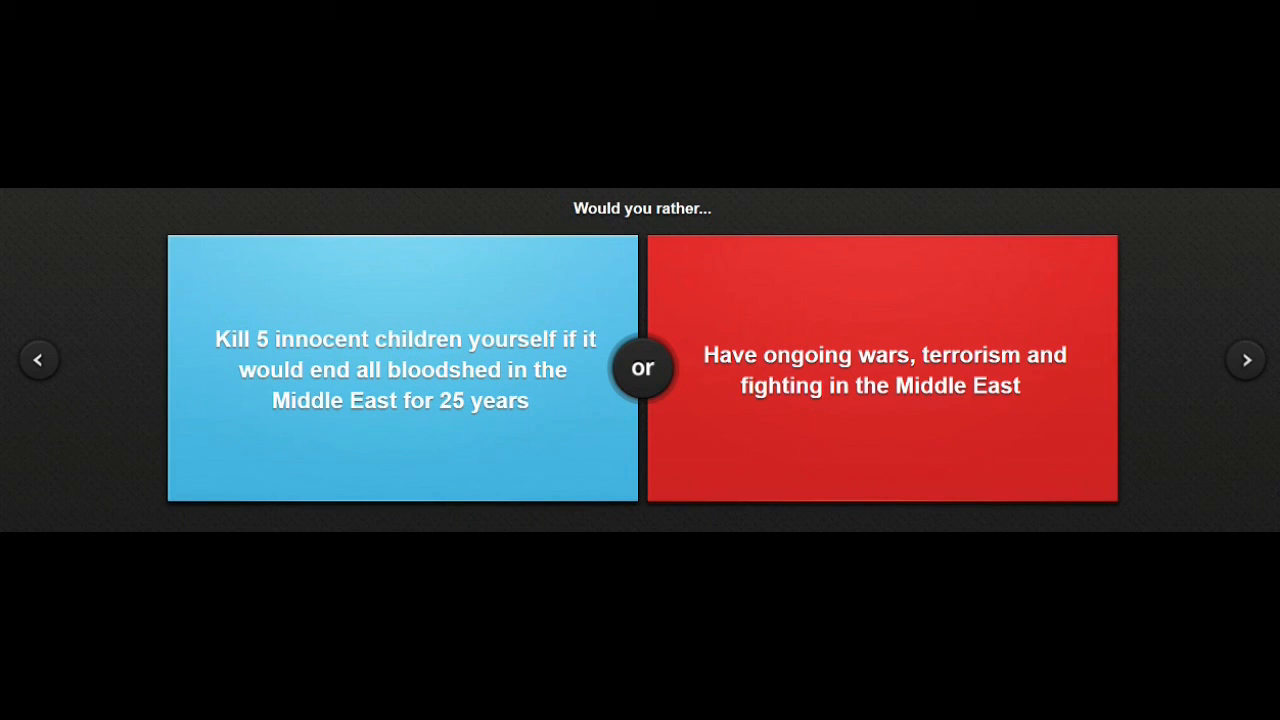
Vote ongoing Middle East wars, then '...in bed' on the next dilemma (58% agree).
click(880, 368)
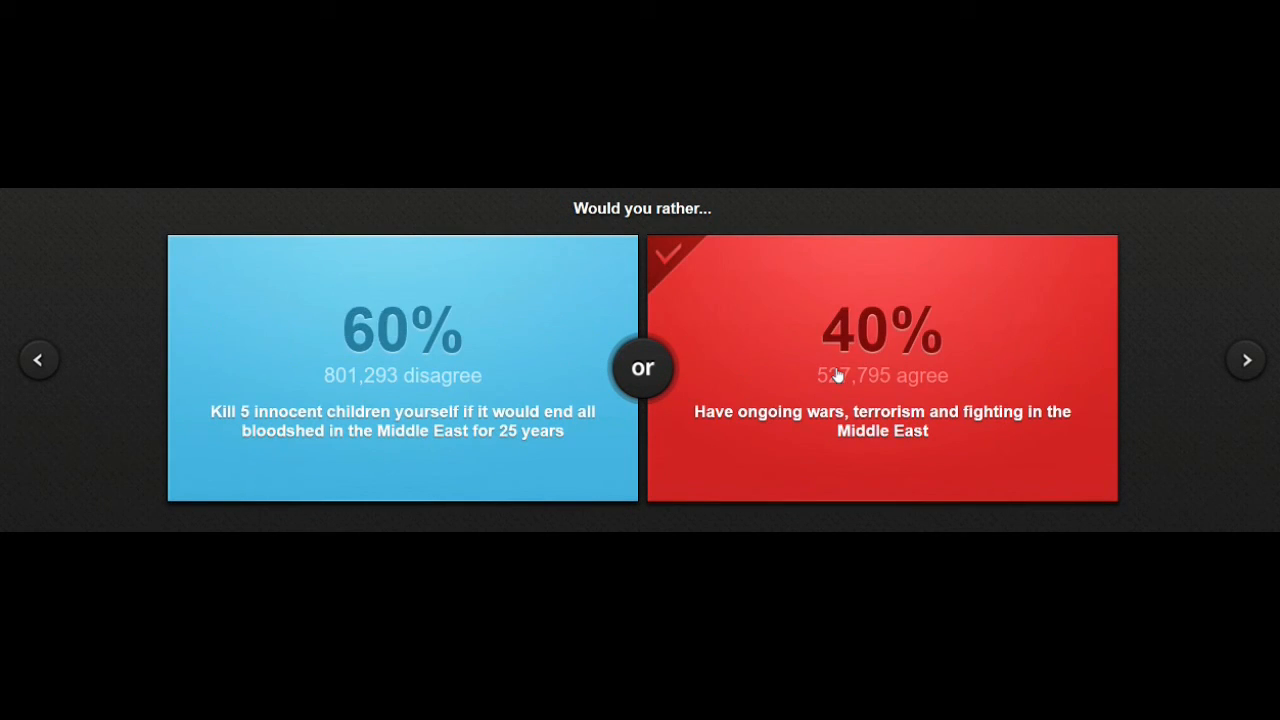
click(1246, 359)
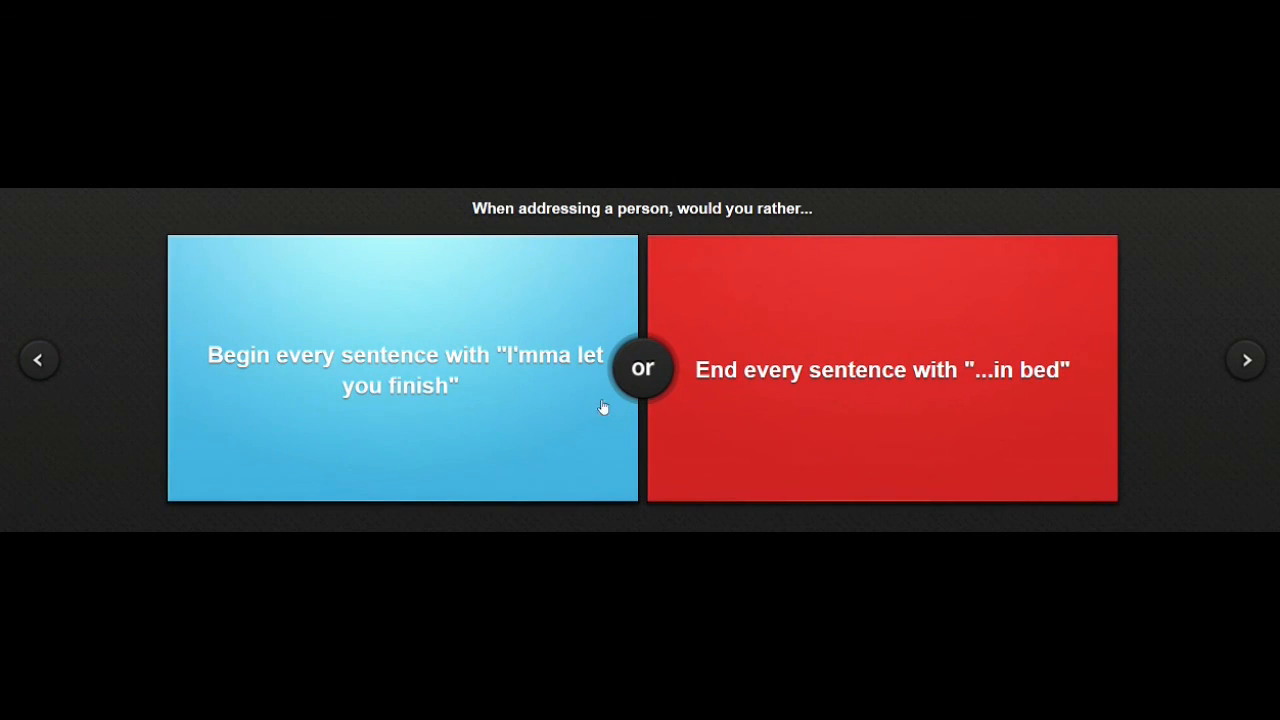
mouse_move(395, 193)
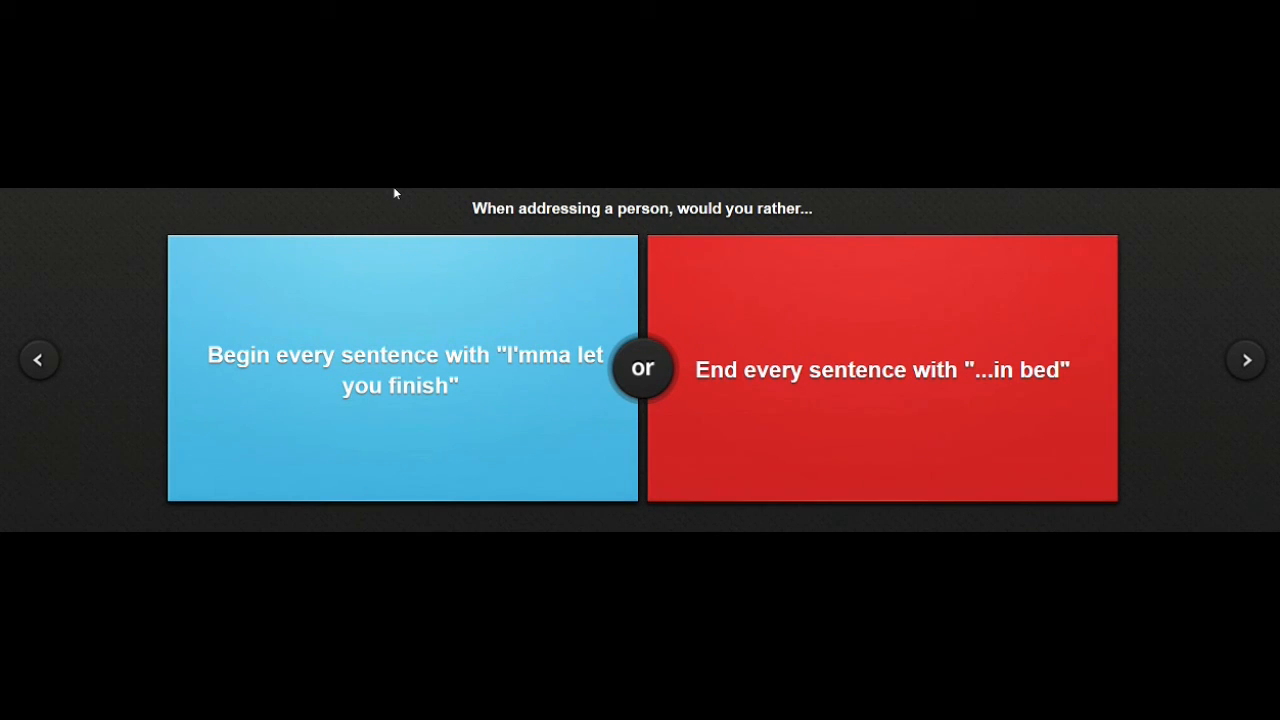
mouse_move(380, 197)
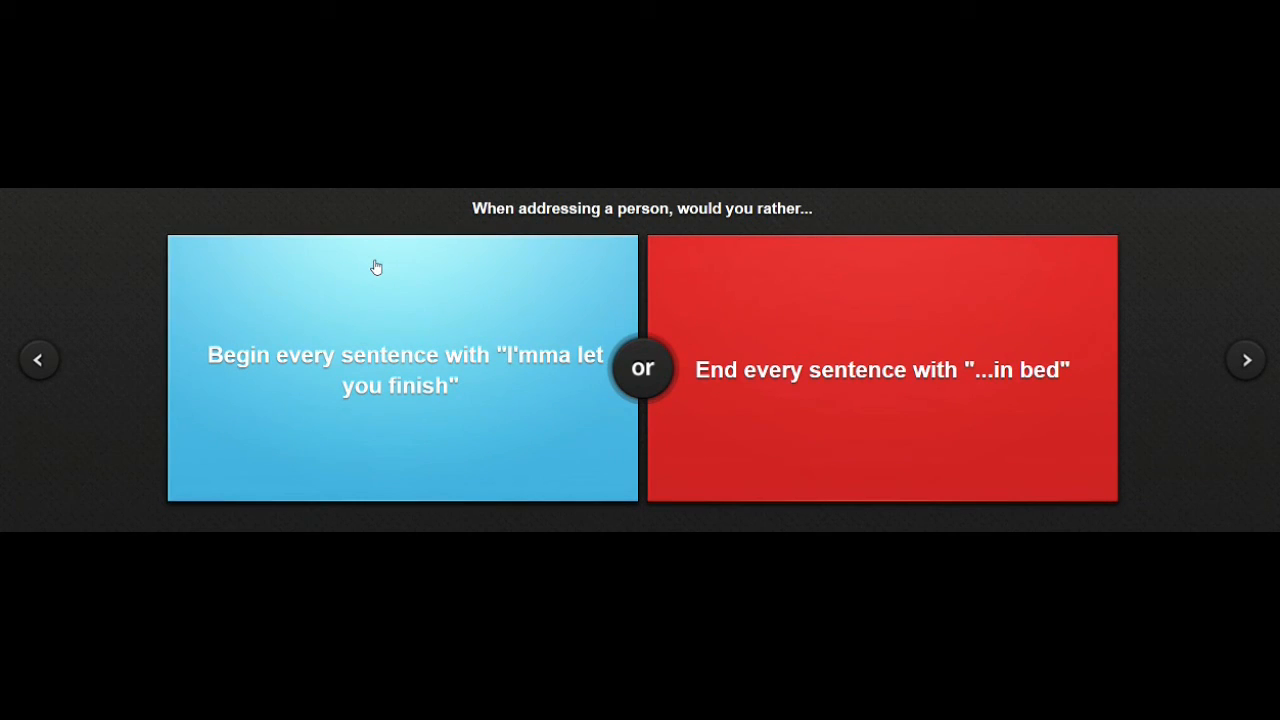
mouse_move(665, 241)
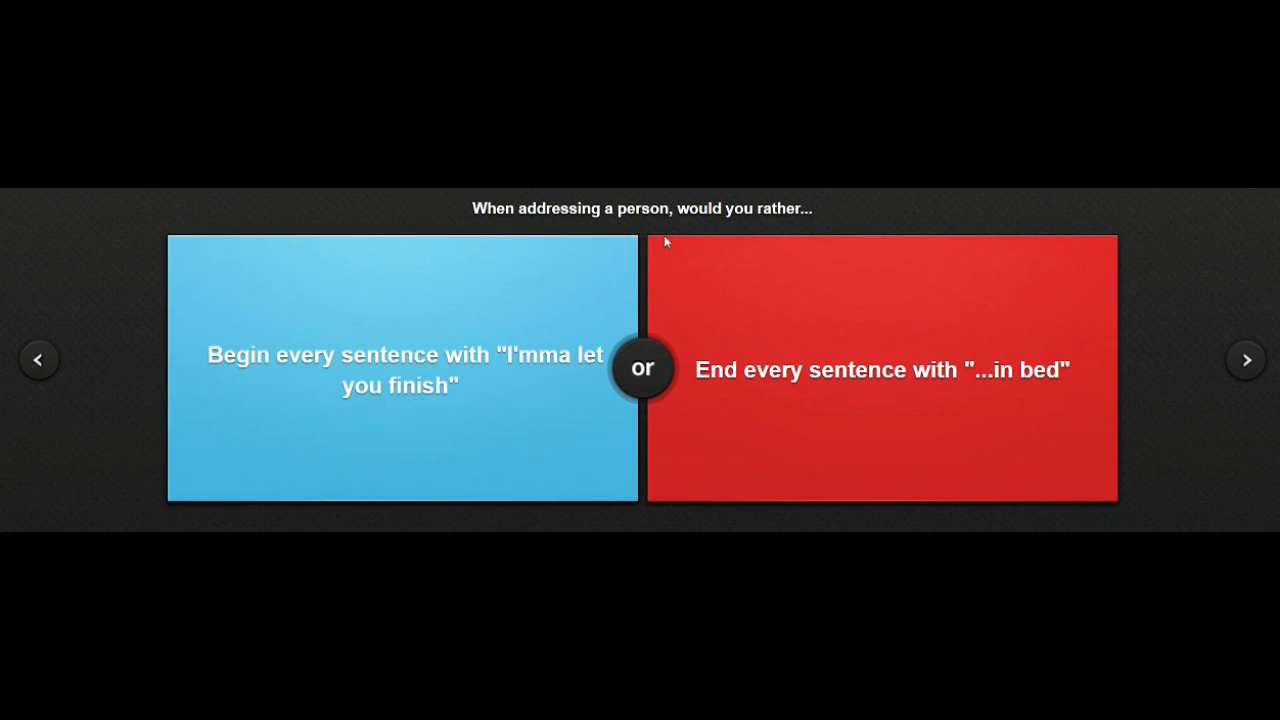
mouse_move(750, 192)
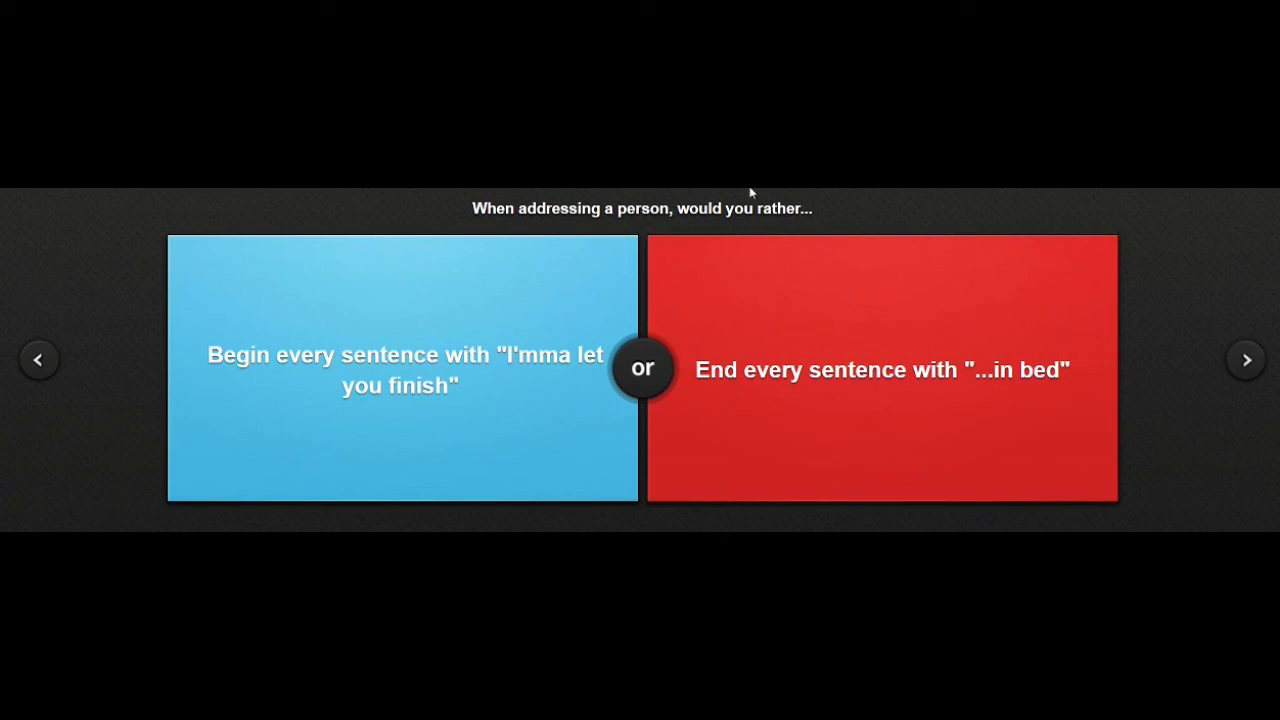
mouse_move(878, 388)
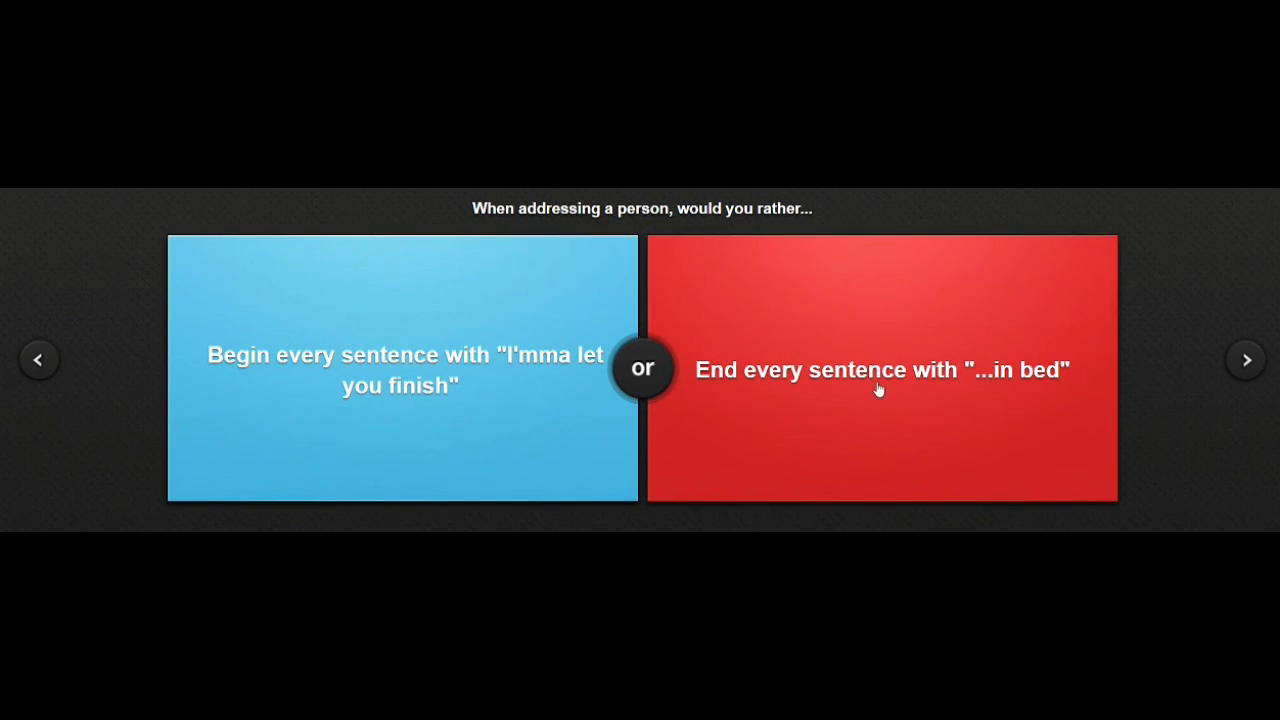
mouse_move(375, 383)
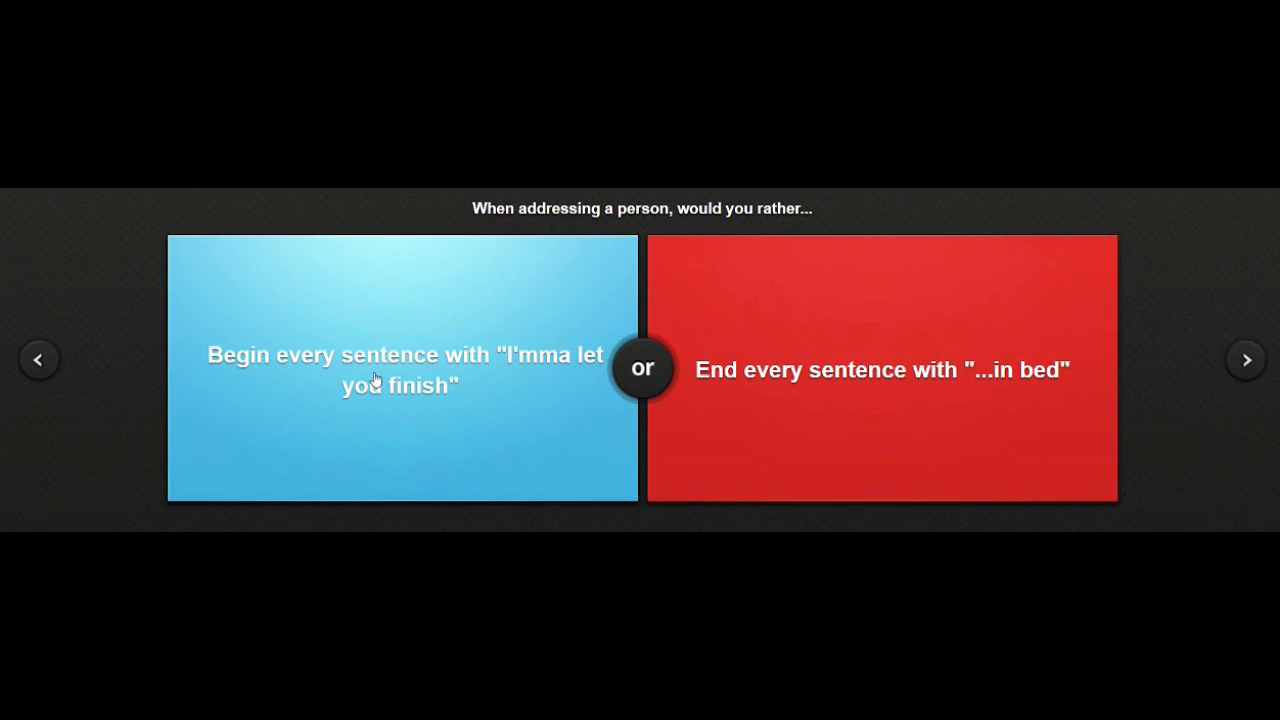
click(882, 370)
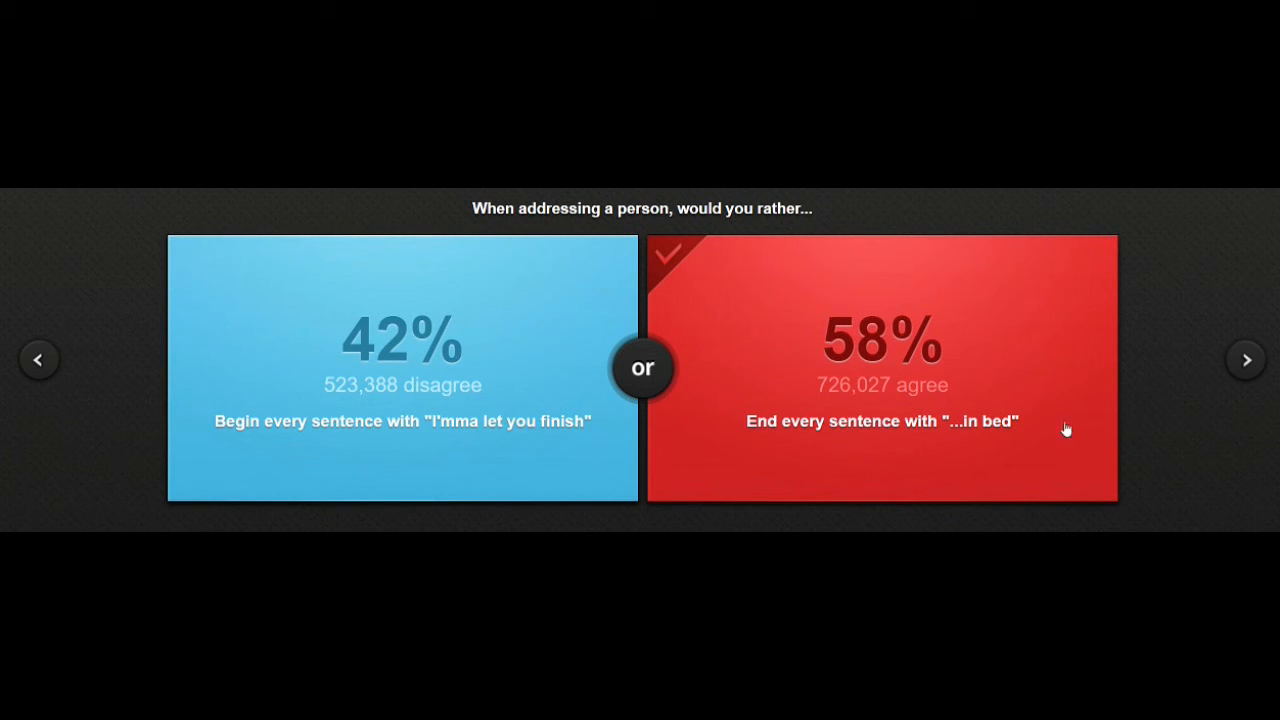
Vote vegetarian loving a meat eater (19%), then Acme Corporation products (24%).
click(1246, 359)
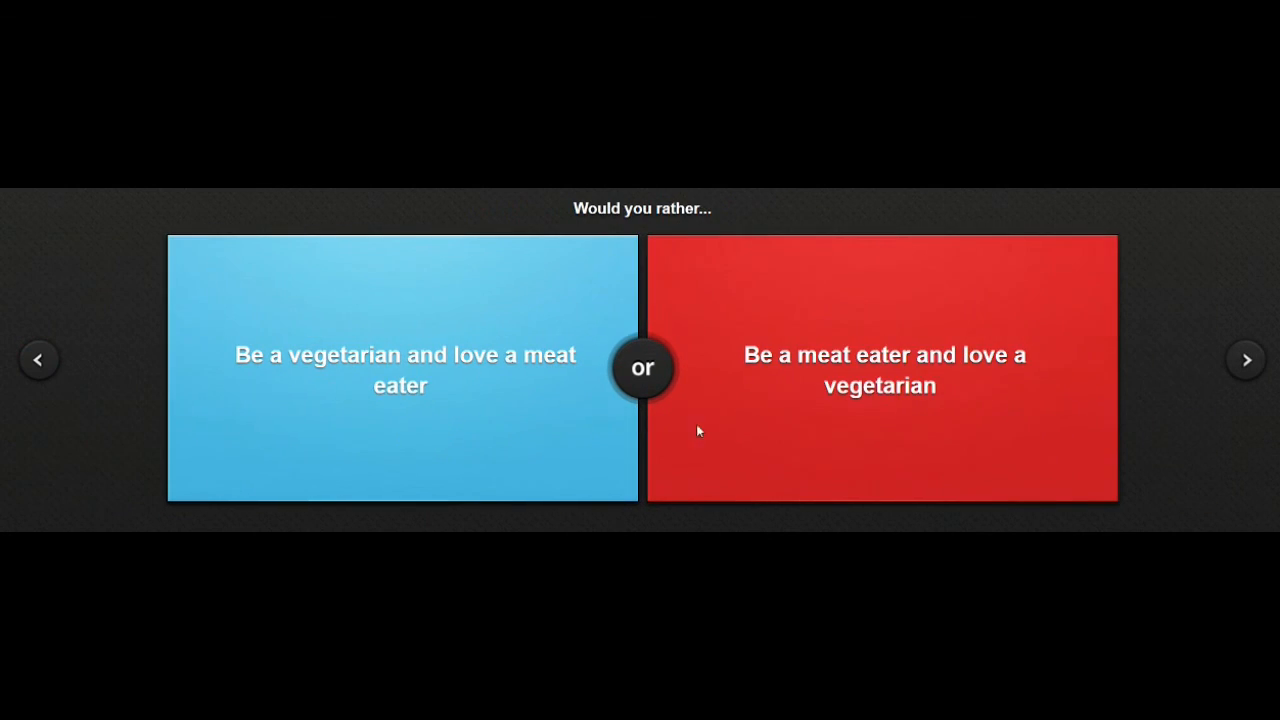
mouse_move(485, 214)
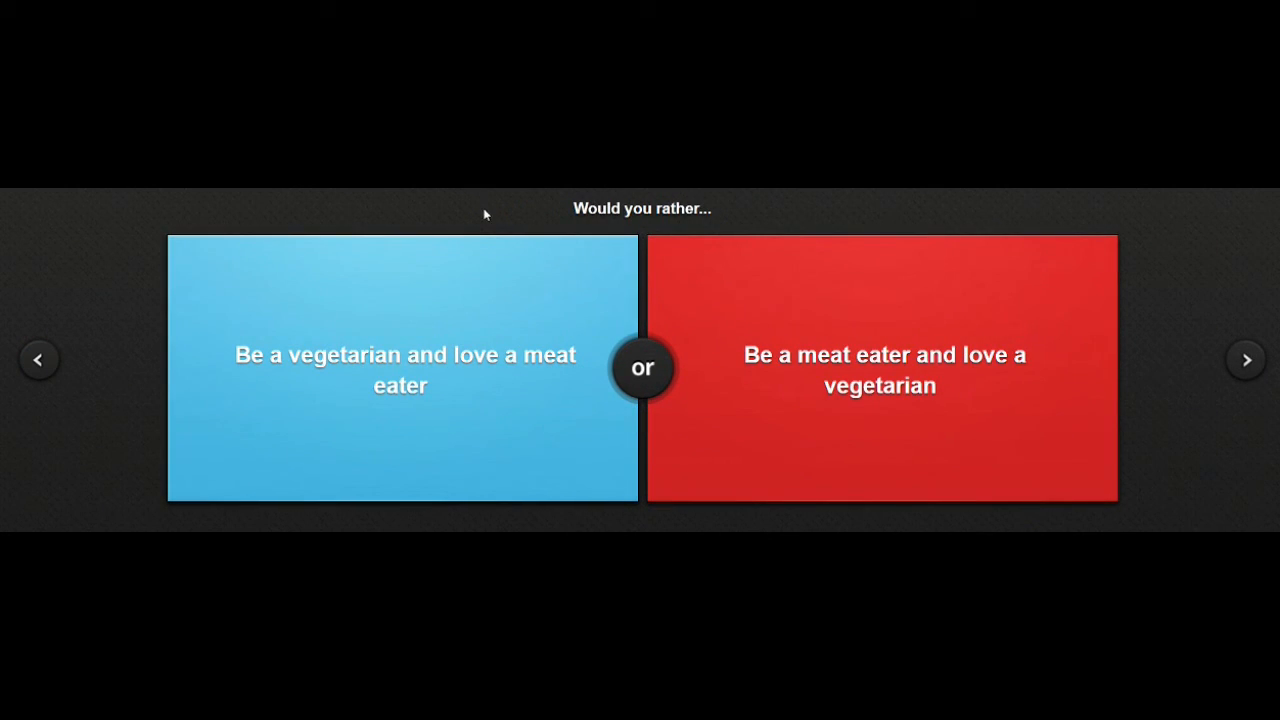
mouse_move(500, 209)
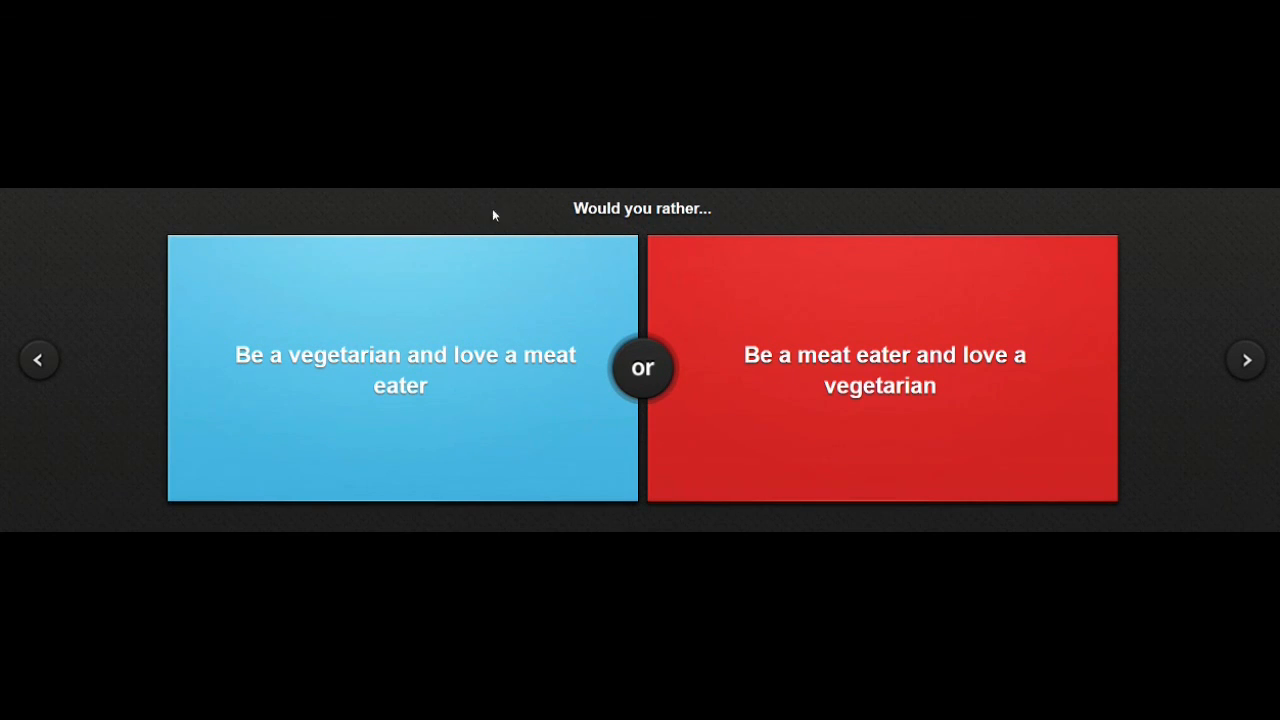
click(400, 369)
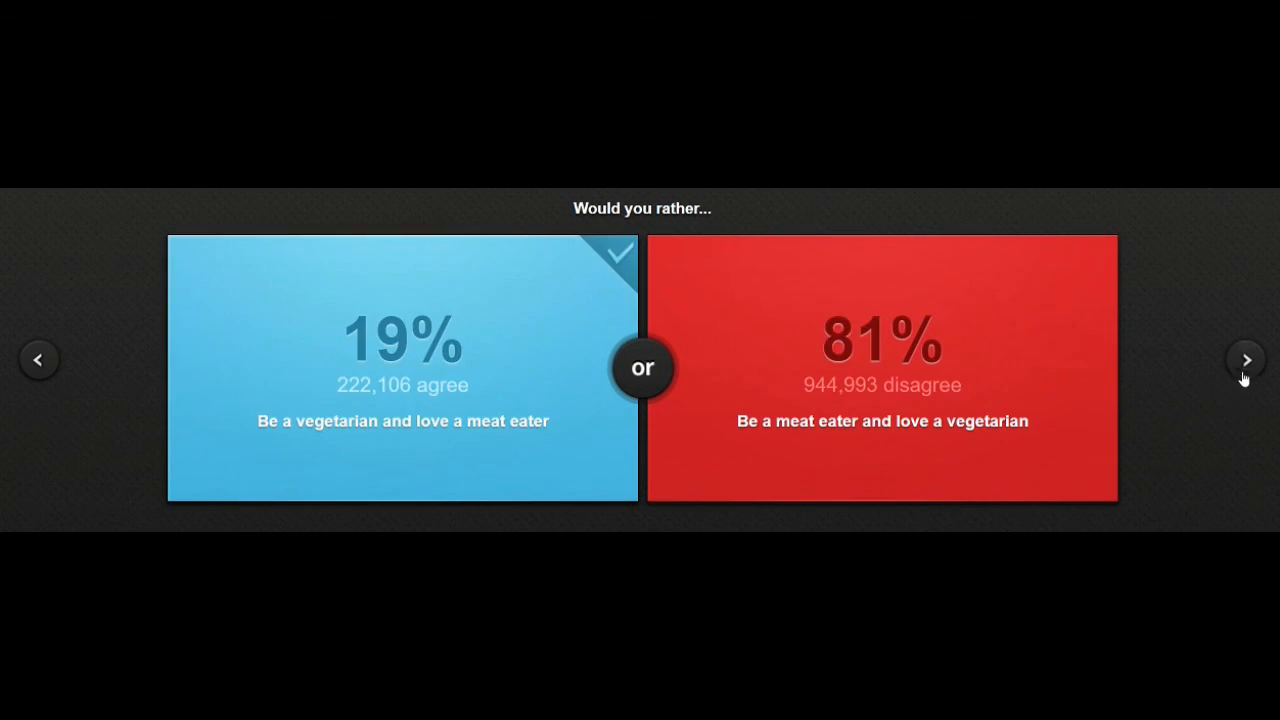
click(1246, 359)
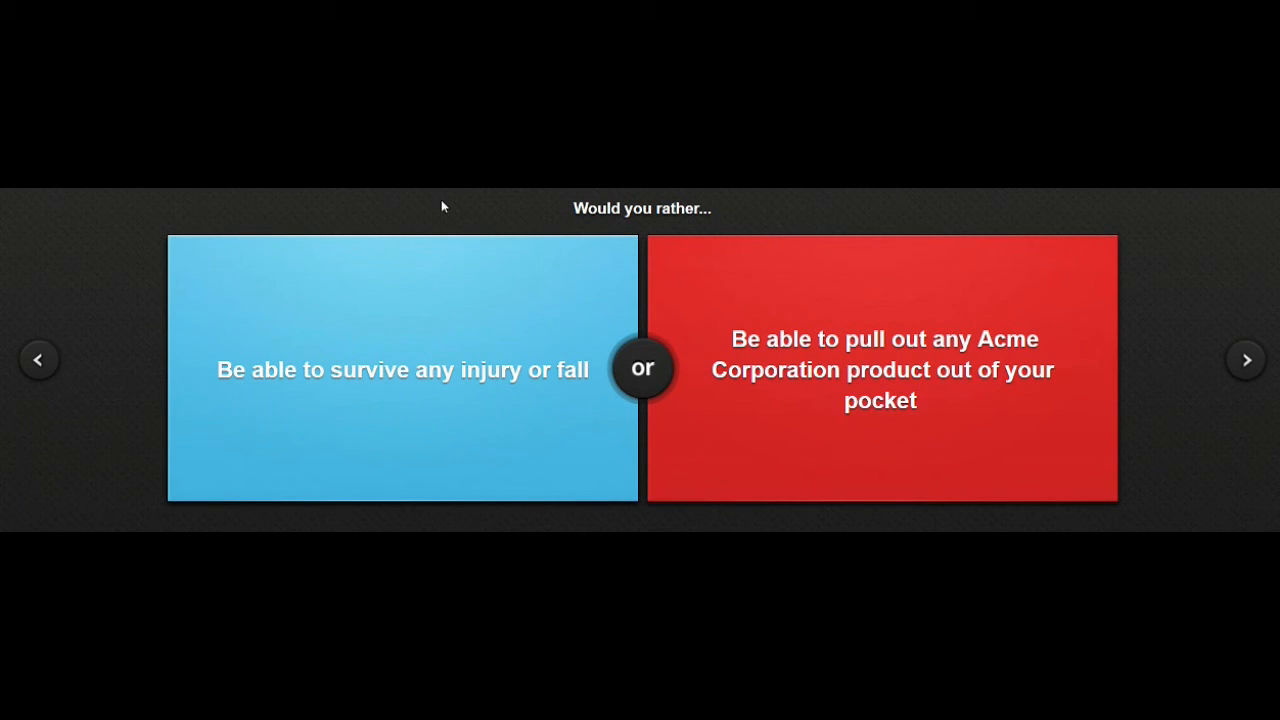
click(881, 368)
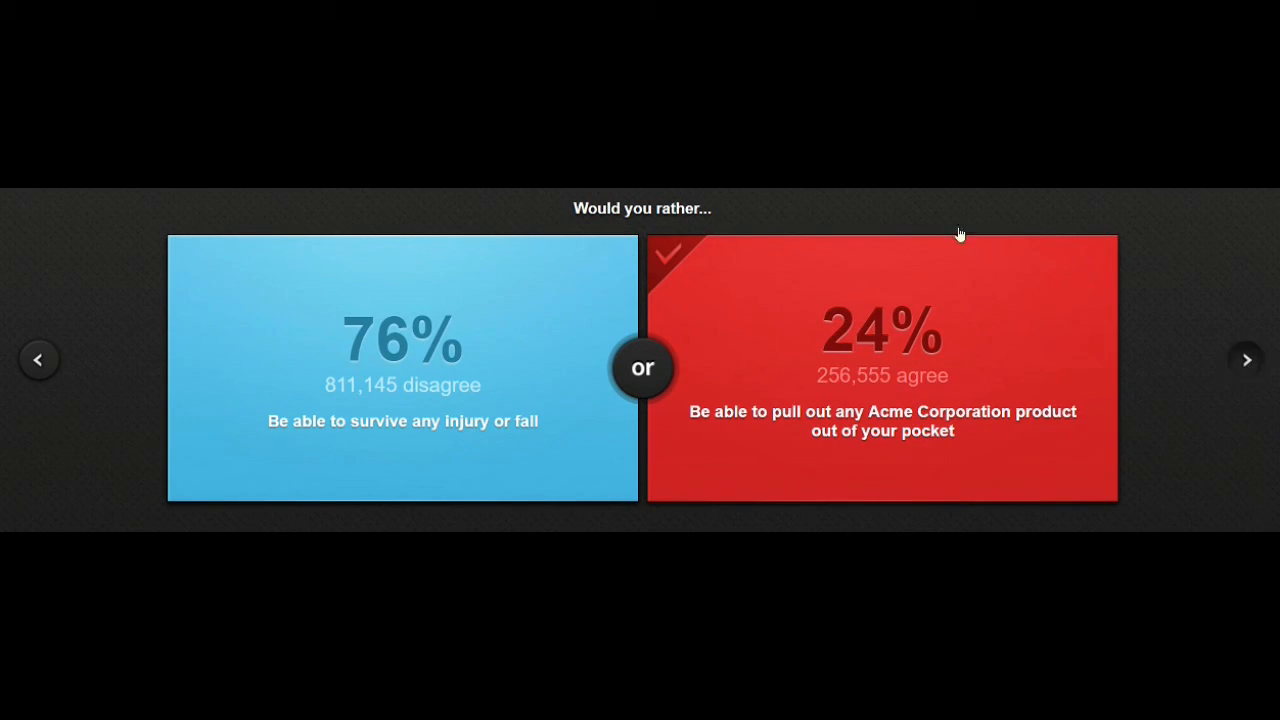
Advance to the writing dilemma and vote to destroy all nonfiction writing (42% agree).
click(1246, 359)
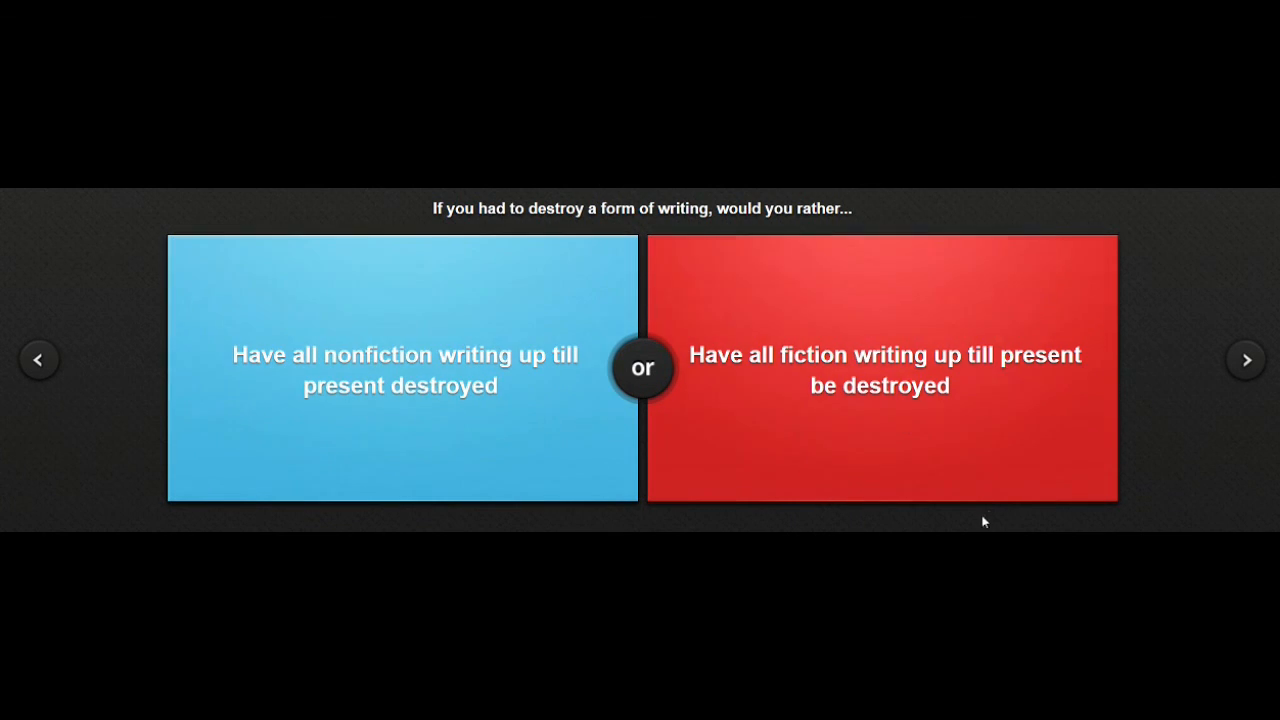
mouse_move(920, 442)
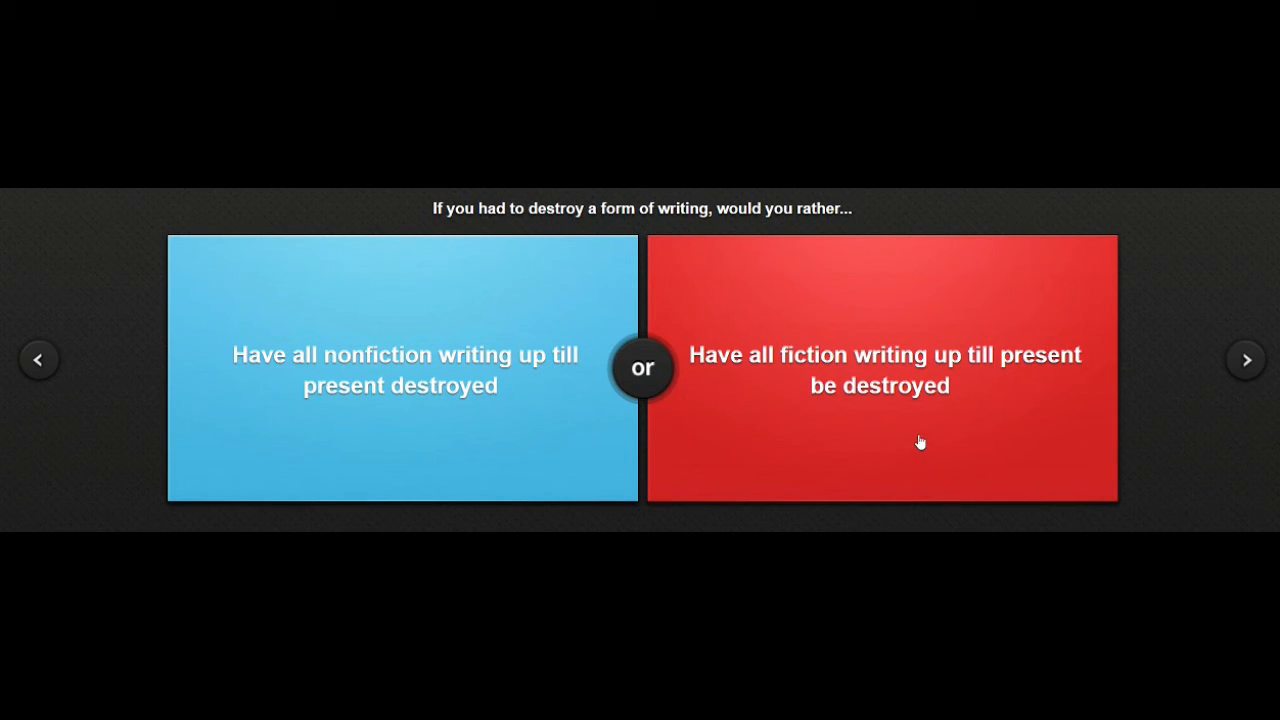
click(400, 368)
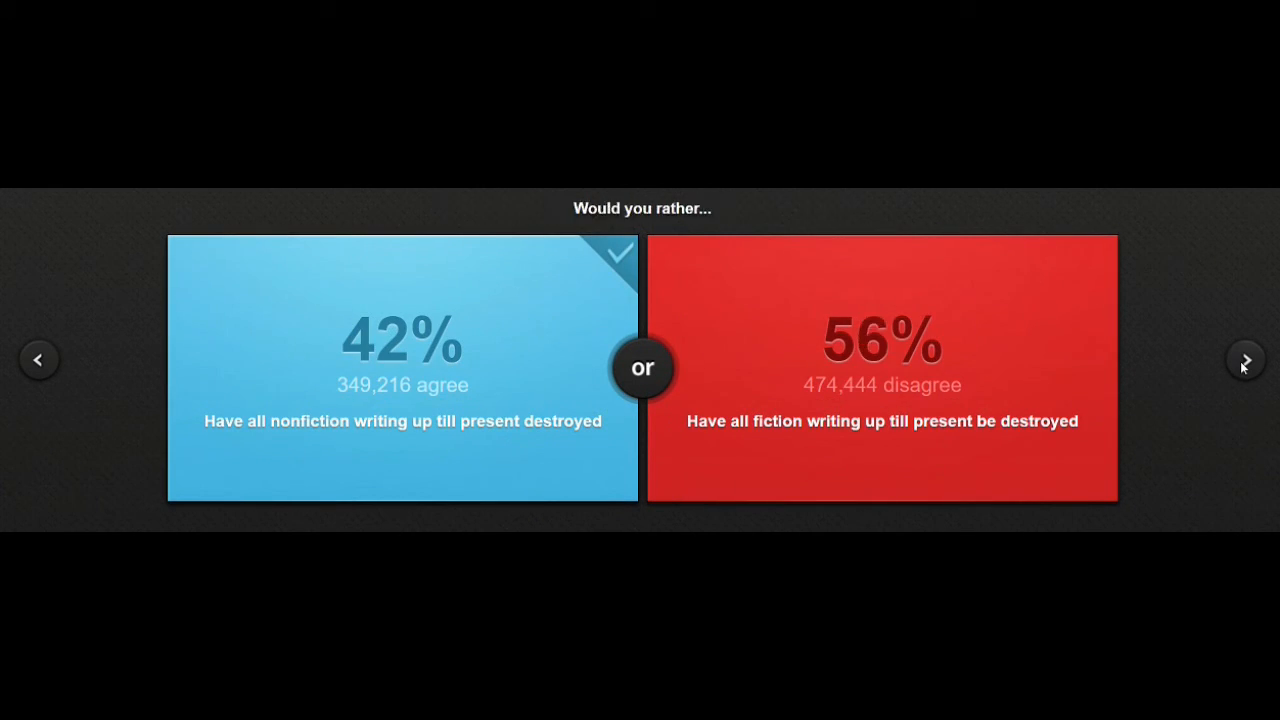
Advance to the Calvin dilemma, vote Be Calvin (56%), then skip ahead through further dilemmas.
click(1246, 359)
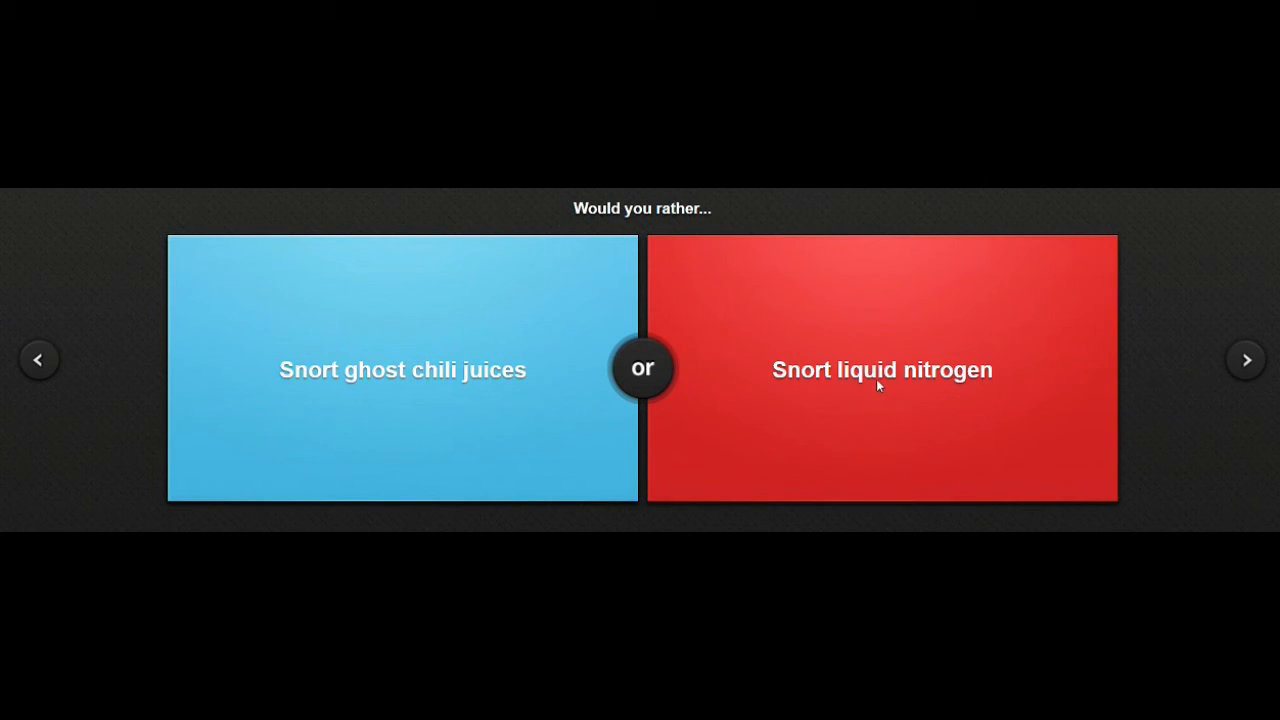
mouse_move(537, 433)
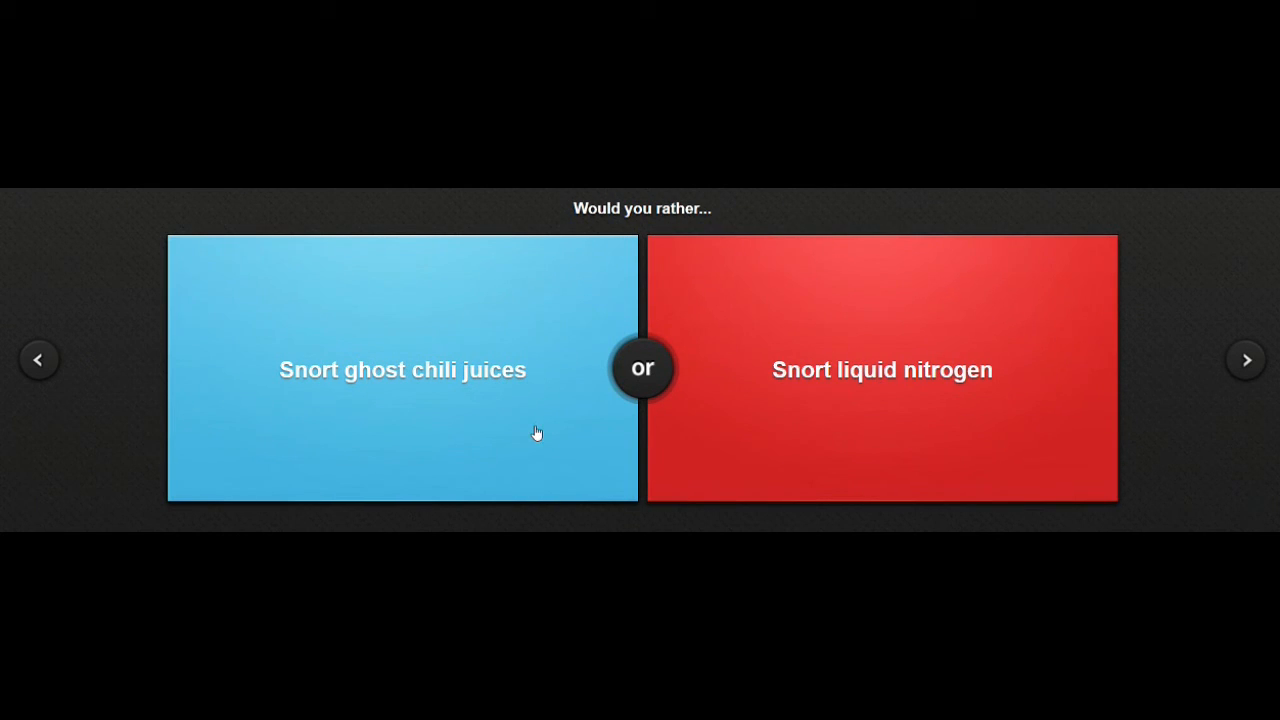
mouse_move(456, 399)
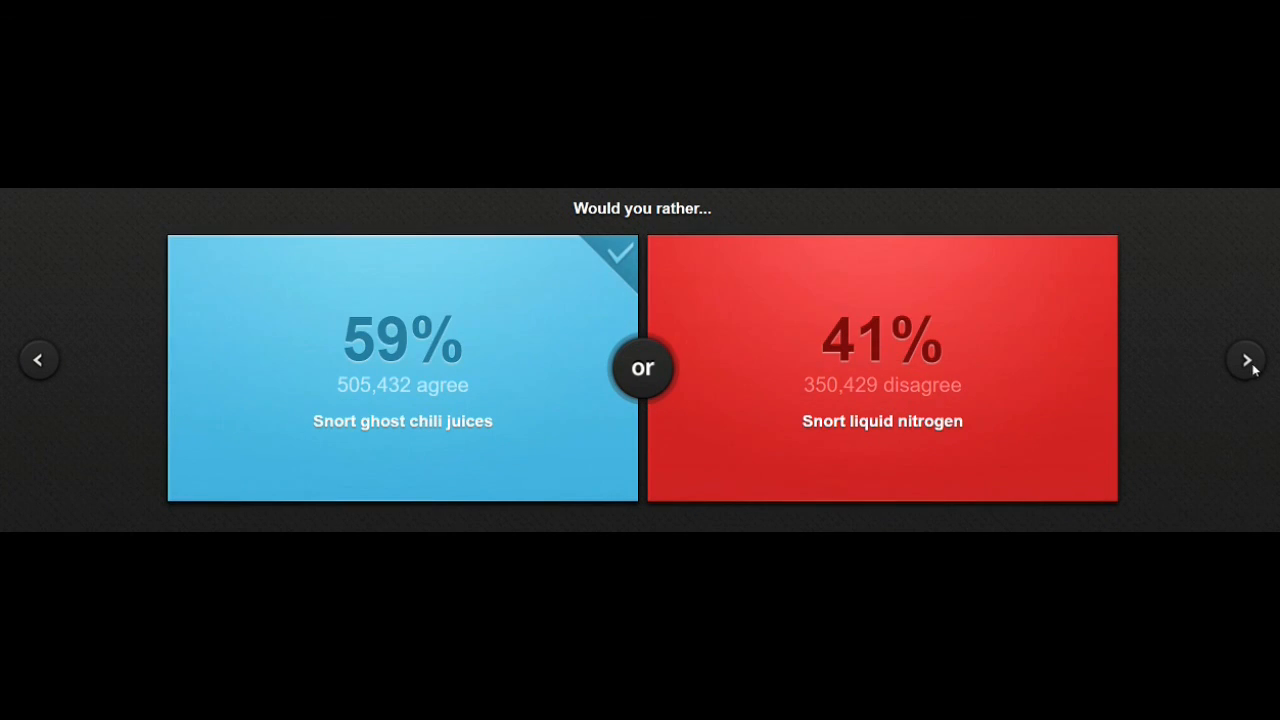
mouse_move(676, 438)
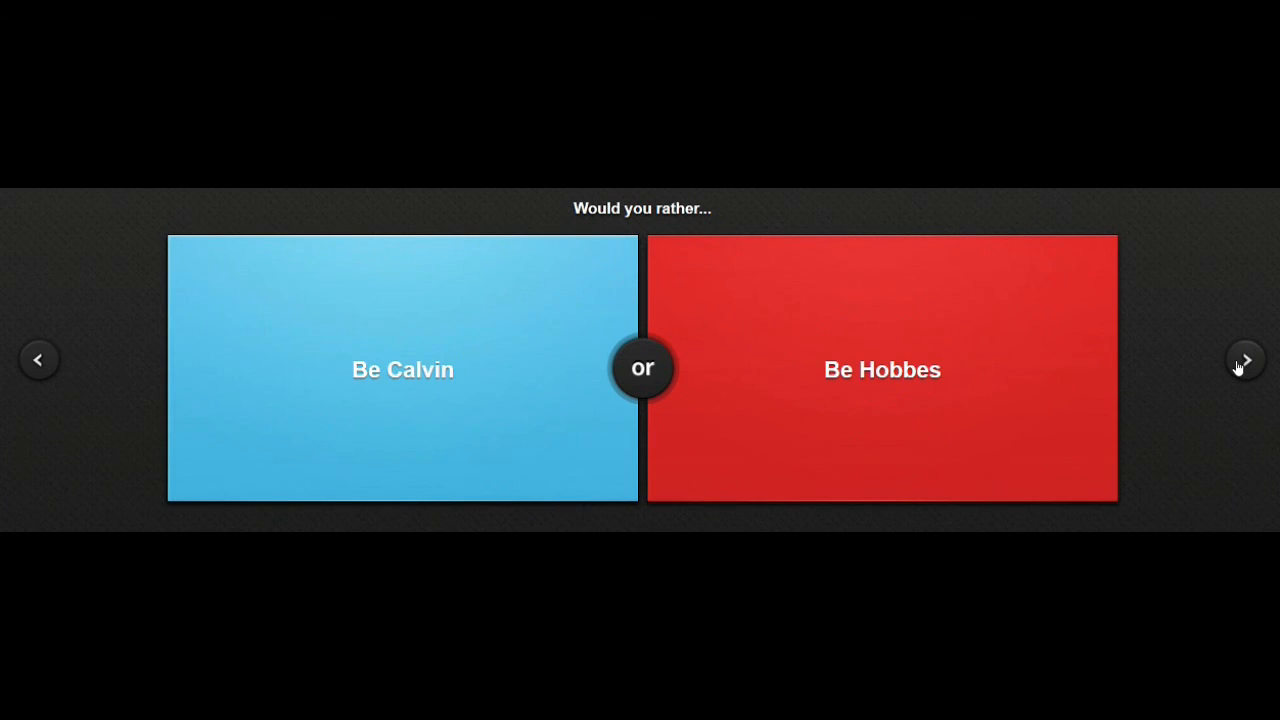
mouse_move(783, 191)
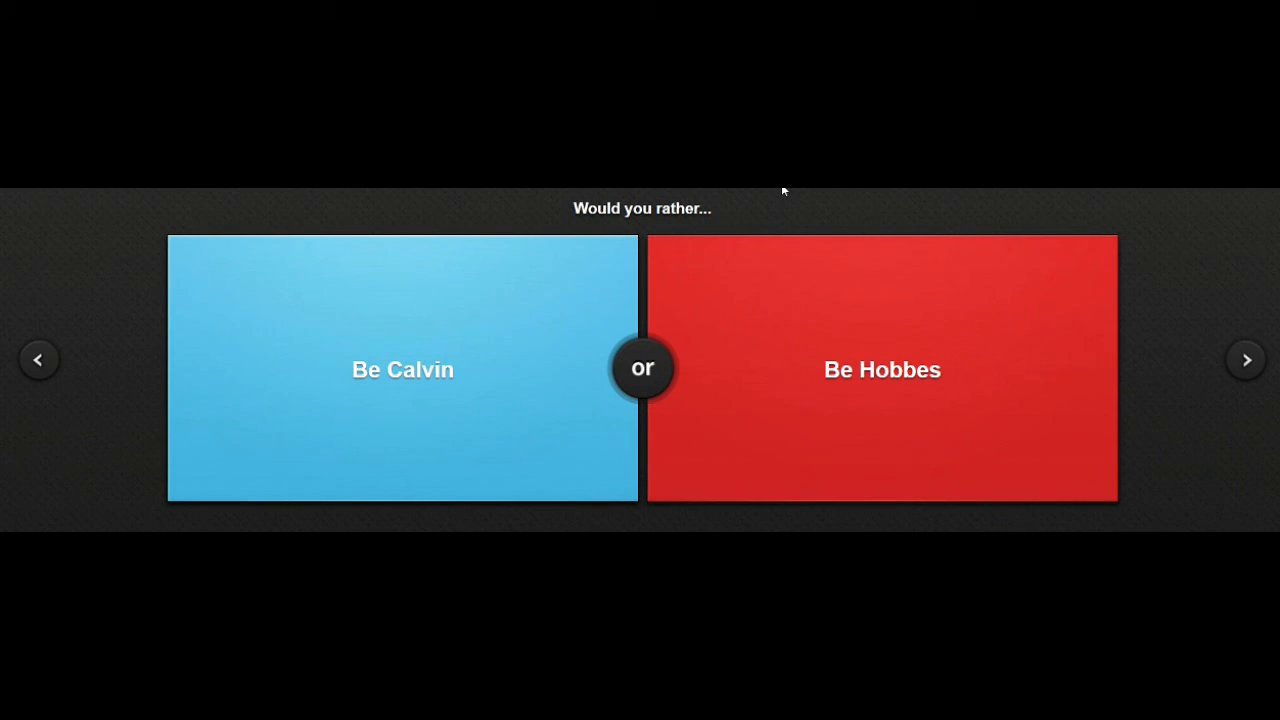
mouse_move(765, 191)
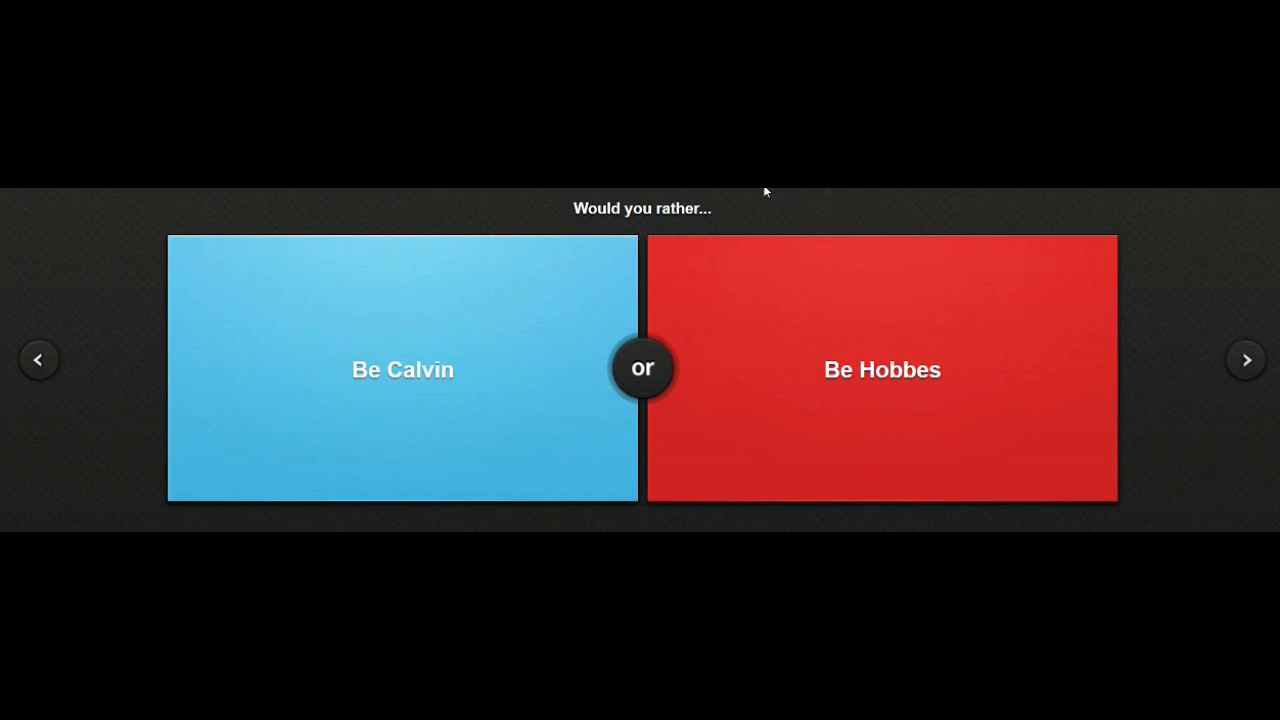
click(402, 369)
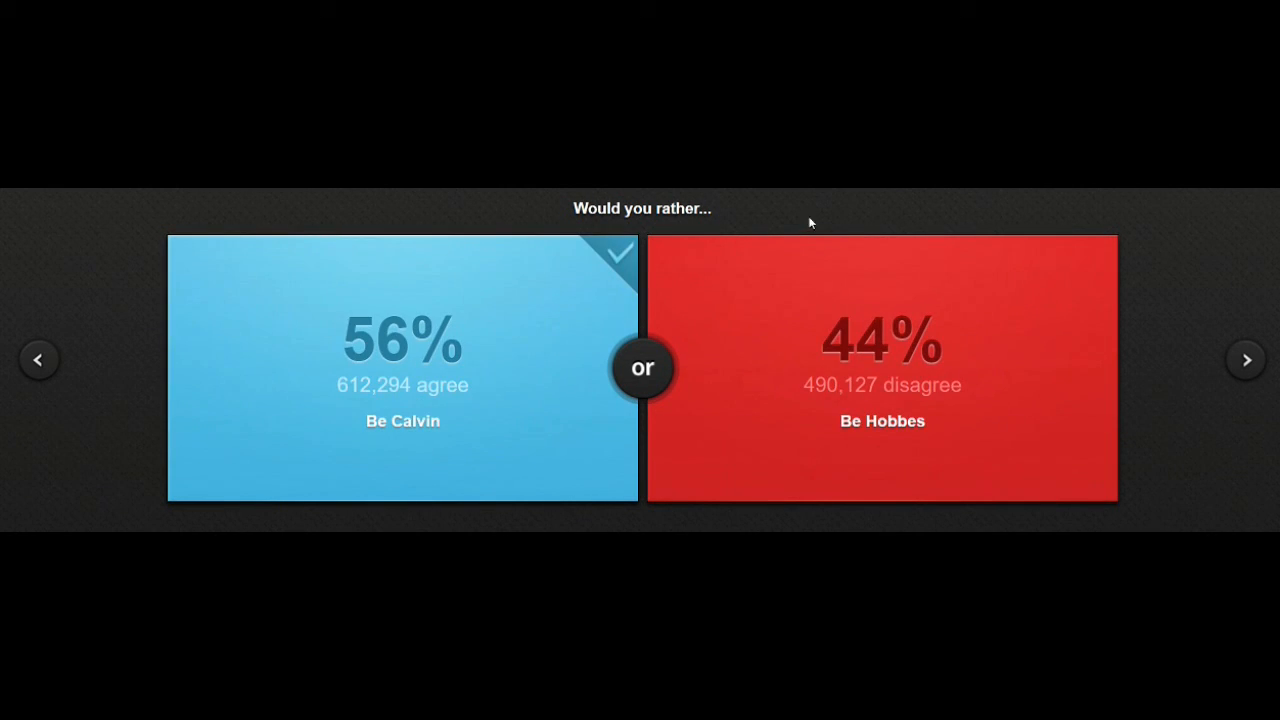
click(1246, 359)
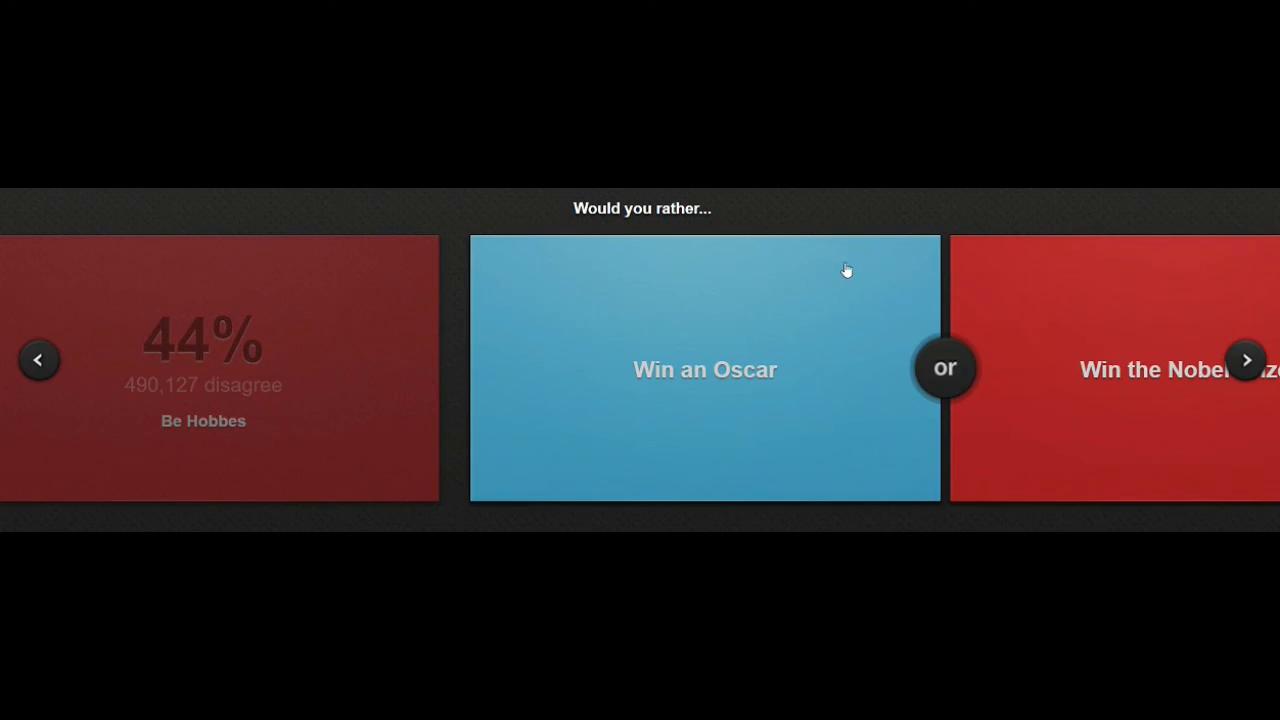
click(1246, 359)
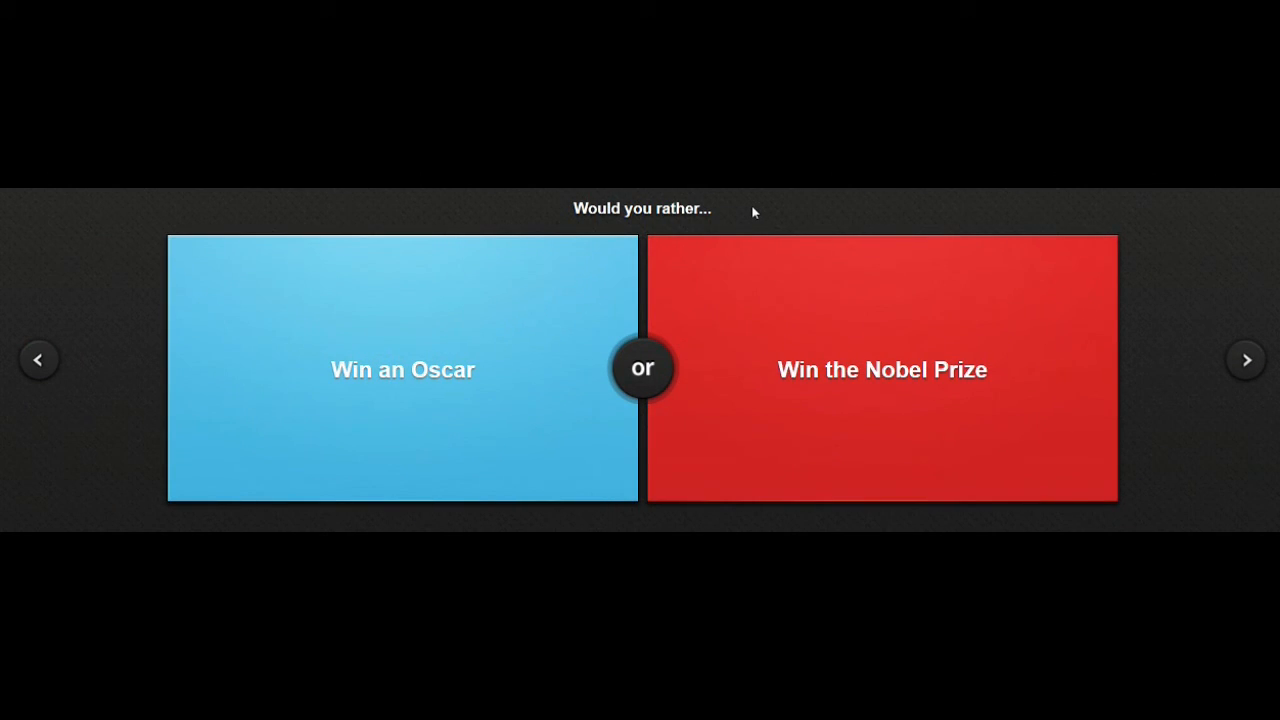
click(881, 369)
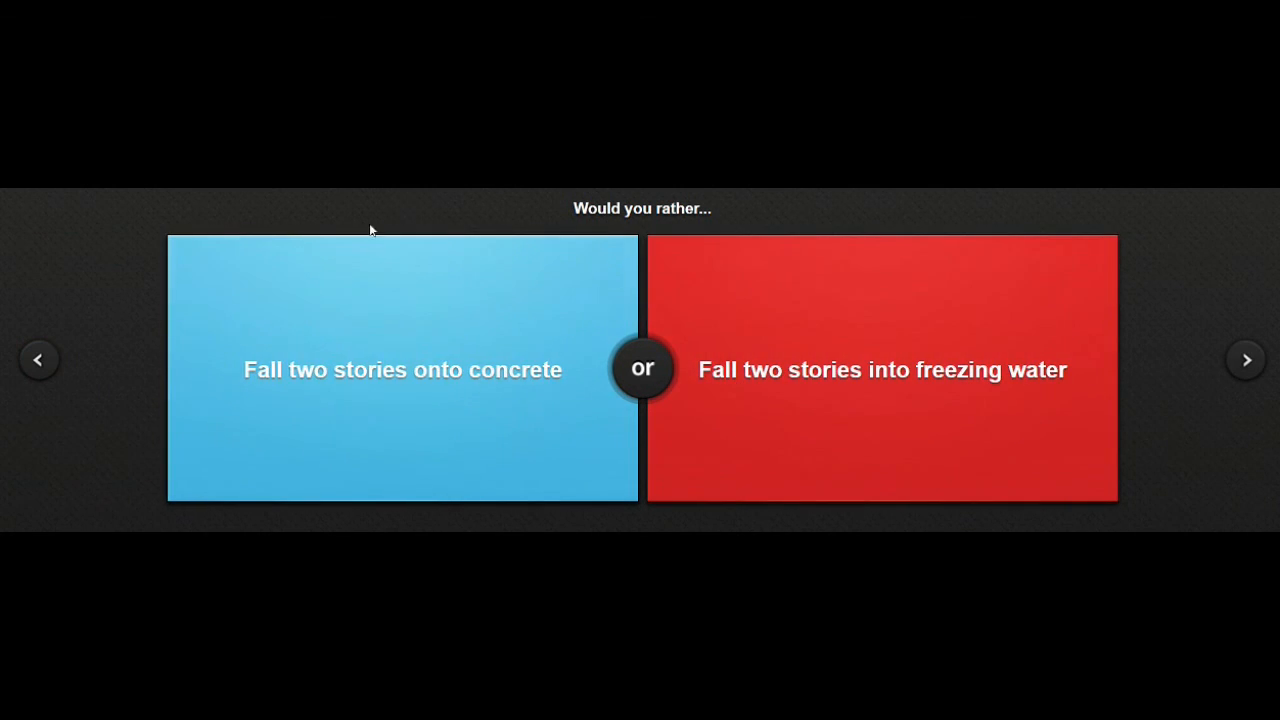
mouse_move(413, 200)
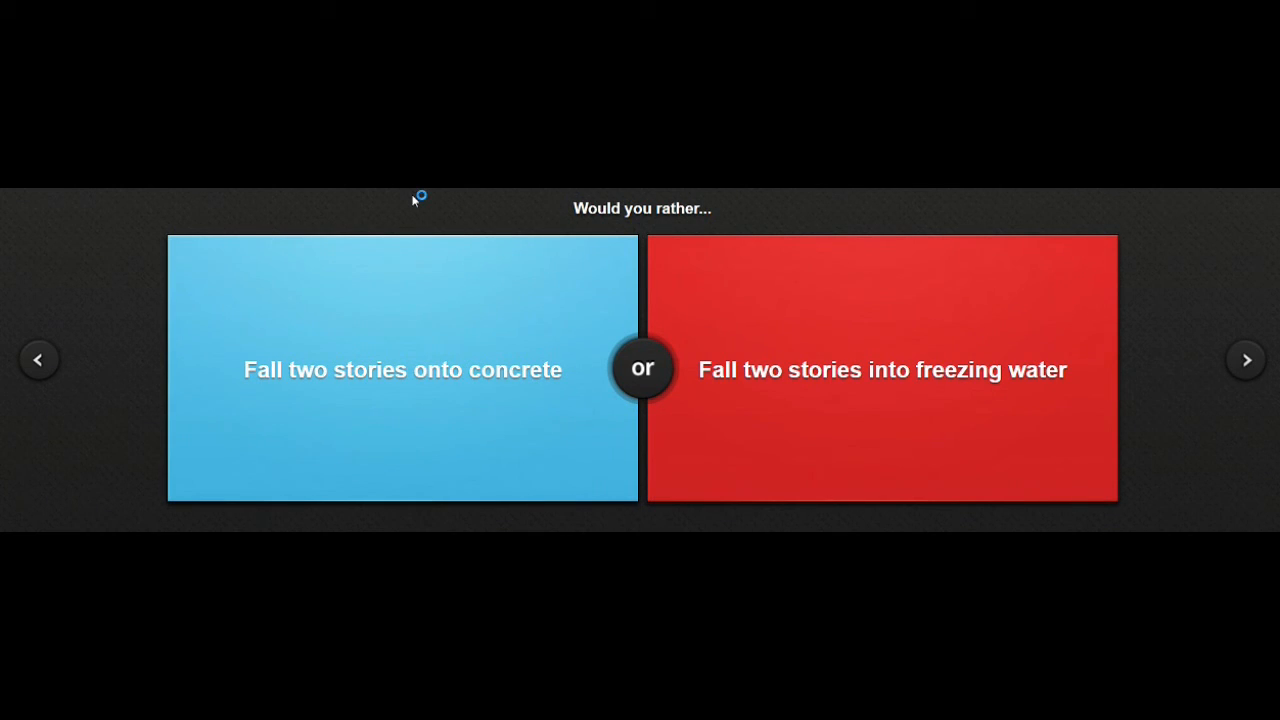
mouse_move(414, 200)
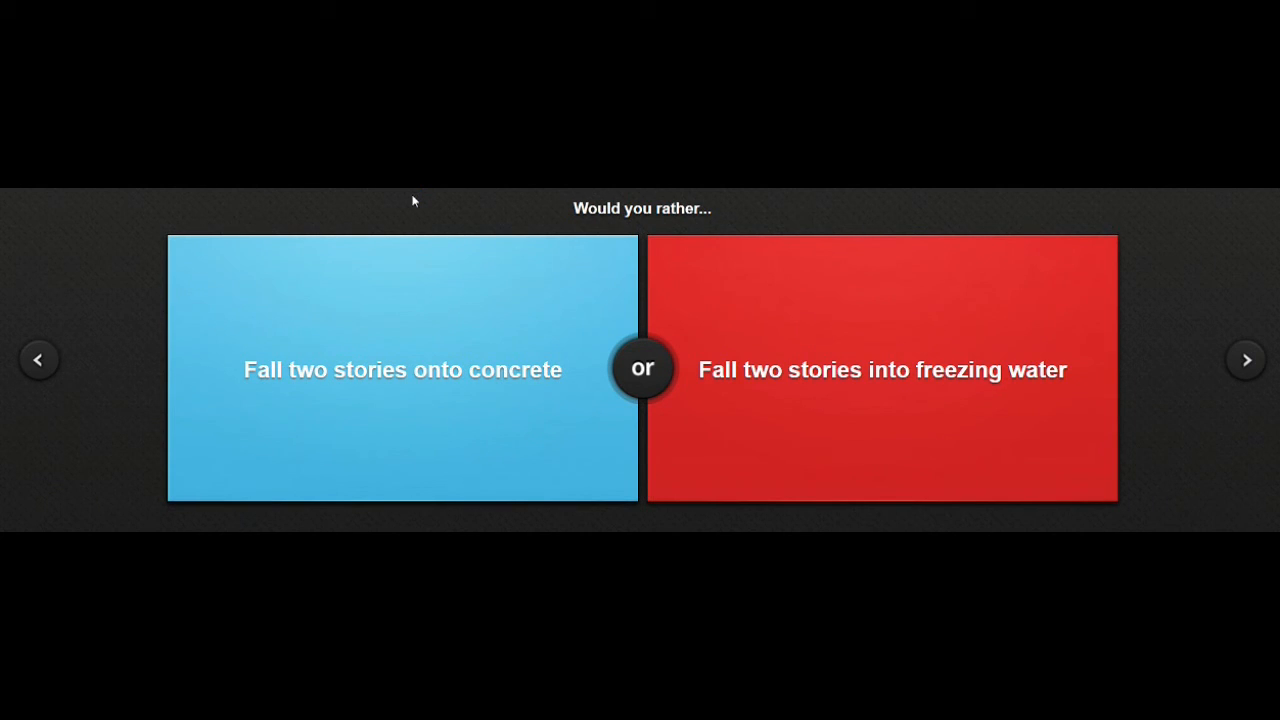
mouse_move(821, 430)
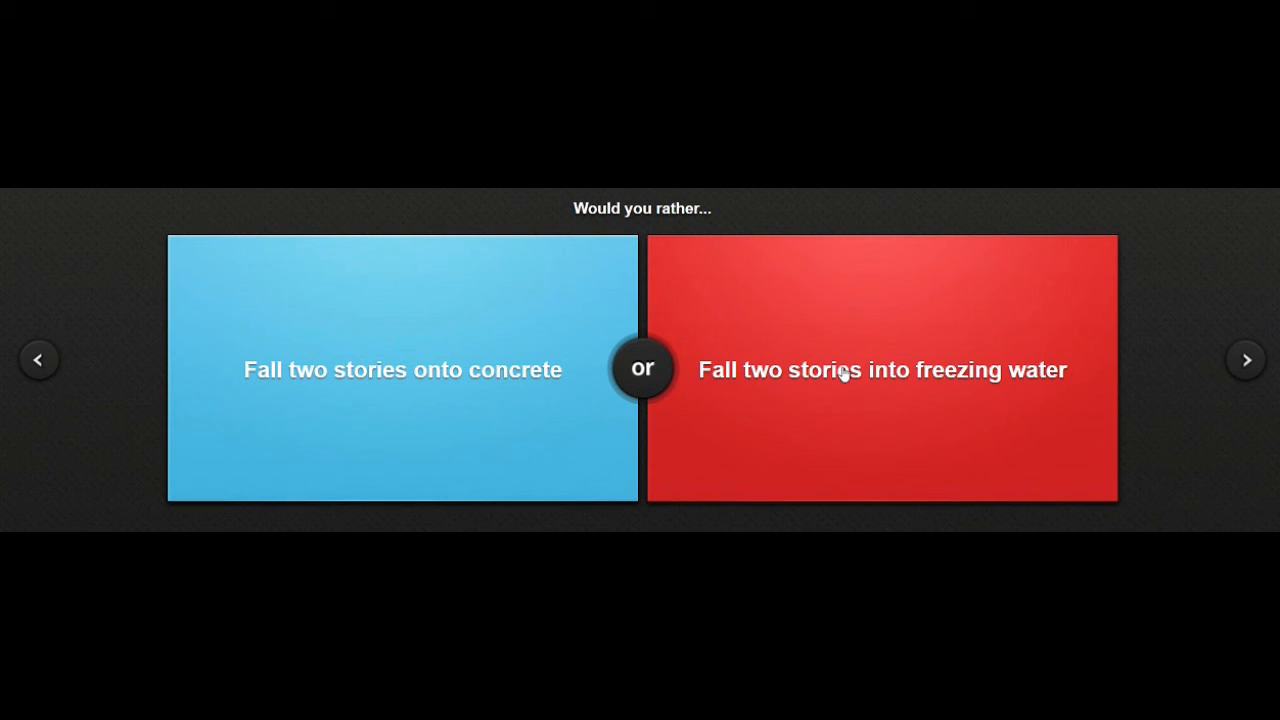
mouse_move(938, 402)
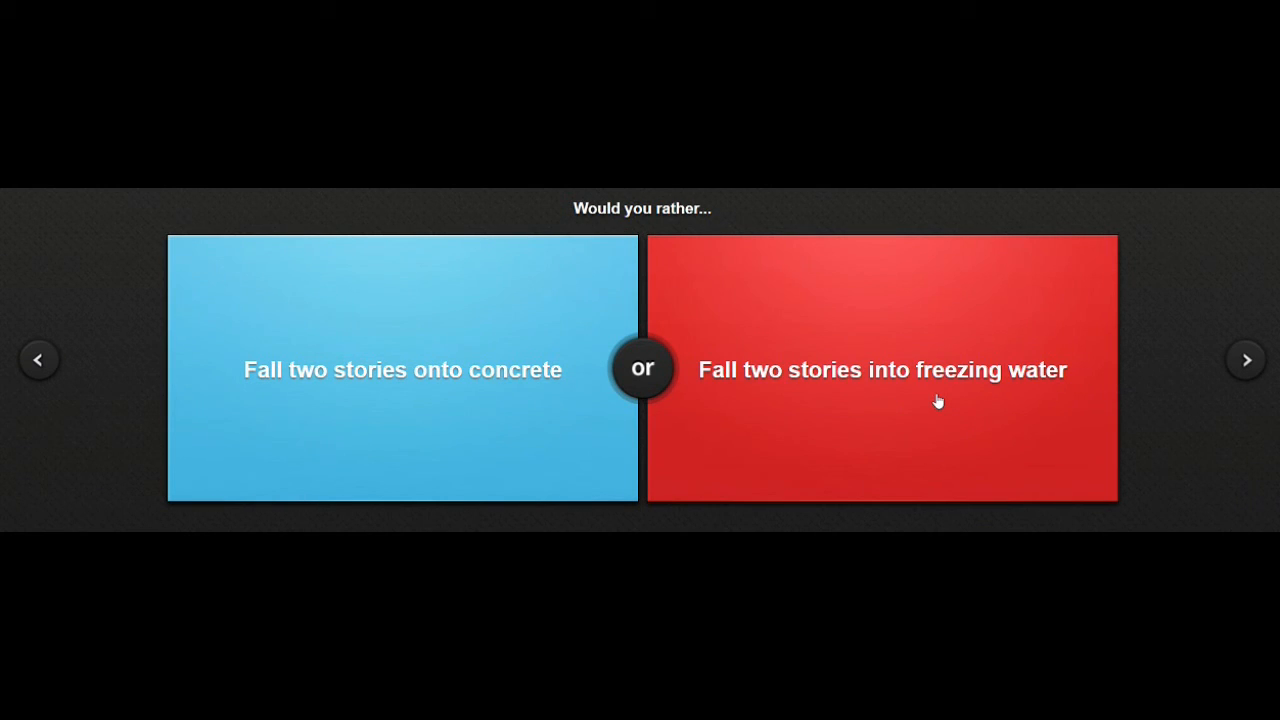
mouse_move(558, 416)
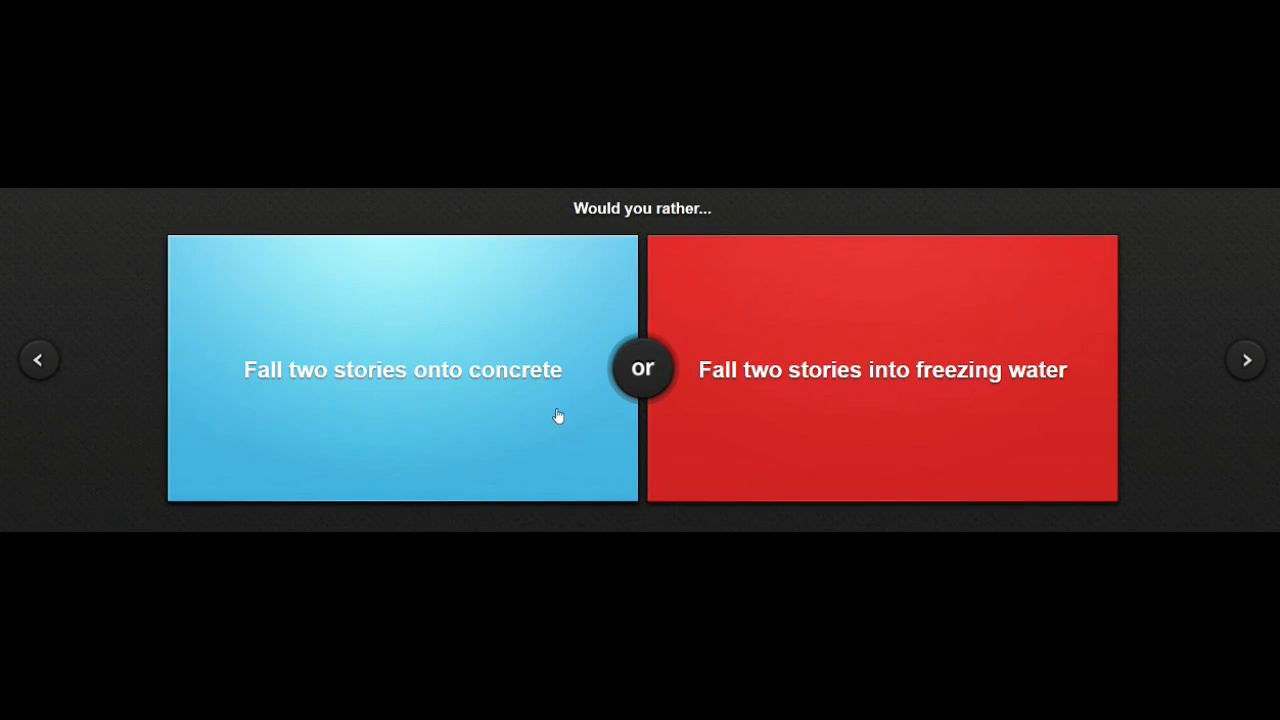
mouse_move(560, 399)
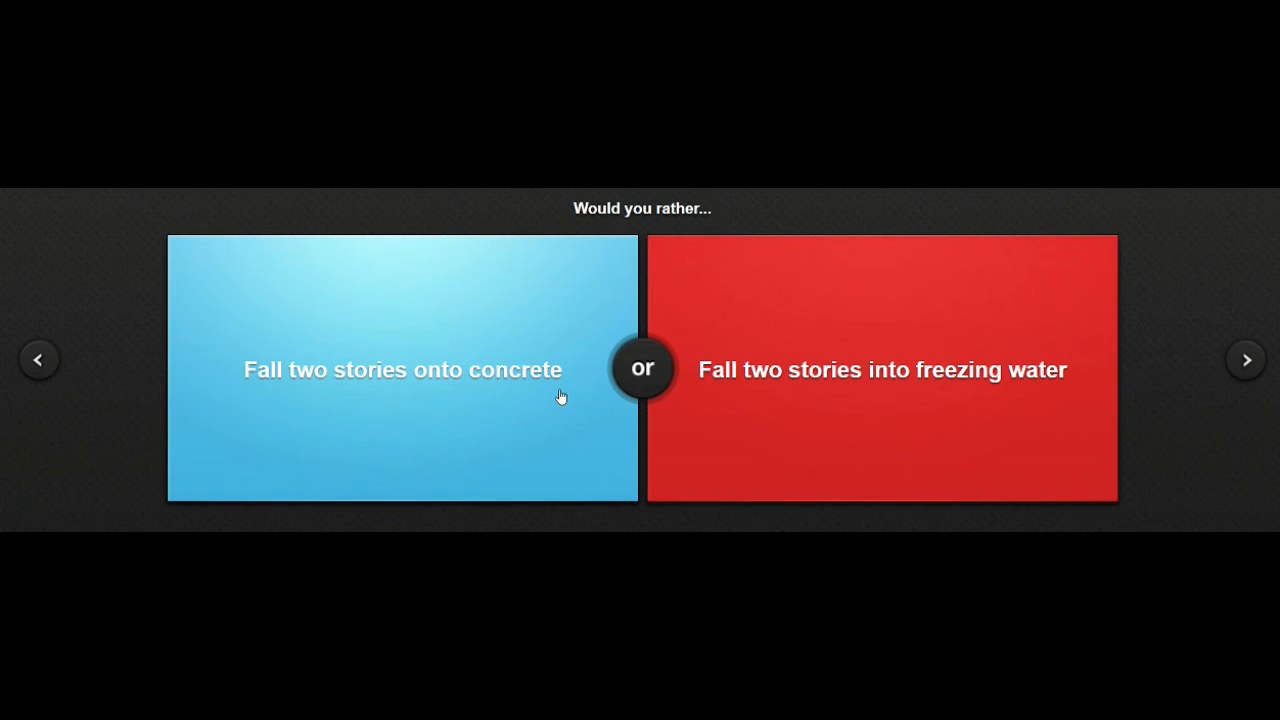
mouse_move(315, 335)
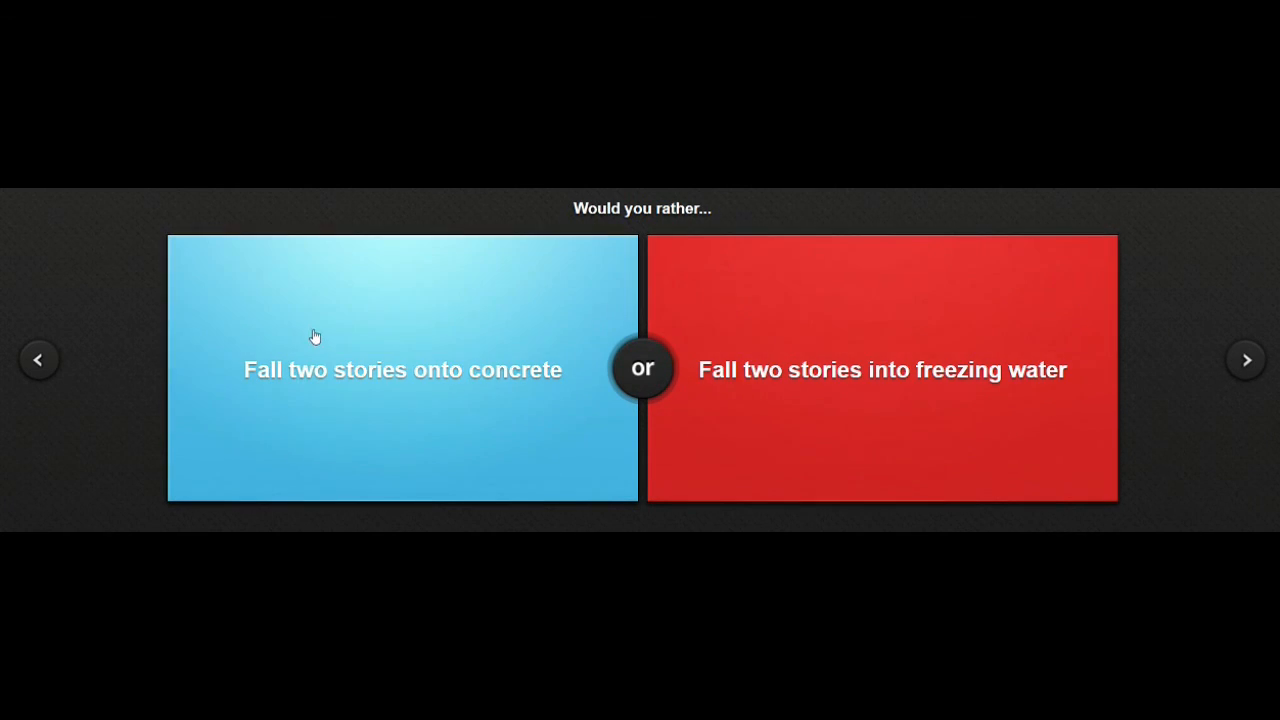
mouse_move(311, 330)
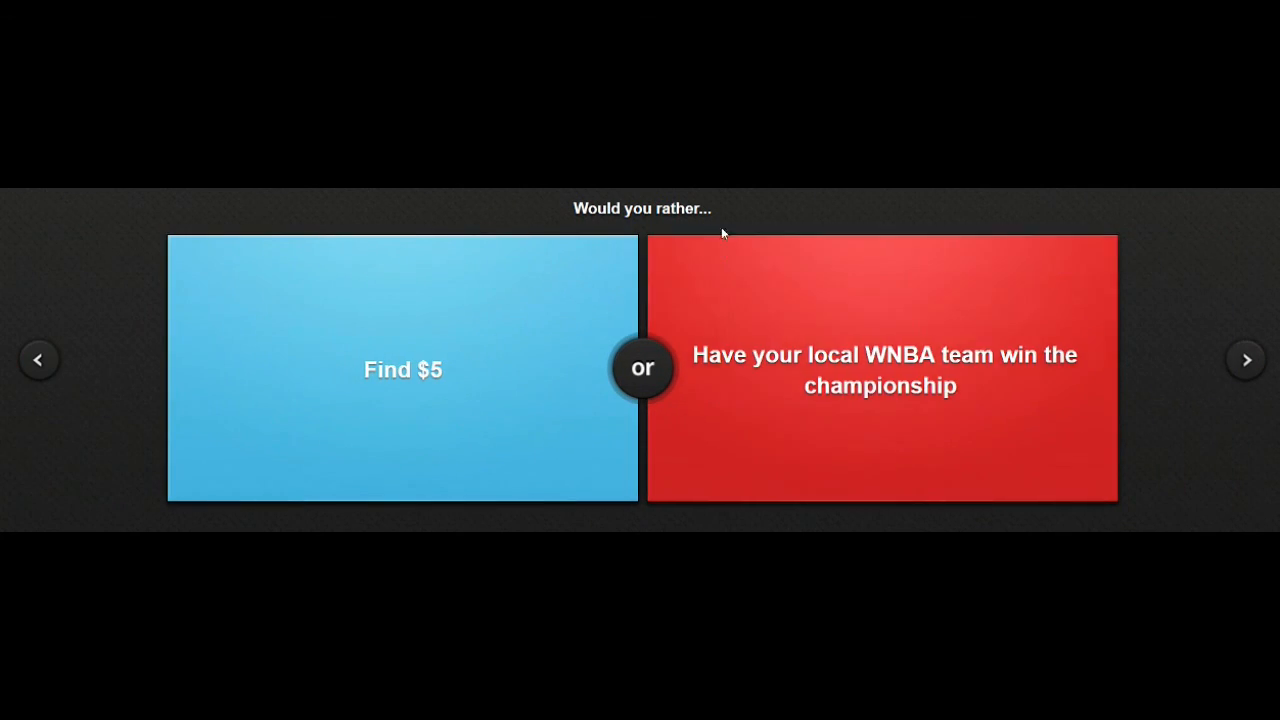
mouse_move(735, 191)
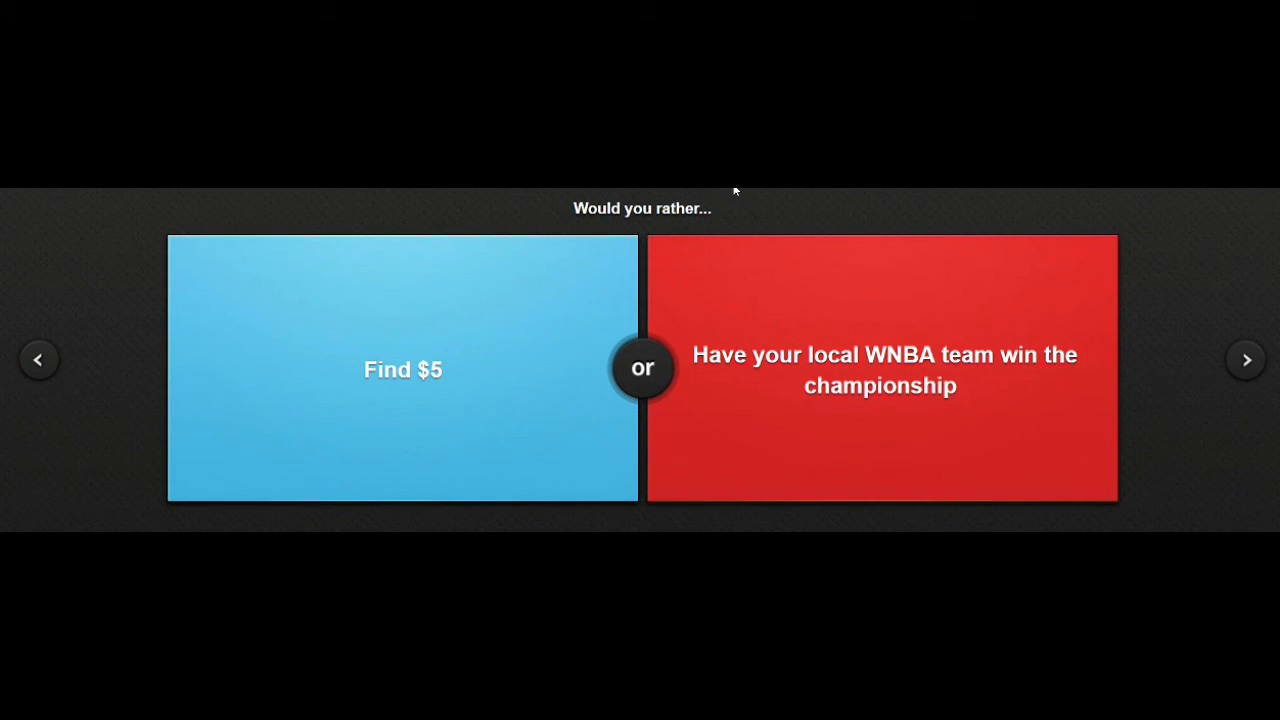
mouse_move(735, 192)
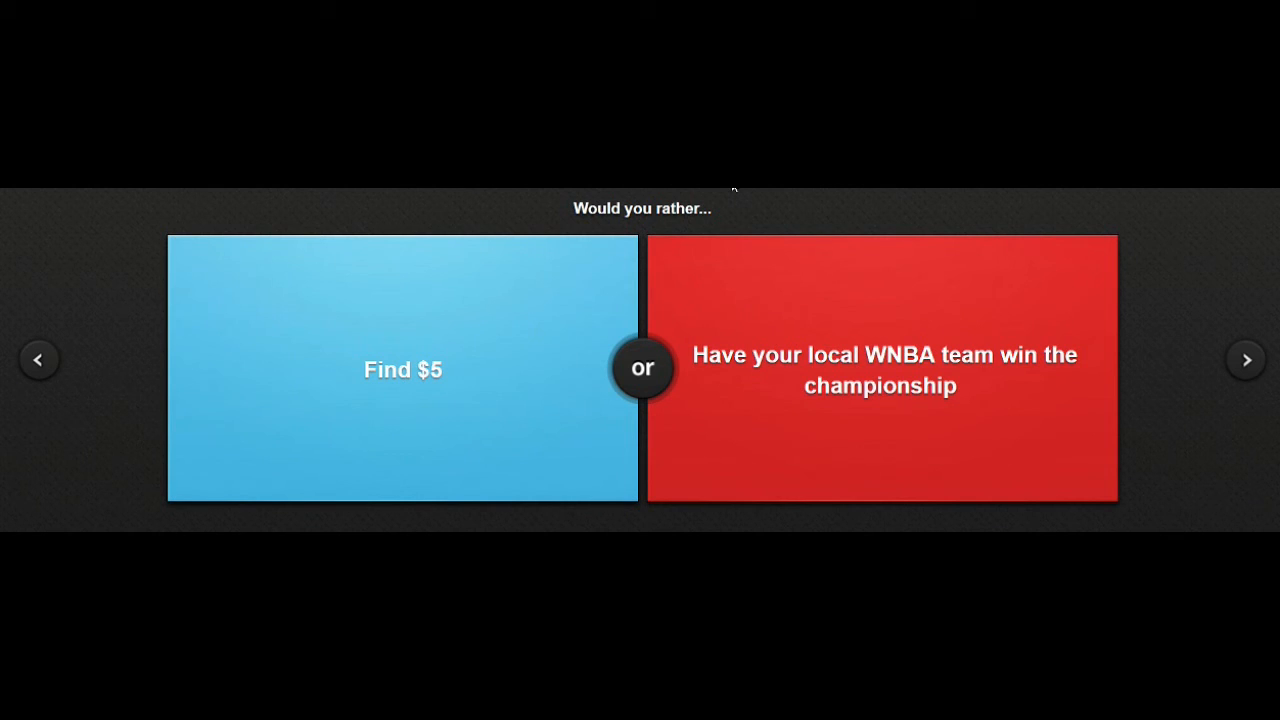
mouse_move(548, 215)
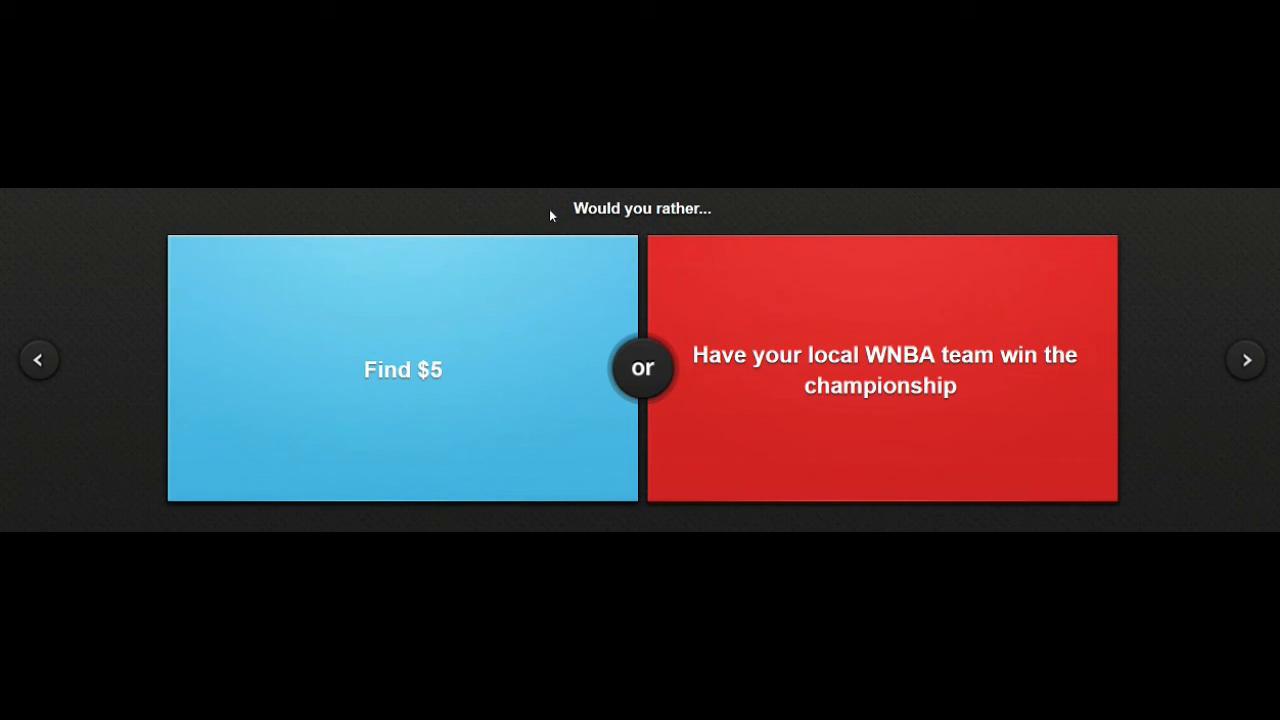
Vote WNBA championship (25%), then soil yourself unnoticed (68%), reaching the Muslim-or-atheist dilemma.
click(880, 369)
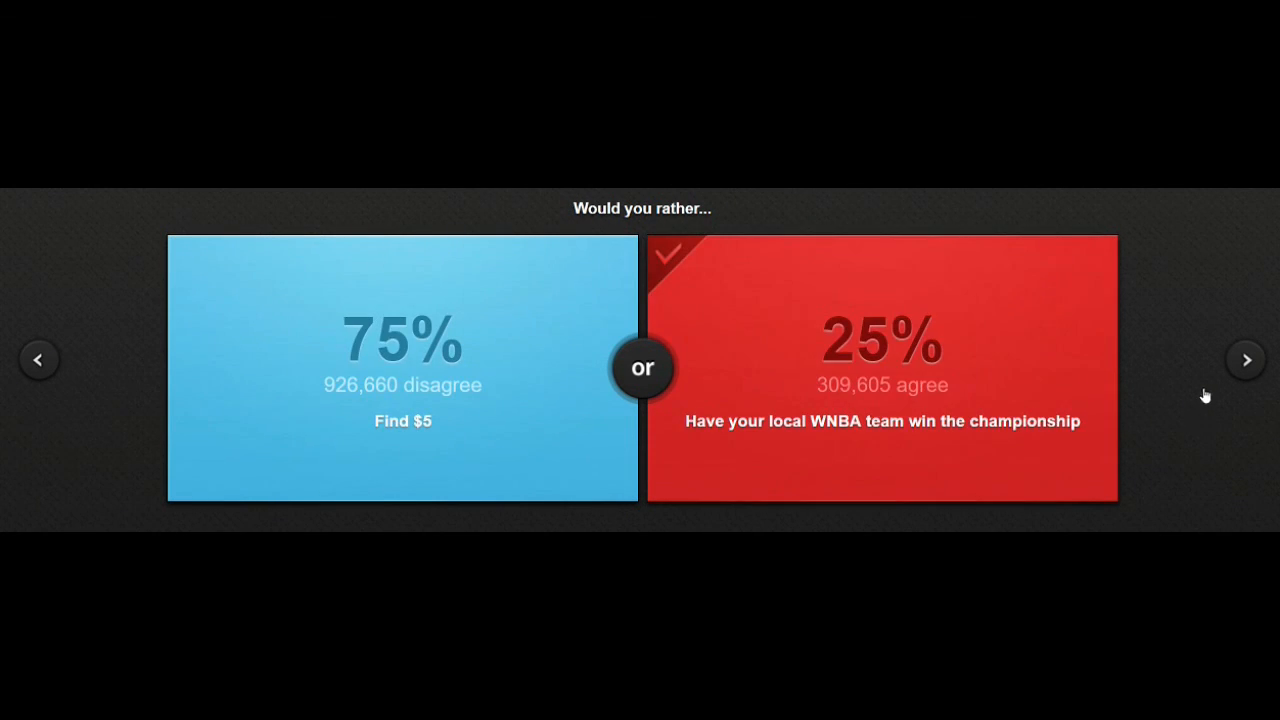
click(1246, 359)
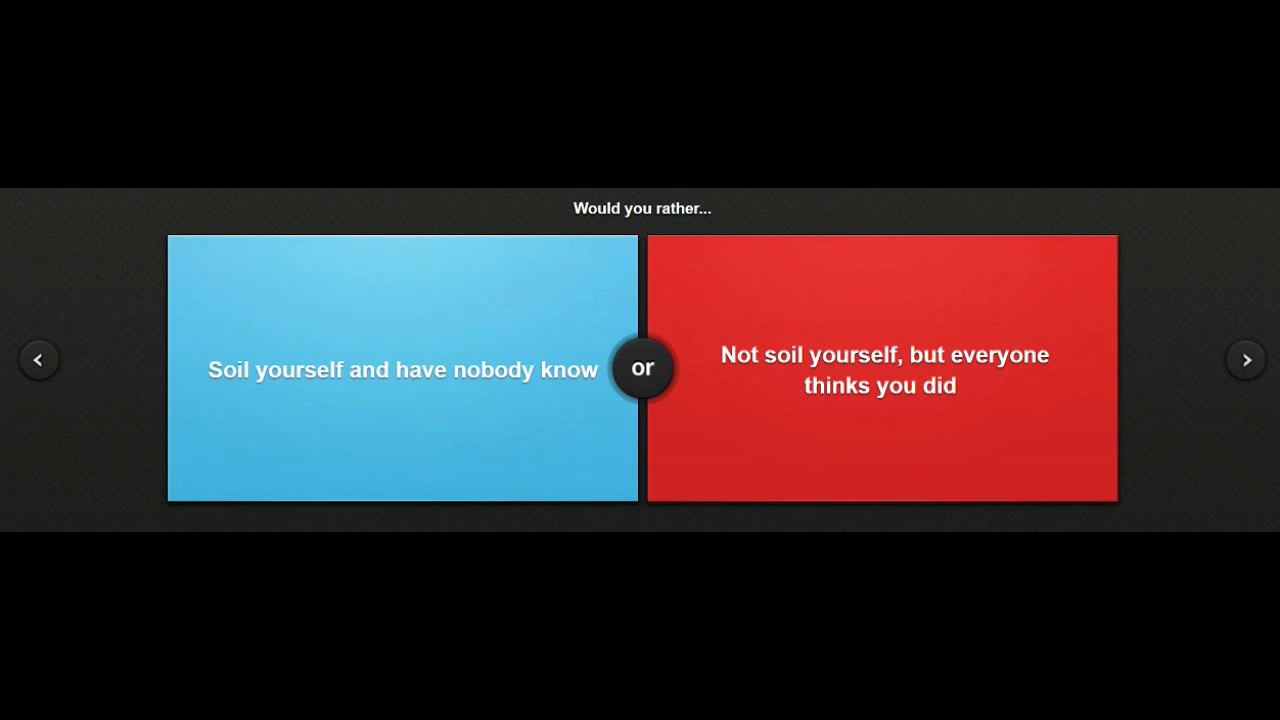
click(402, 370)
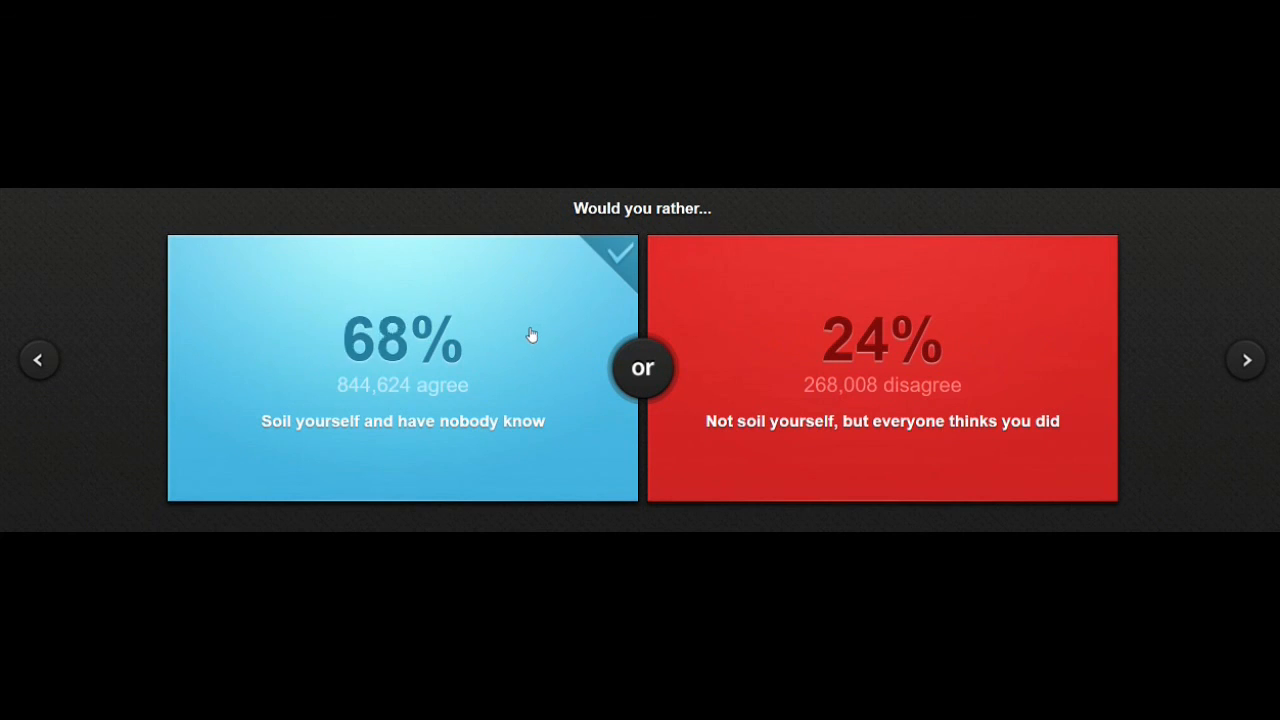
click(1246, 359)
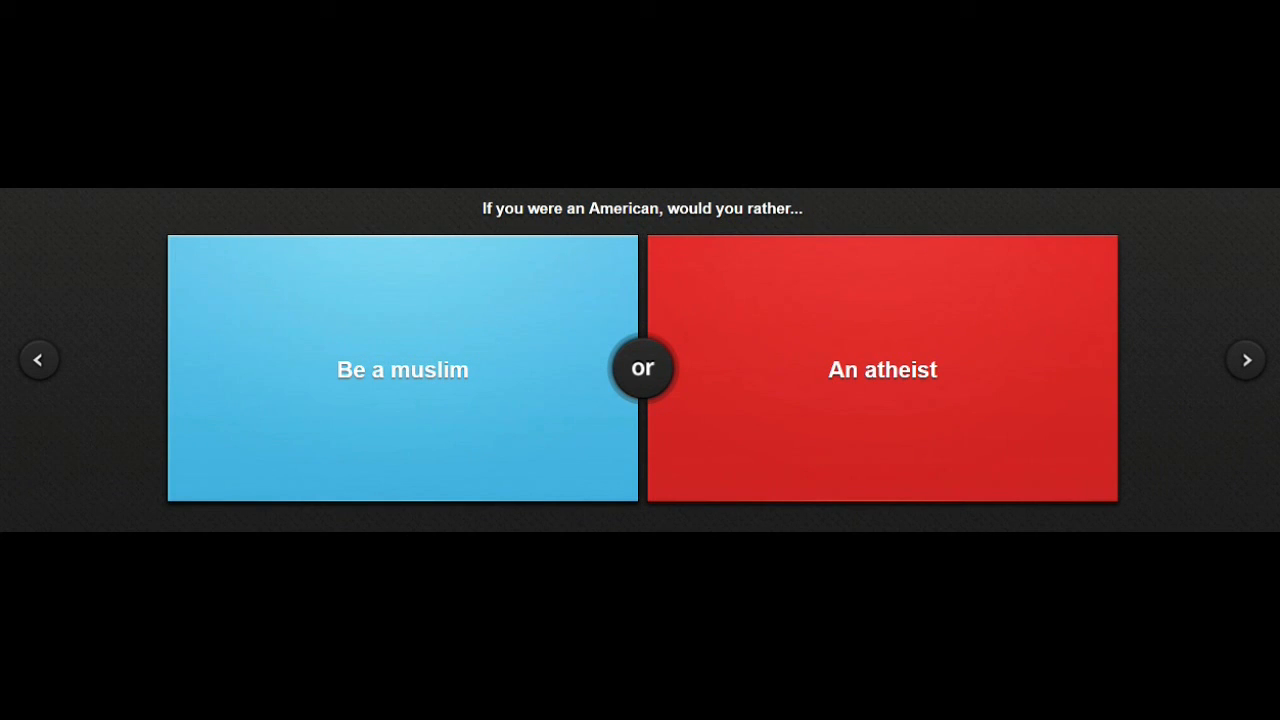
mouse_move(865, 406)
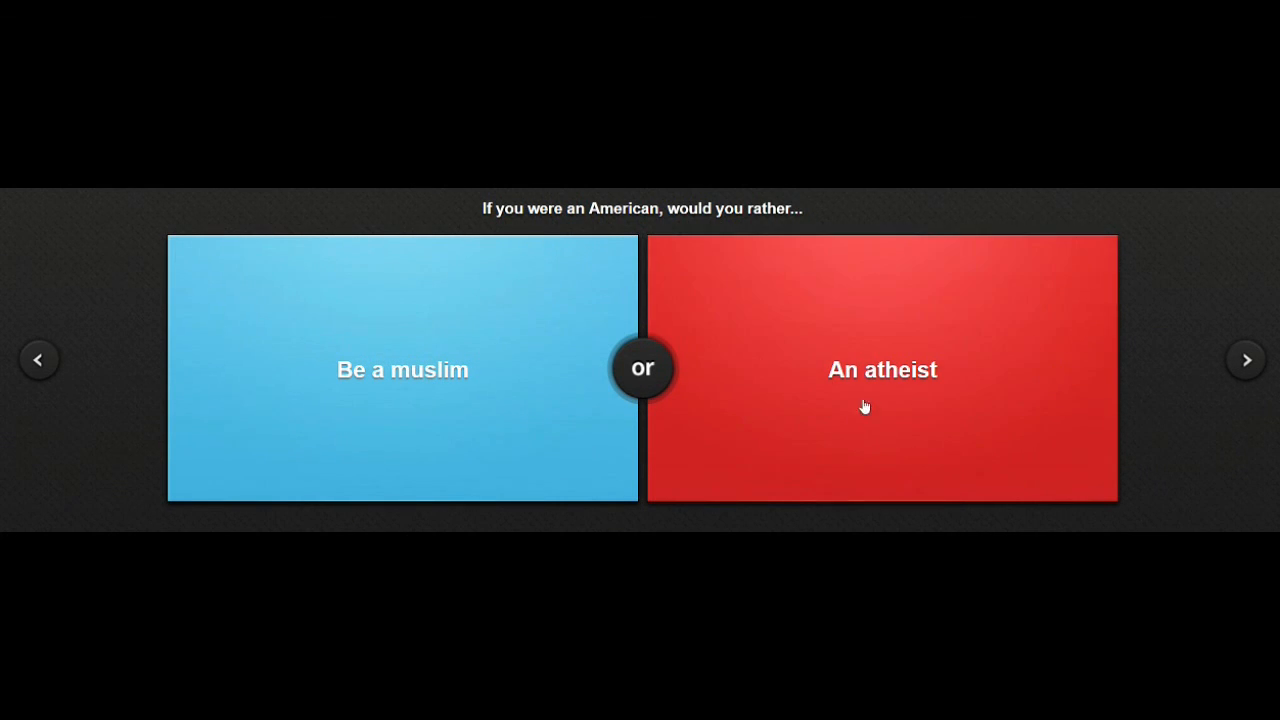
mouse_move(871, 404)
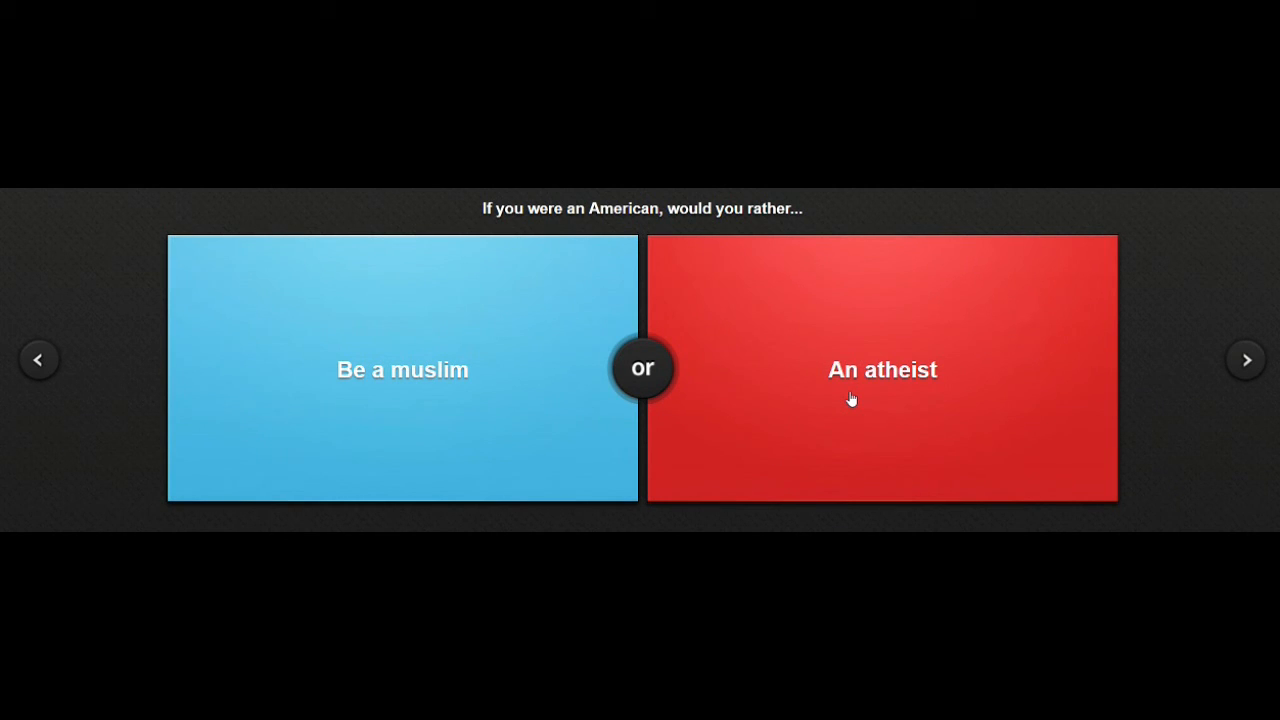
mouse_move(468, 453)
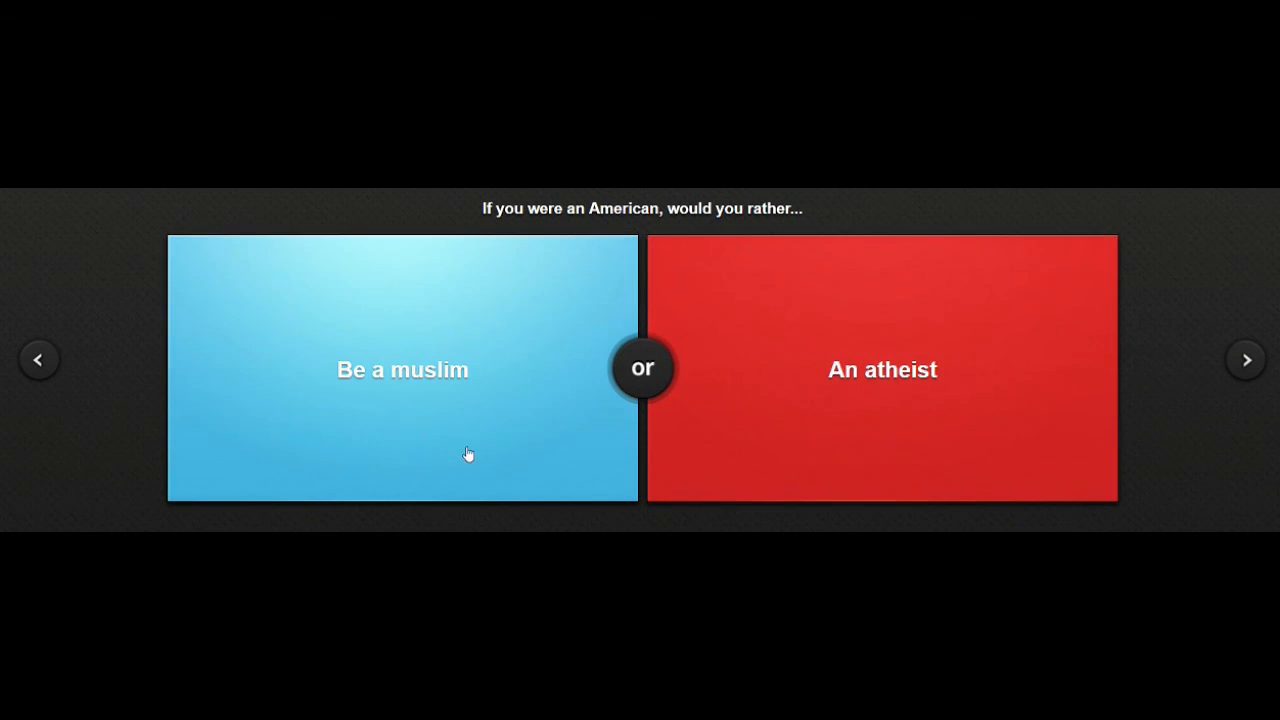
mouse_move(567, 293)
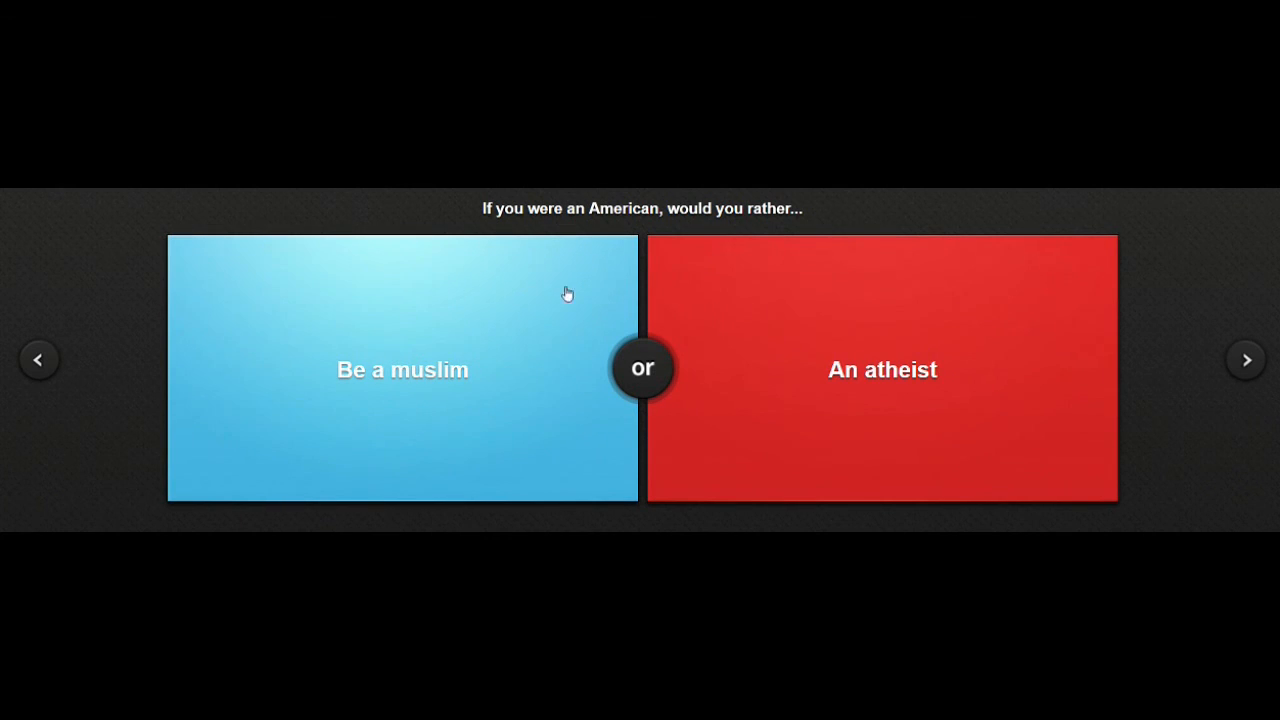
mouse_move(410, 393)
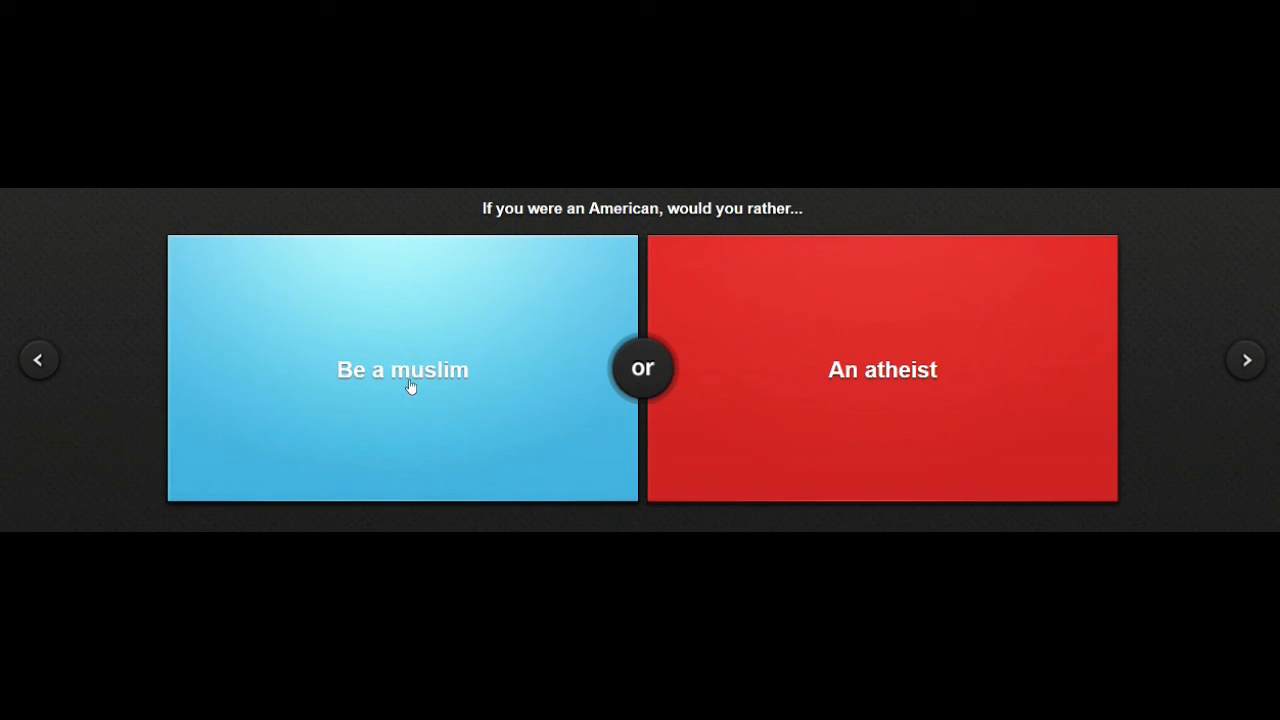
mouse_move(490, 419)
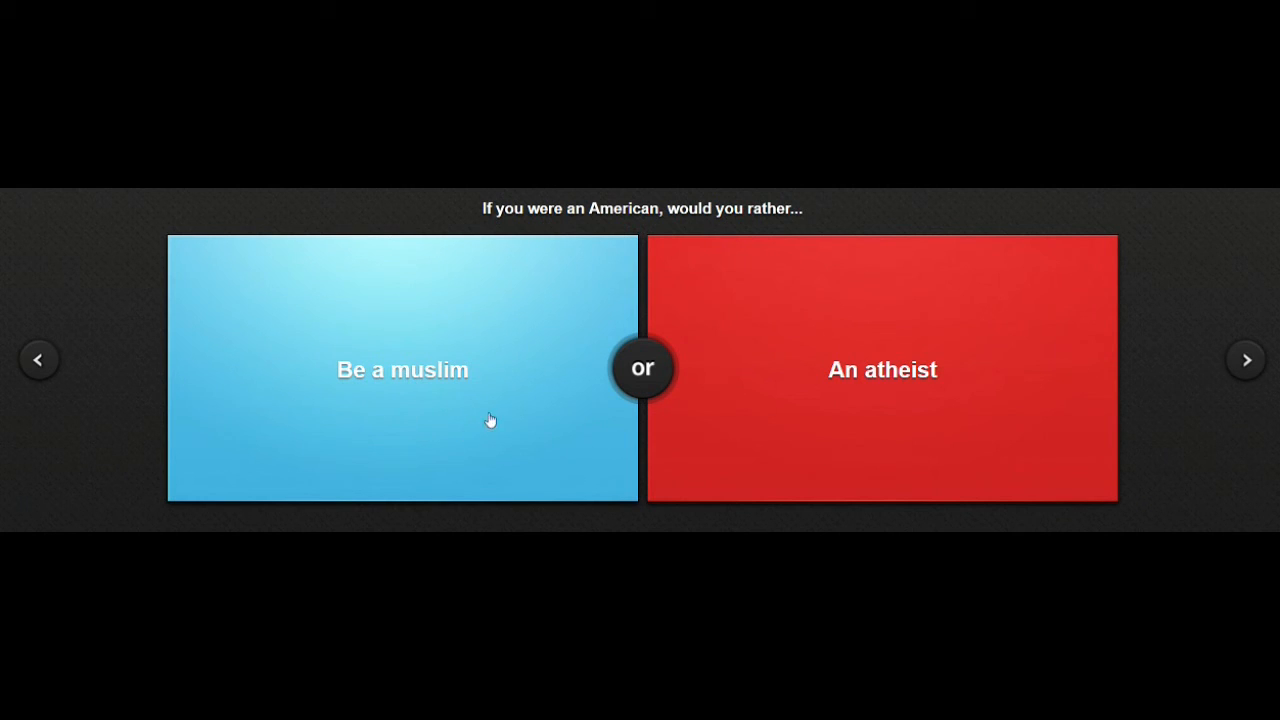
mouse_move(428, 400)
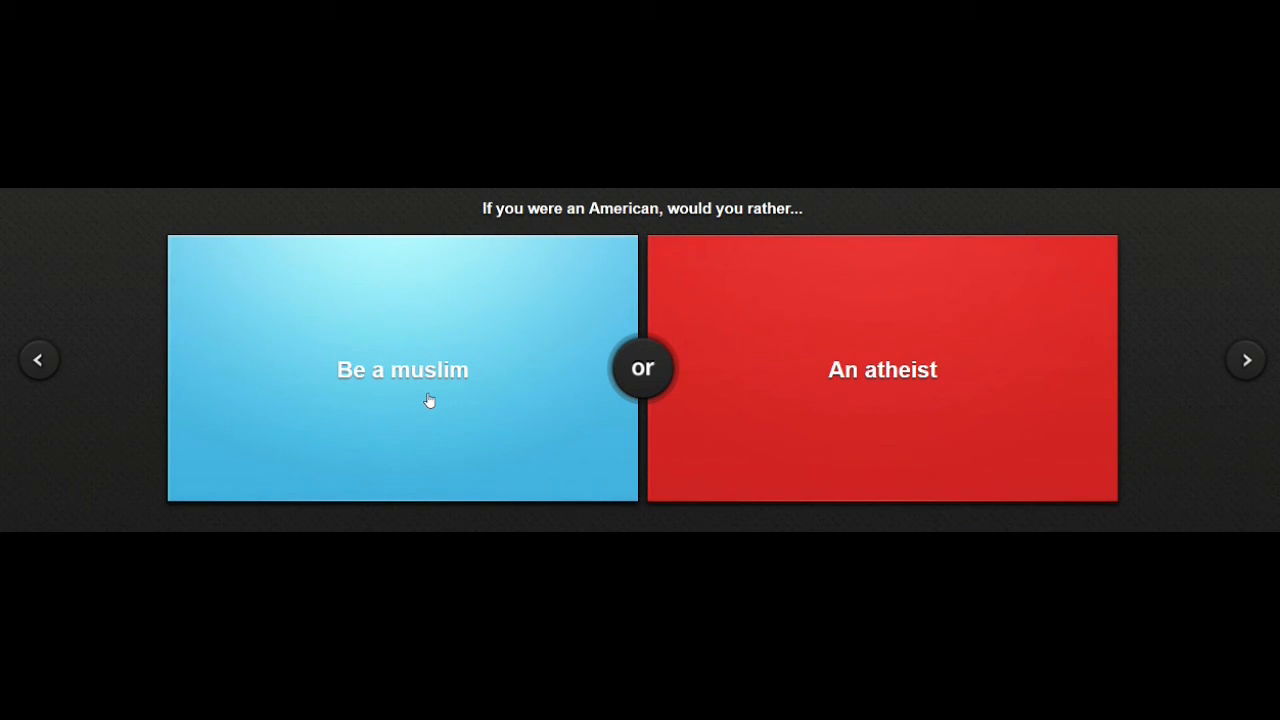
mouse_move(766, 404)
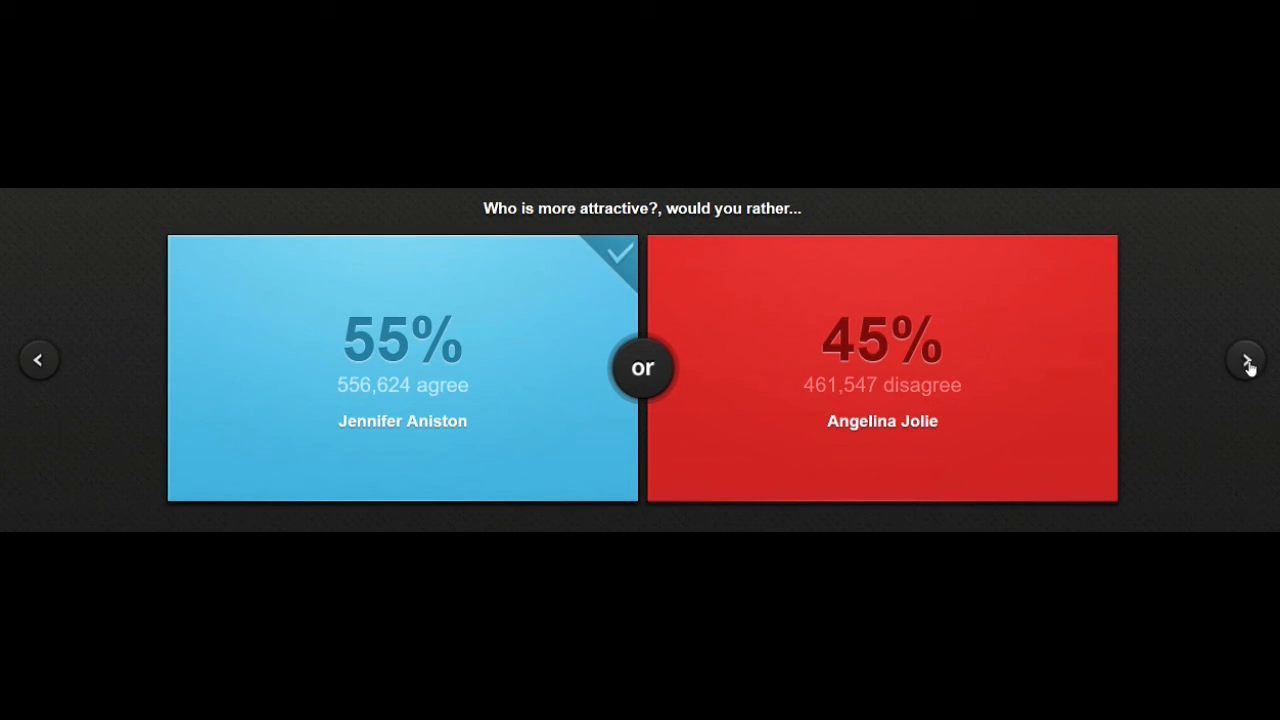
Advance from the Jennifer Aniston result to the Big Bang Theory versus The Office dilemma.
click(1246, 359)
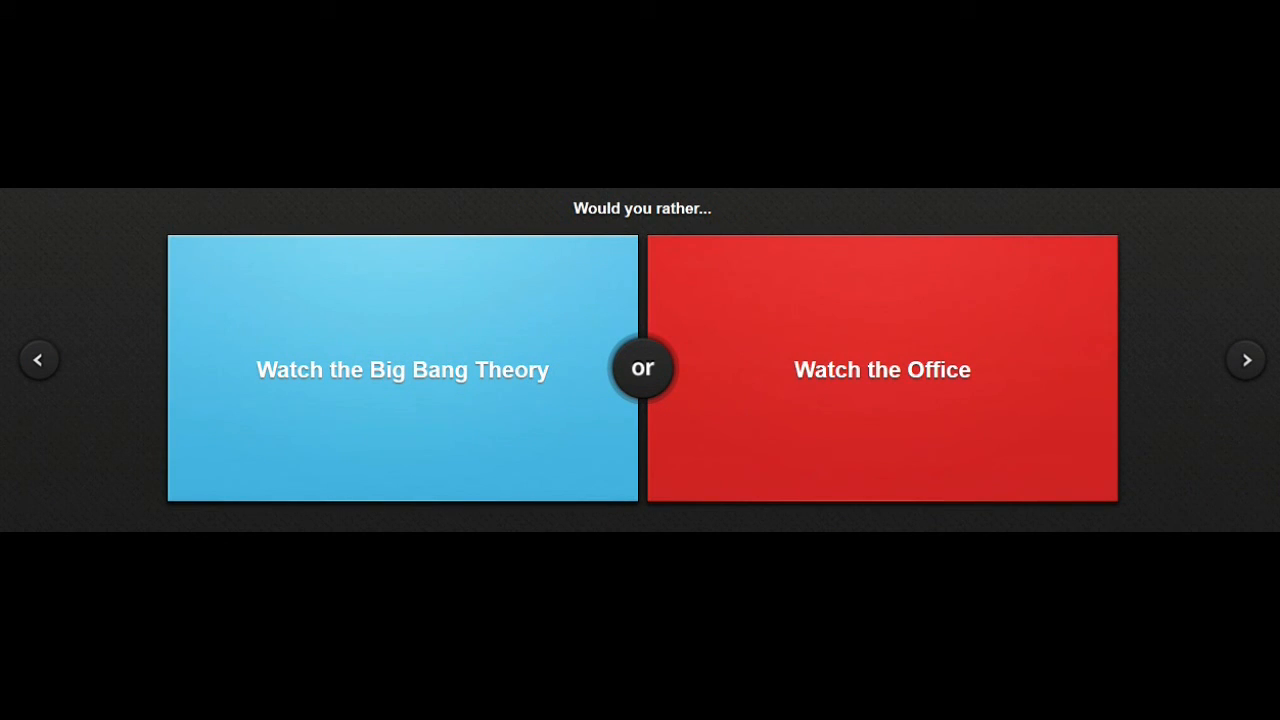
mouse_move(420, 400)
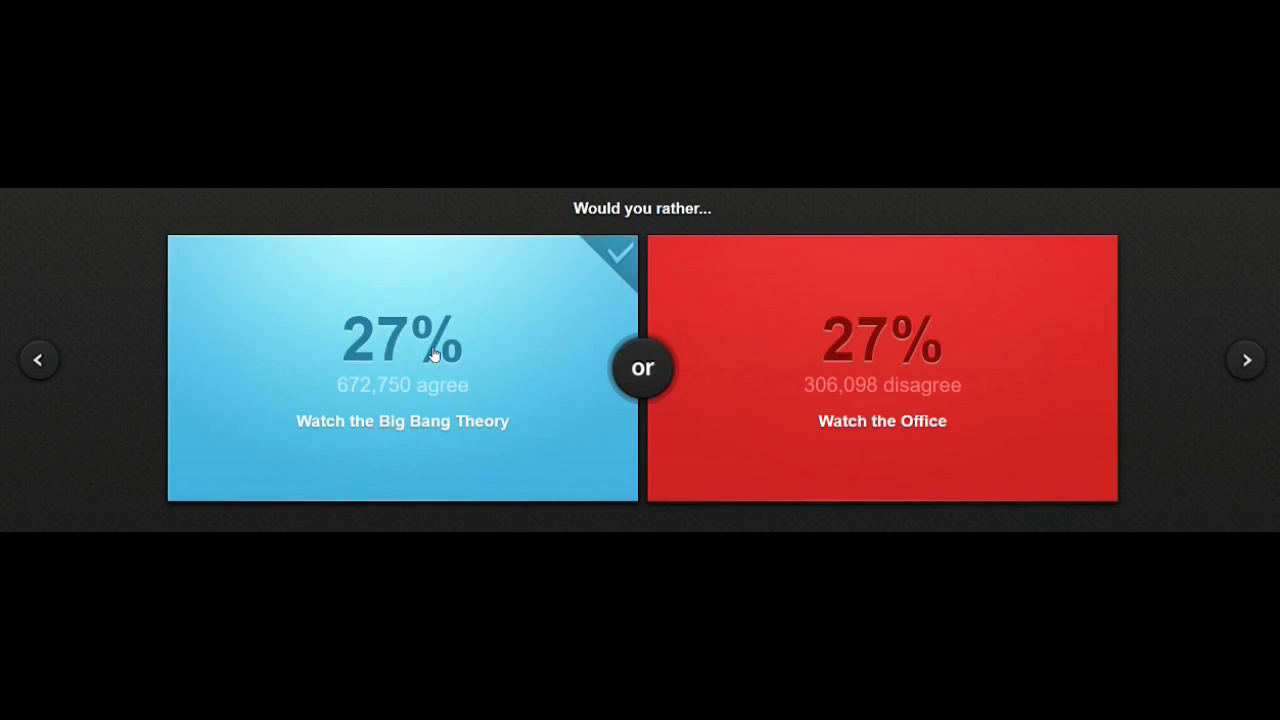
Vote 'Watch the Big Bang Theory' (69% vs 31% for The Office) and advance.
click(402, 340)
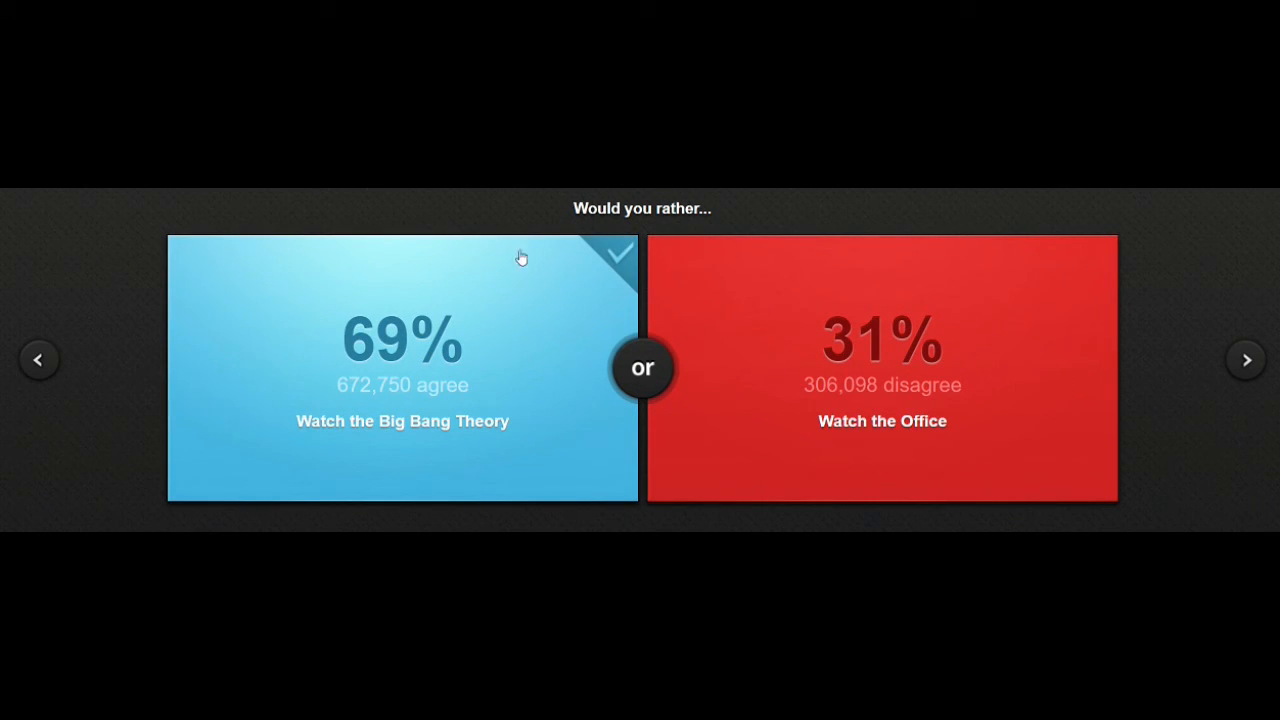
mouse_move(446, 308)
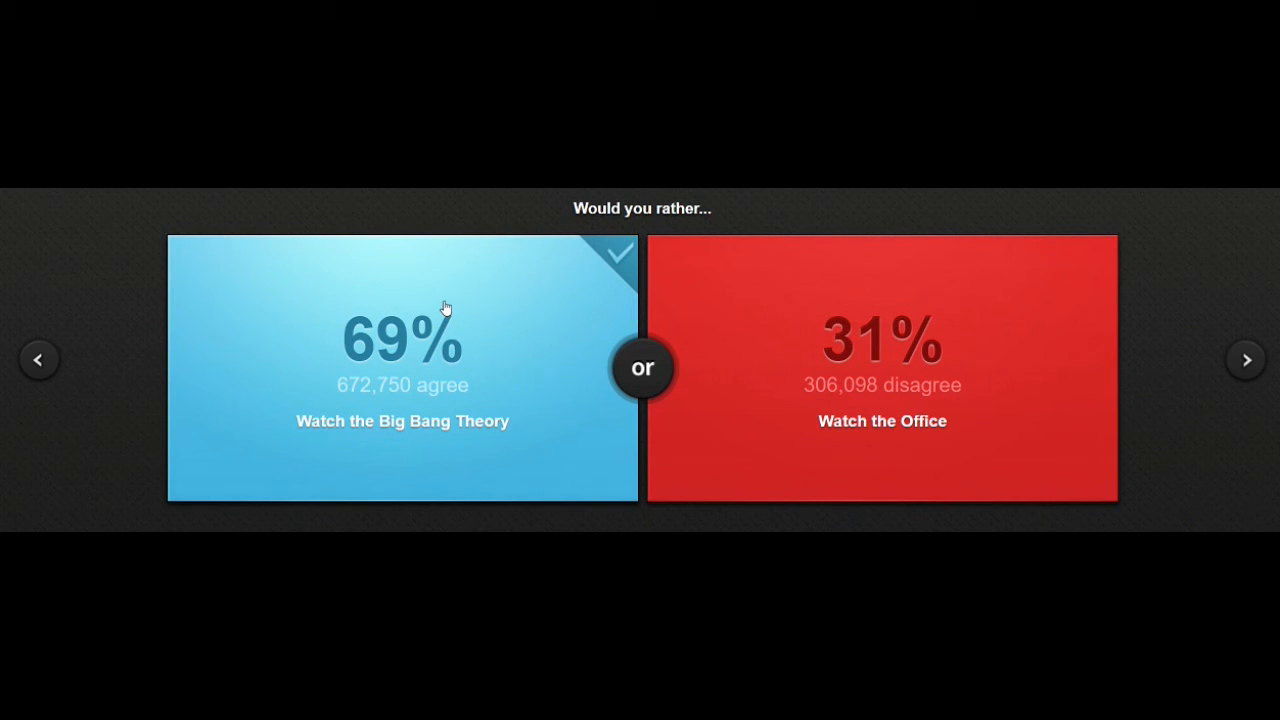
mouse_move(443, 302)
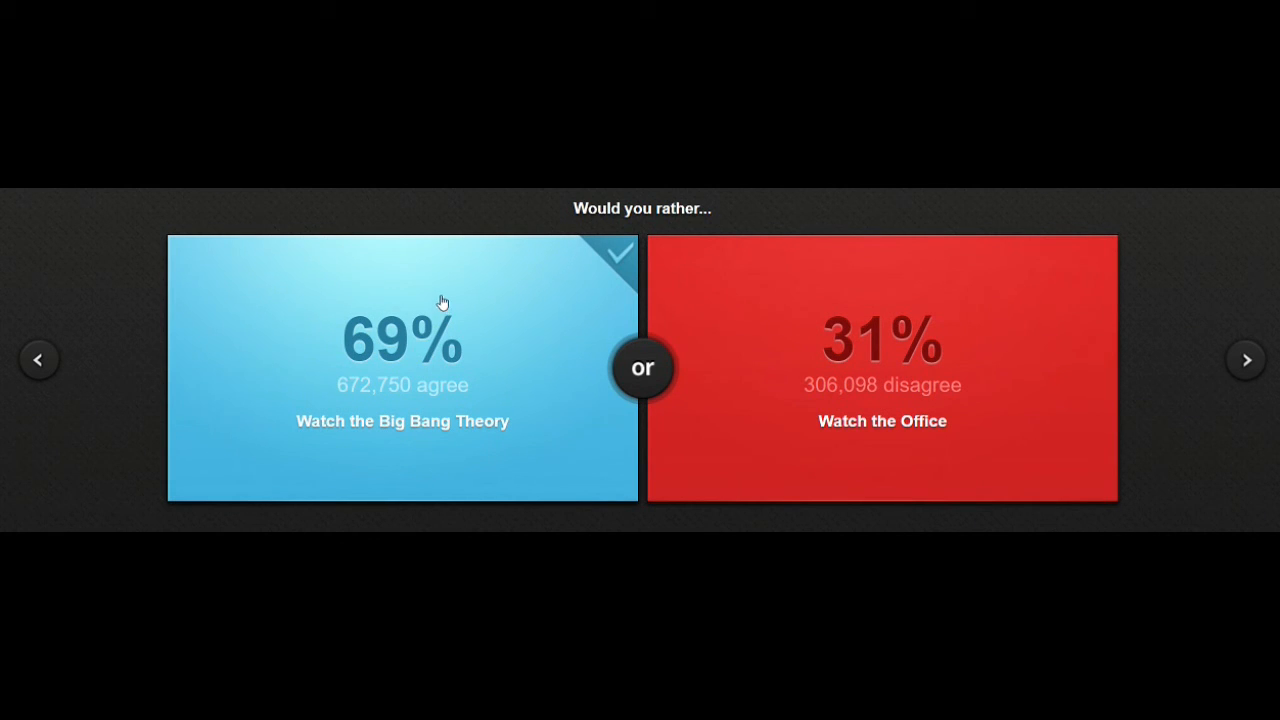
mouse_move(424, 297)
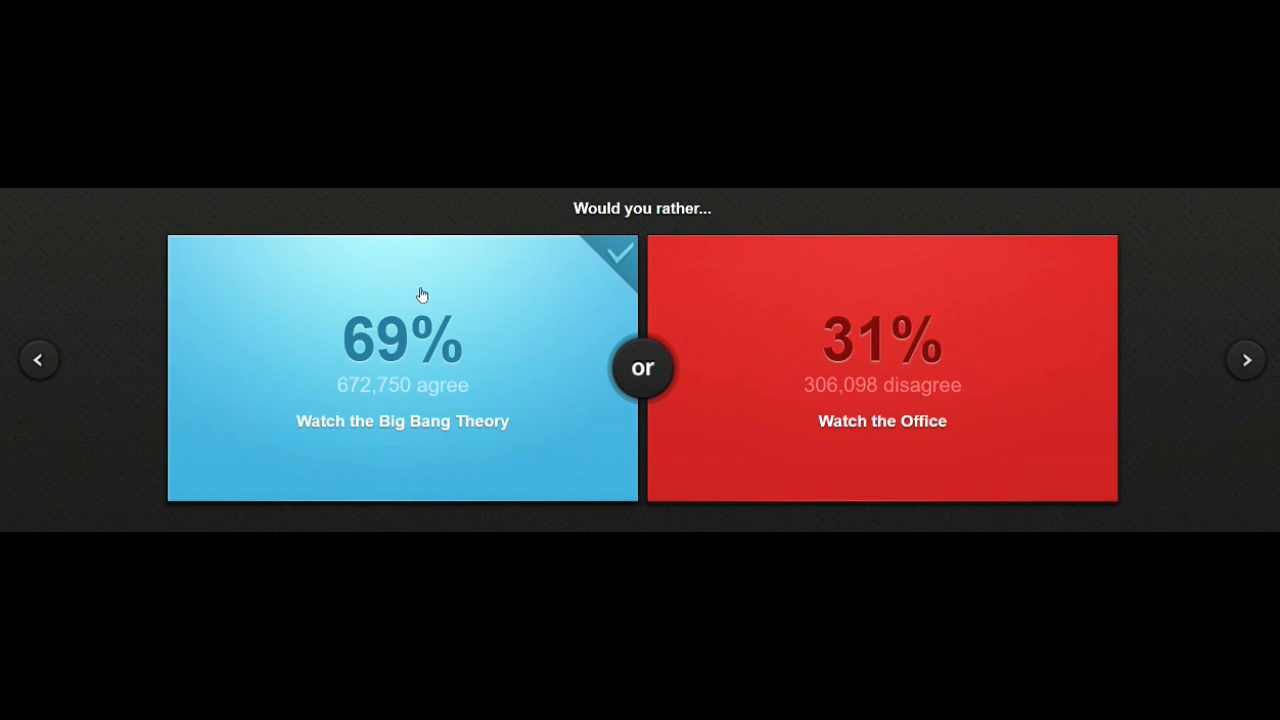
mouse_move(395, 276)
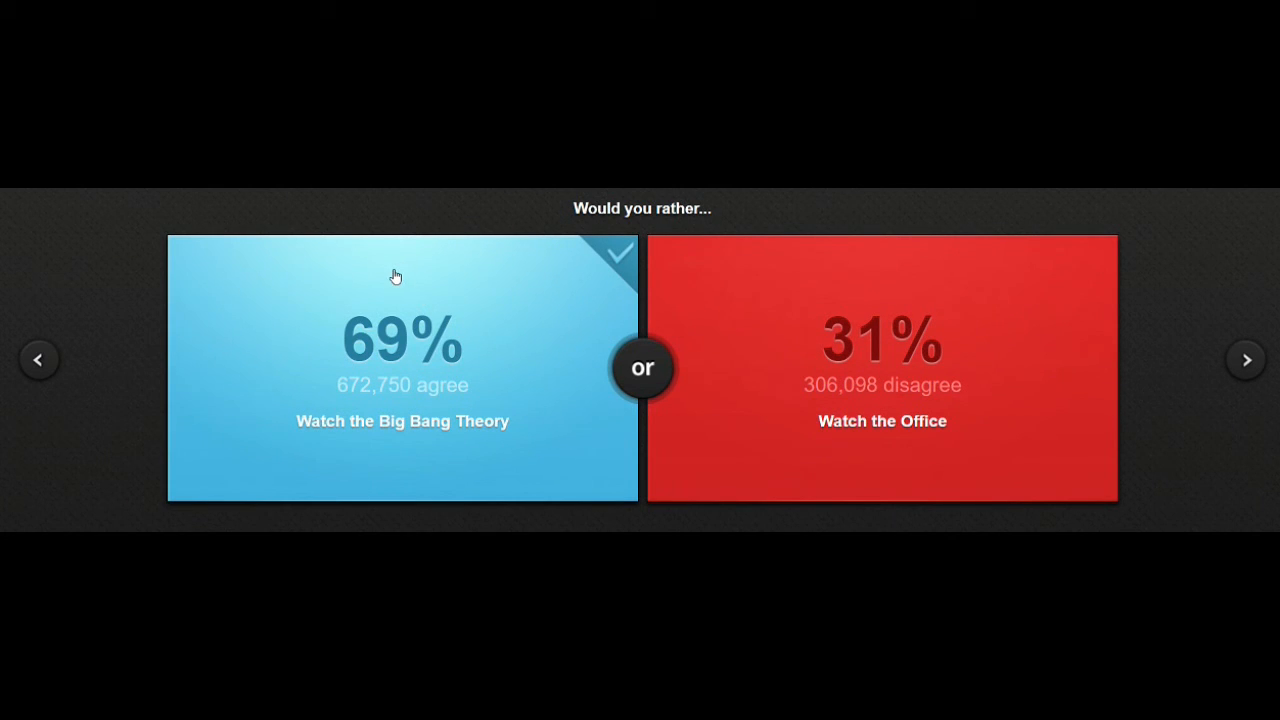
mouse_move(1227, 406)
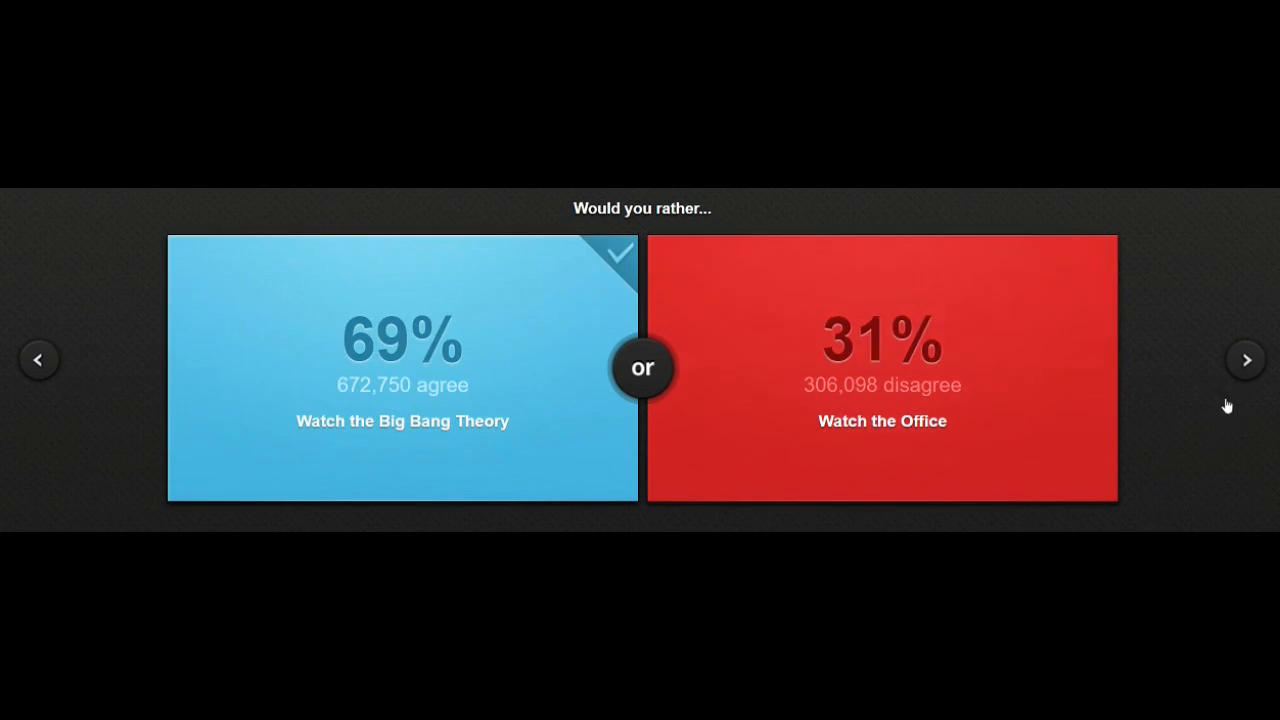
mouse_move(1246, 360)
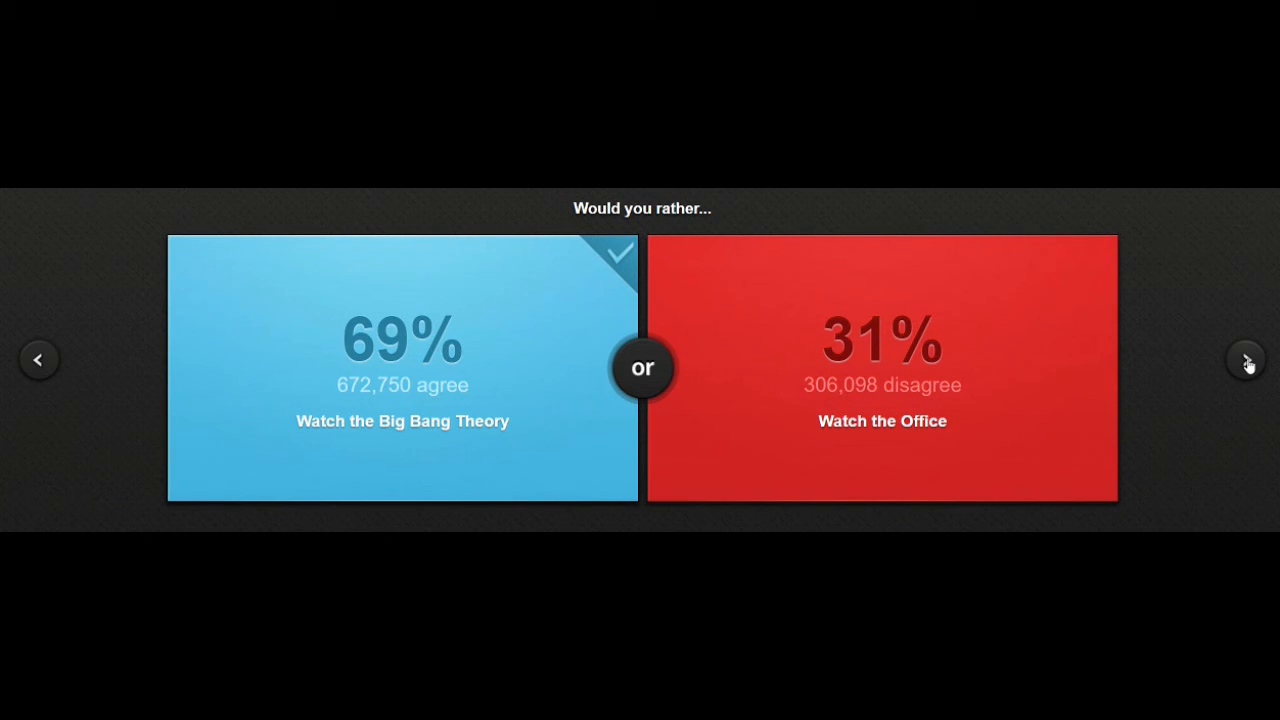
click(1246, 359)
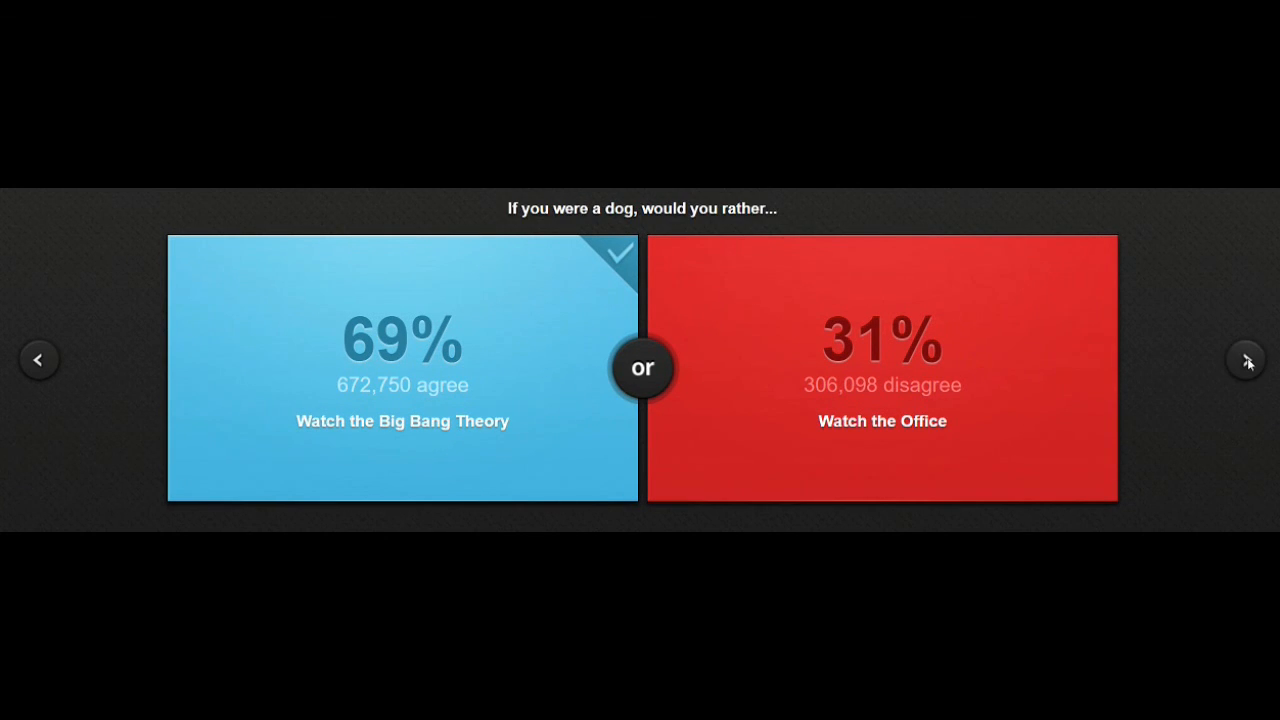
Answer the stray-dog (84%) and laugh-loudly (37%) dilemmas, advancing after each.
click(1245, 359)
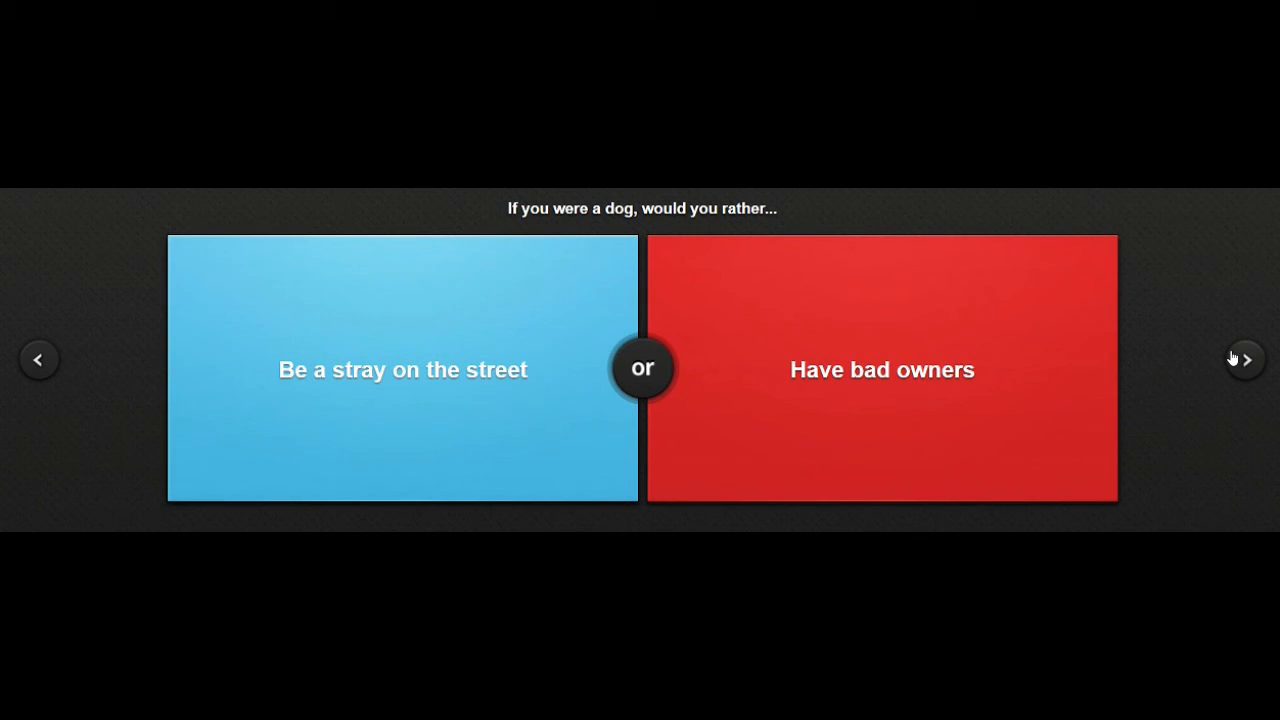
mouse_move(385, 415)
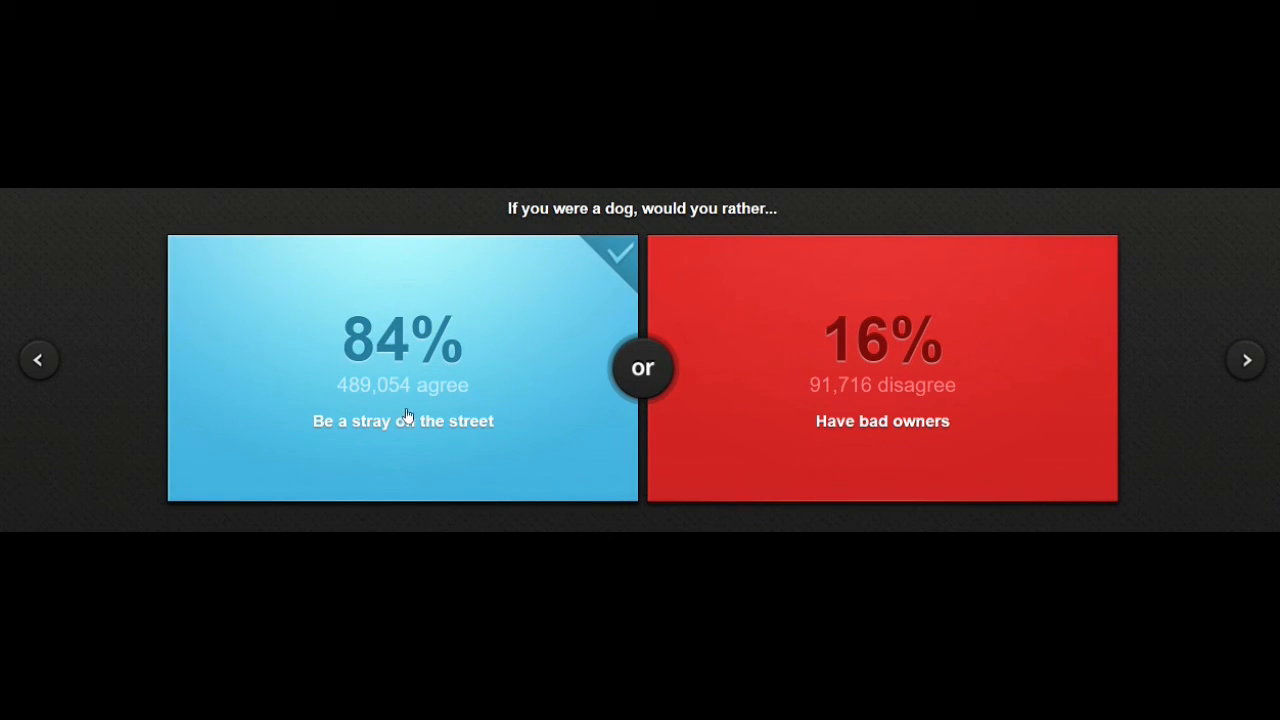
mouse_move(395, 310)
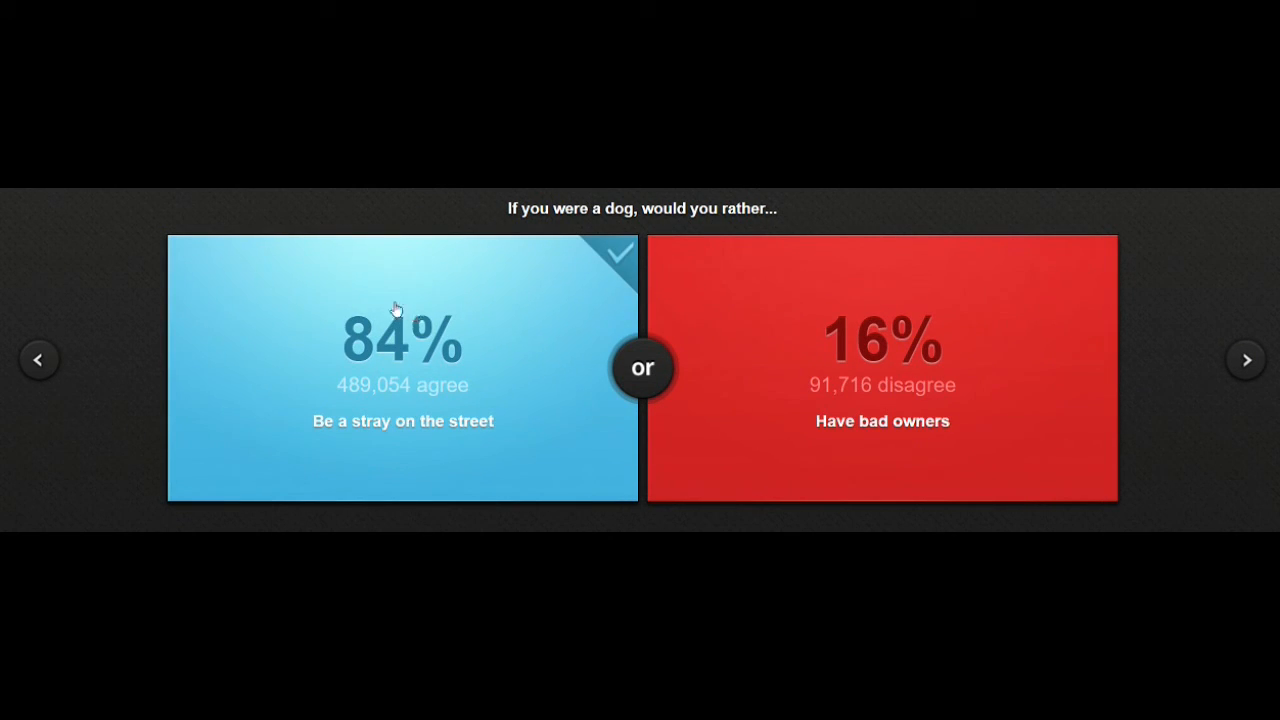
mouse_move(897, 486)
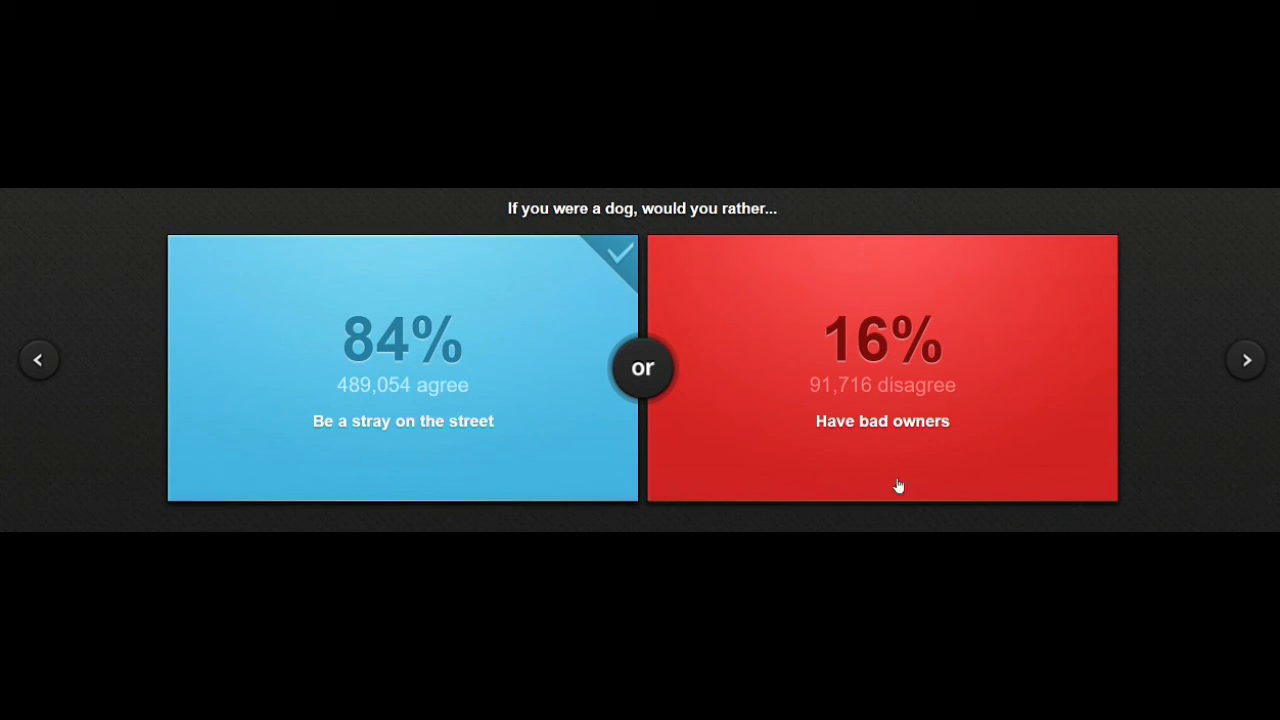
mouse_move(1247, 360)
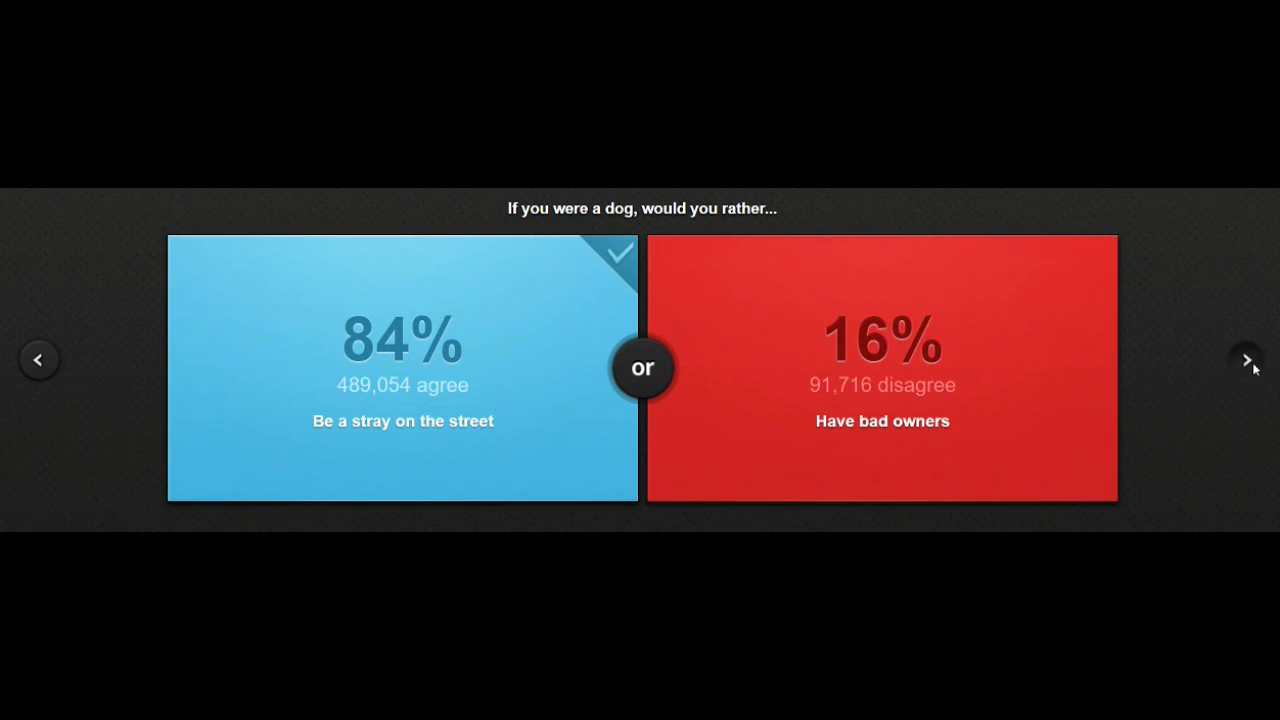
click(1246, 359)
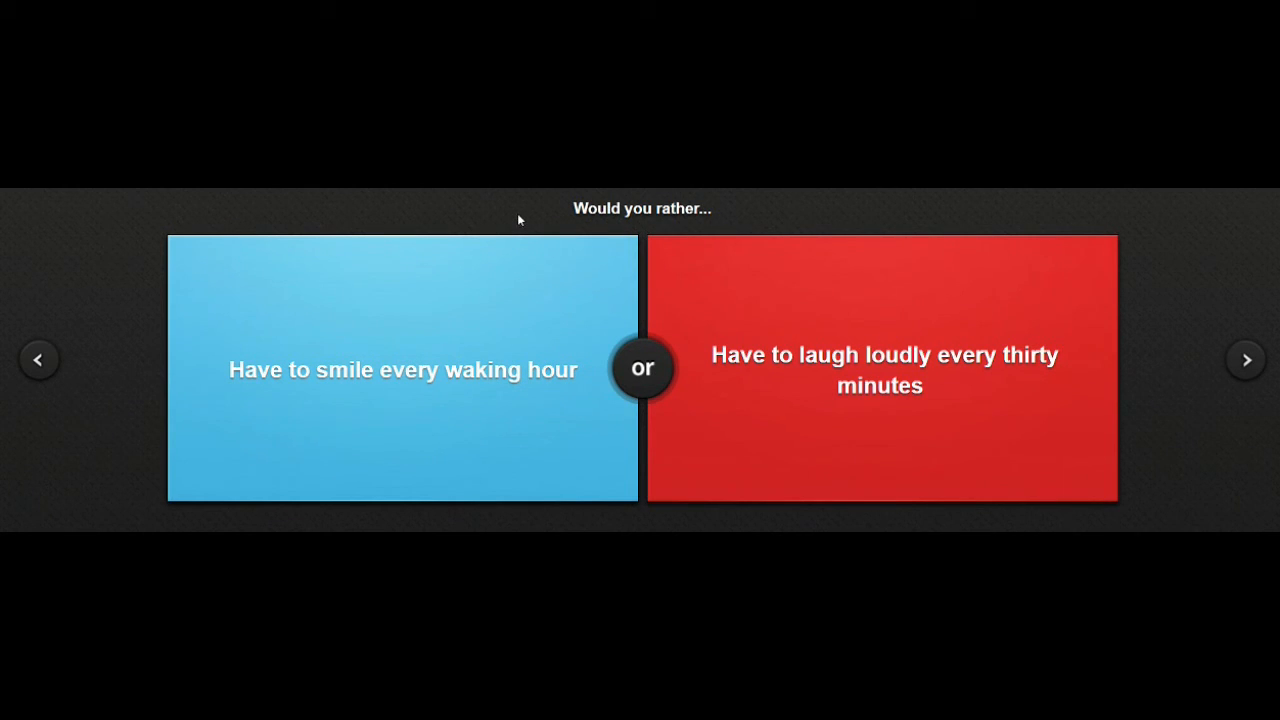
mouse_move(543, 220)
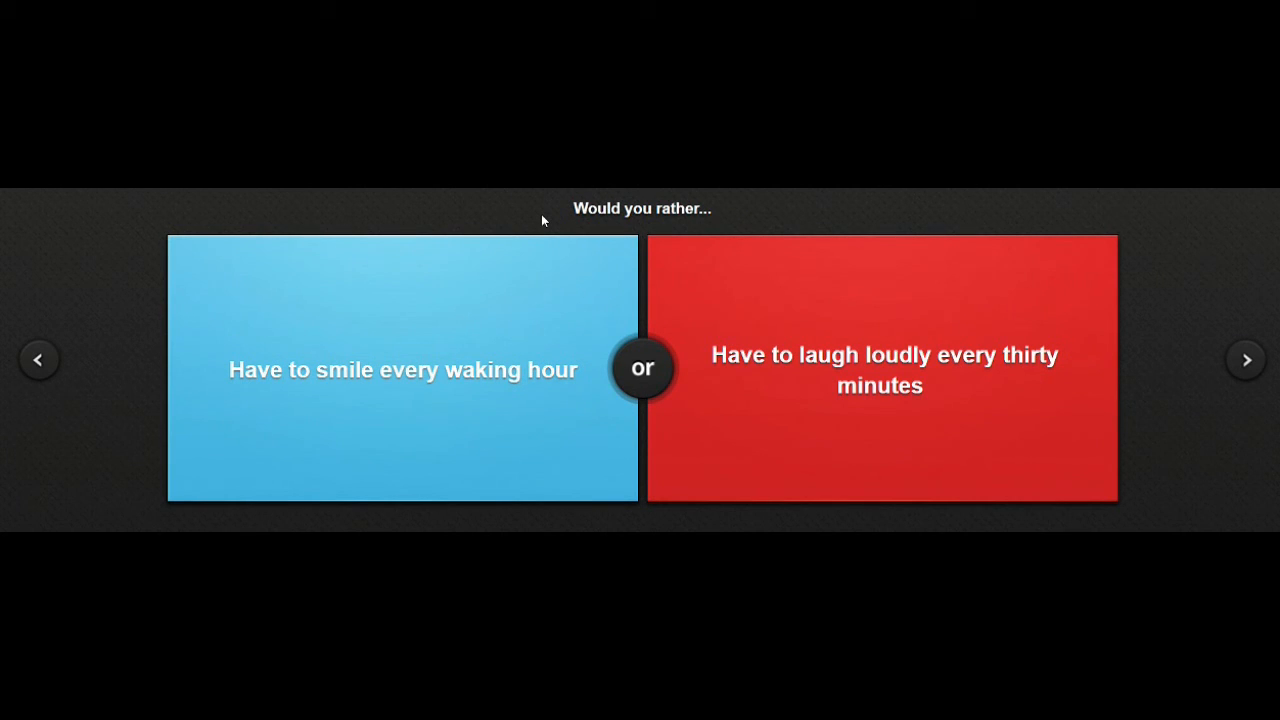
click(882, 370)
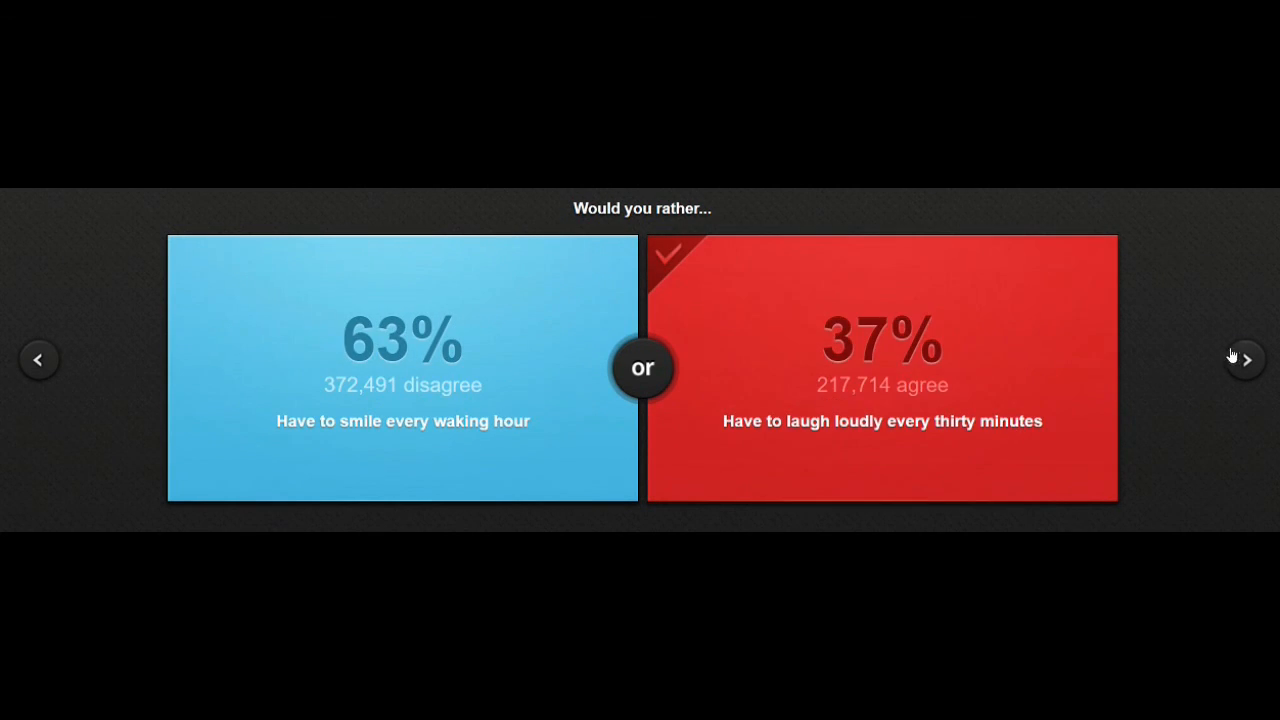
click(1245, 359)
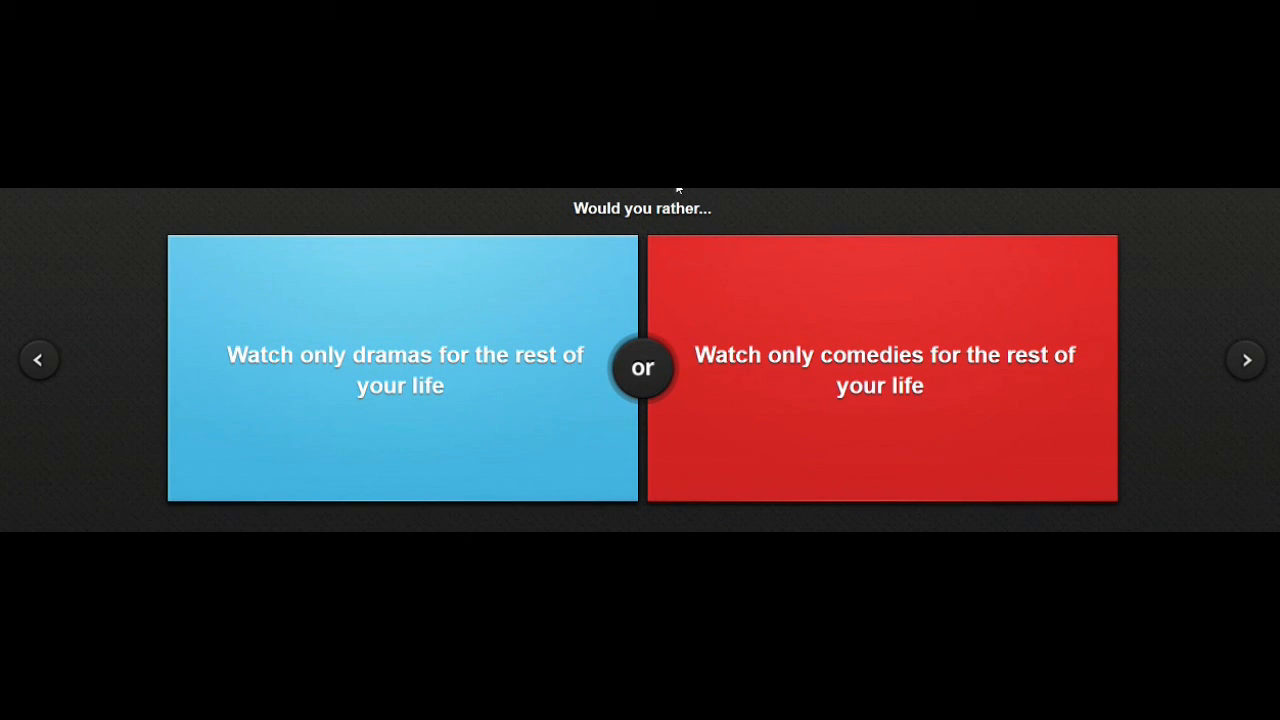
mouse_move(858, 398)
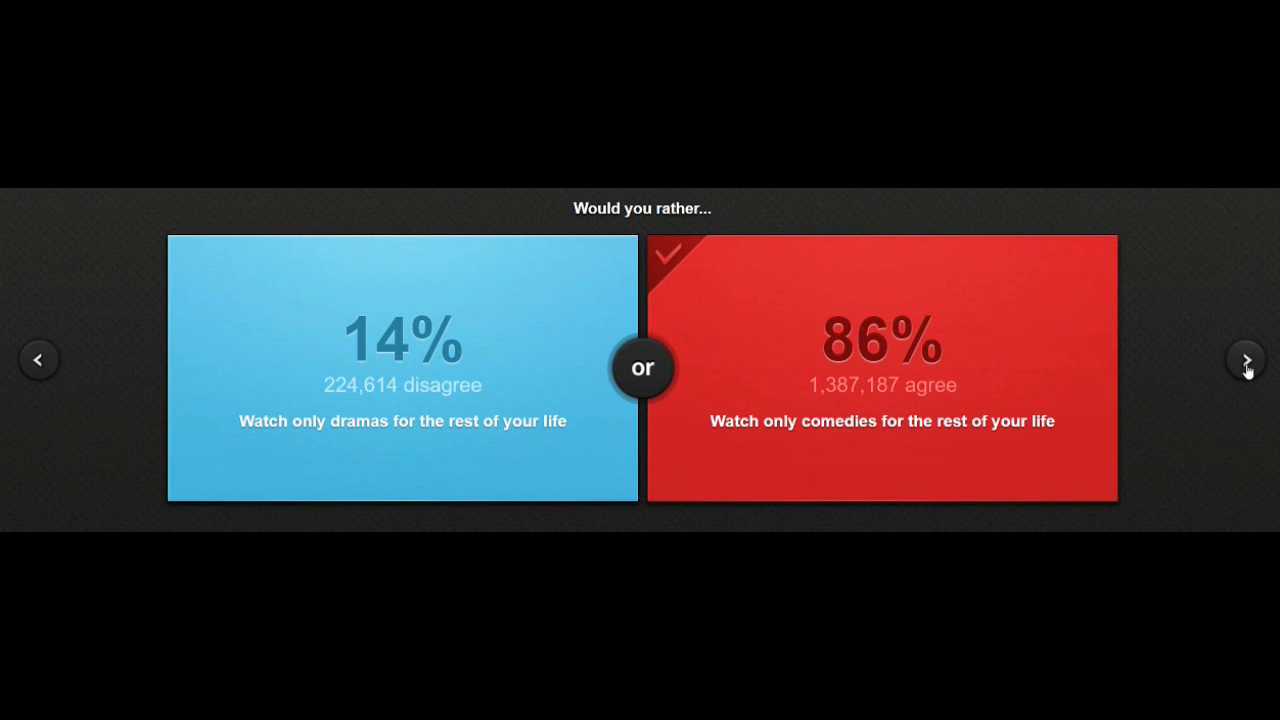
Choose 'Eat an avocado' over 'Punch a pilgrim' (59% agree), then advance.
click(1246, 359)
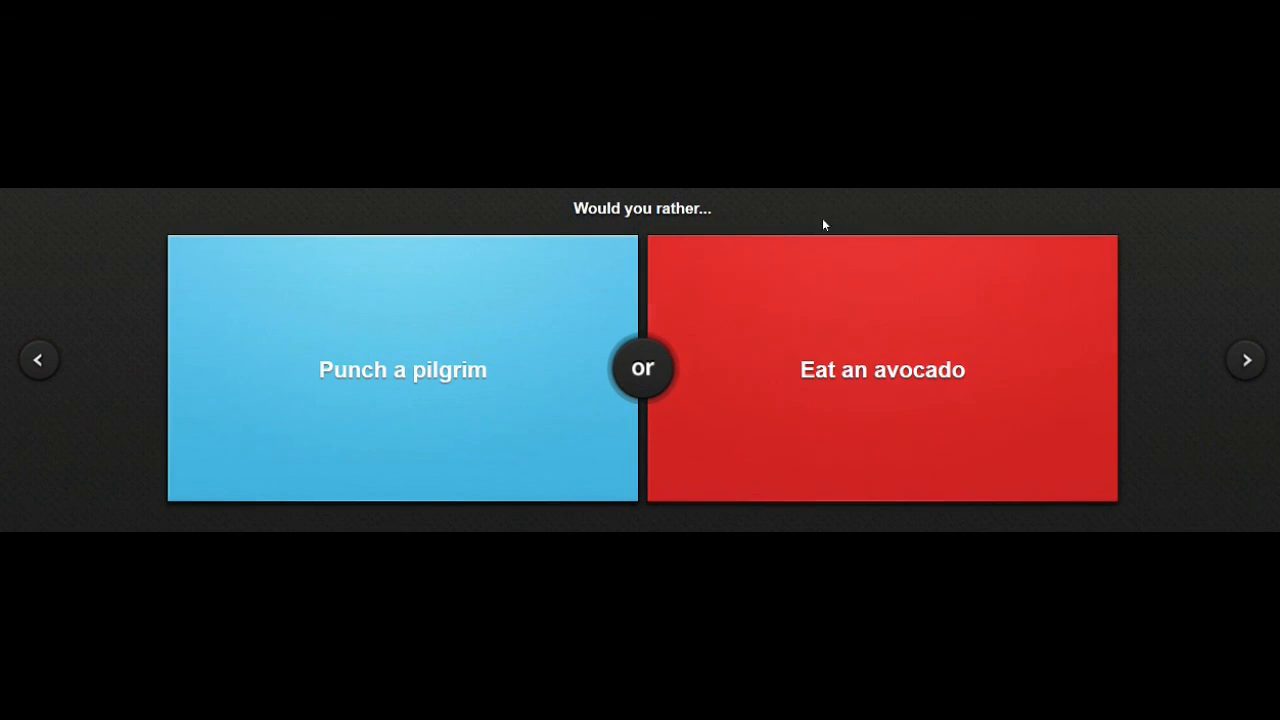
mouse_move(817, 209)
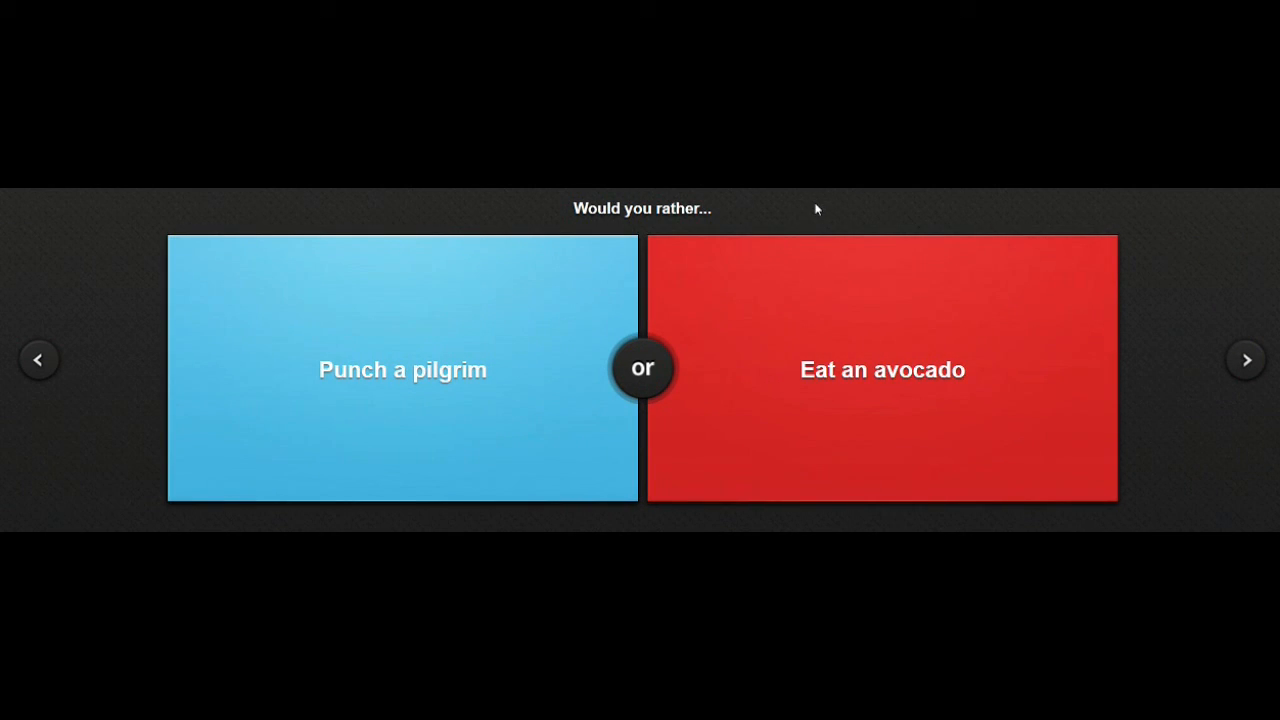
mouse_move(889, 383)
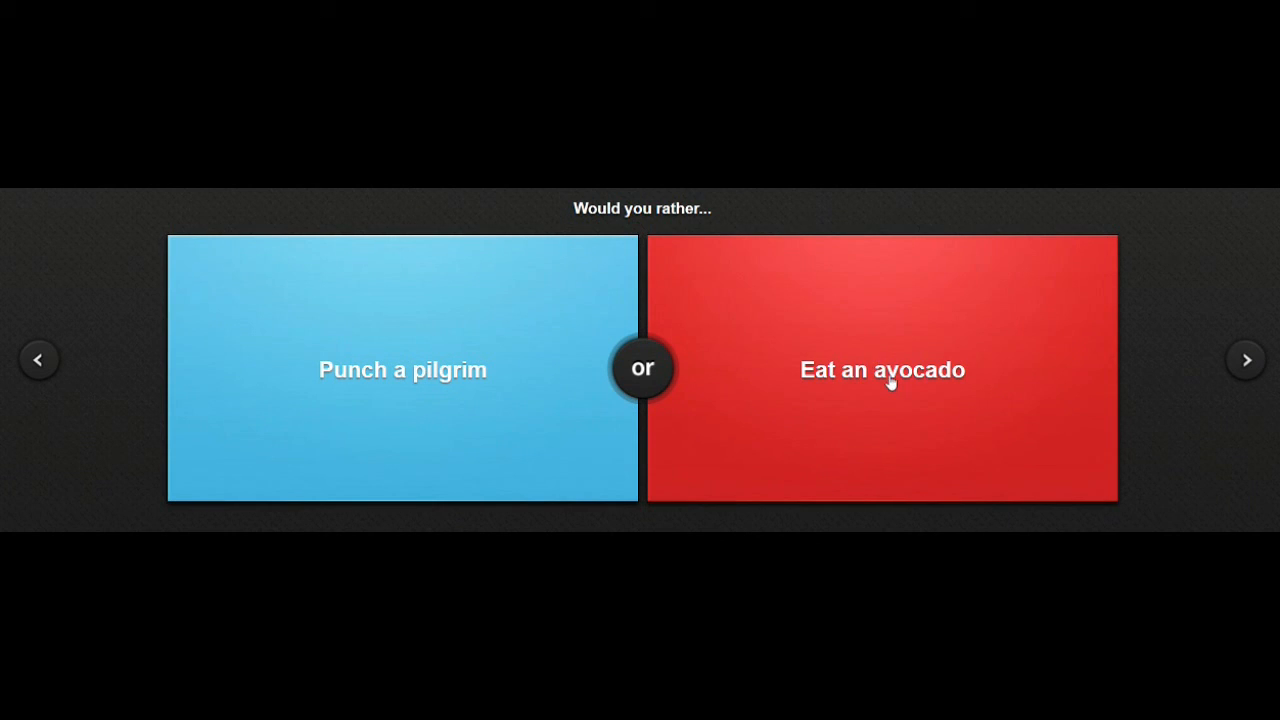
mouse_move(489, 410)
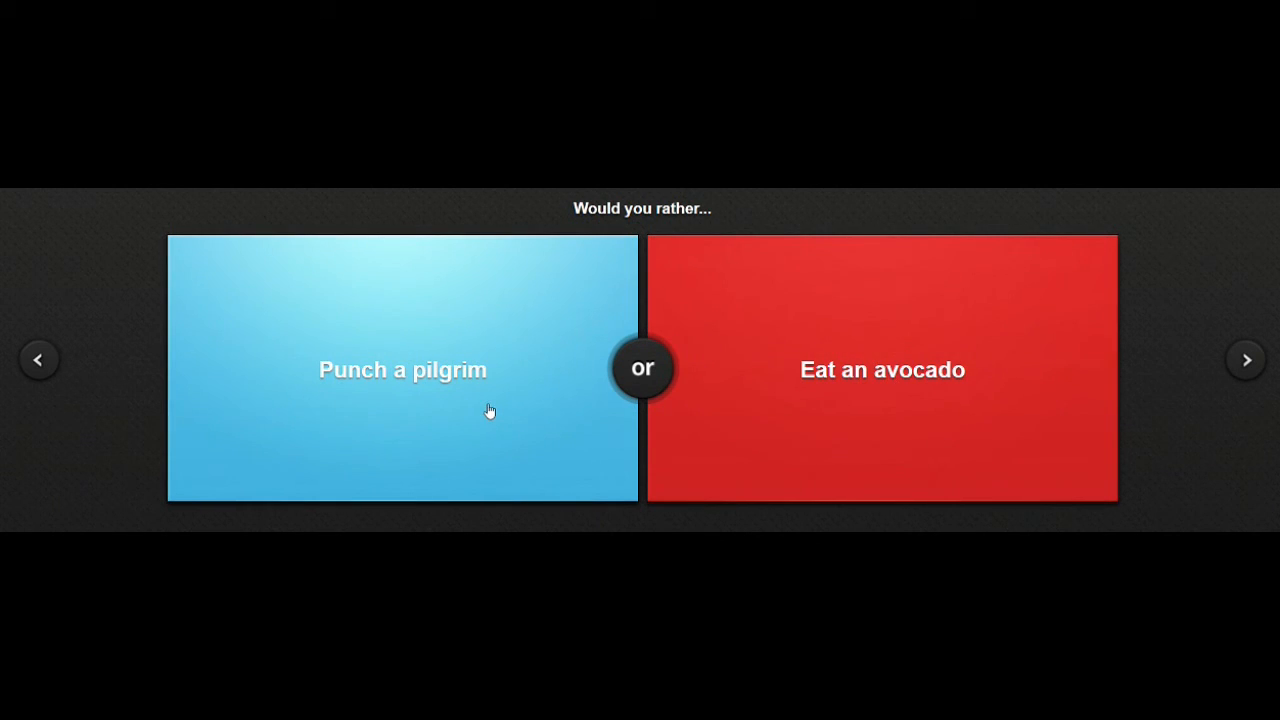
mouse_move(882, 372)
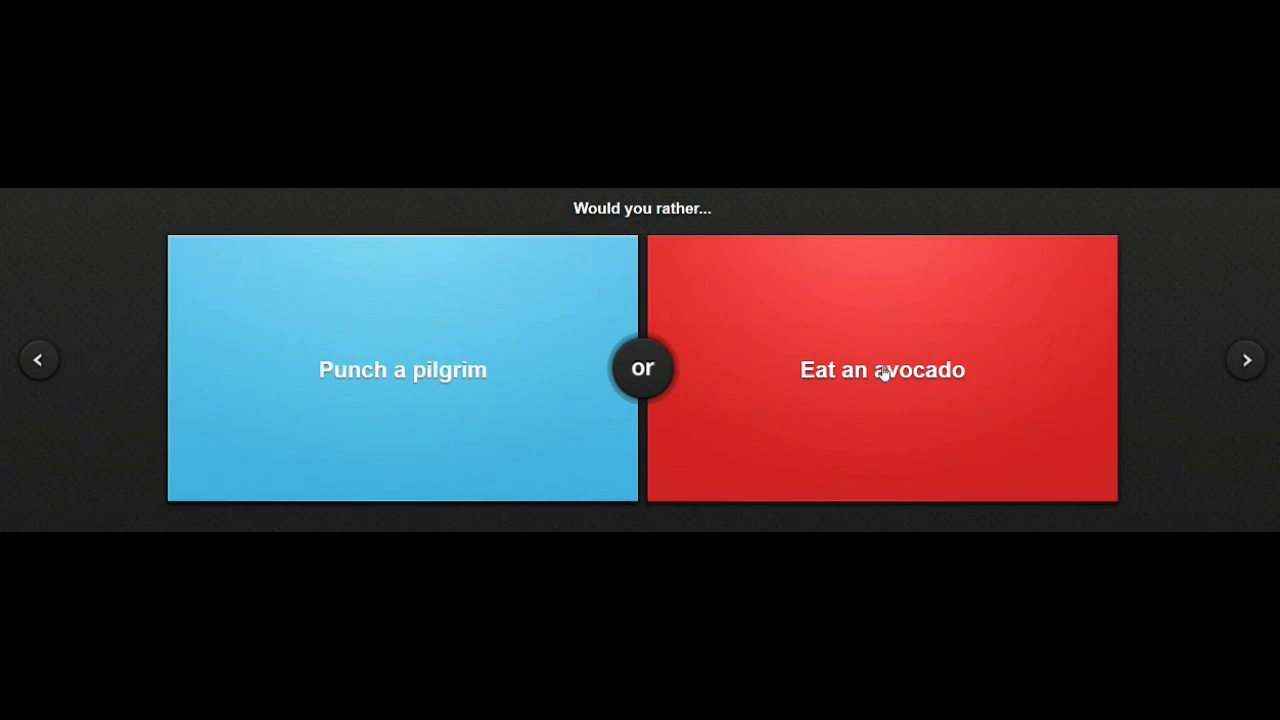
click(882, 369)
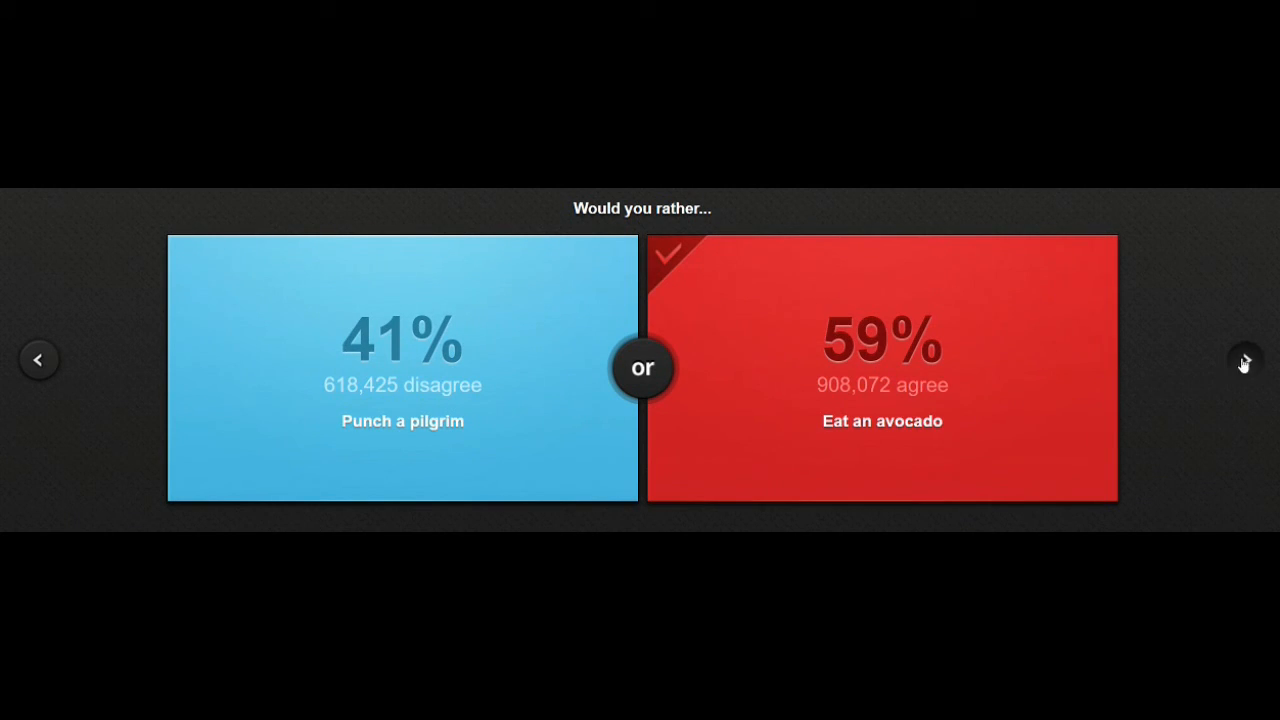
click(1246, 360)
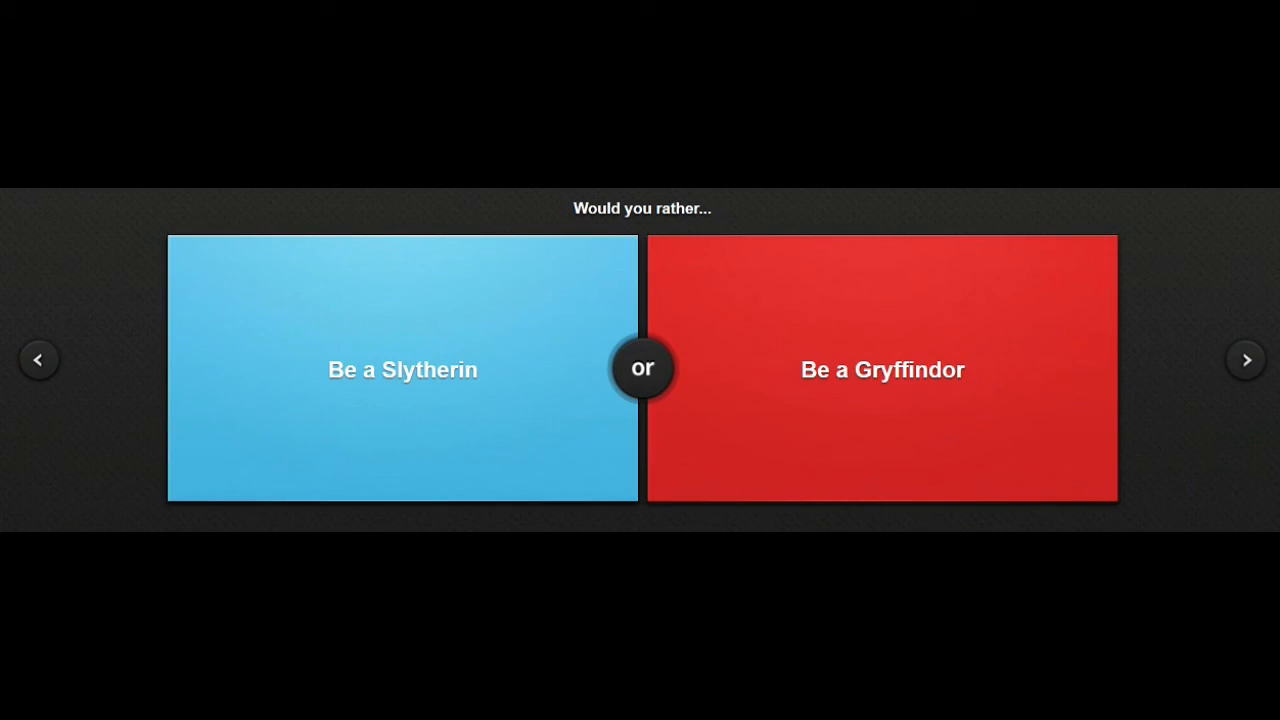
mouse_move(1247, 359)
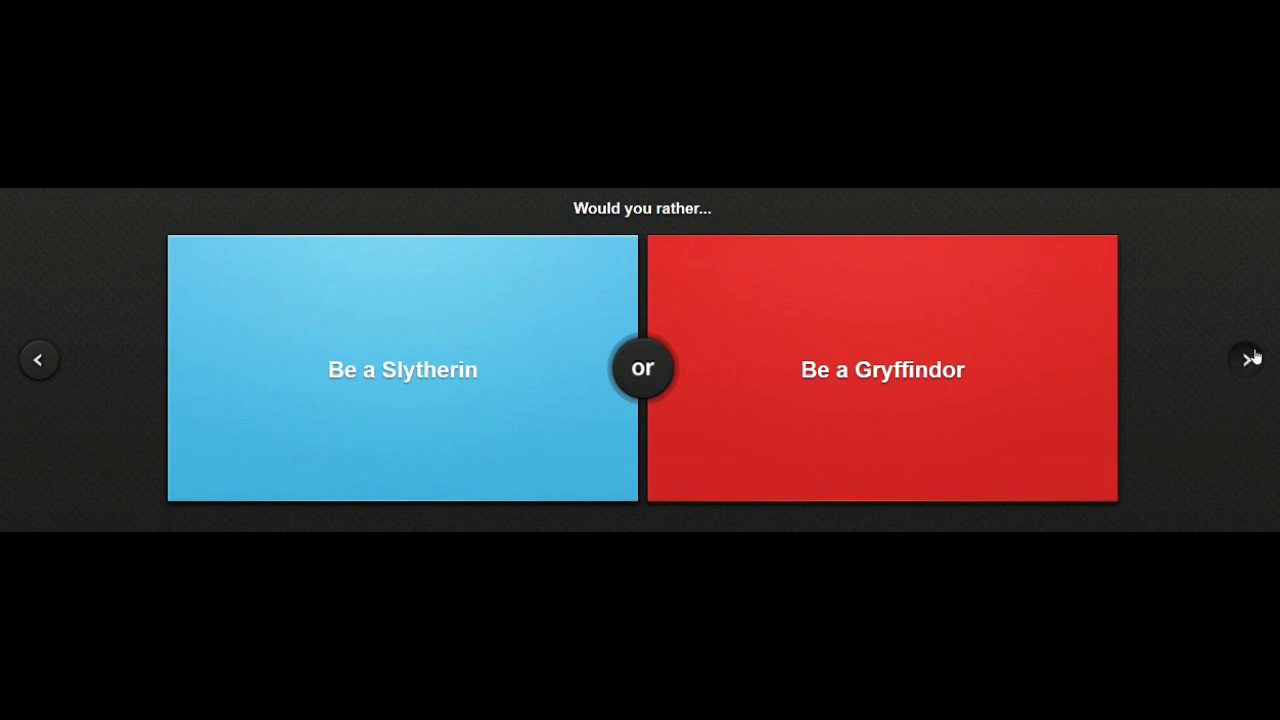
mouse_move(772, 199)
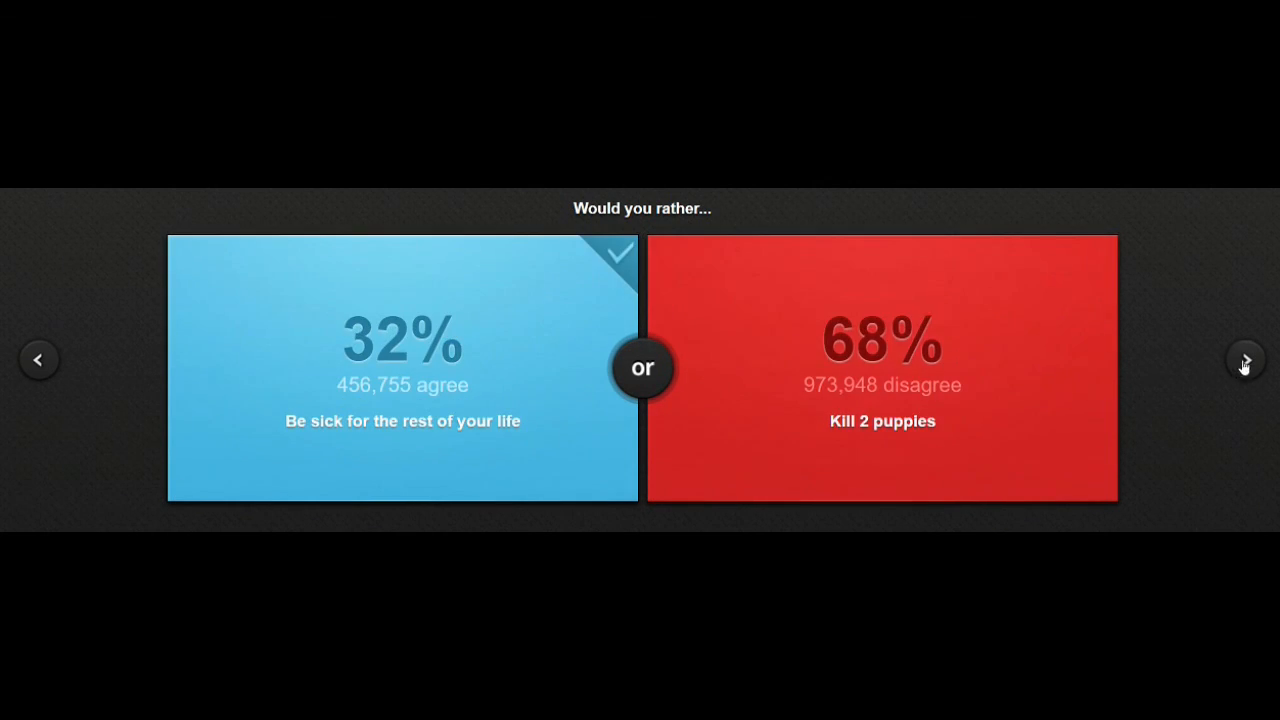
Advance through the waist-up dressing dilemma (58% agree) to the past-or-future book question.
click(1245, 360)
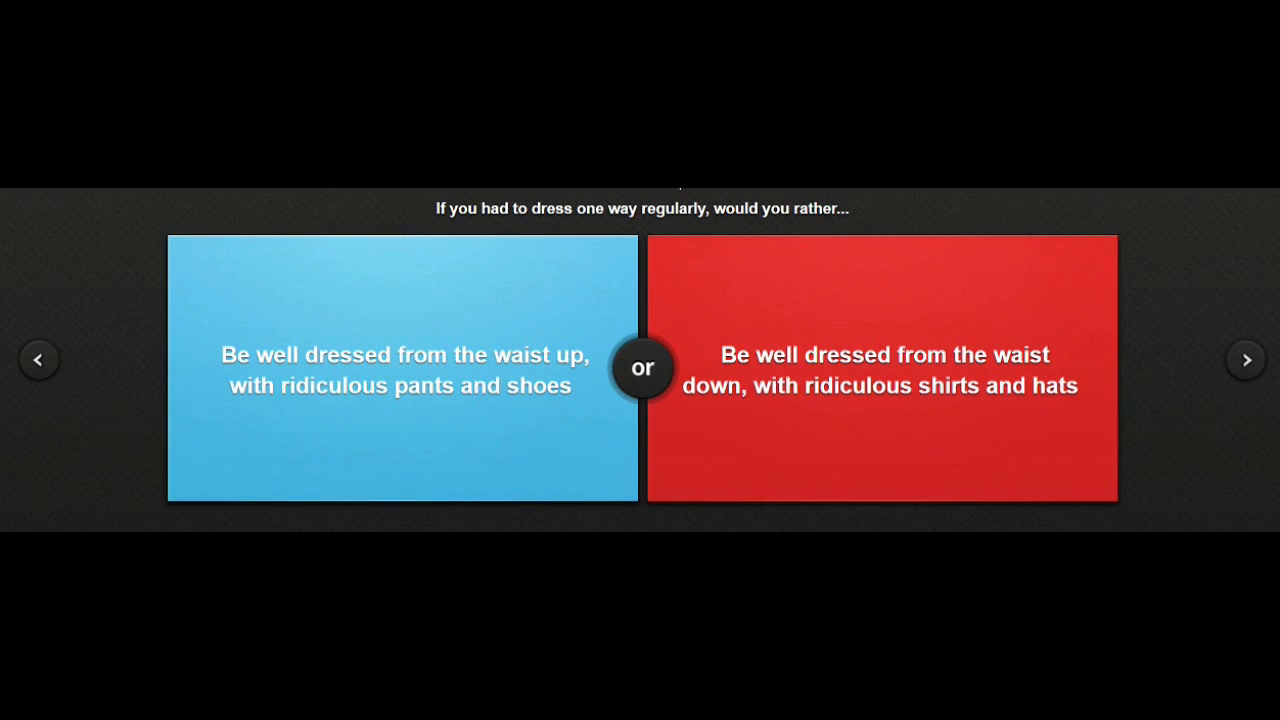
mouse_move(662, 195)
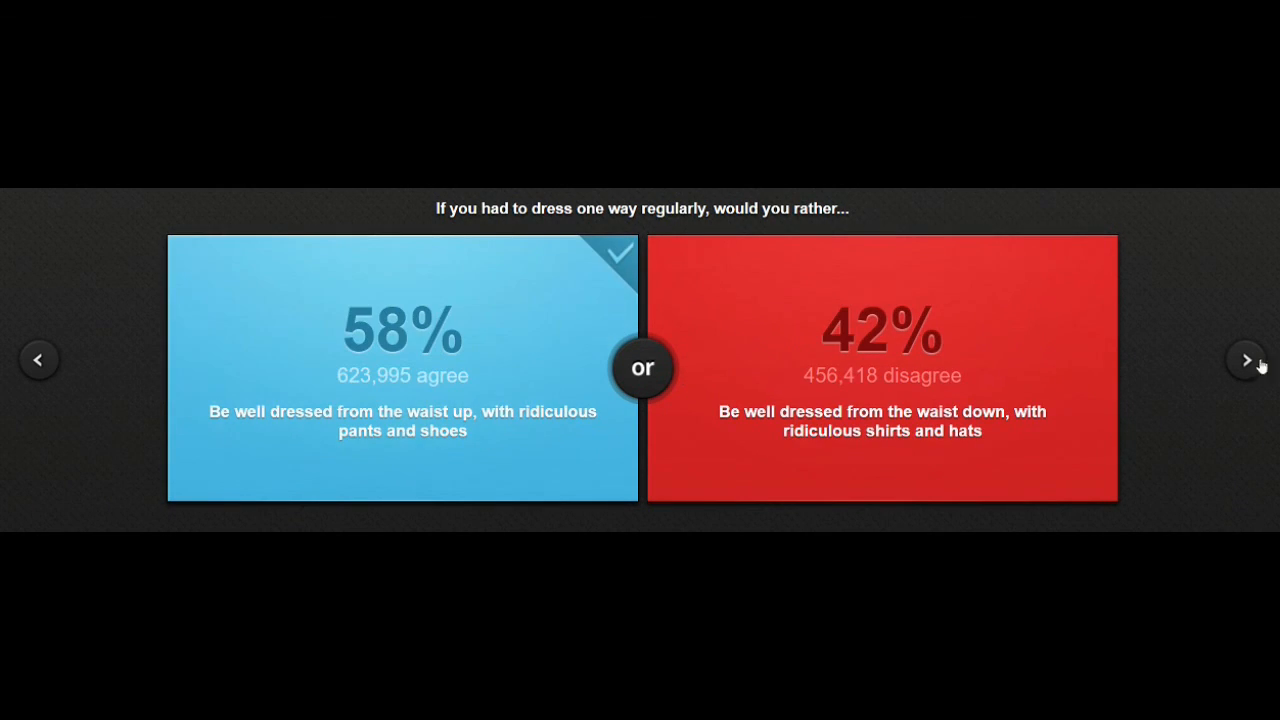
click(1246, 359)
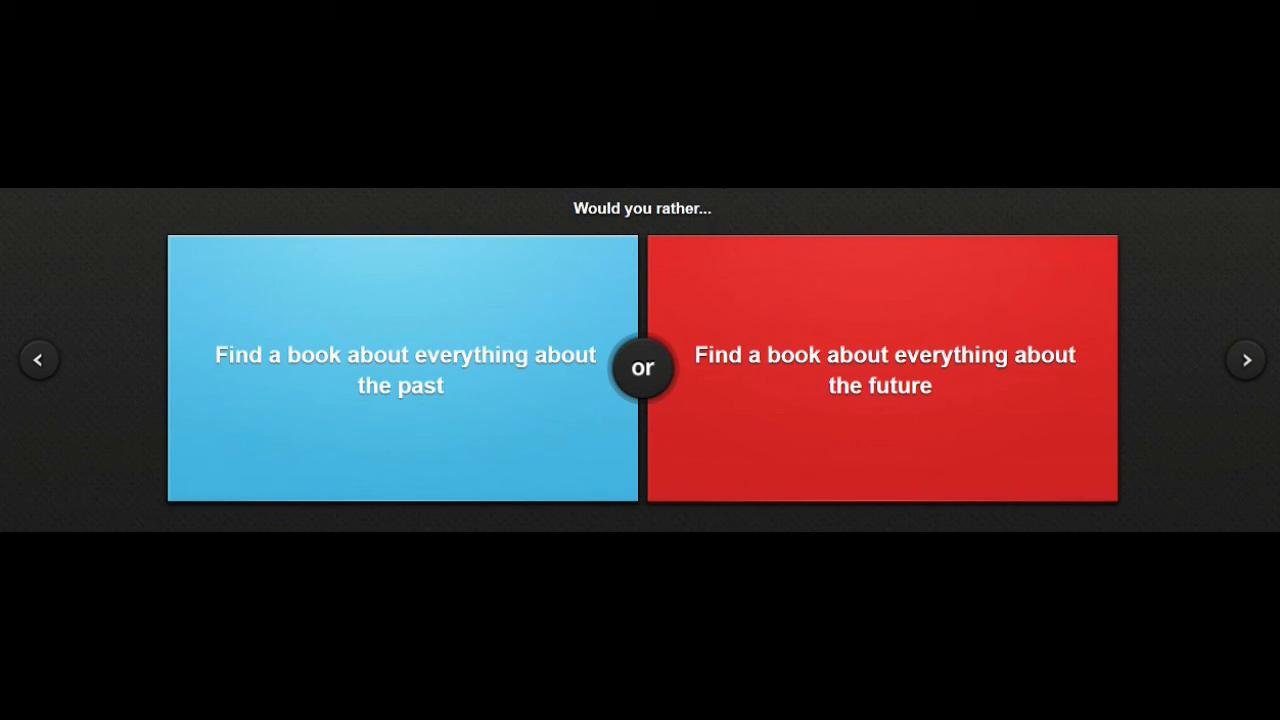
Vote for a book about the past, at 24% agree versus 76% for the future.
click(402, 368)
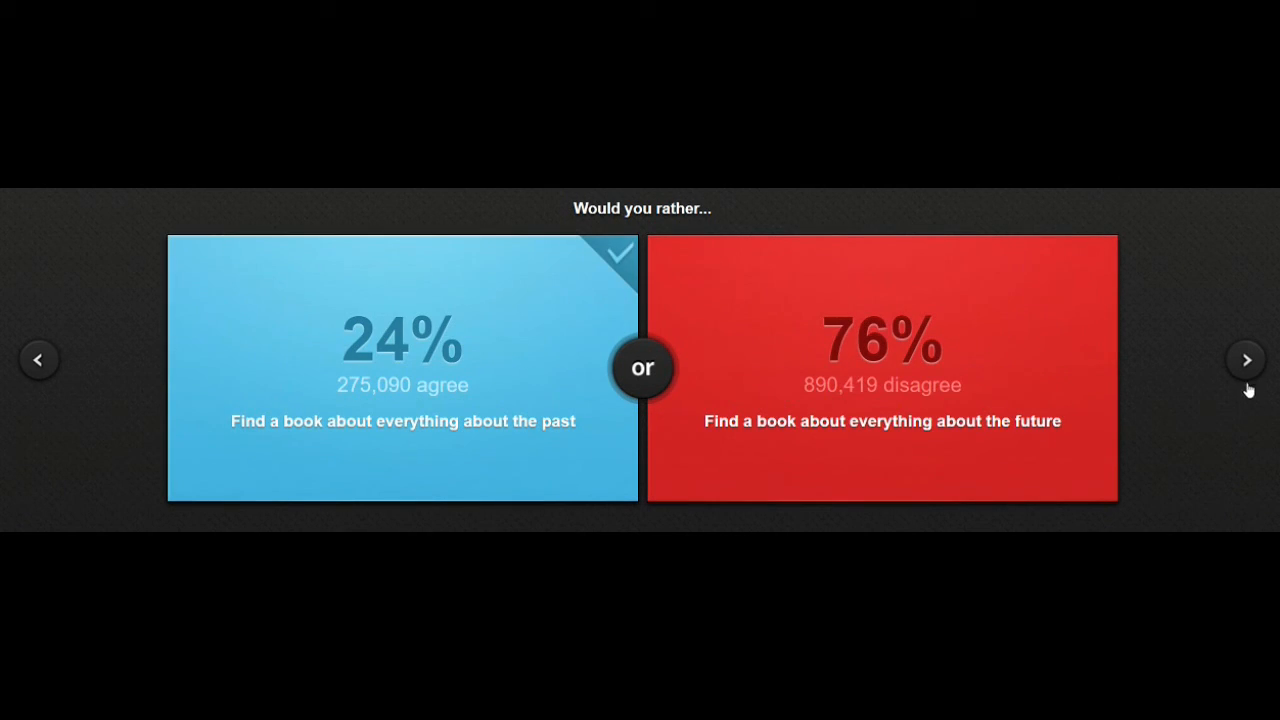
Advance past the smart/dumb question and choose feeling about to fall (50/50 split).
click(1246, 360)
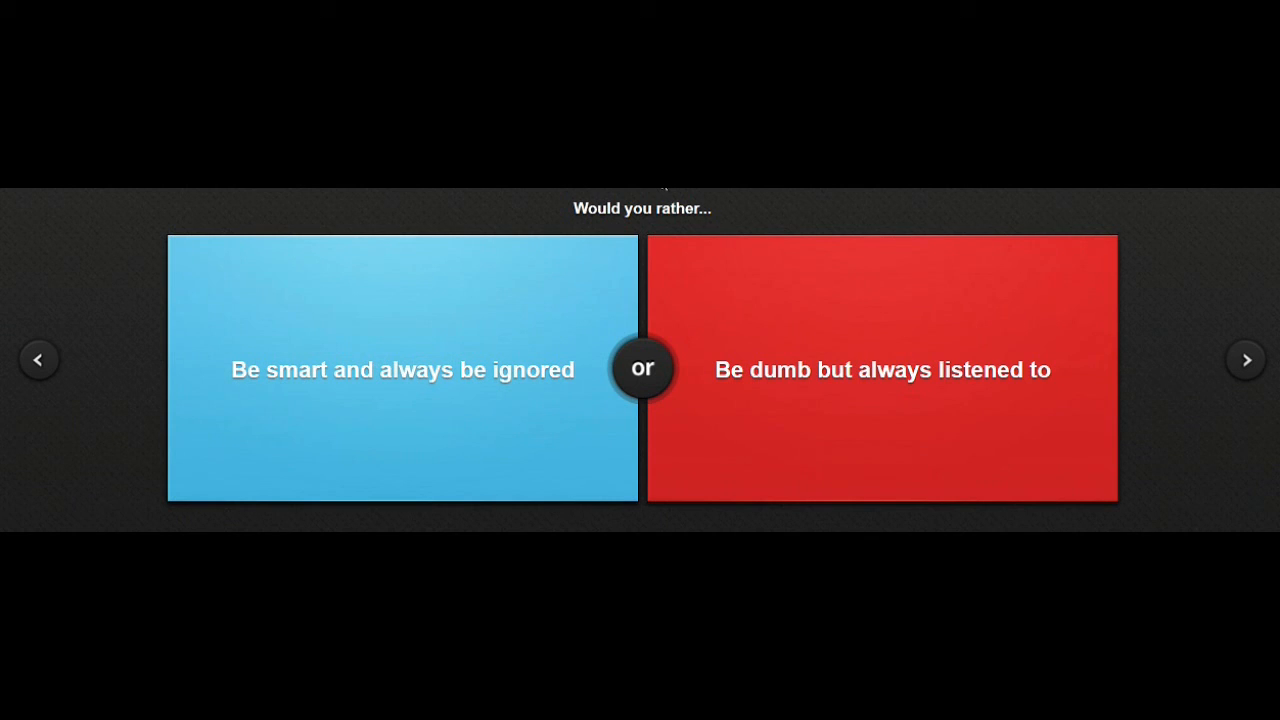
mouse_move(744, 390)
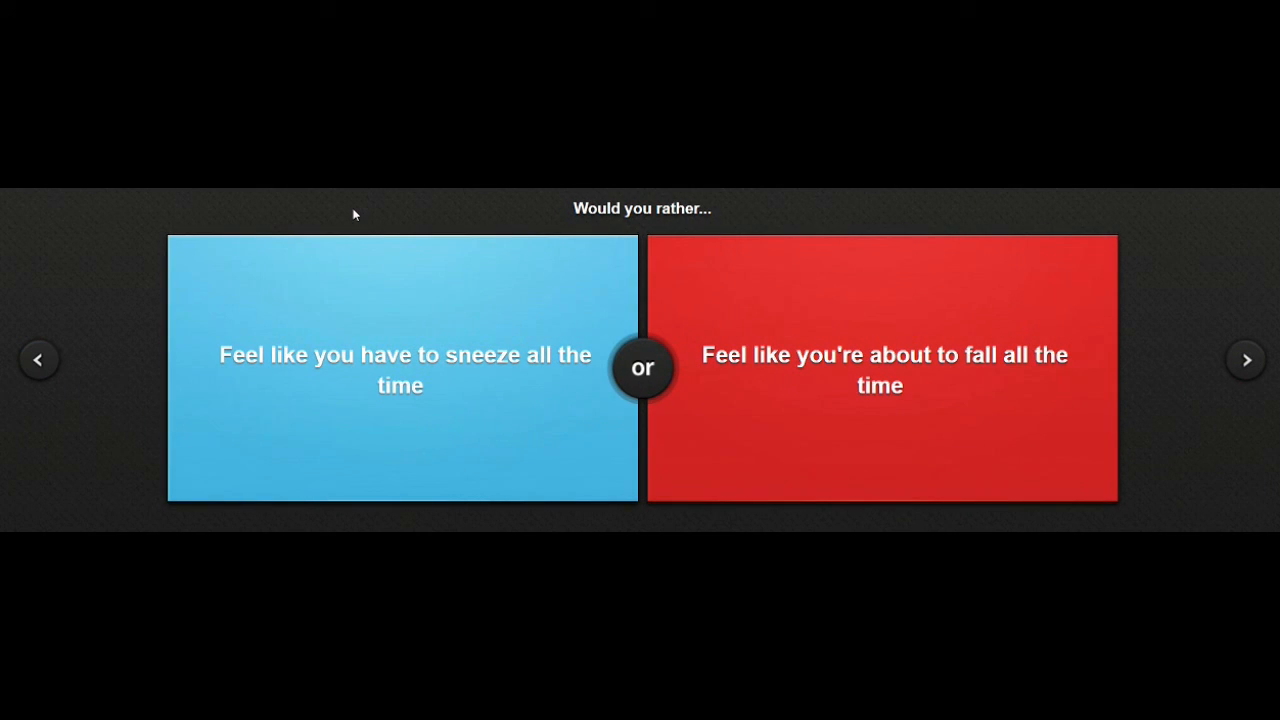
mouse_move(443, 370)
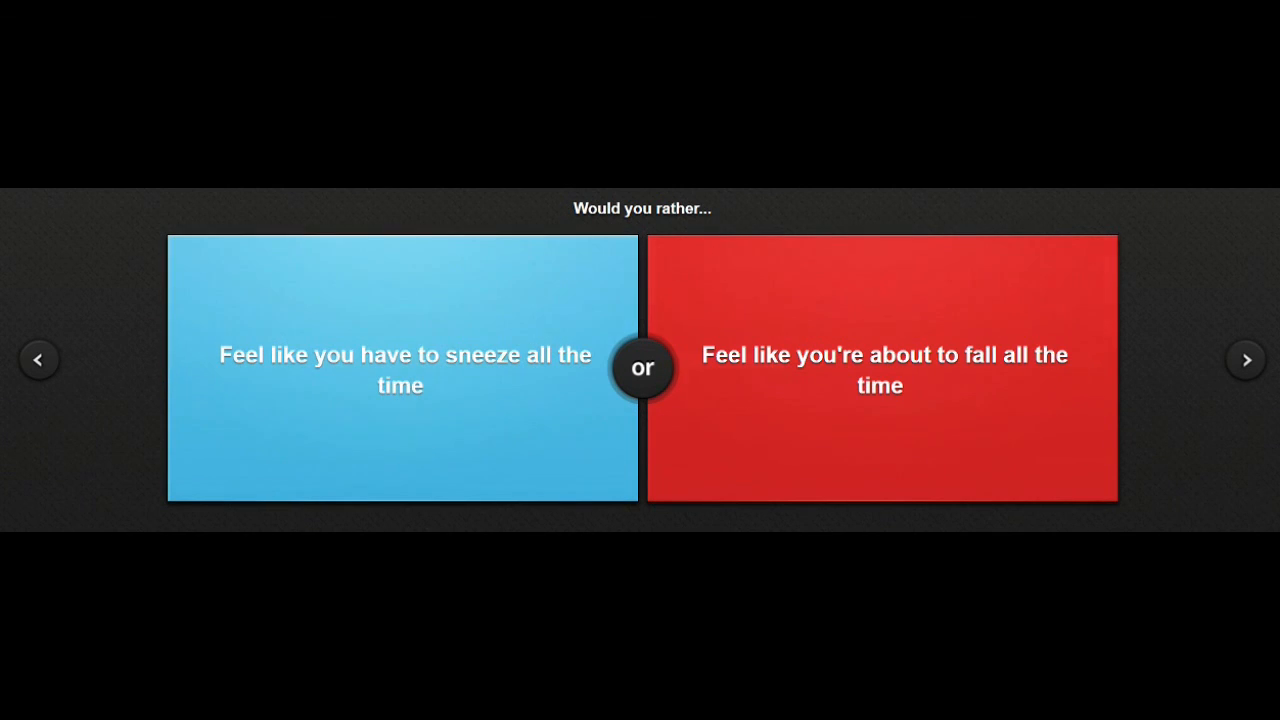
mouse_move(788, 207)
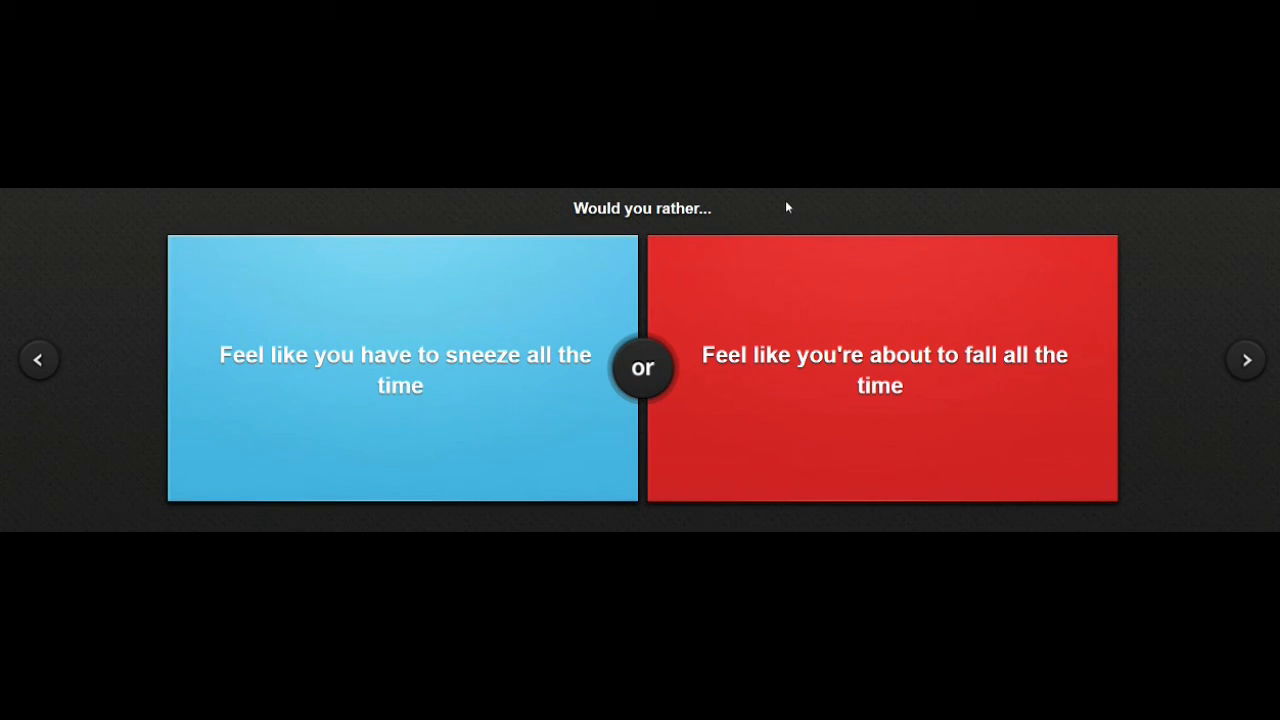
click(882, 368)
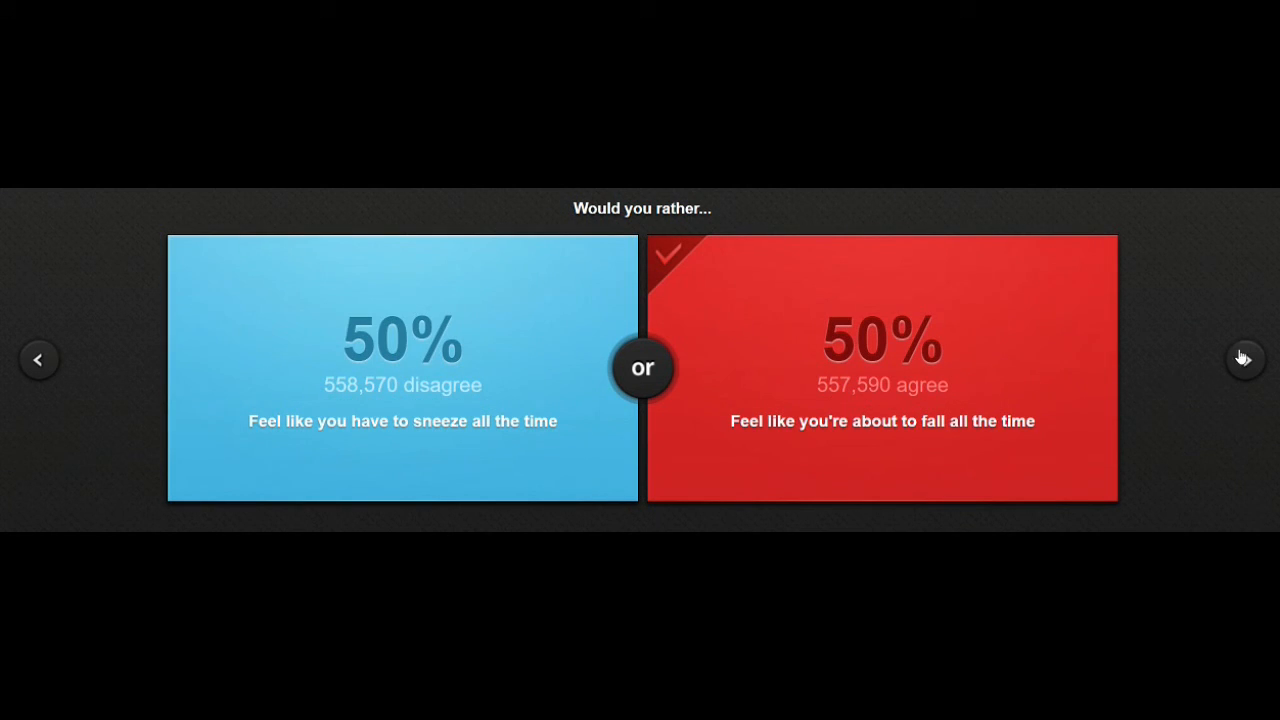
Advance and pick the first no-choice option, at 43% vs 57% for Hunger Games.
click(1245, 359)
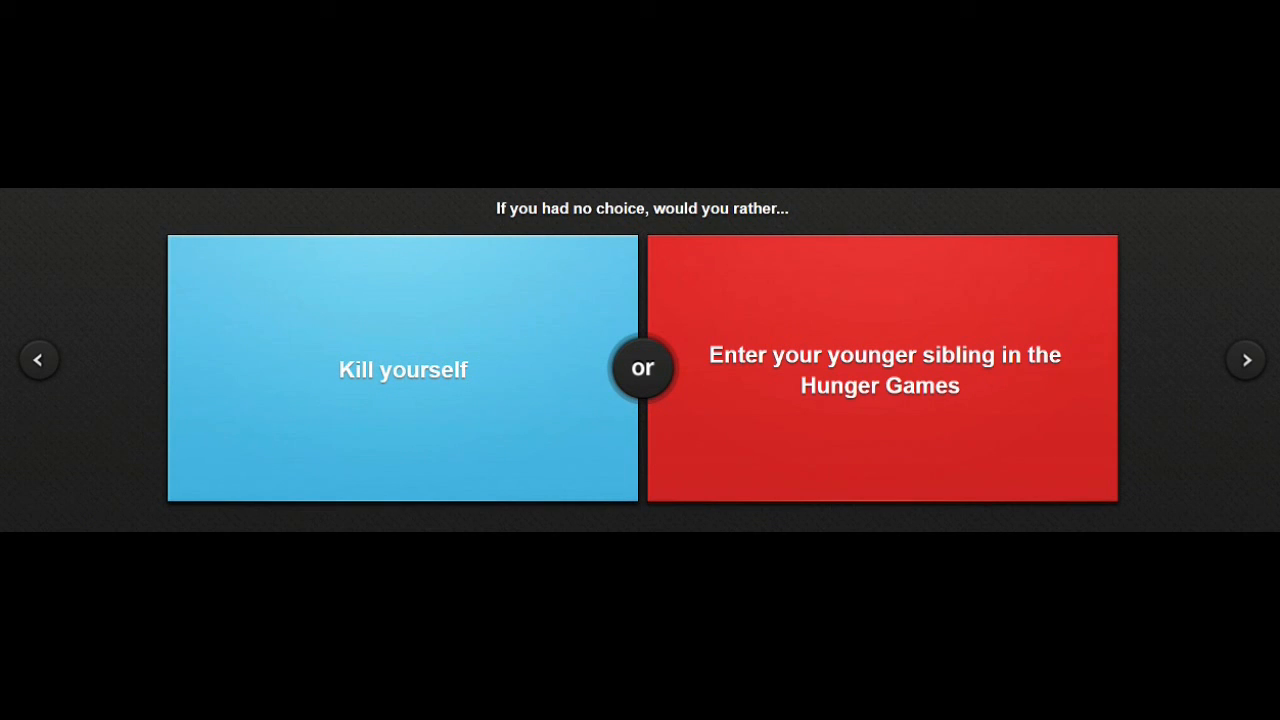
click(402, 369)
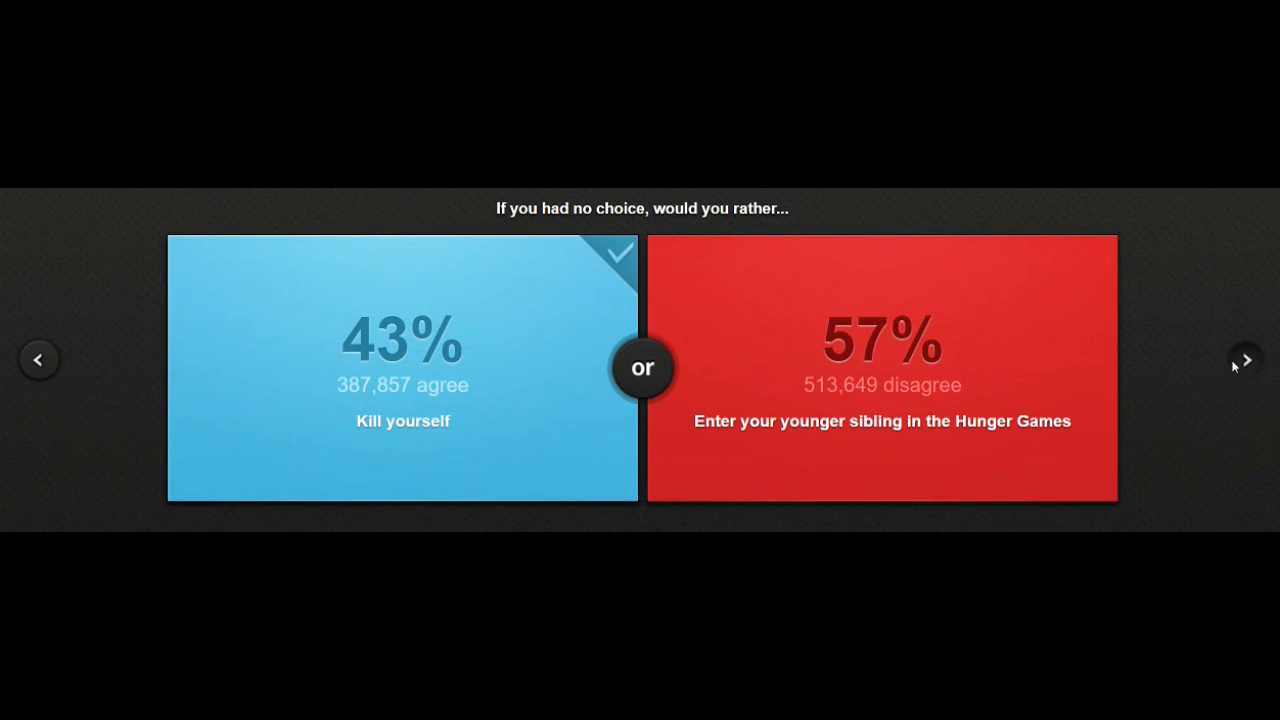
Pick marrying Demi Lovato, then choose dancing like Michael Jackson (58% vs 42%).
click(1246, 359)
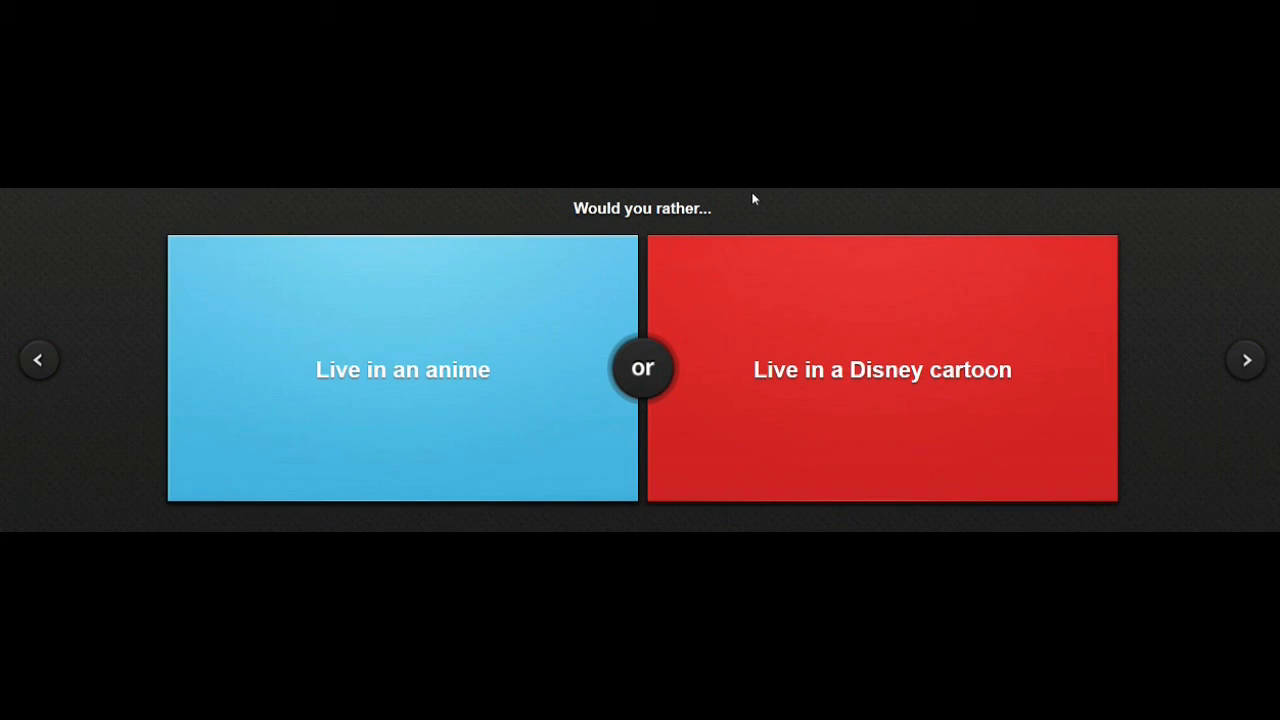
mouse_move(1008, 466)
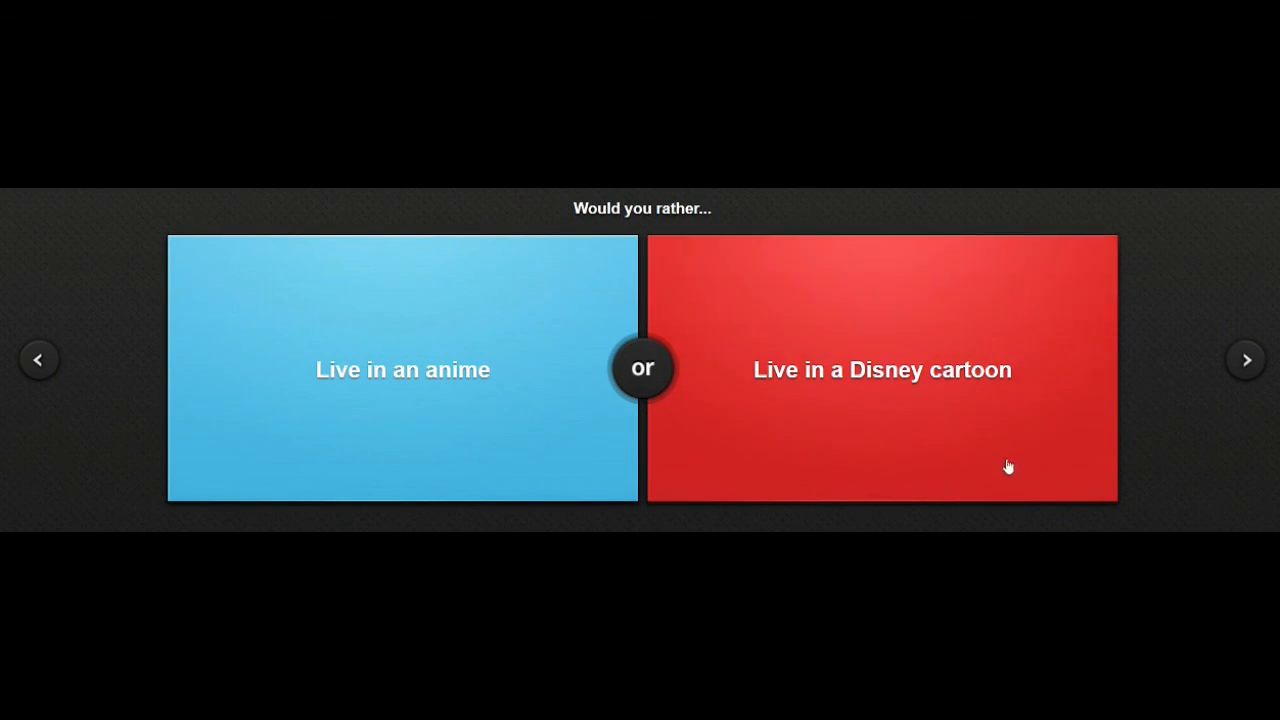
mouse_move(476, 378)
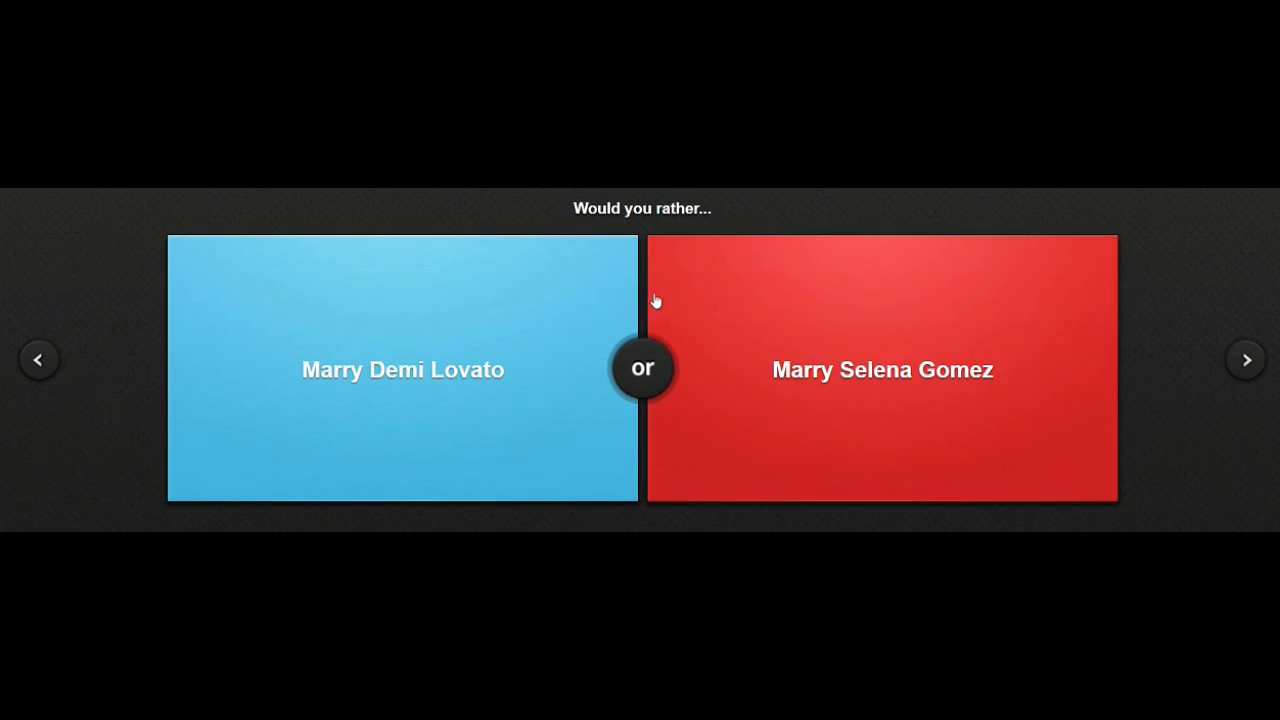
mouse_move(633, 330)
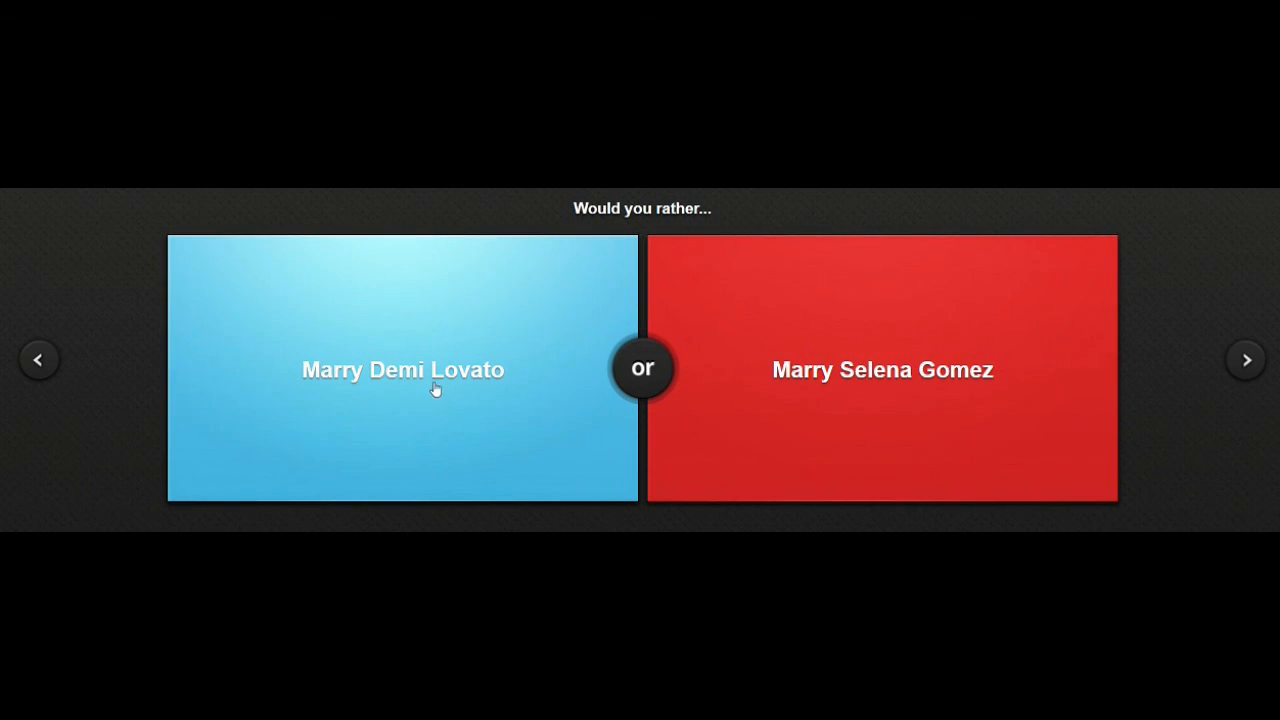
click(882, 369)
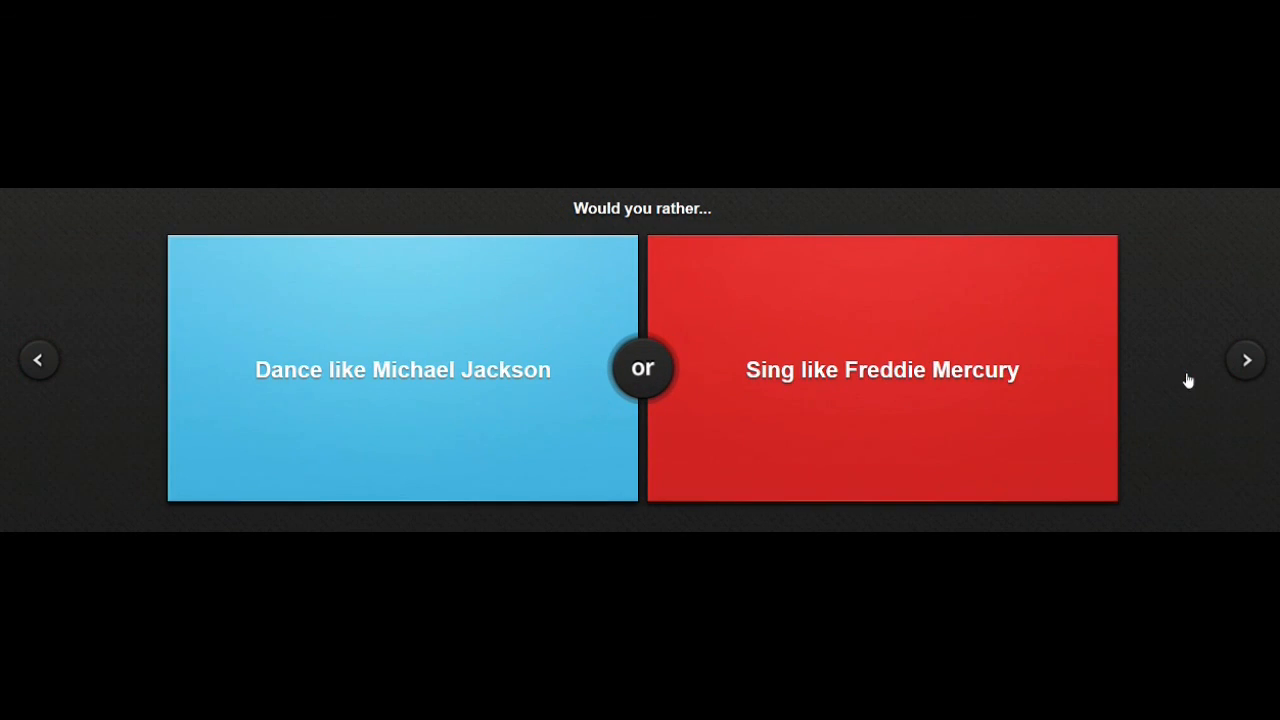
mouse_move(448, 390)
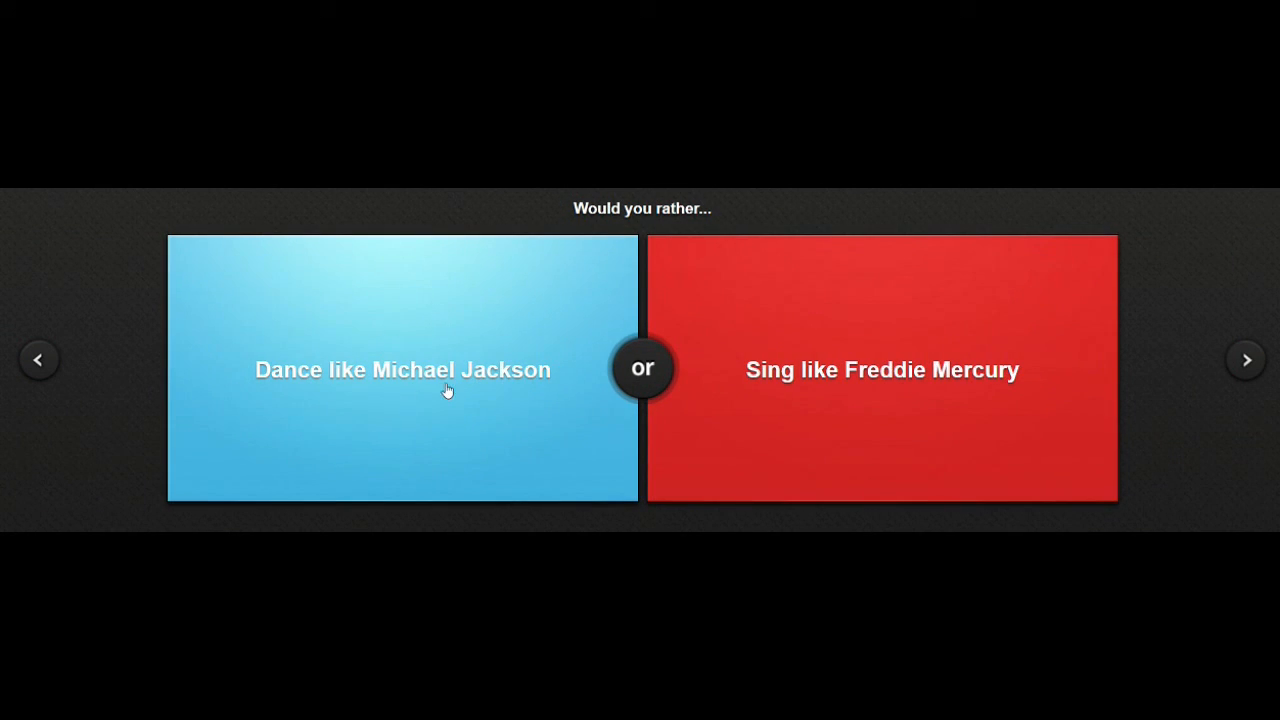
mouse_move(897, 410)
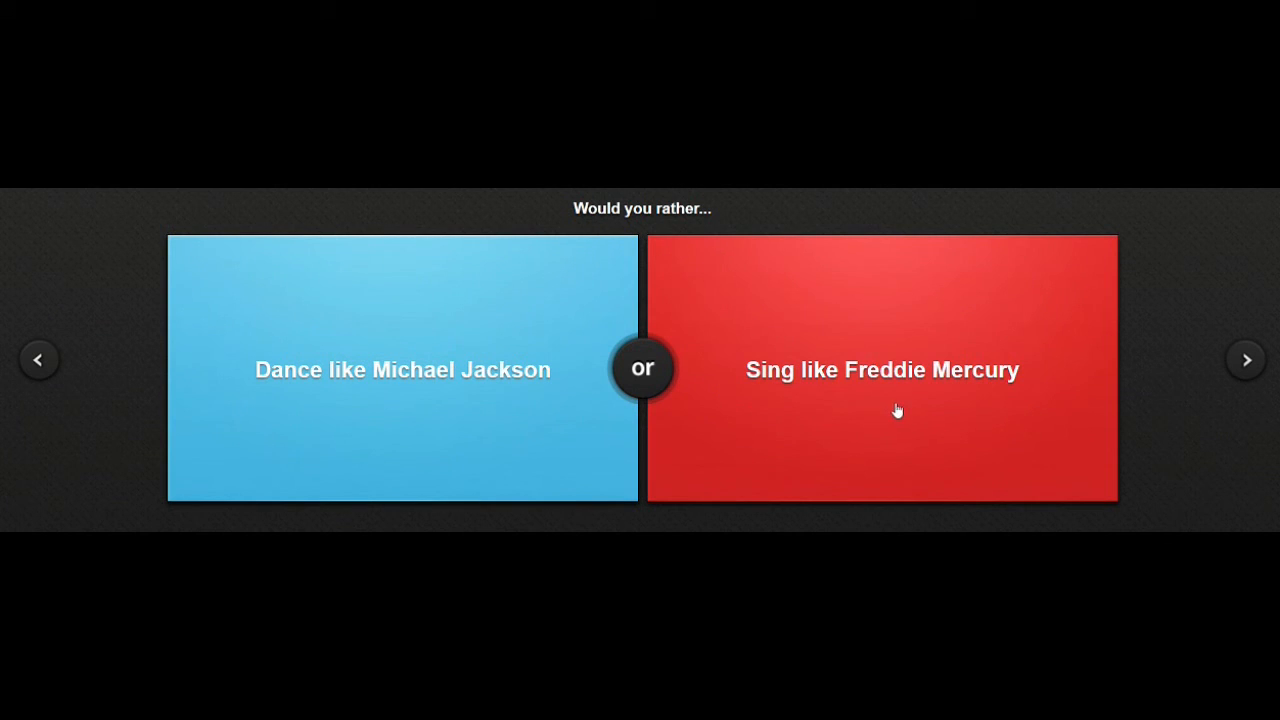
click(402, 369)
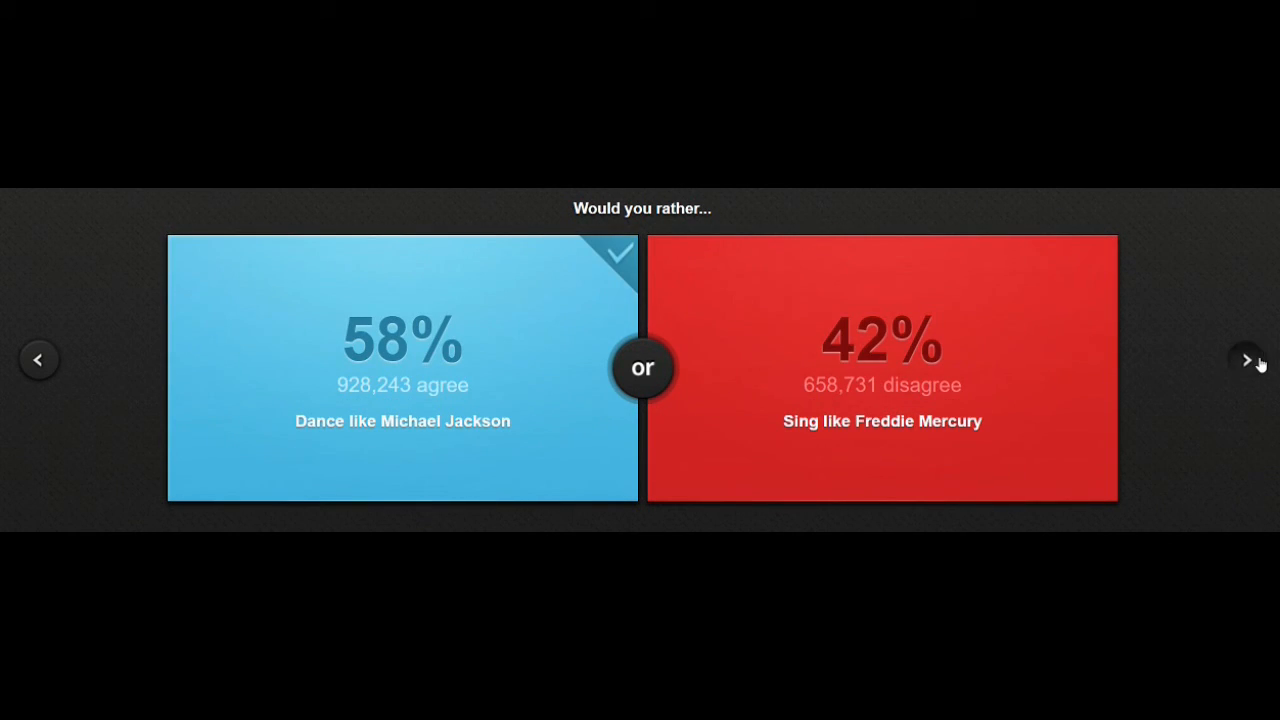
Choose 'Live in the past' (29% vs 71%) and advance to the Montague-or-Capulet dilemma.
click(1246, 359)
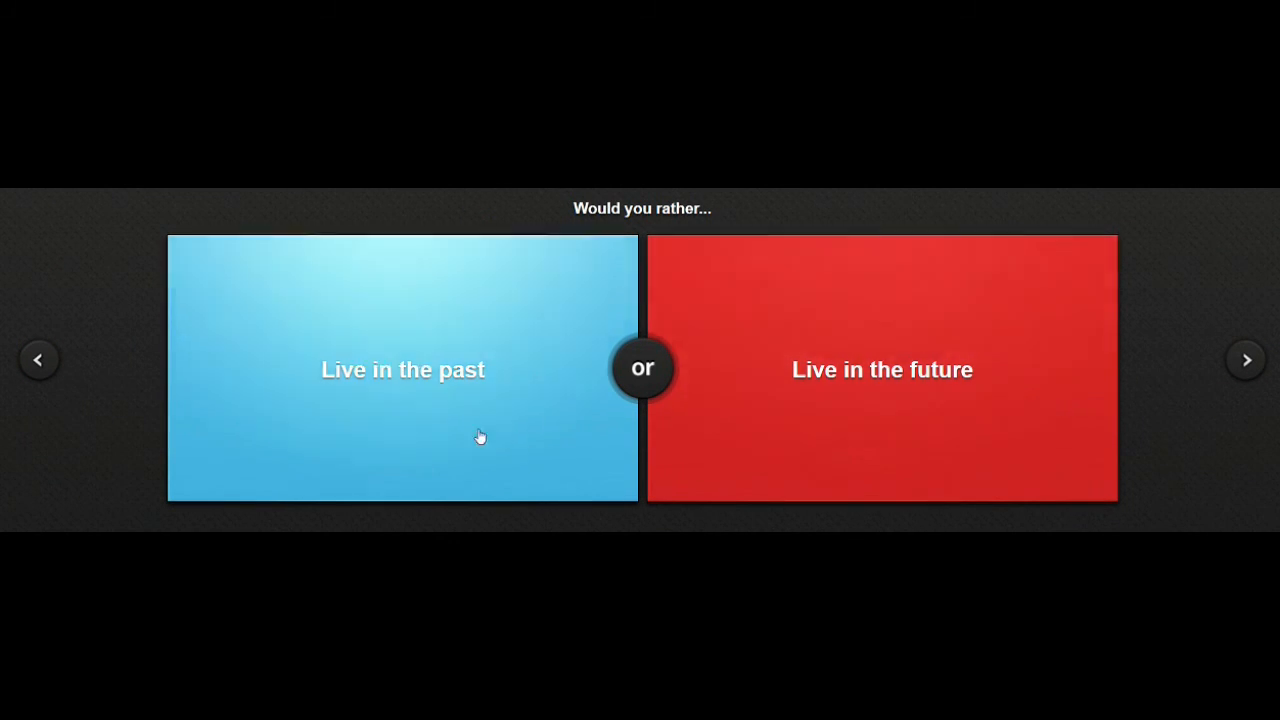
mouse_move(452, 418)
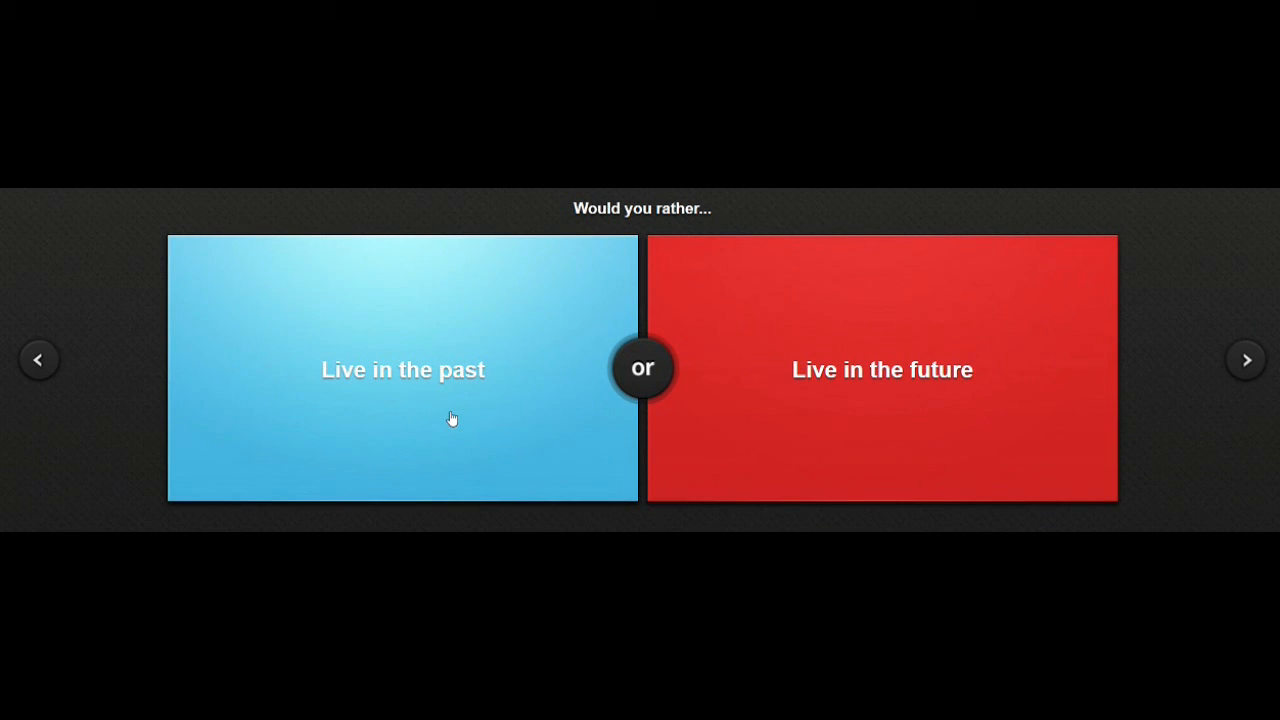
mouse_move(857, 403)
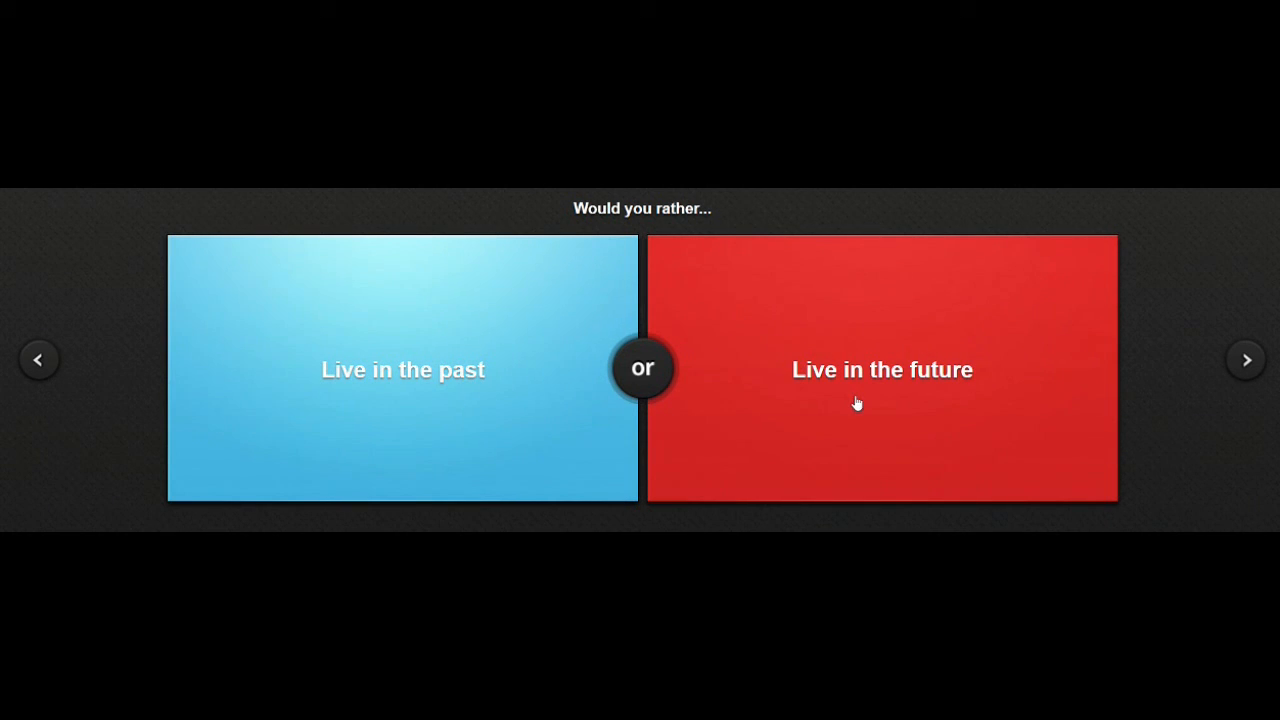
mouse_move(843, 398)
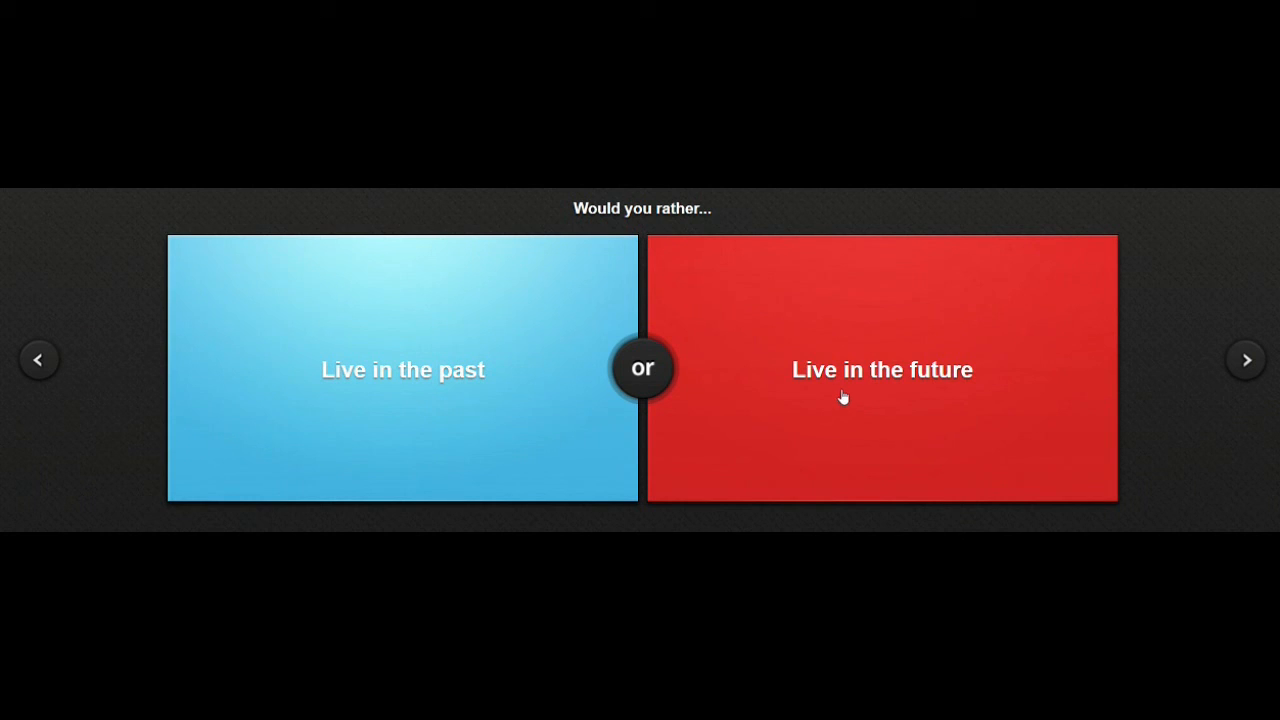
click(402, 369)
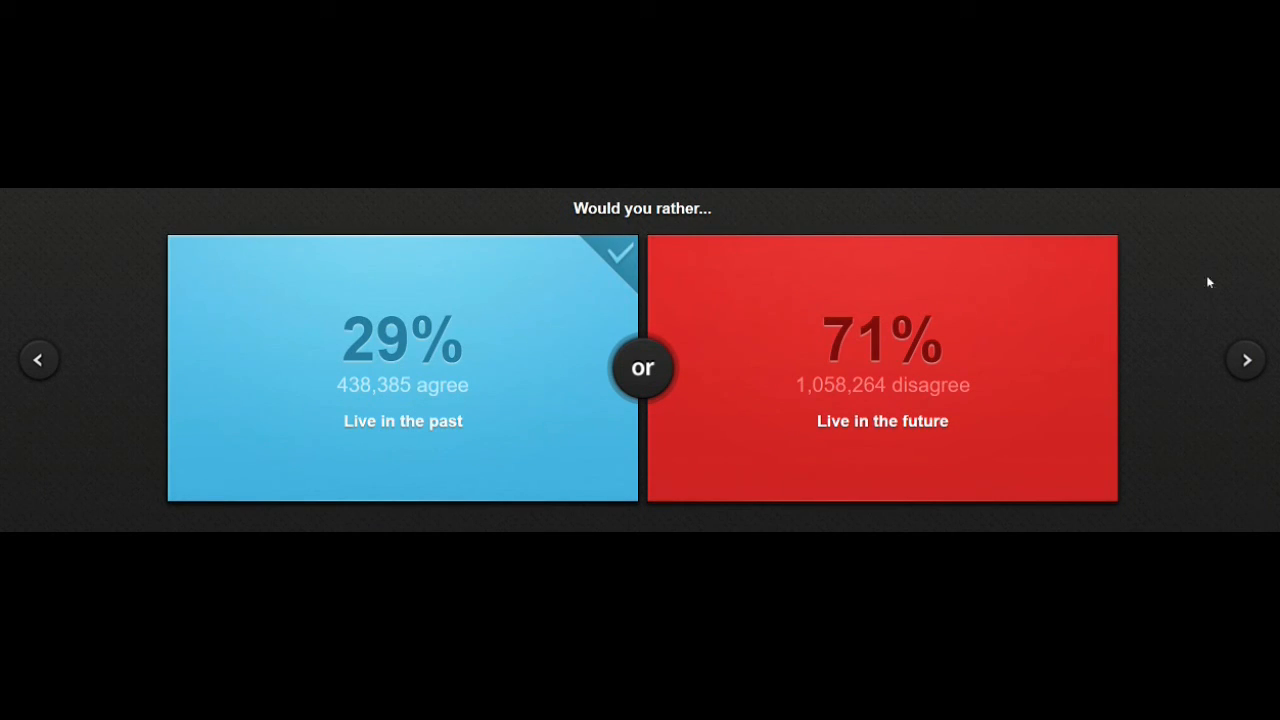
click(1246, 359)
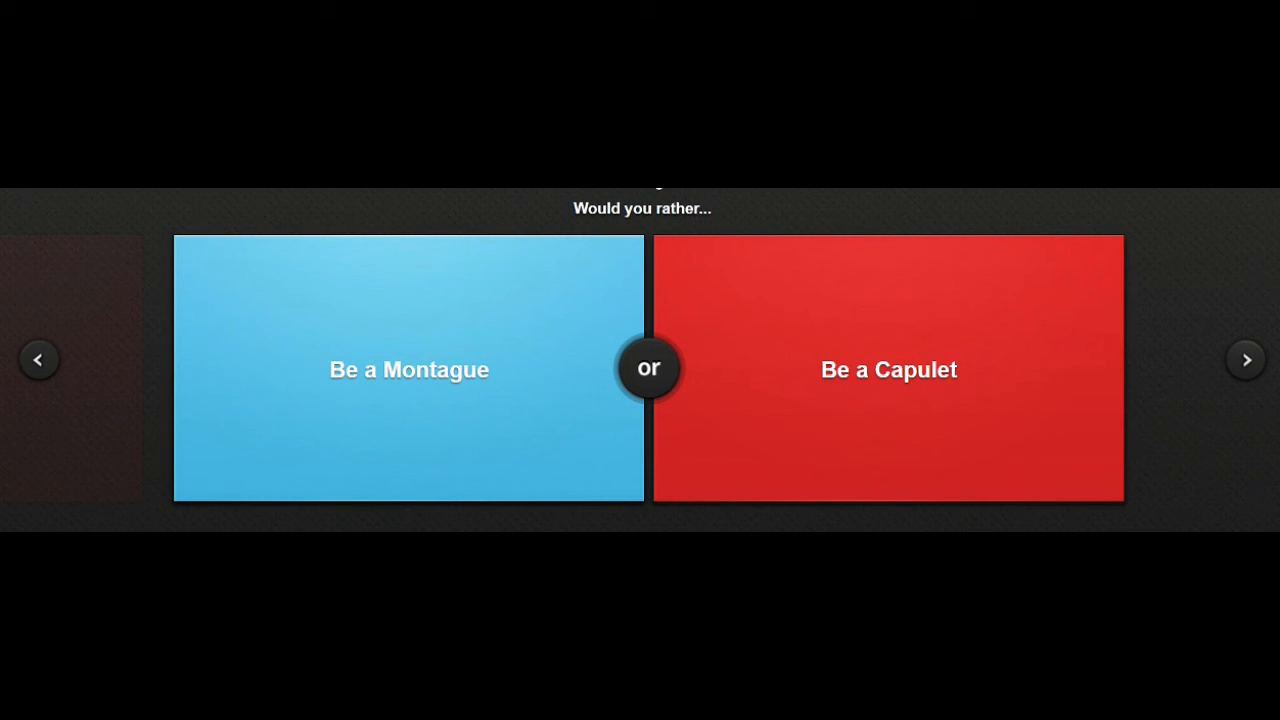